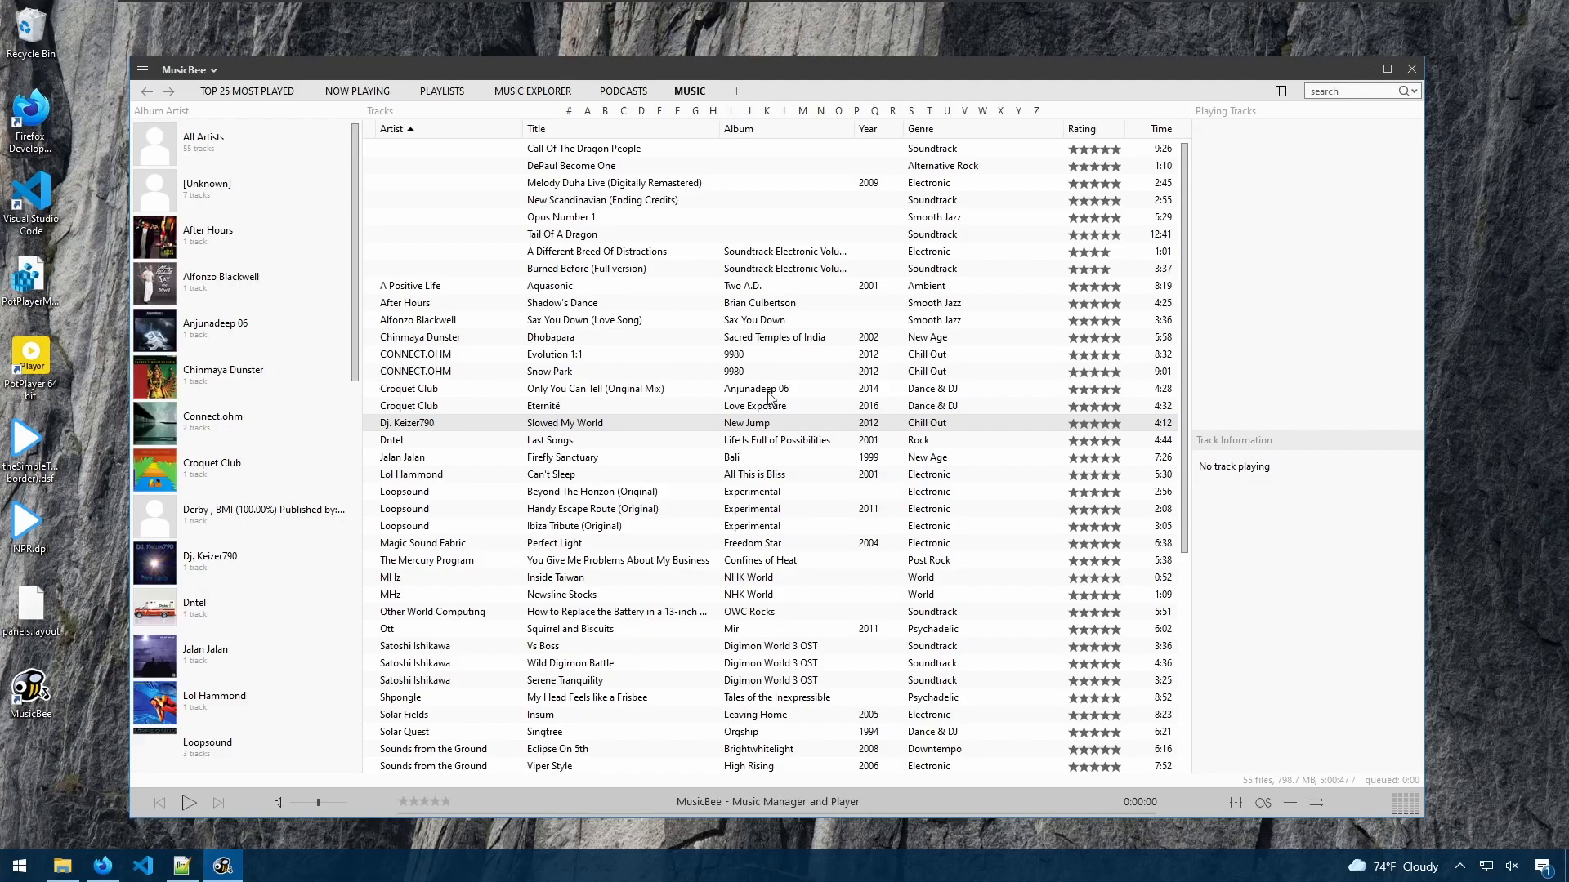
mouse_move(714, 434)
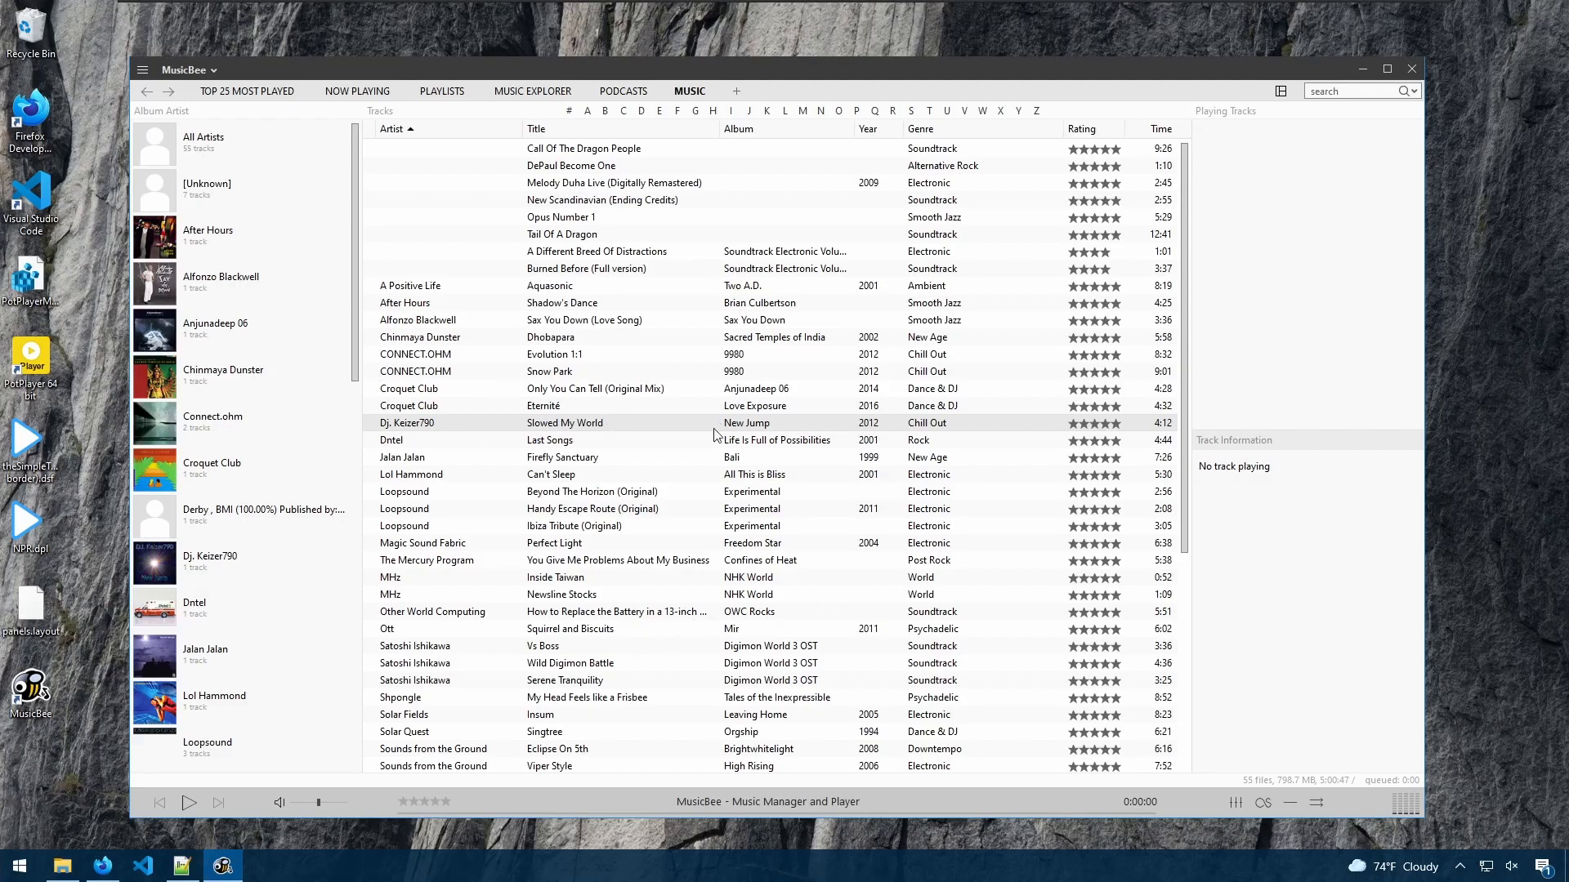
mouse_move(577, 636)
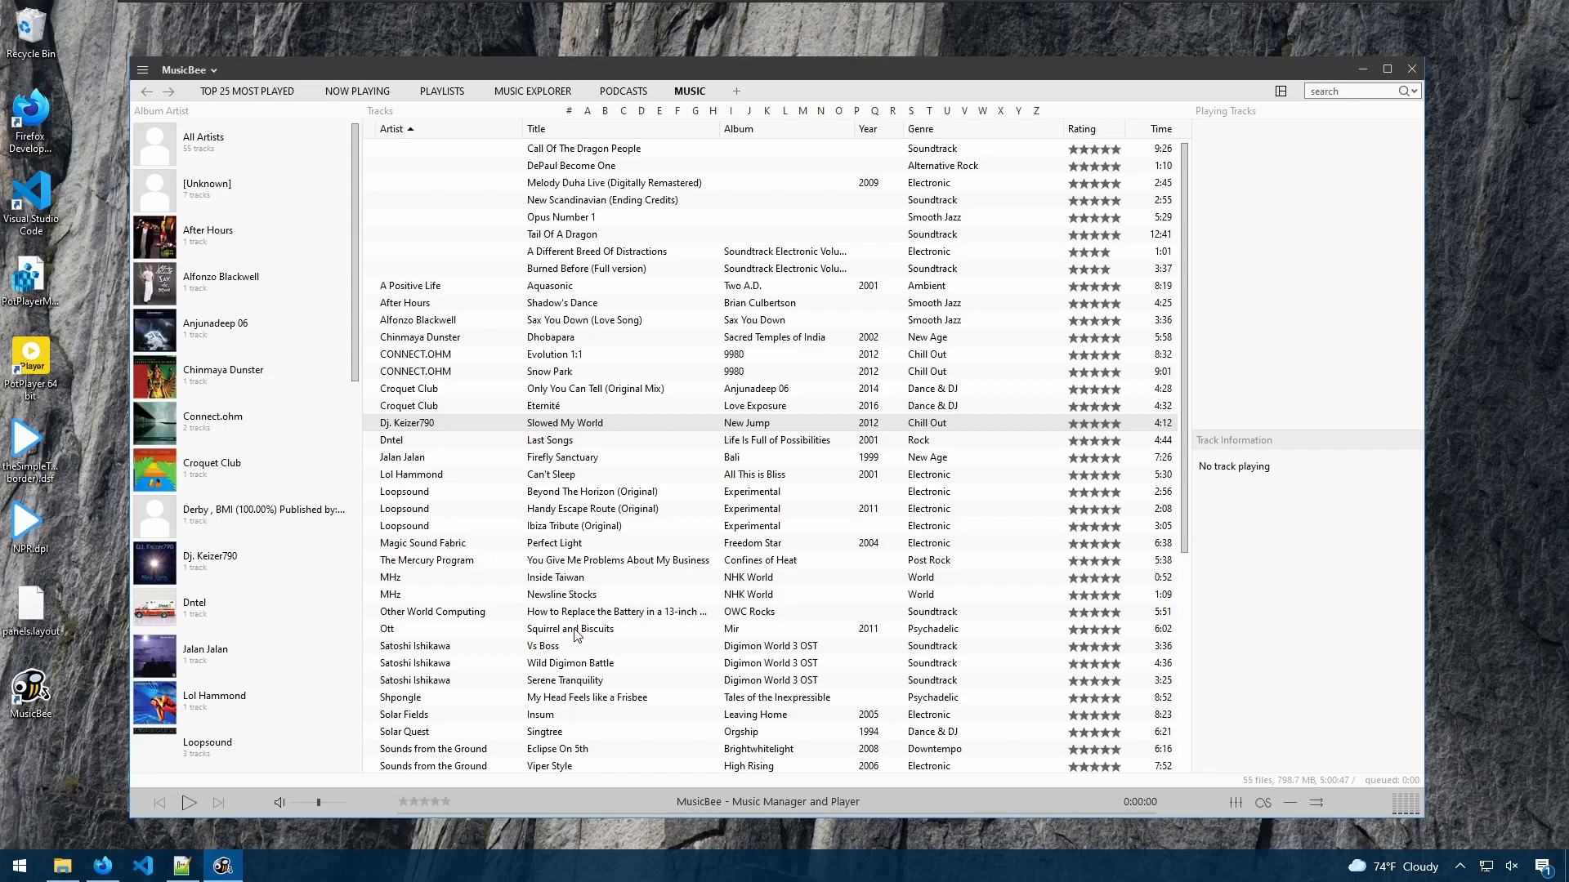
mouse_move(518, 348)
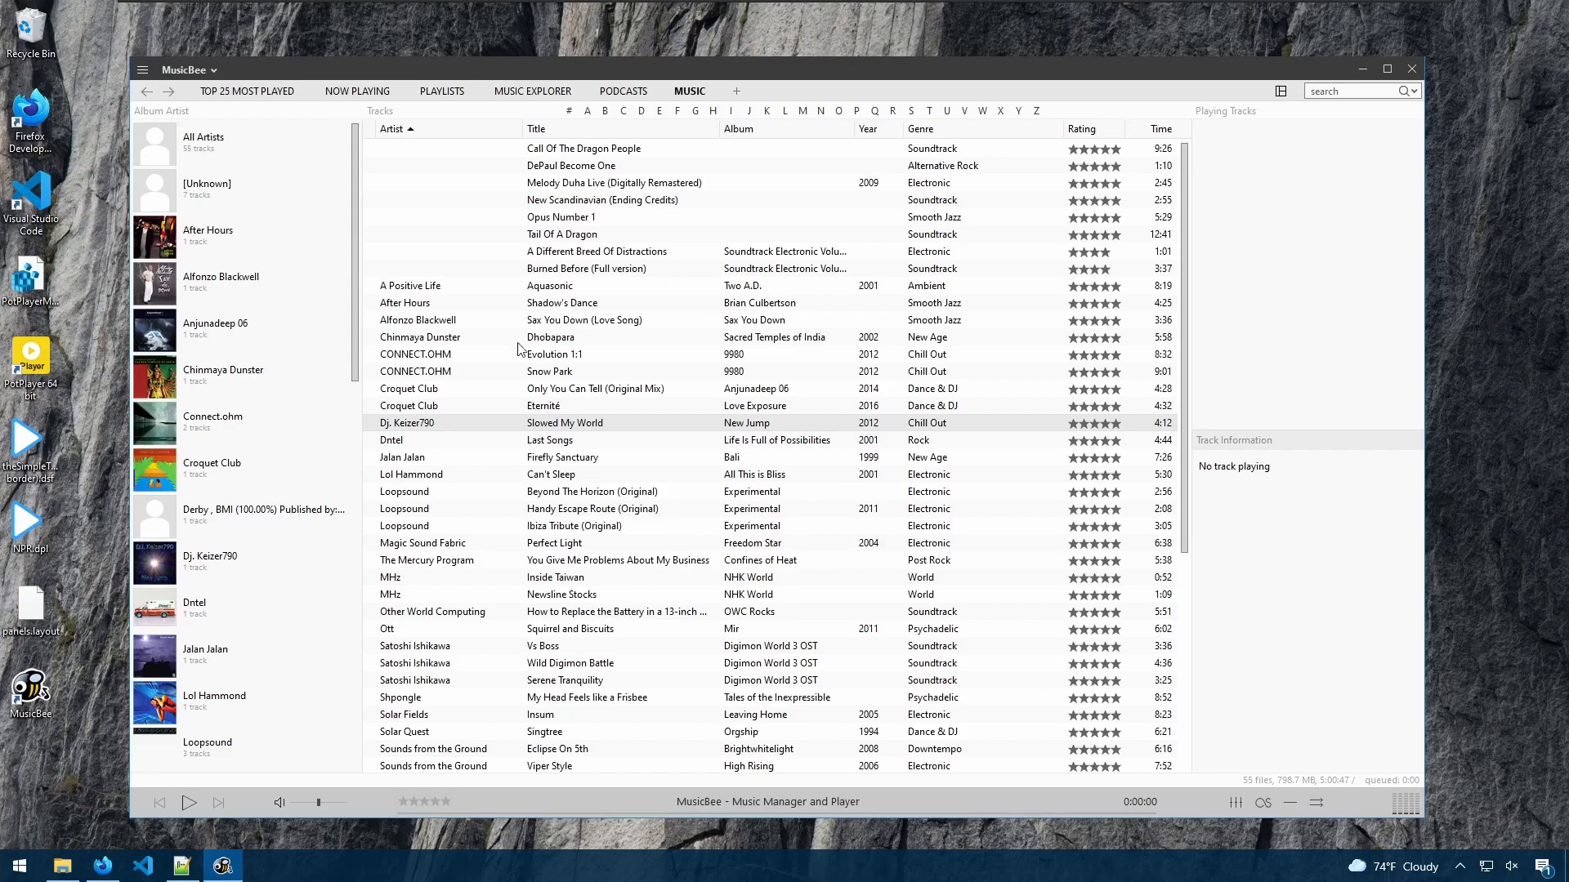
mouse_move(350, 374)
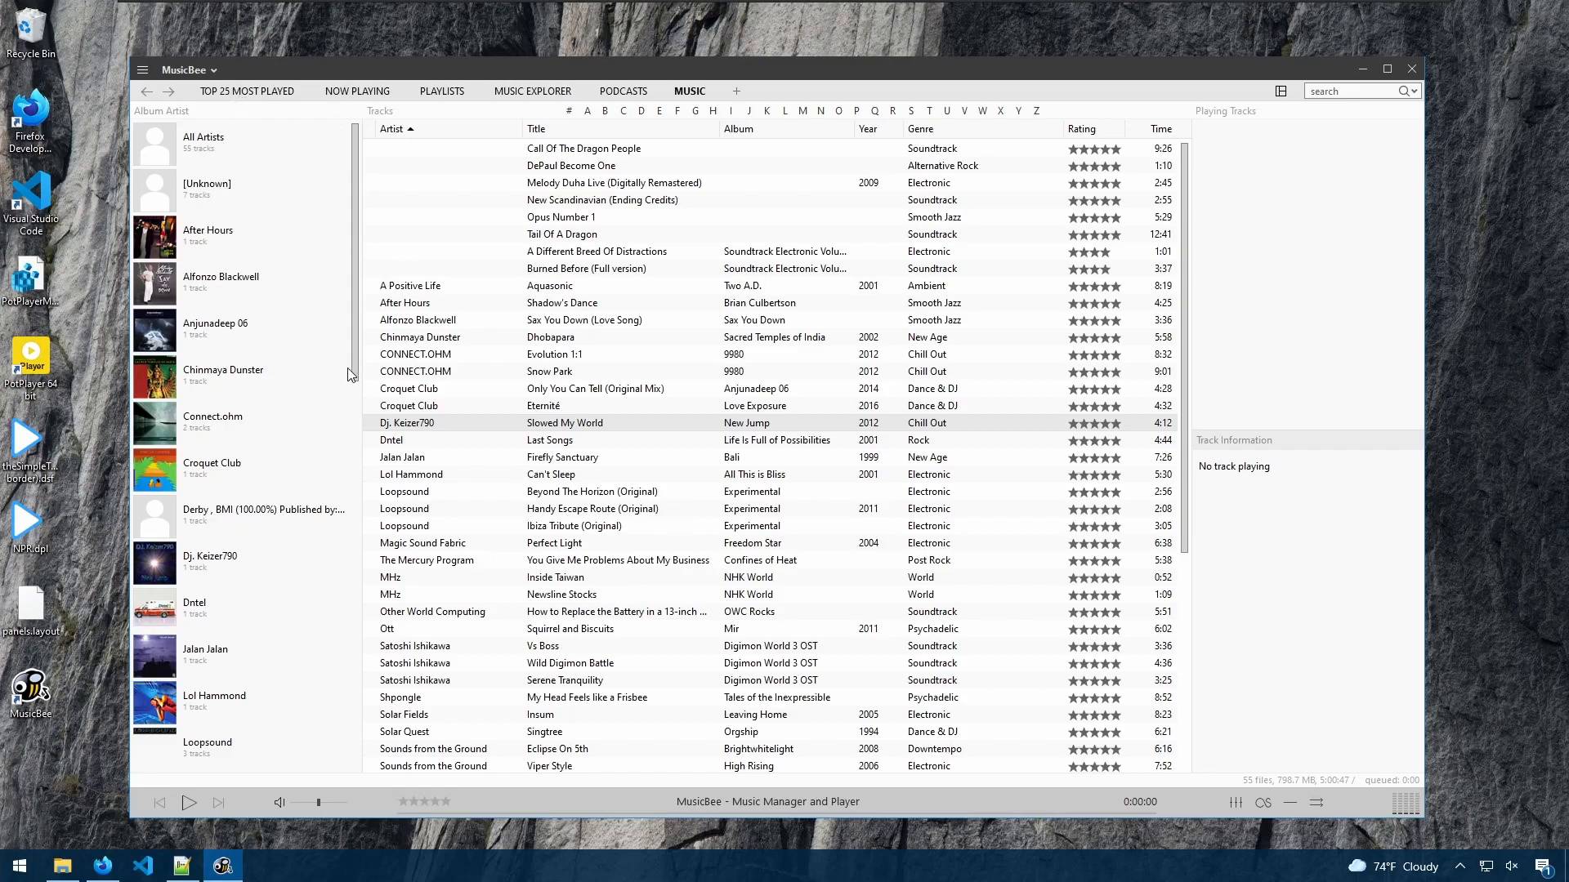
- Scroll the Album Artist sidebar down to later artists
click(1387, 69)
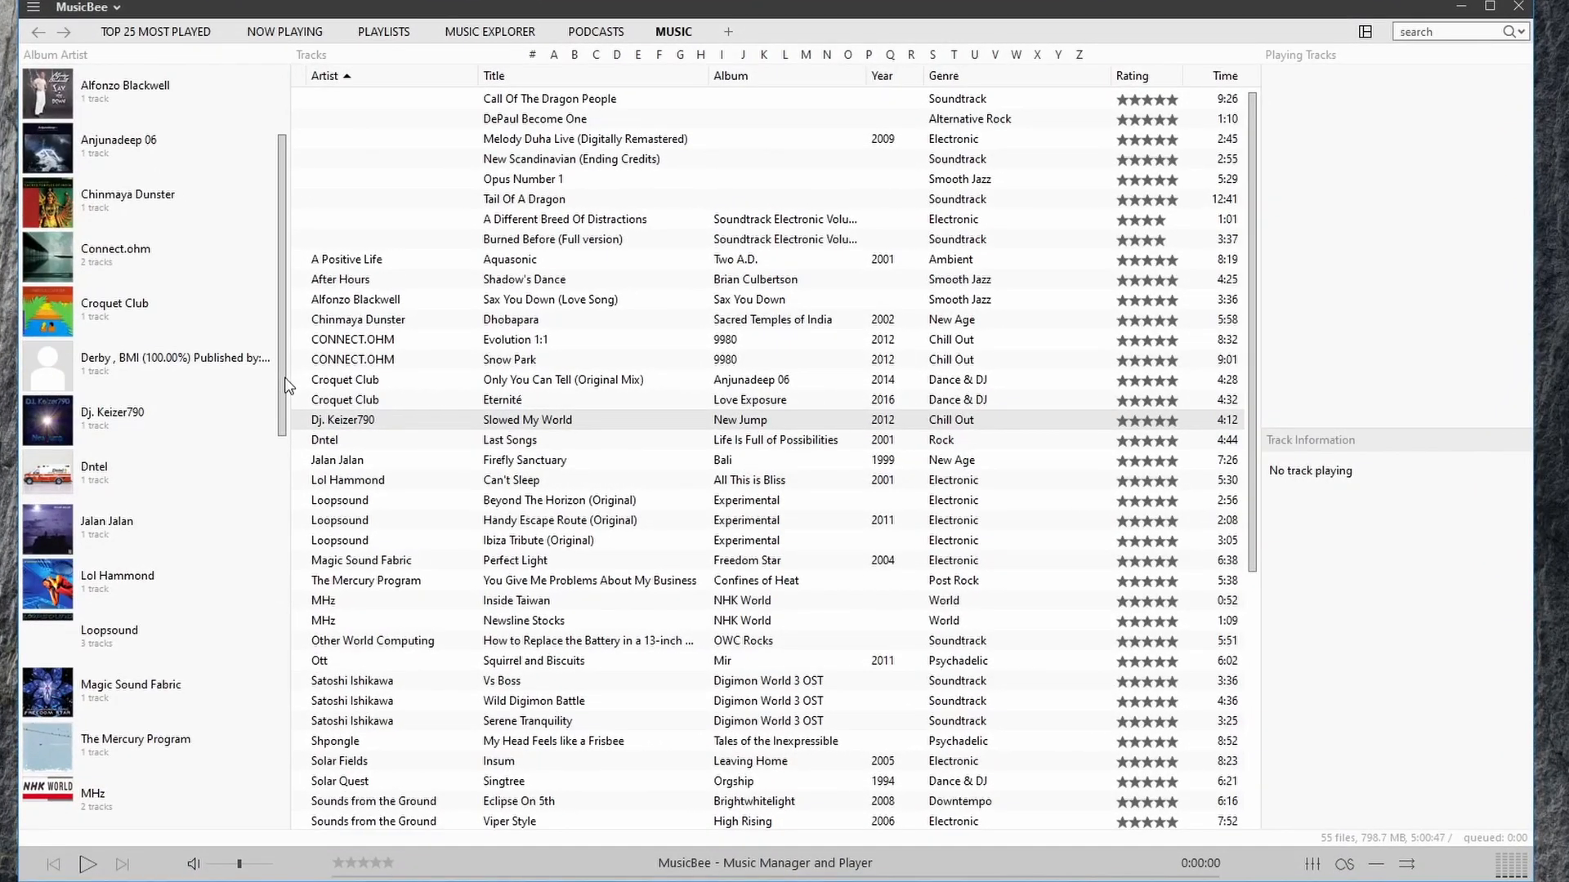
scroll(down, 3)
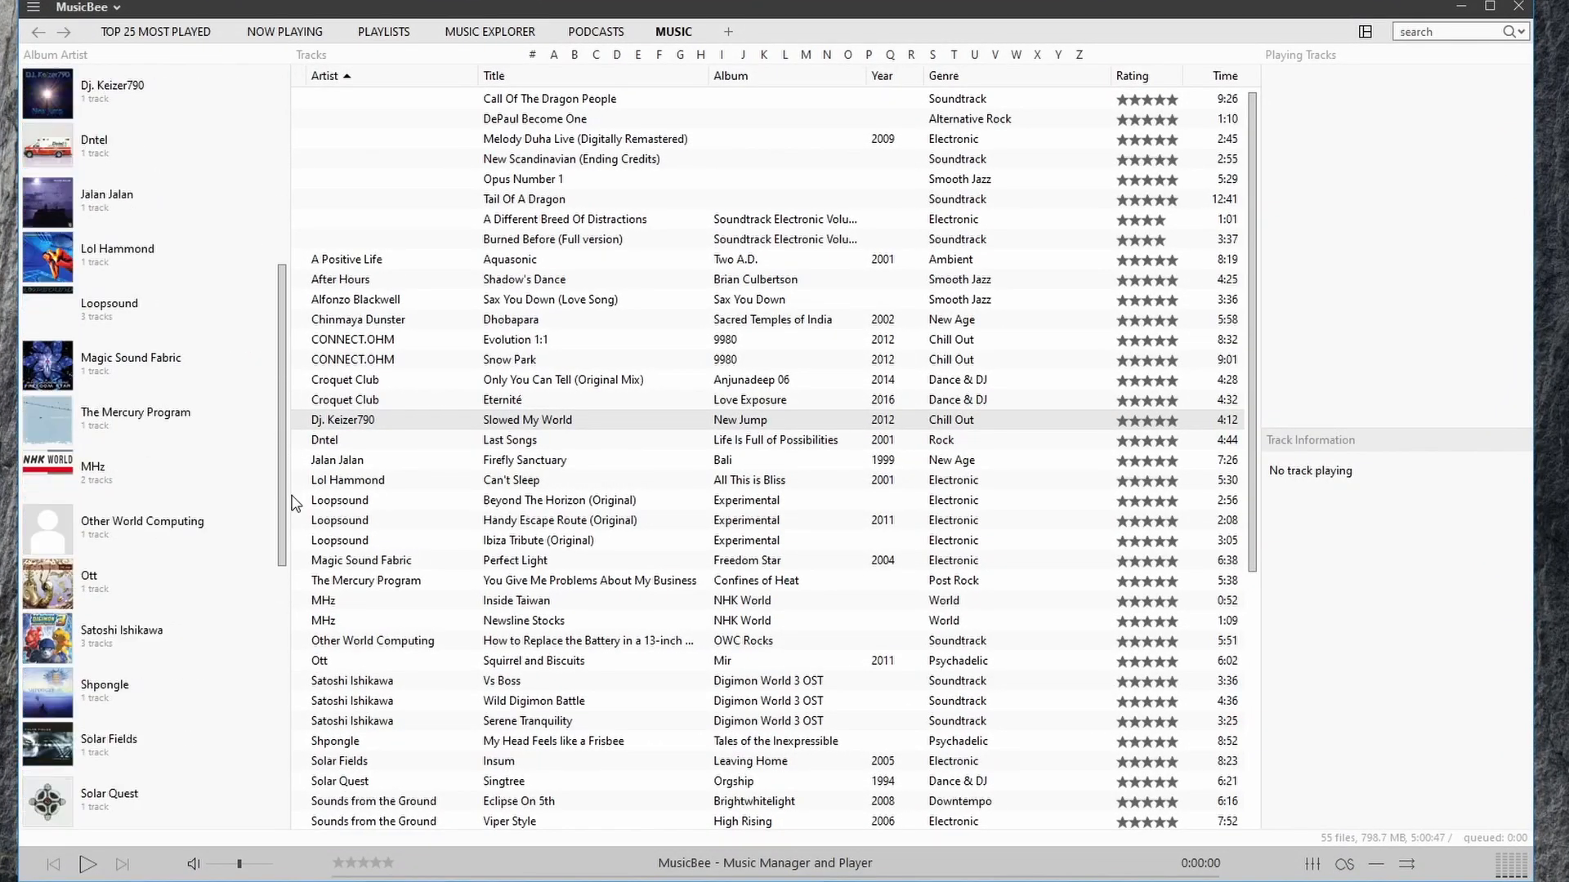
mouse_move(1362, 73)
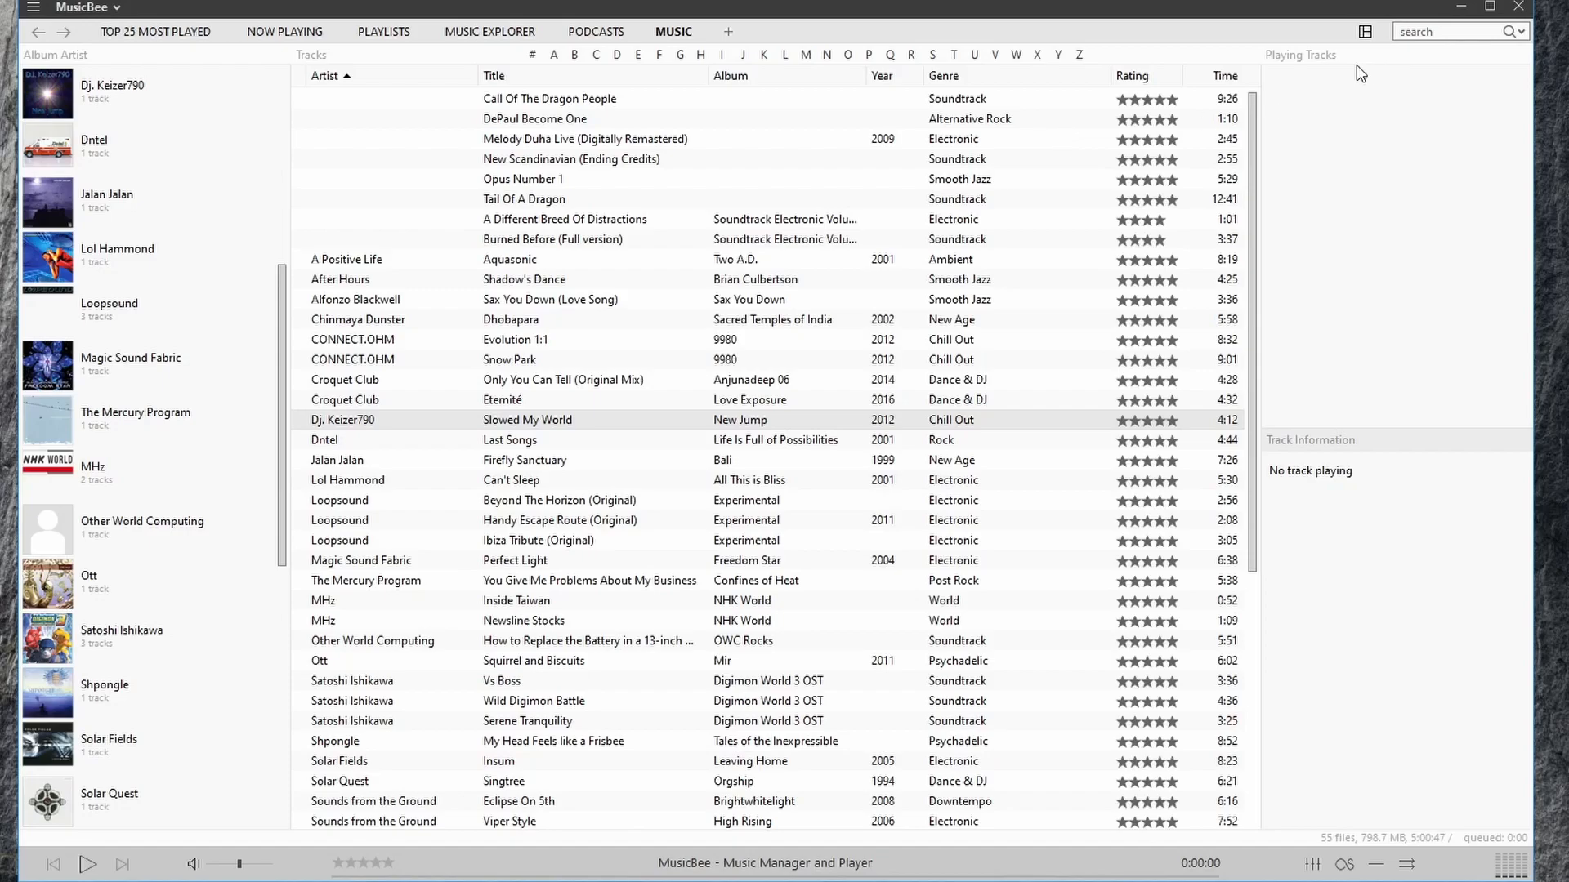
mouse_move(1374, 210)
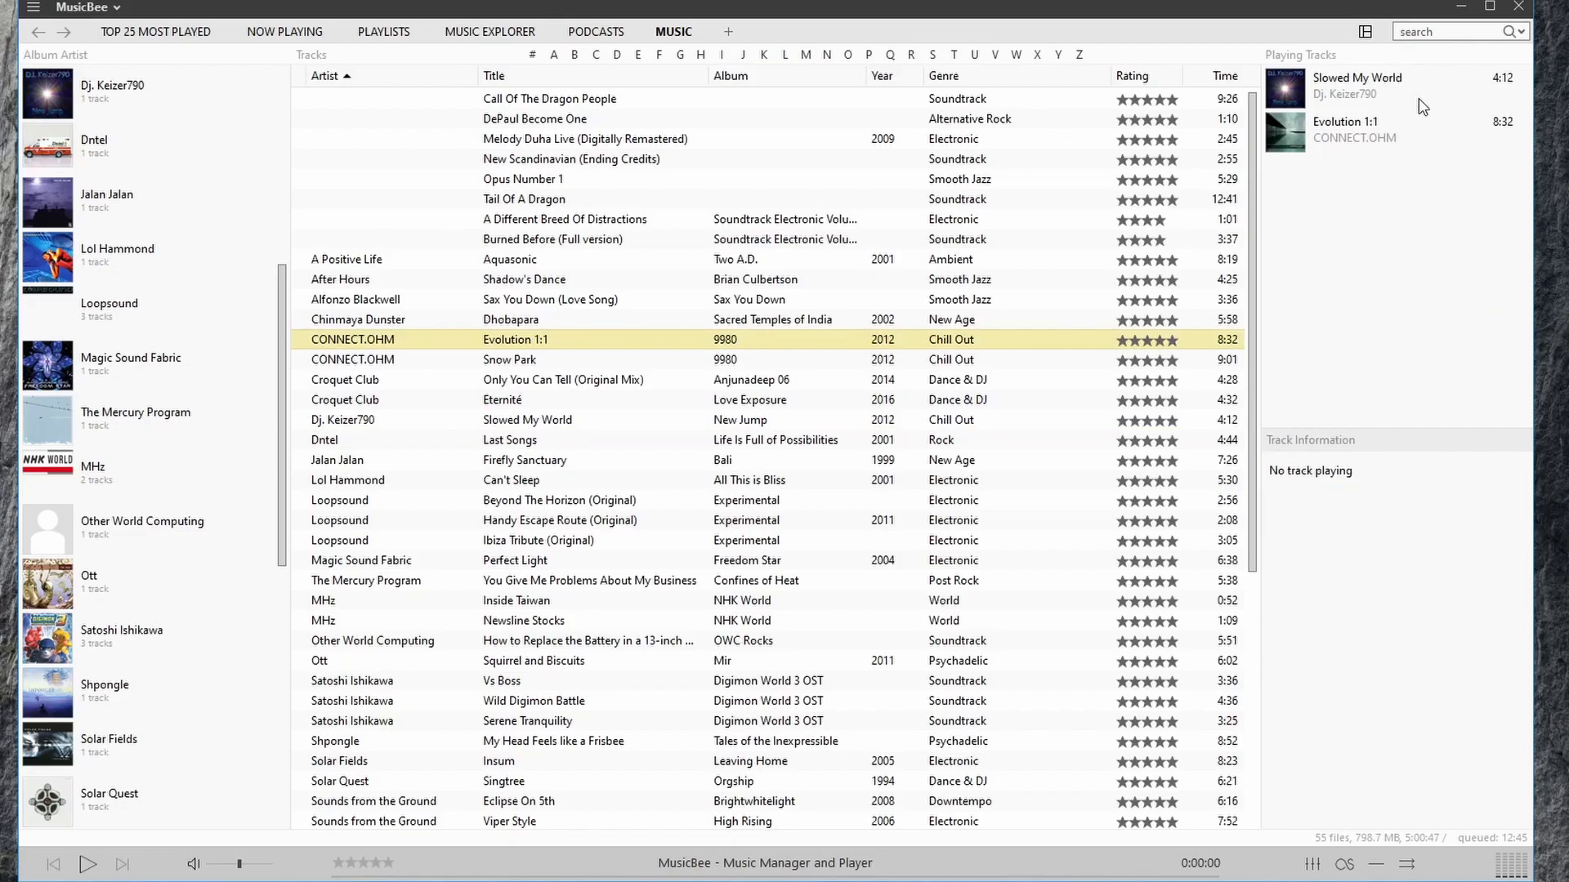
- Queue Sax You Down (Love Song) as the third track in Playing Tracks
click(401, 299)
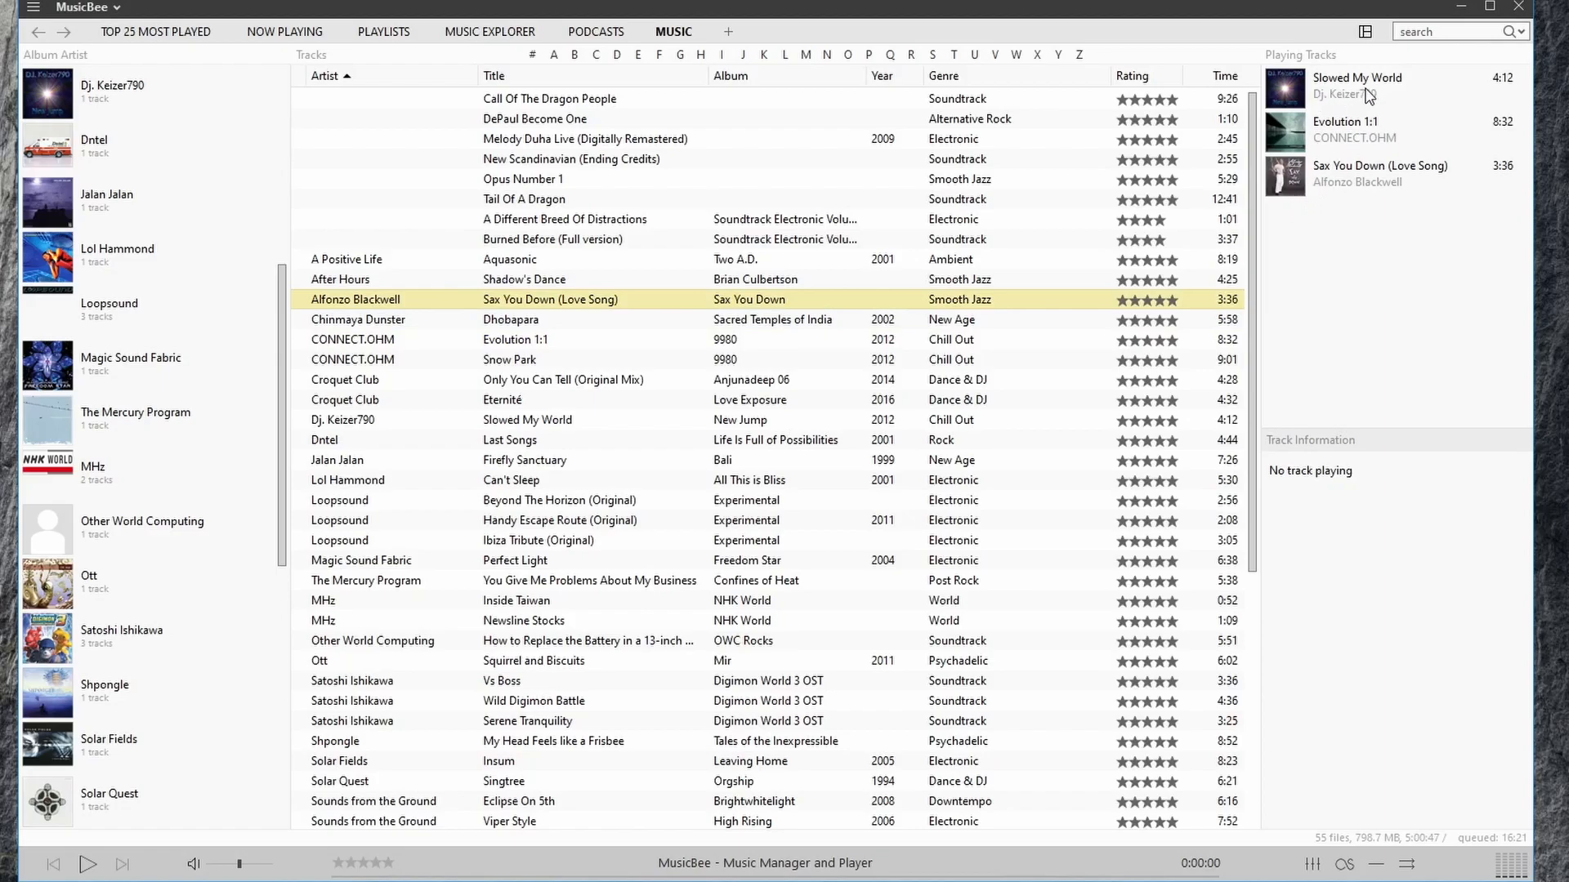
mouse_move(1400, 108)
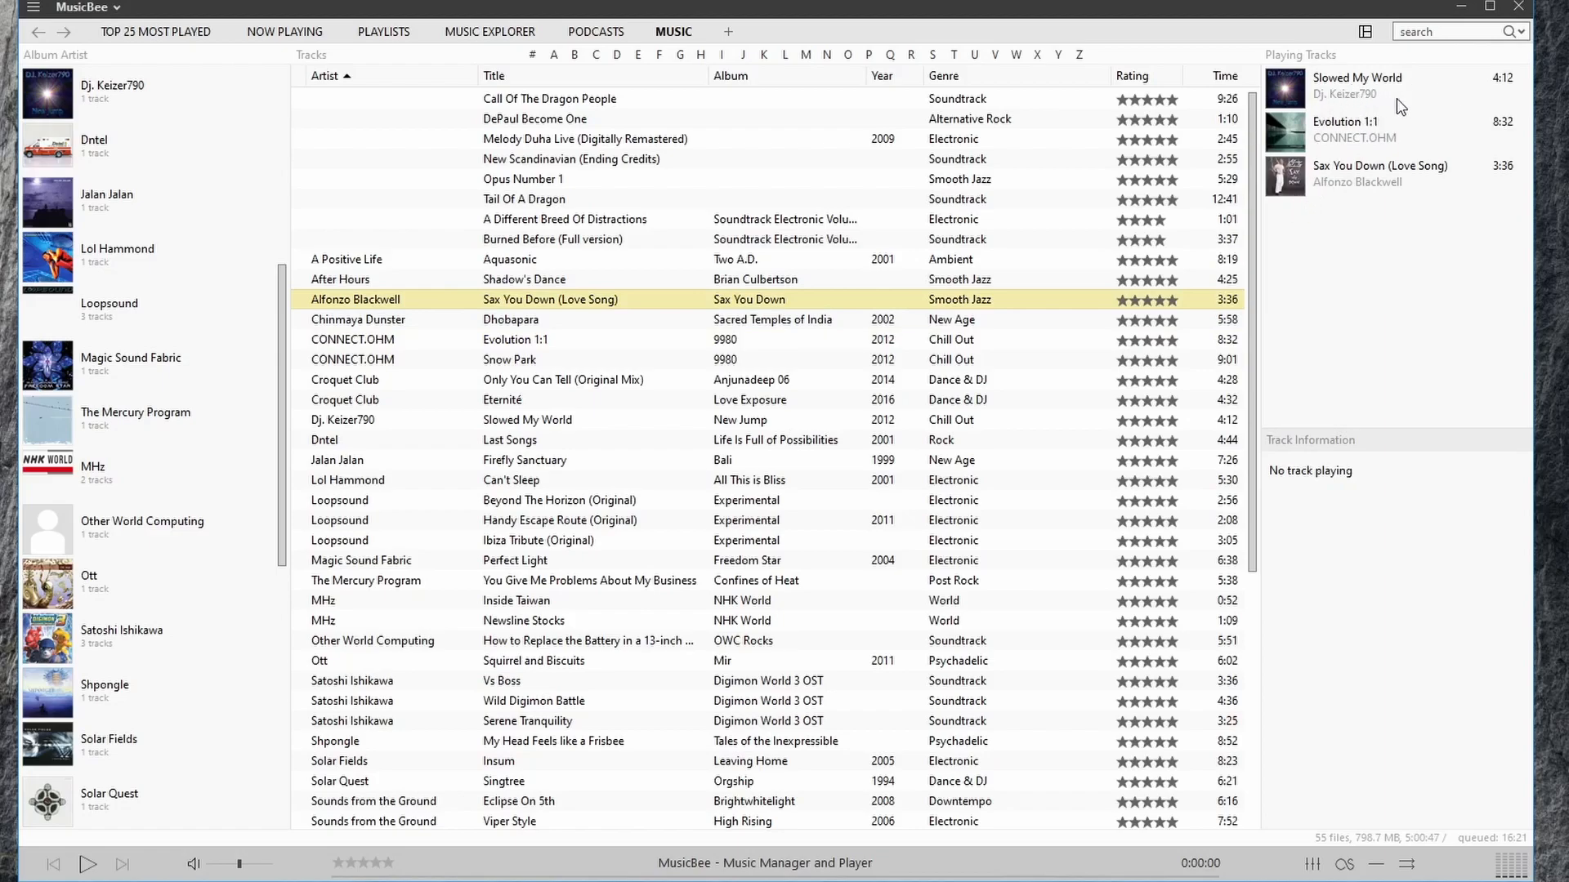
mouse_move(1395, 477)
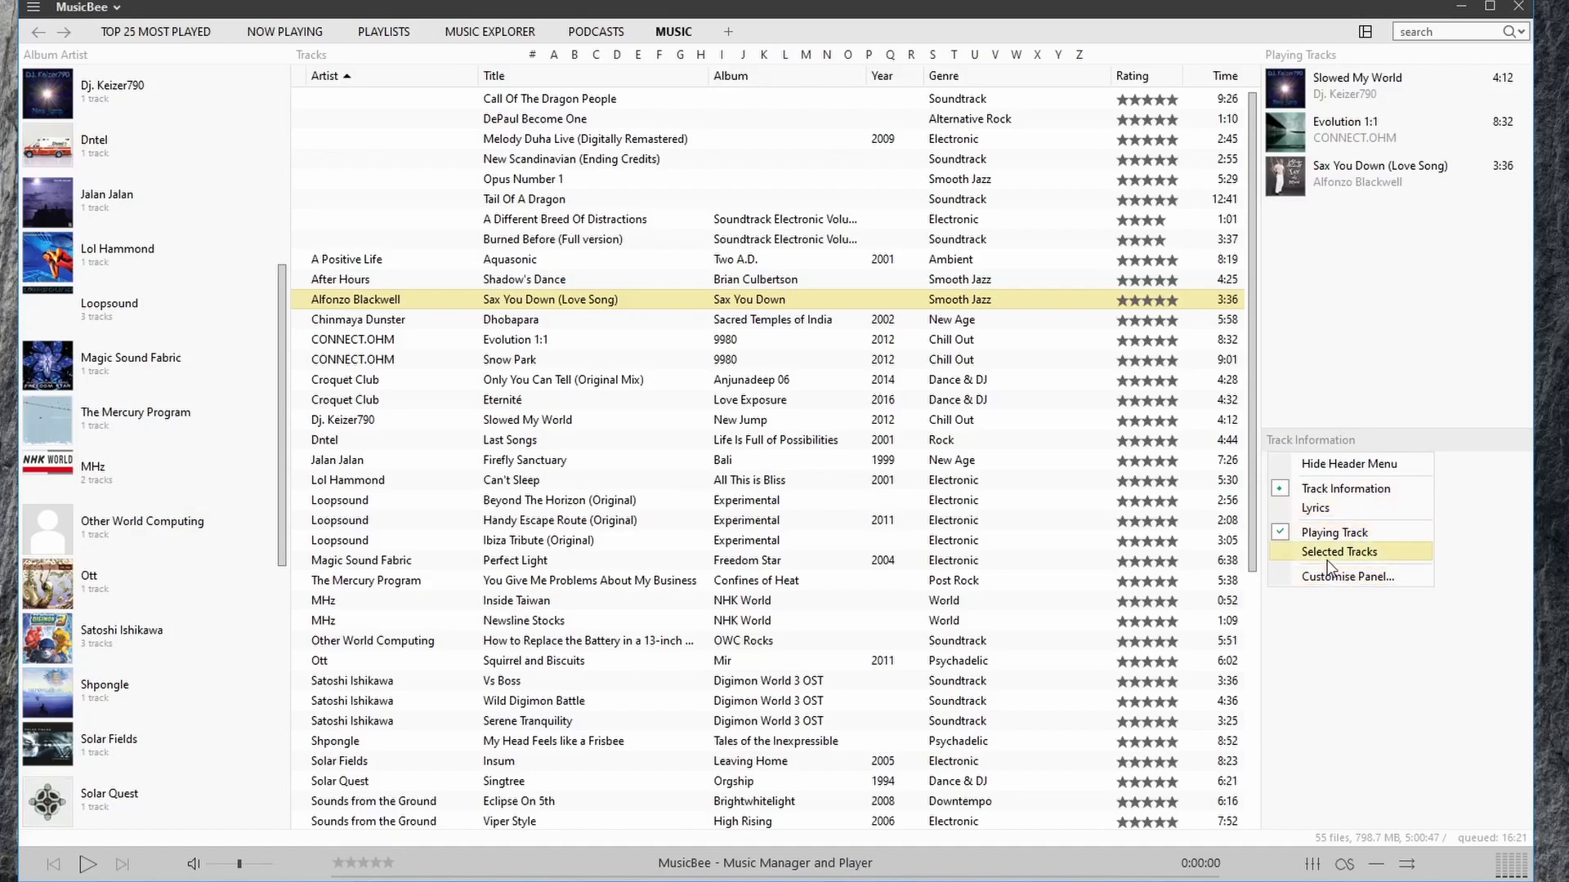
mouse_move(1374, 551)
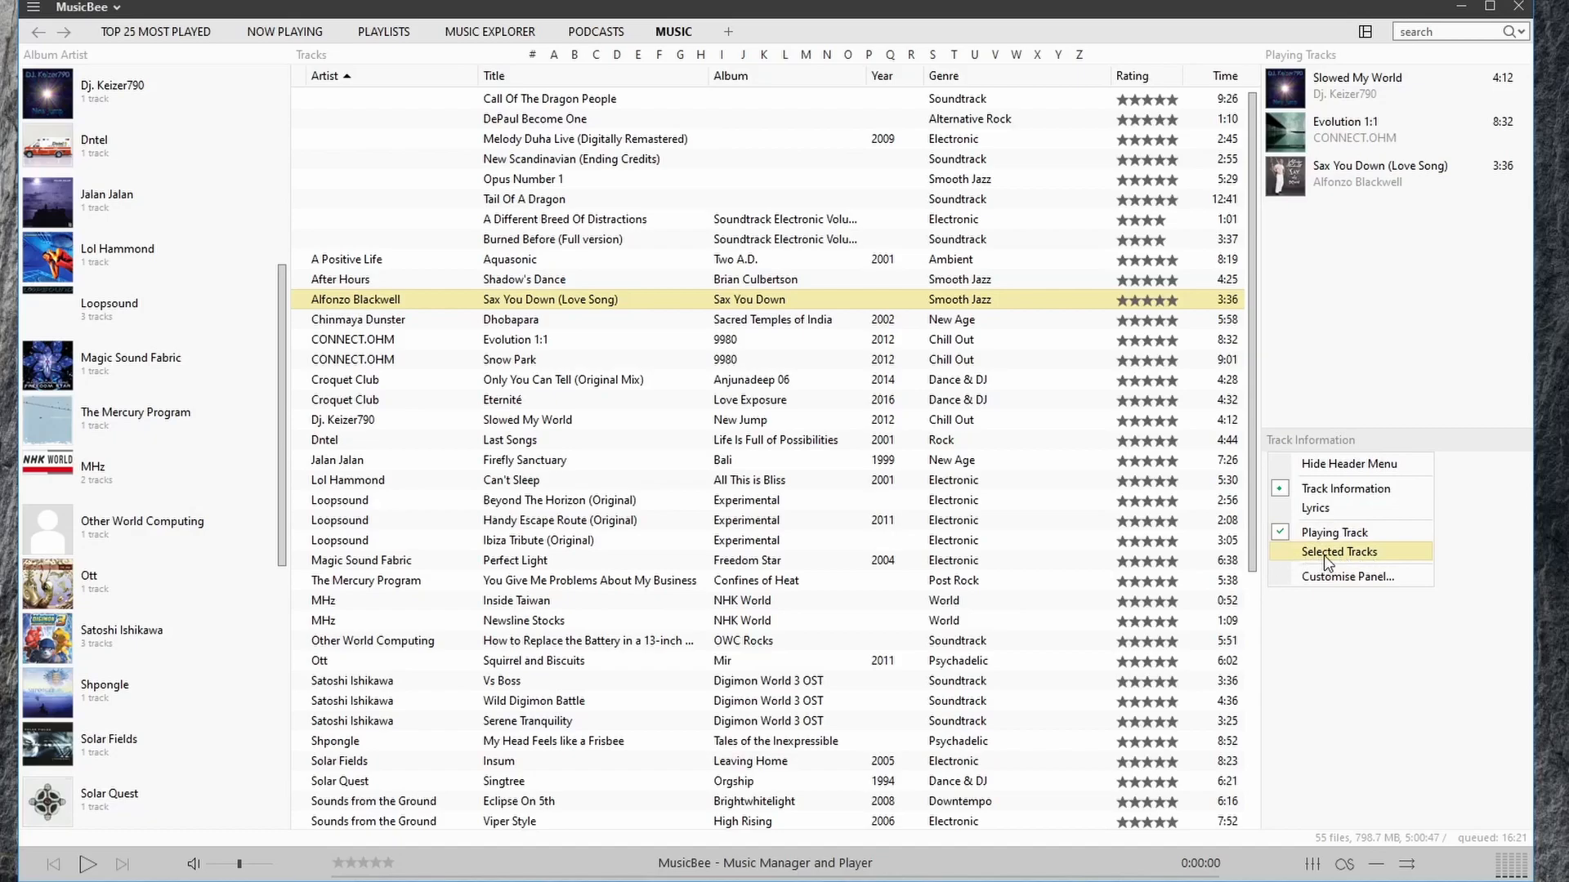
- Set Track Information to Selected Tracks and show Insum by Solar Fields with its cover
click(1338, 551)
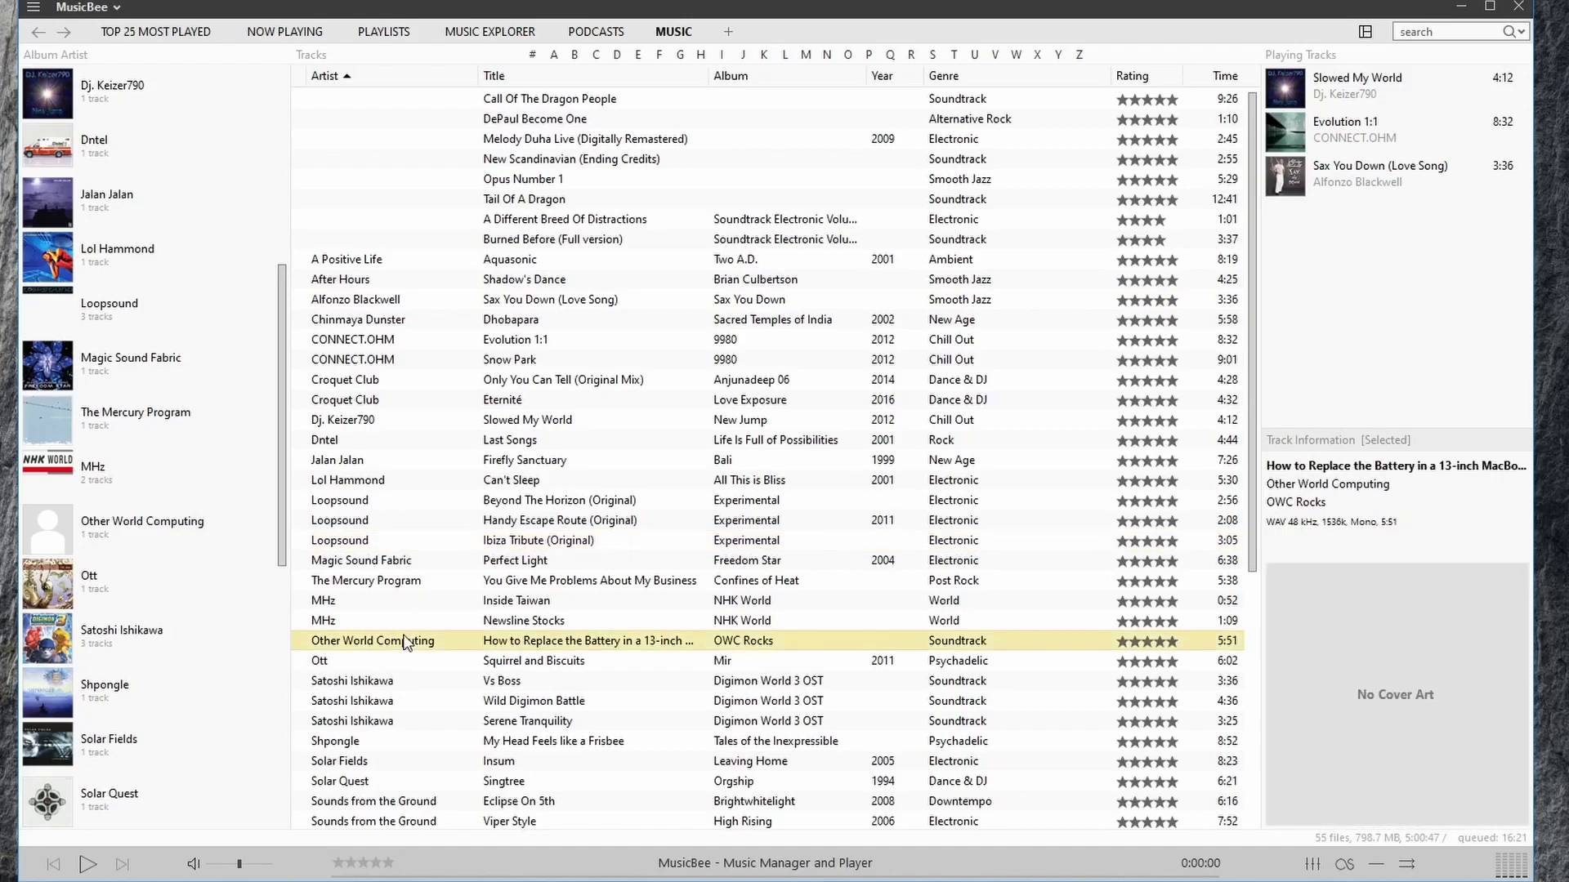
click(535, 701)
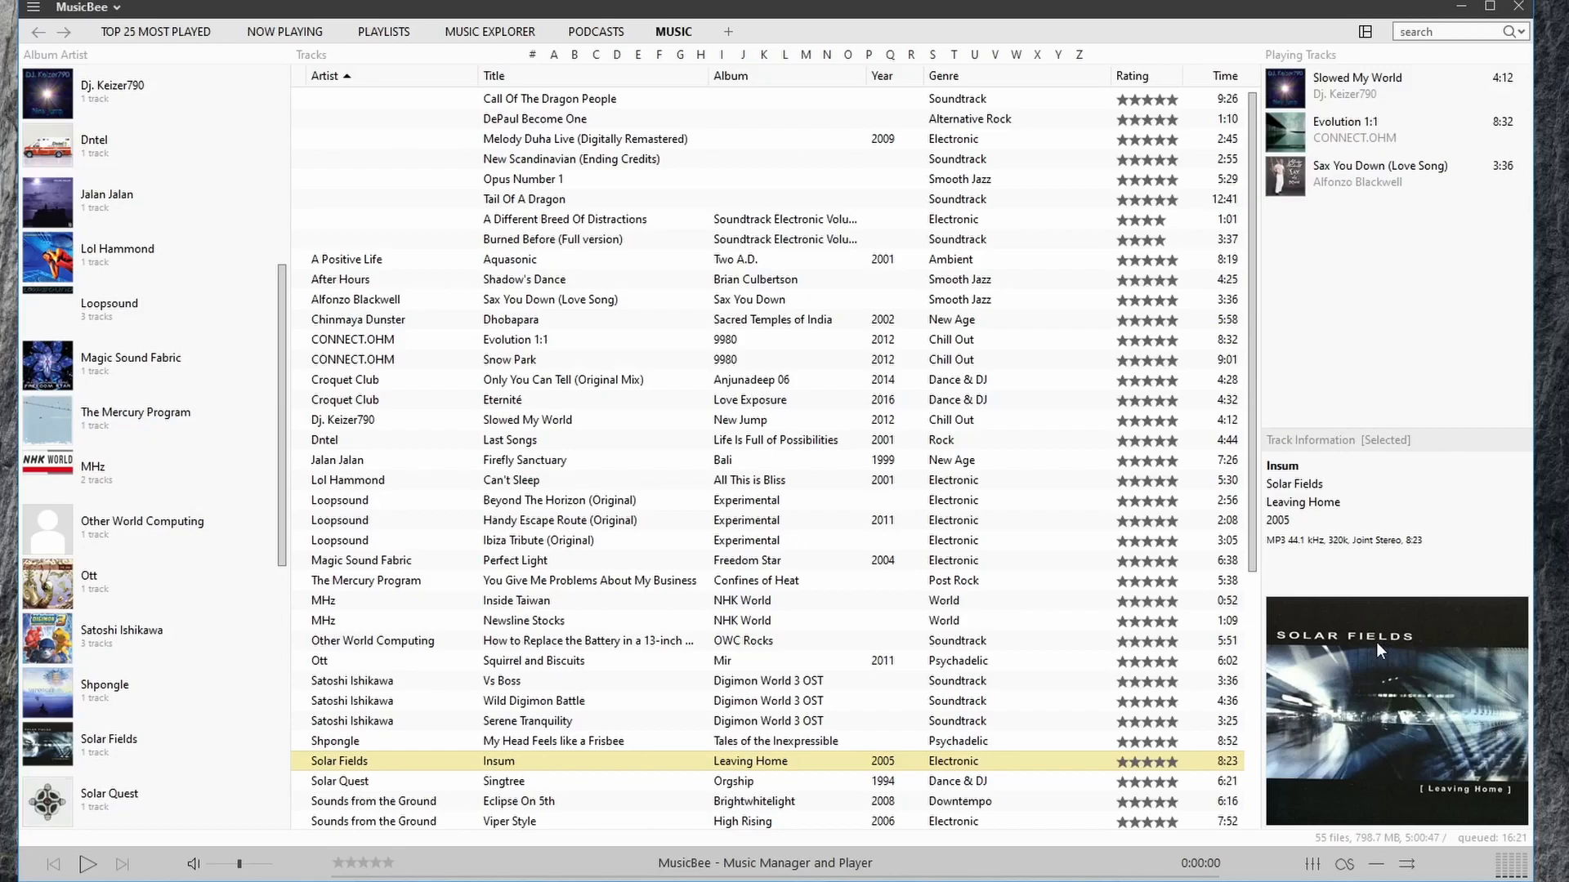
mouse_move(1357, 707)
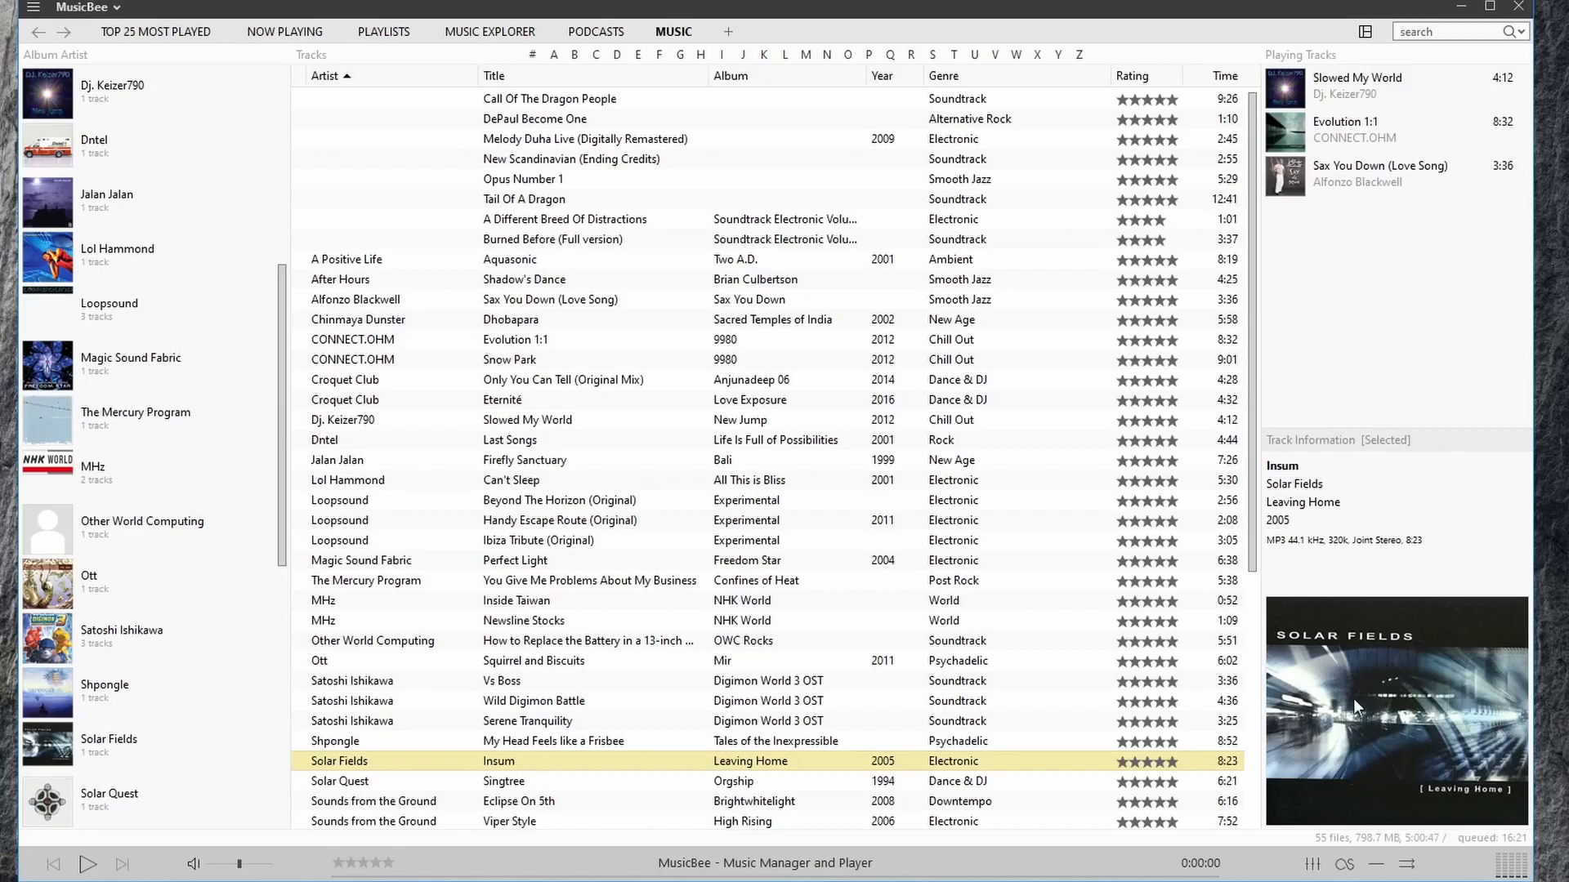
mouse_move(1371, 440)
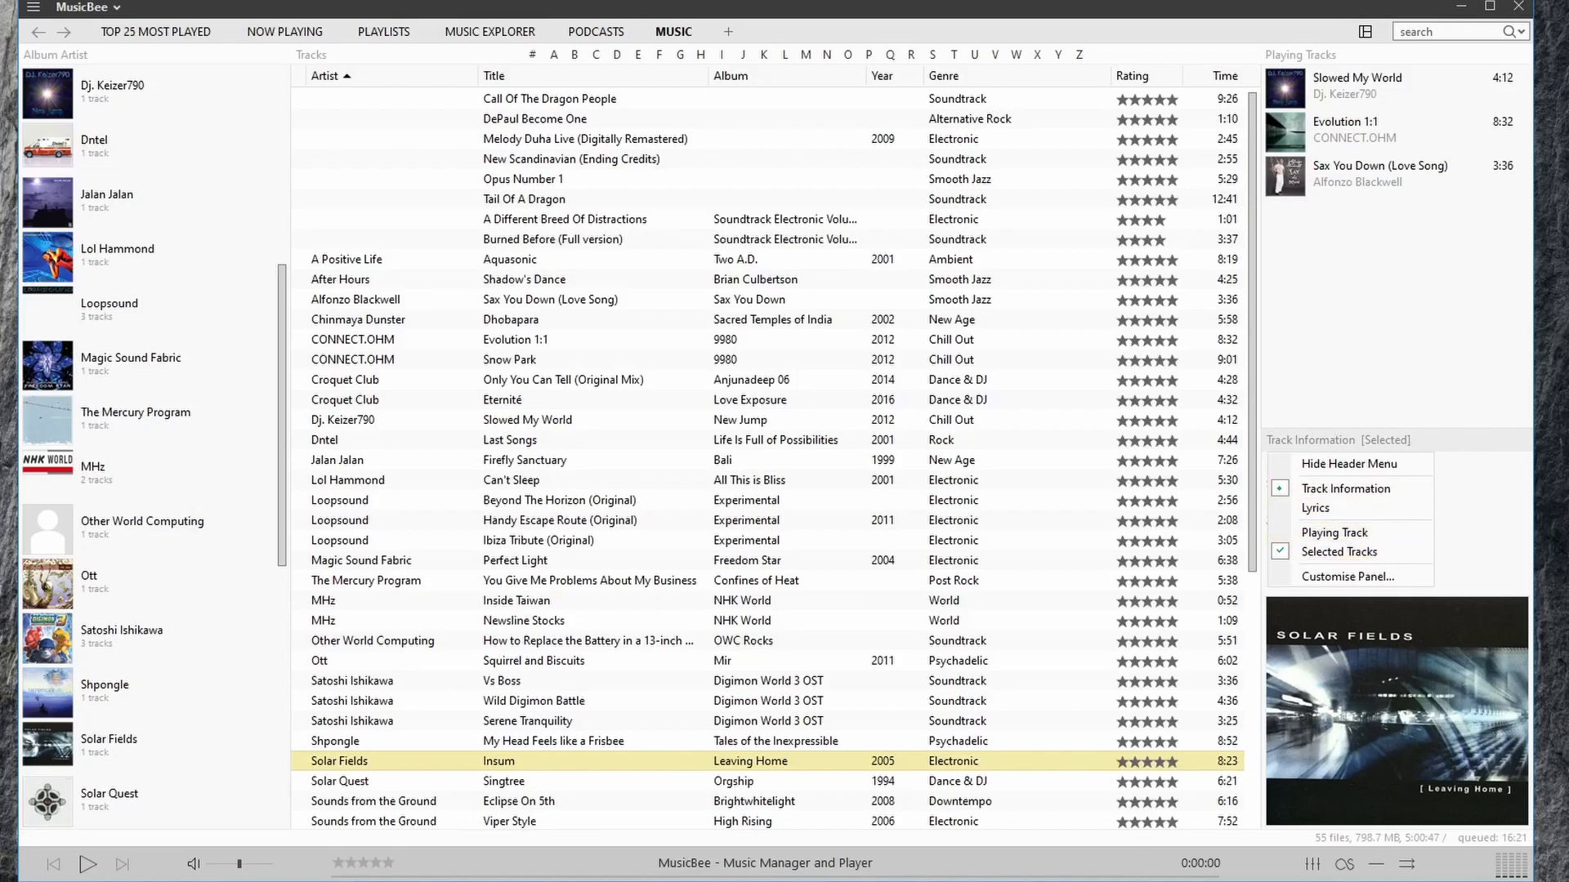
- Dismiss the Track Information header menu, keeping it following selected tracks
click(1346, 488)
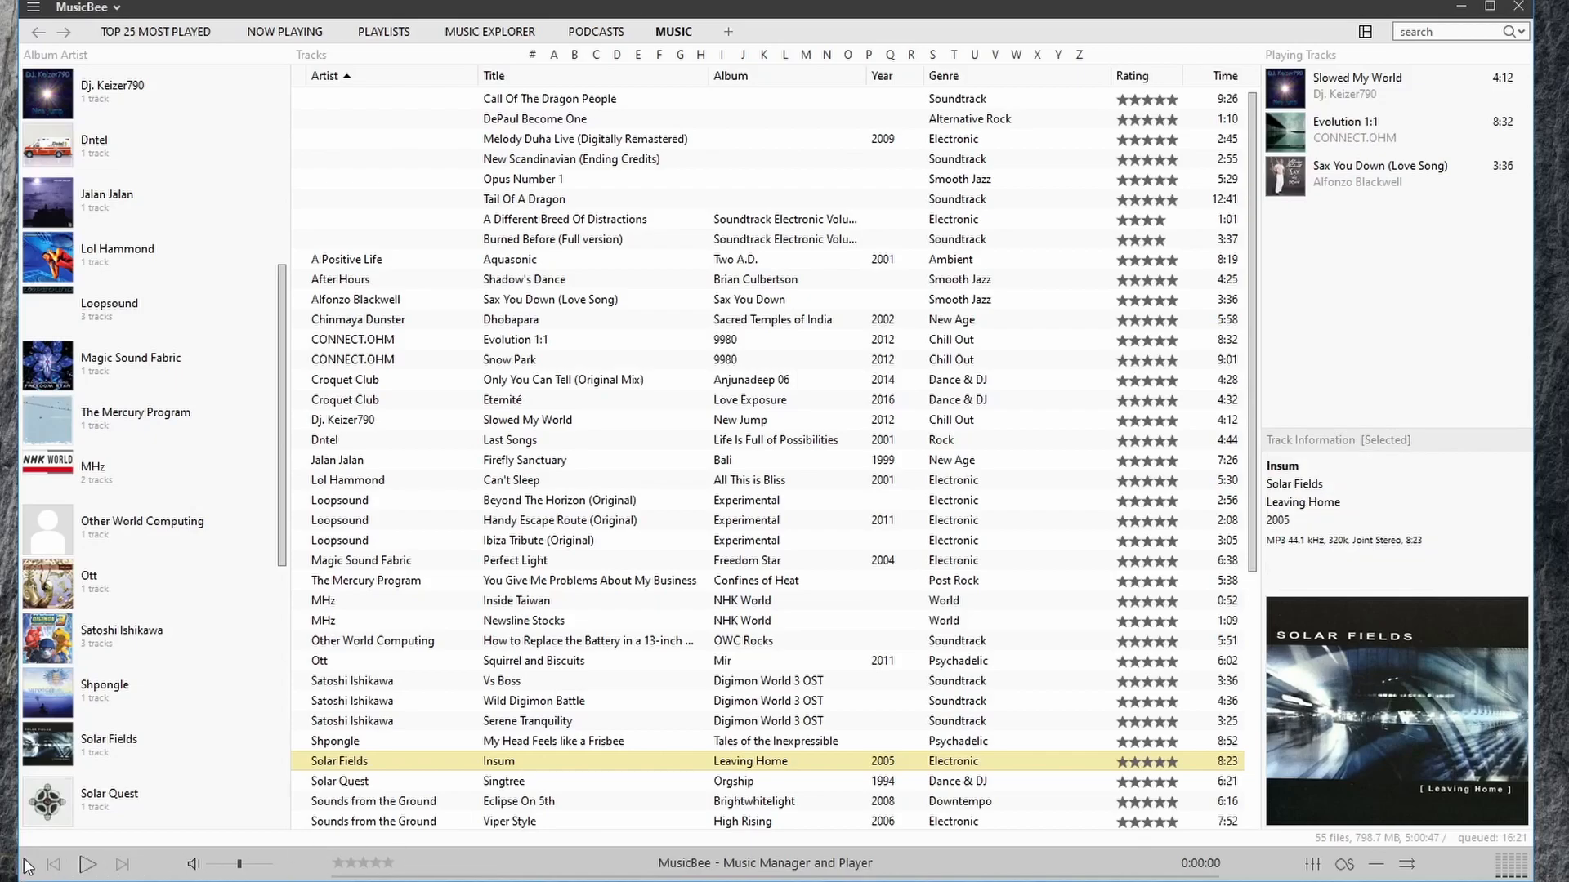
mouse_move(364, 770)
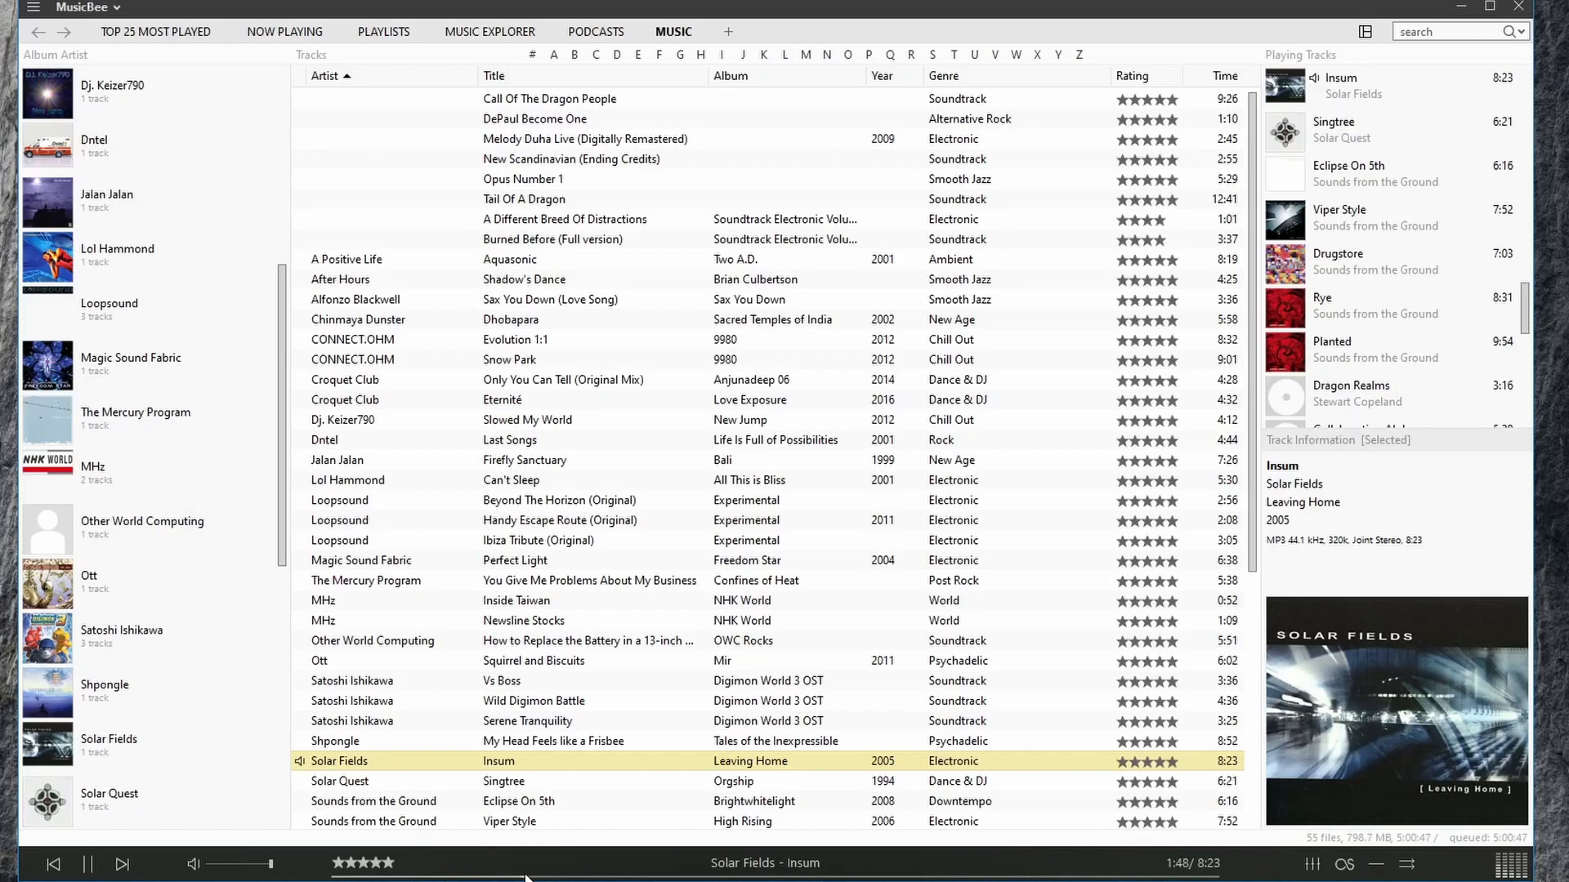
mouse_move(697, 876)
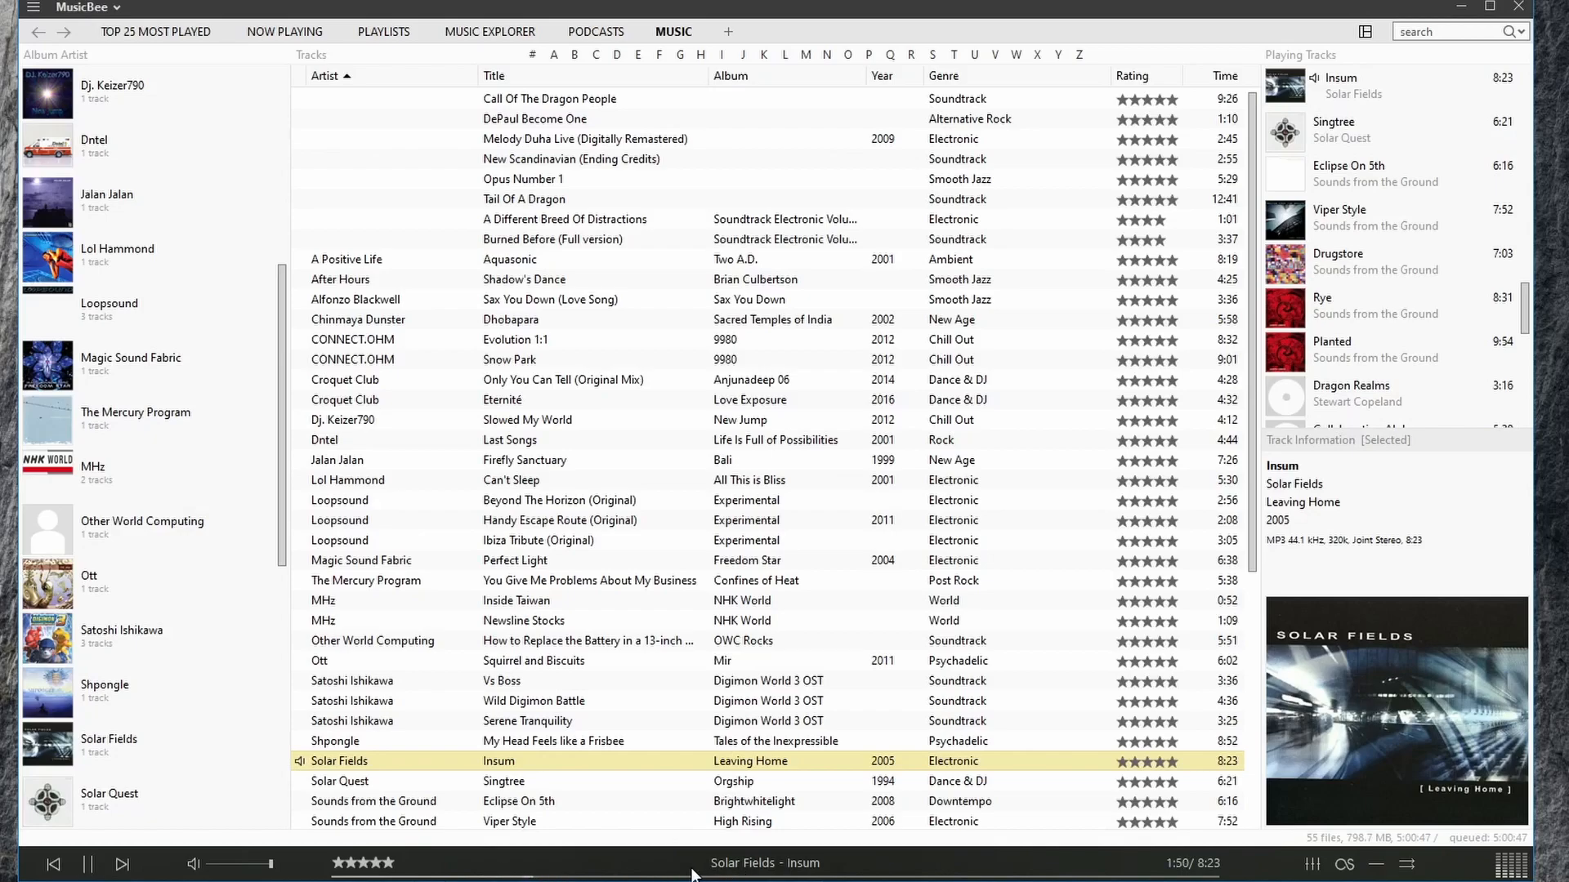
mouse_move(948, 872)
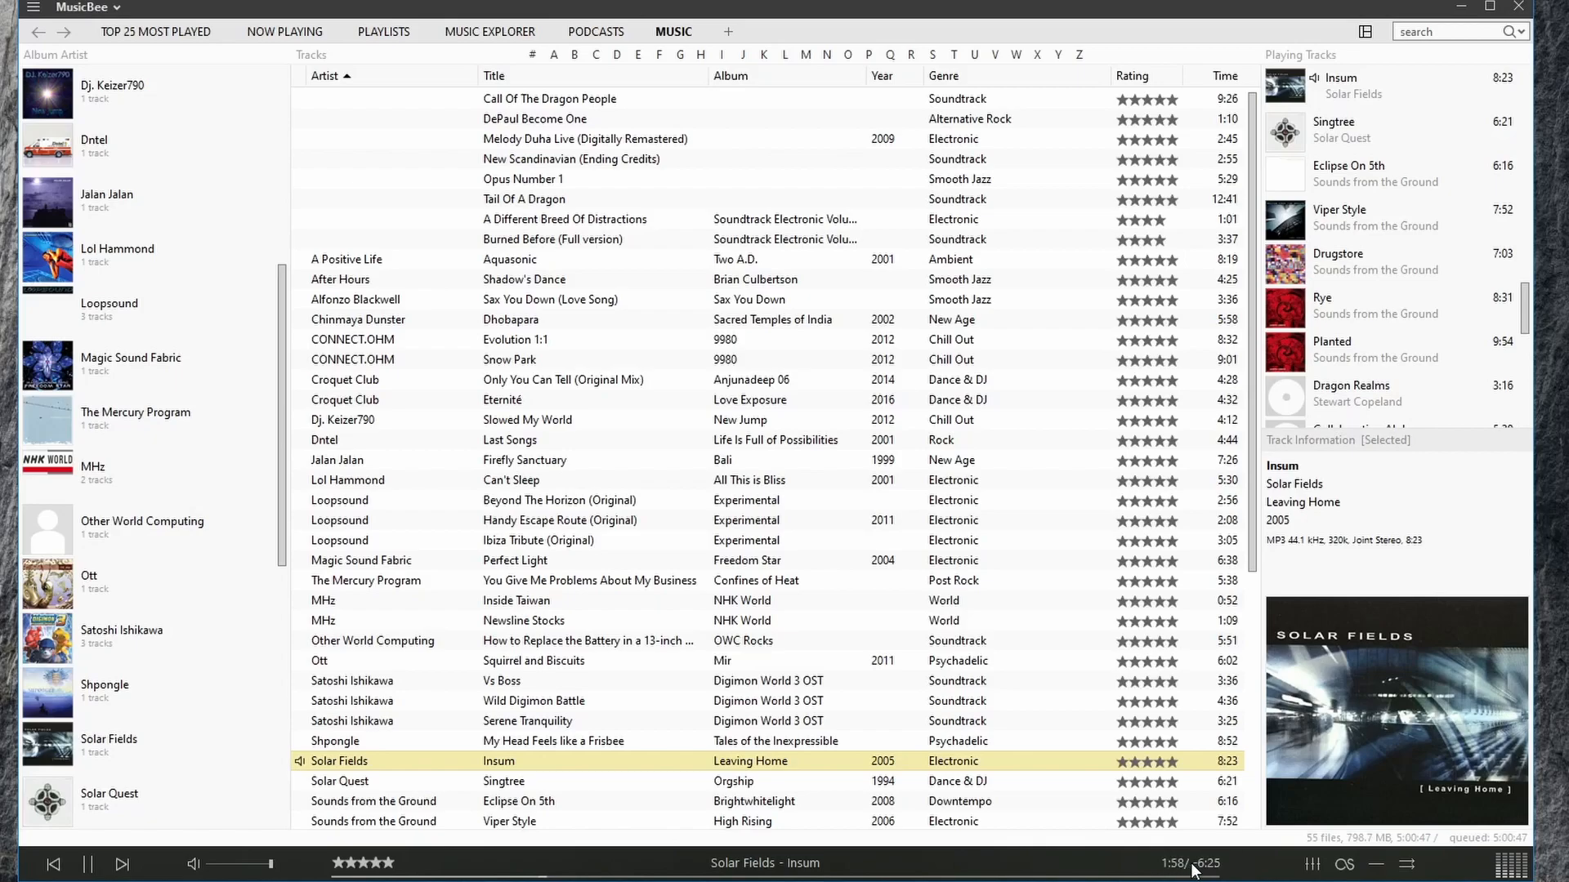
mouse_move(1322, 871)
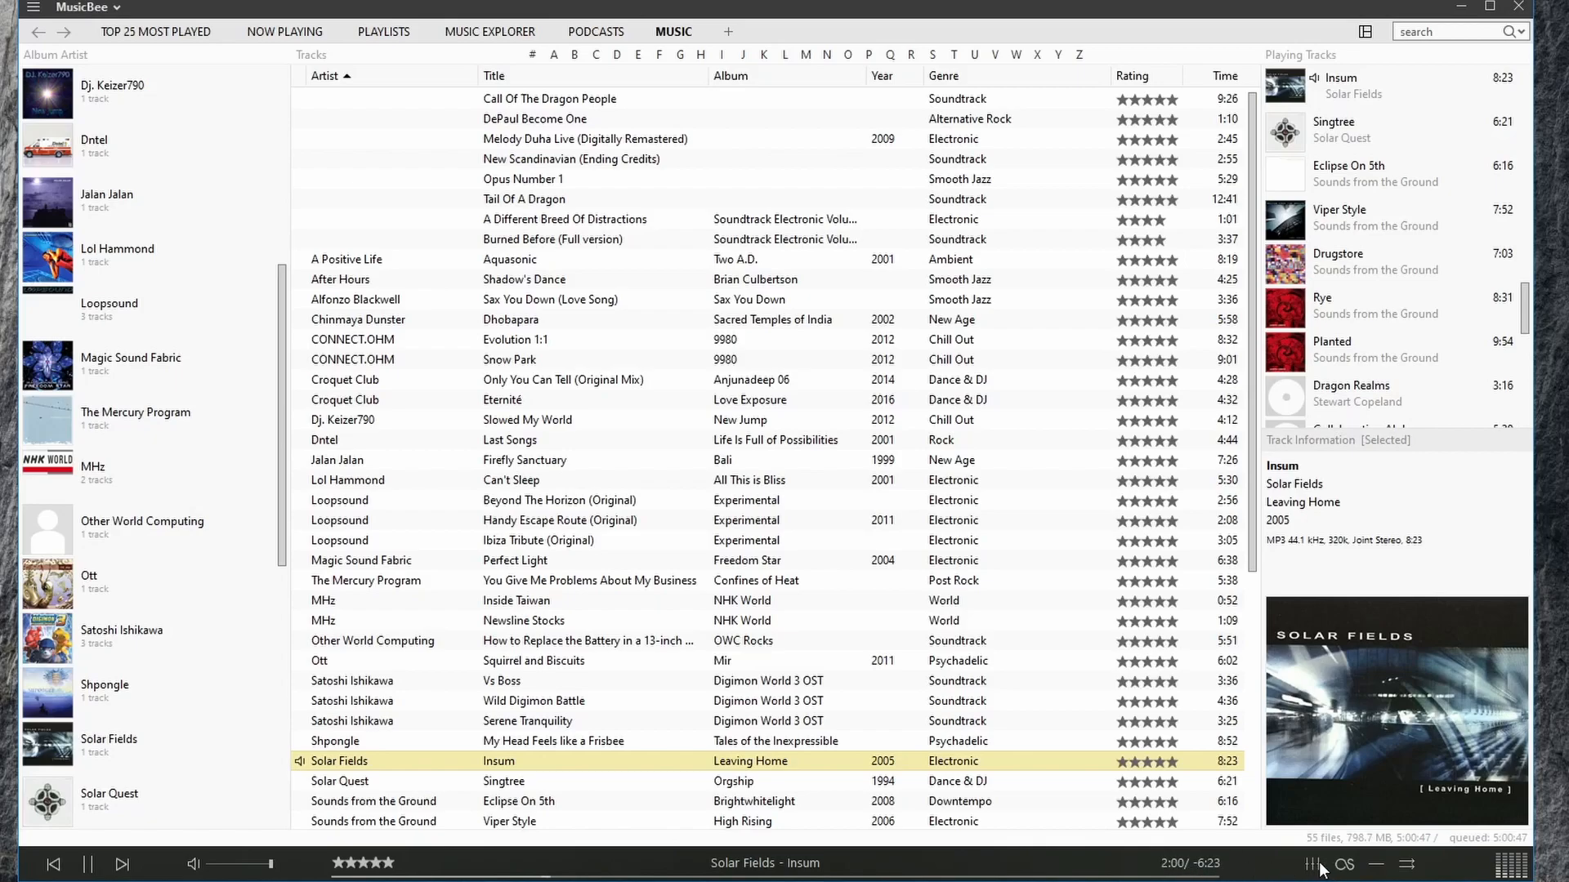
click(1312, 863)
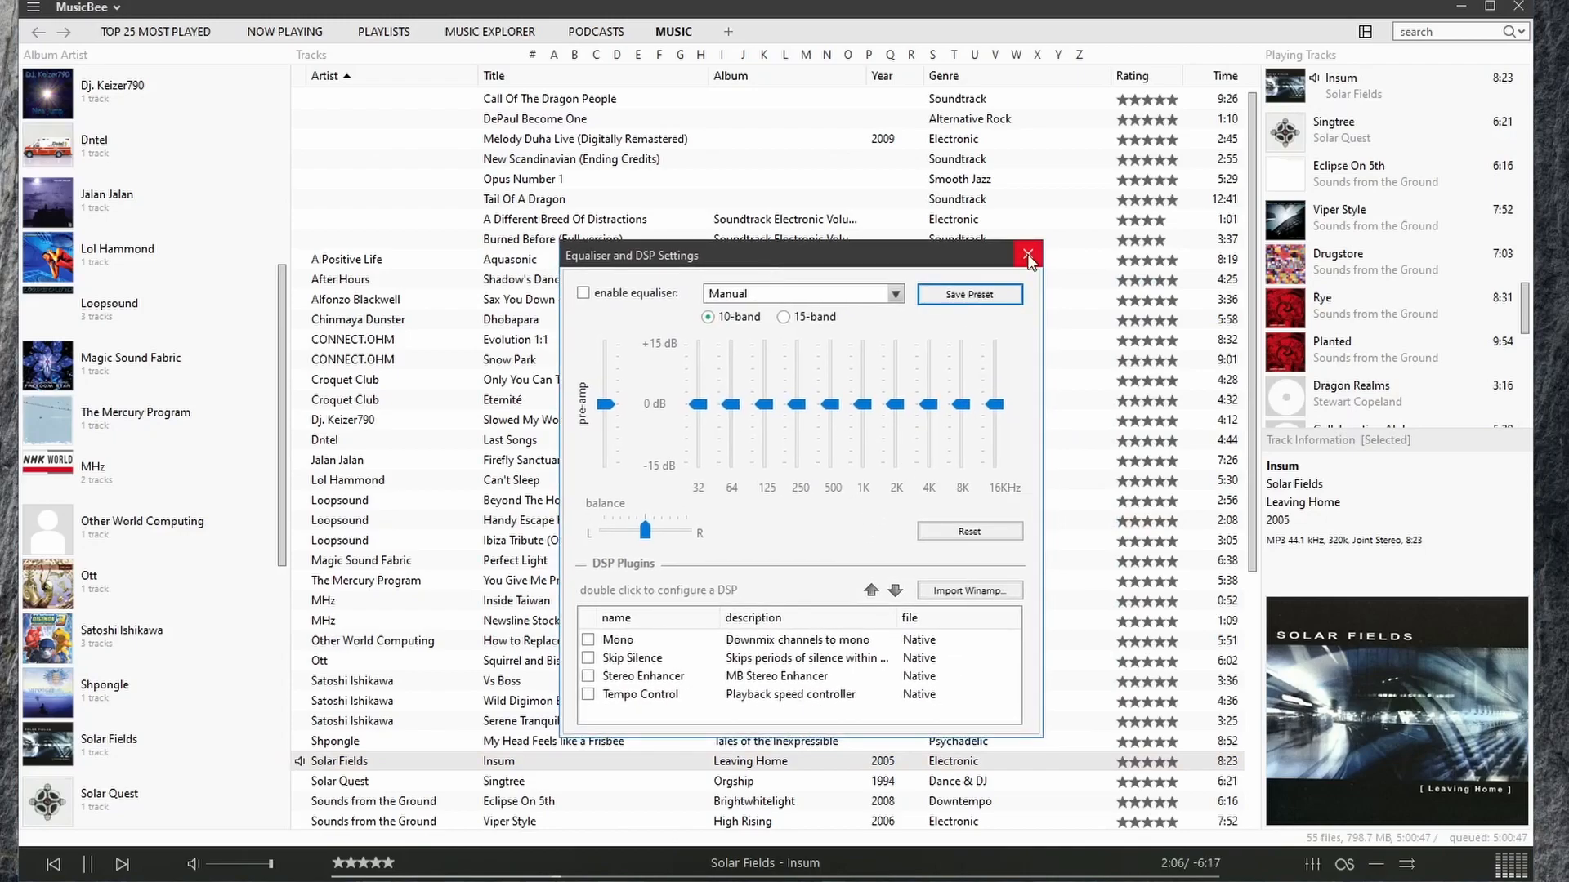
click(1028, 255)
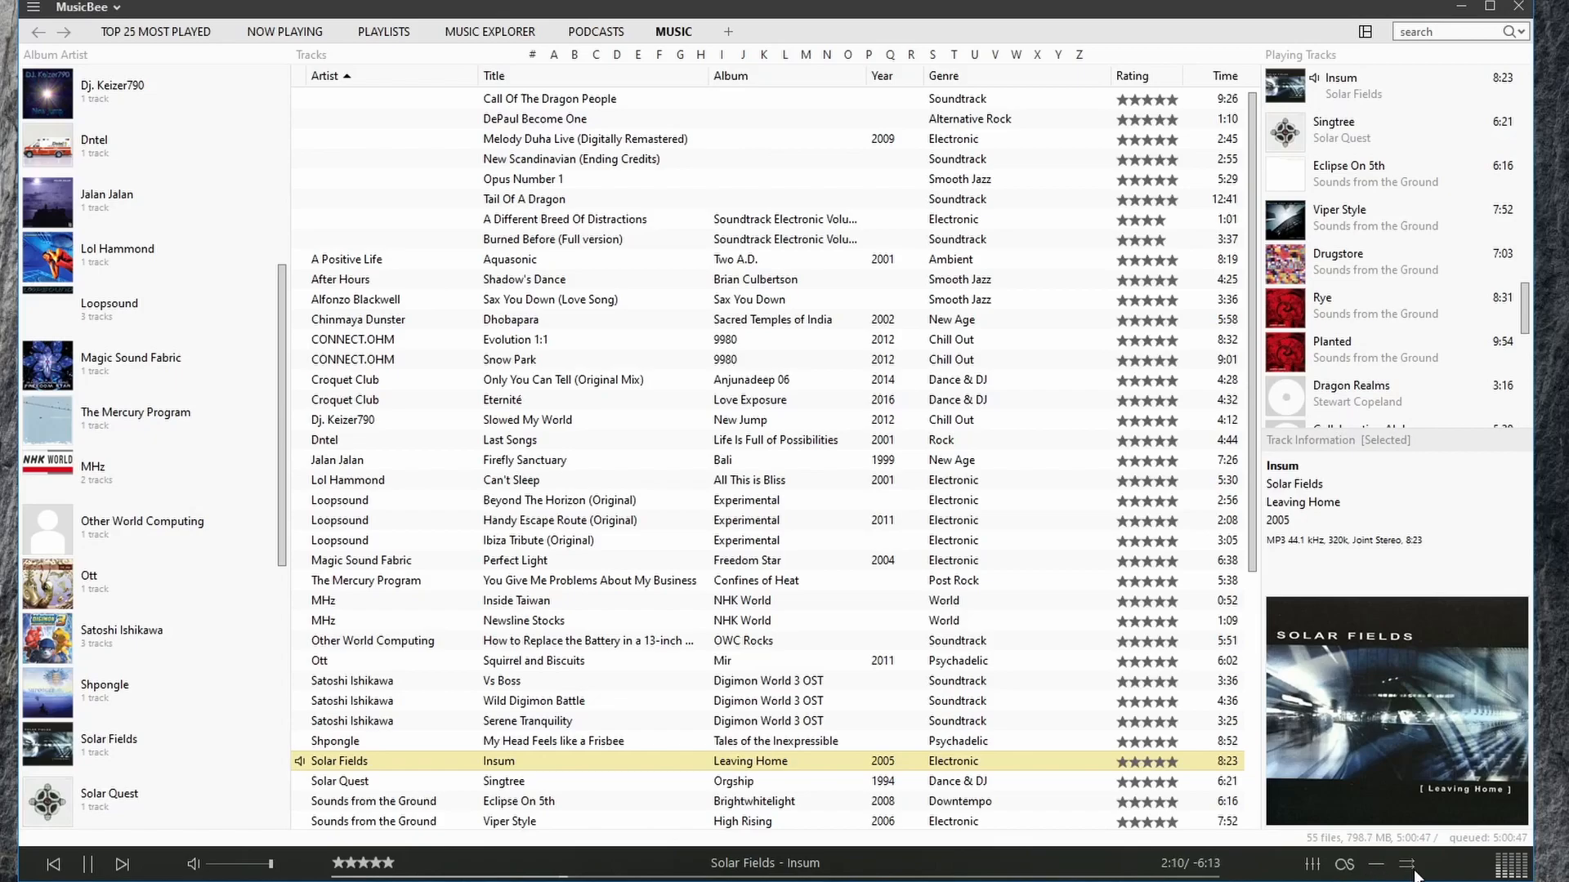
mouse_move(1293, 850)
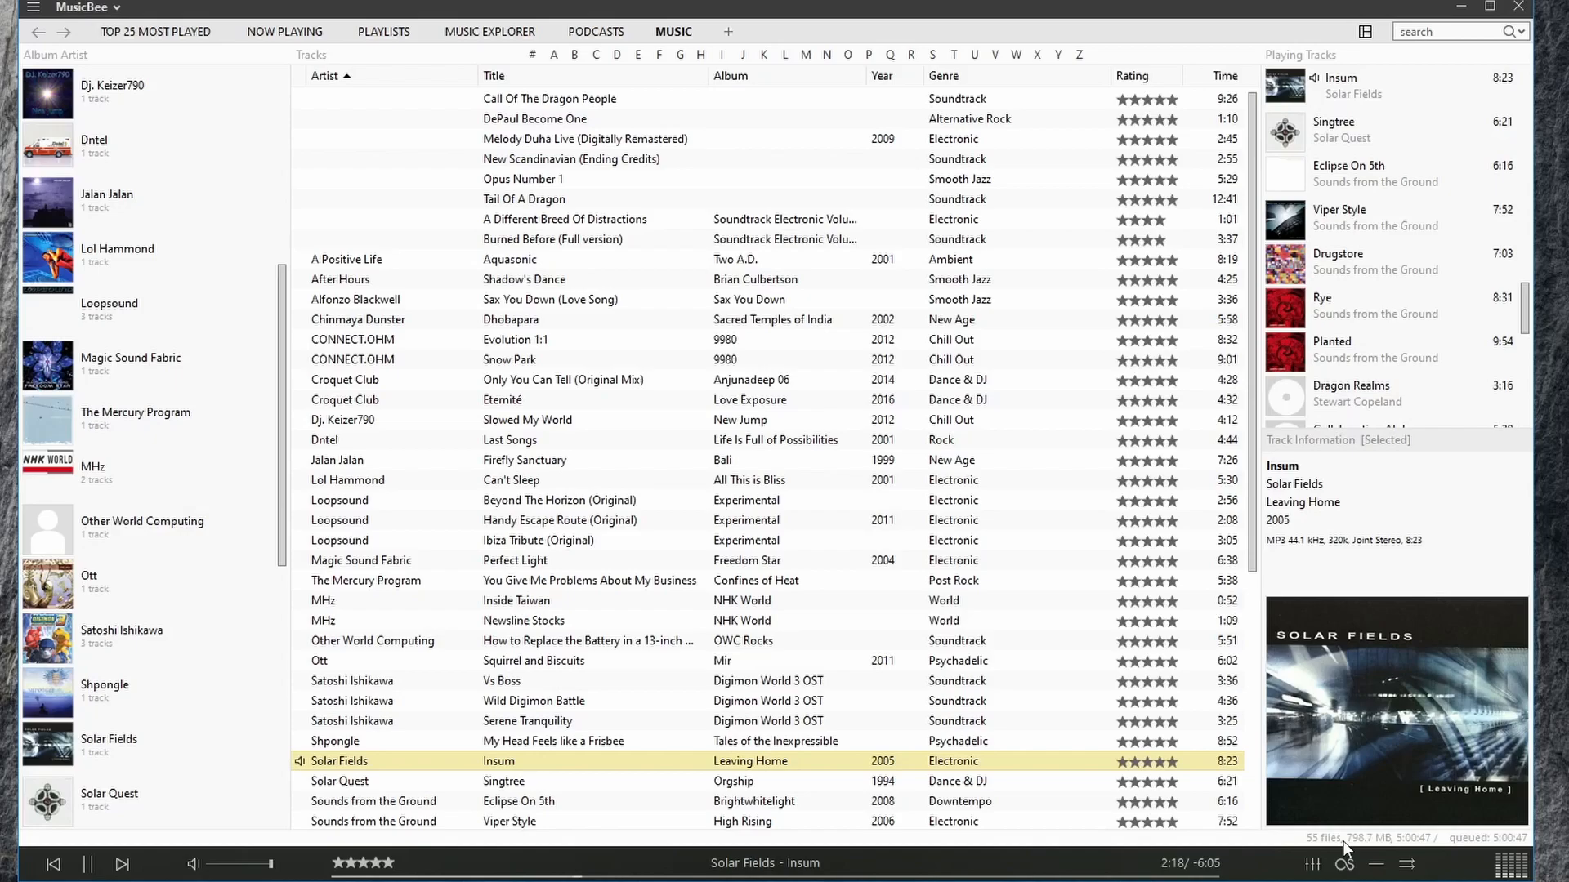
mouse_move(1394, 850)
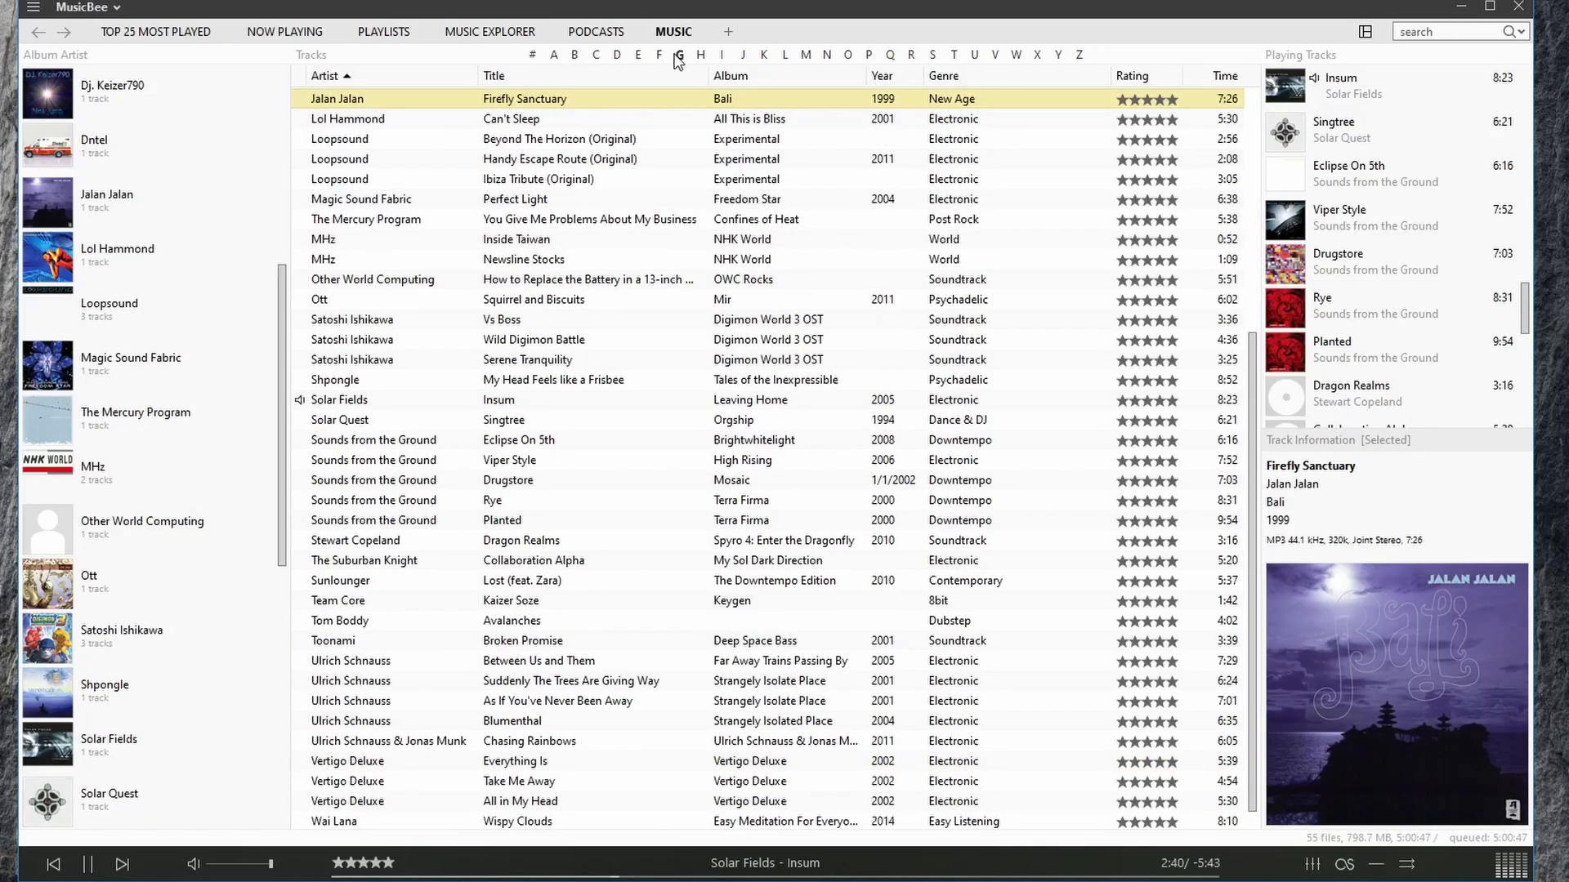
mouse_move(724, 64)
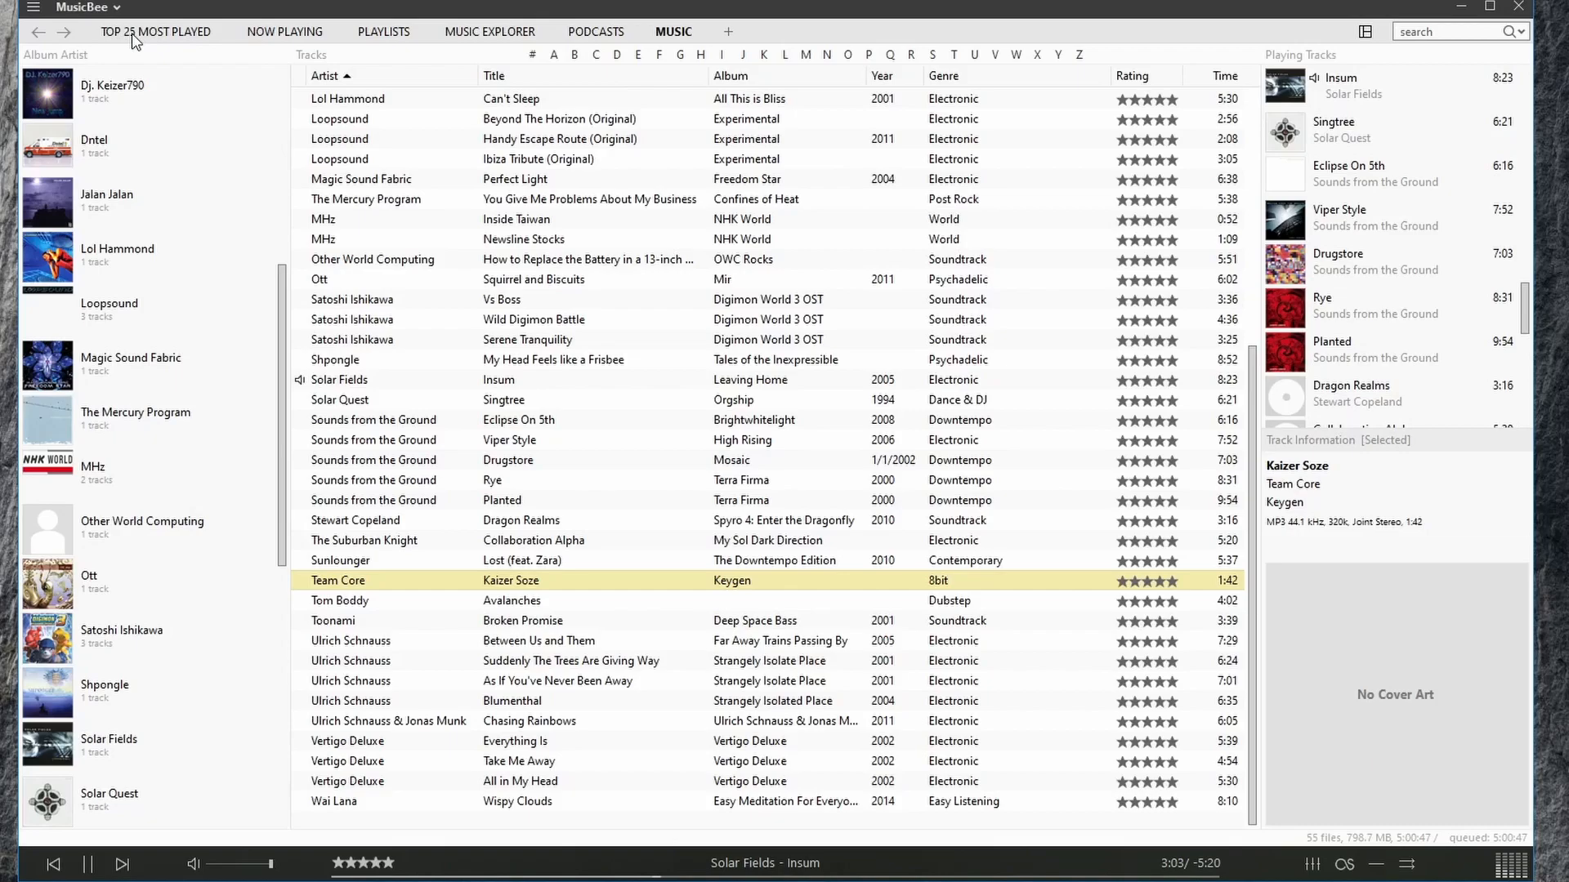
- Visit Top 25 Most Played, then Now Playing, then the Playlists view
click(157, 31)
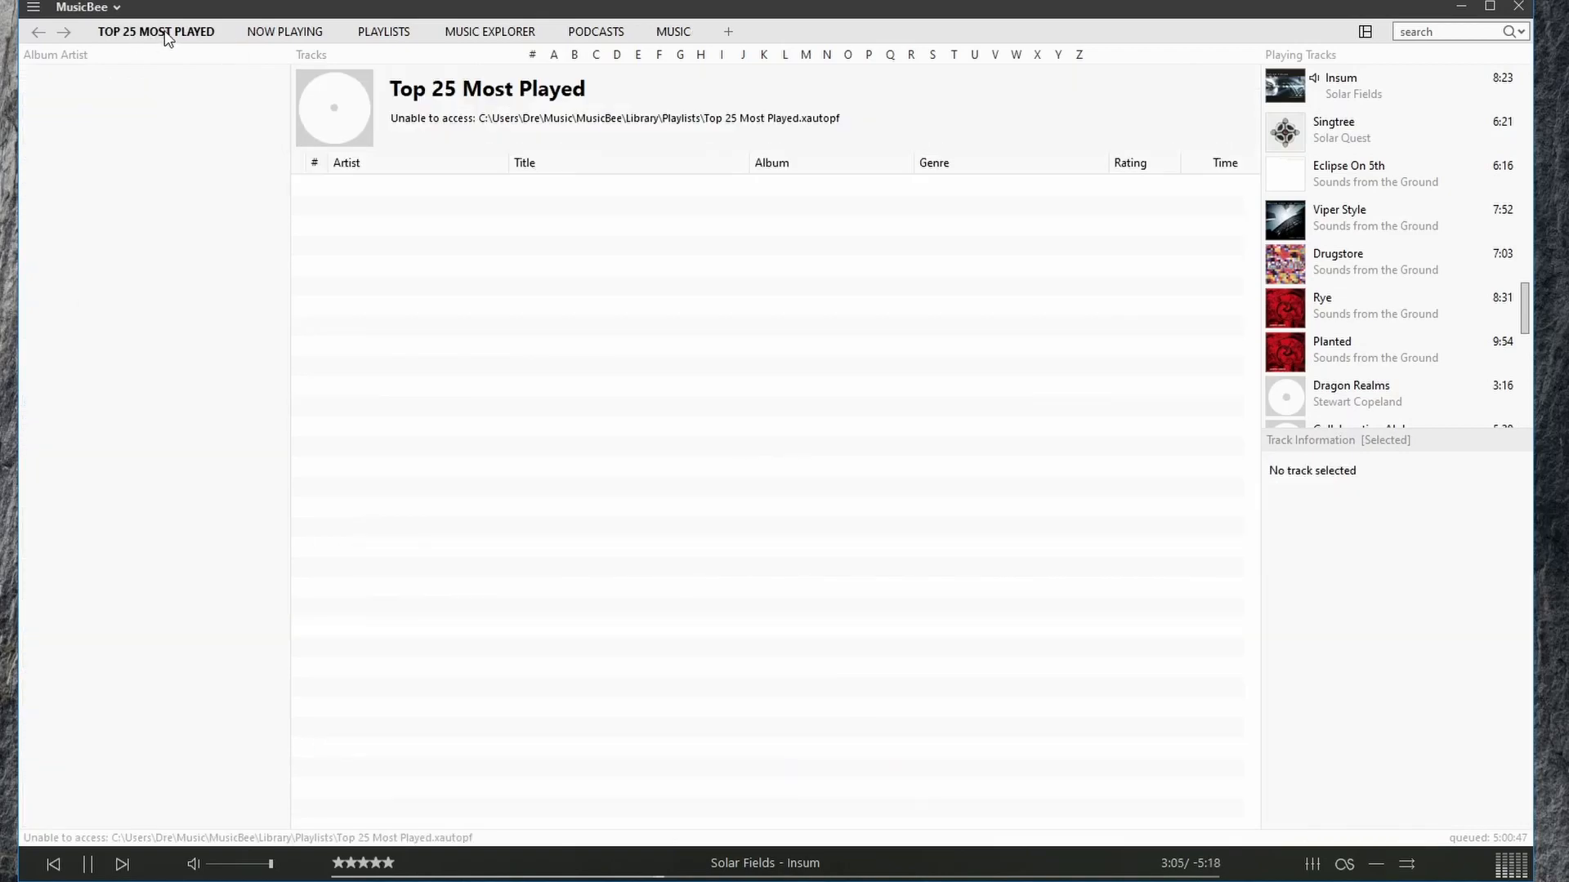
mouse_move(288, 333)
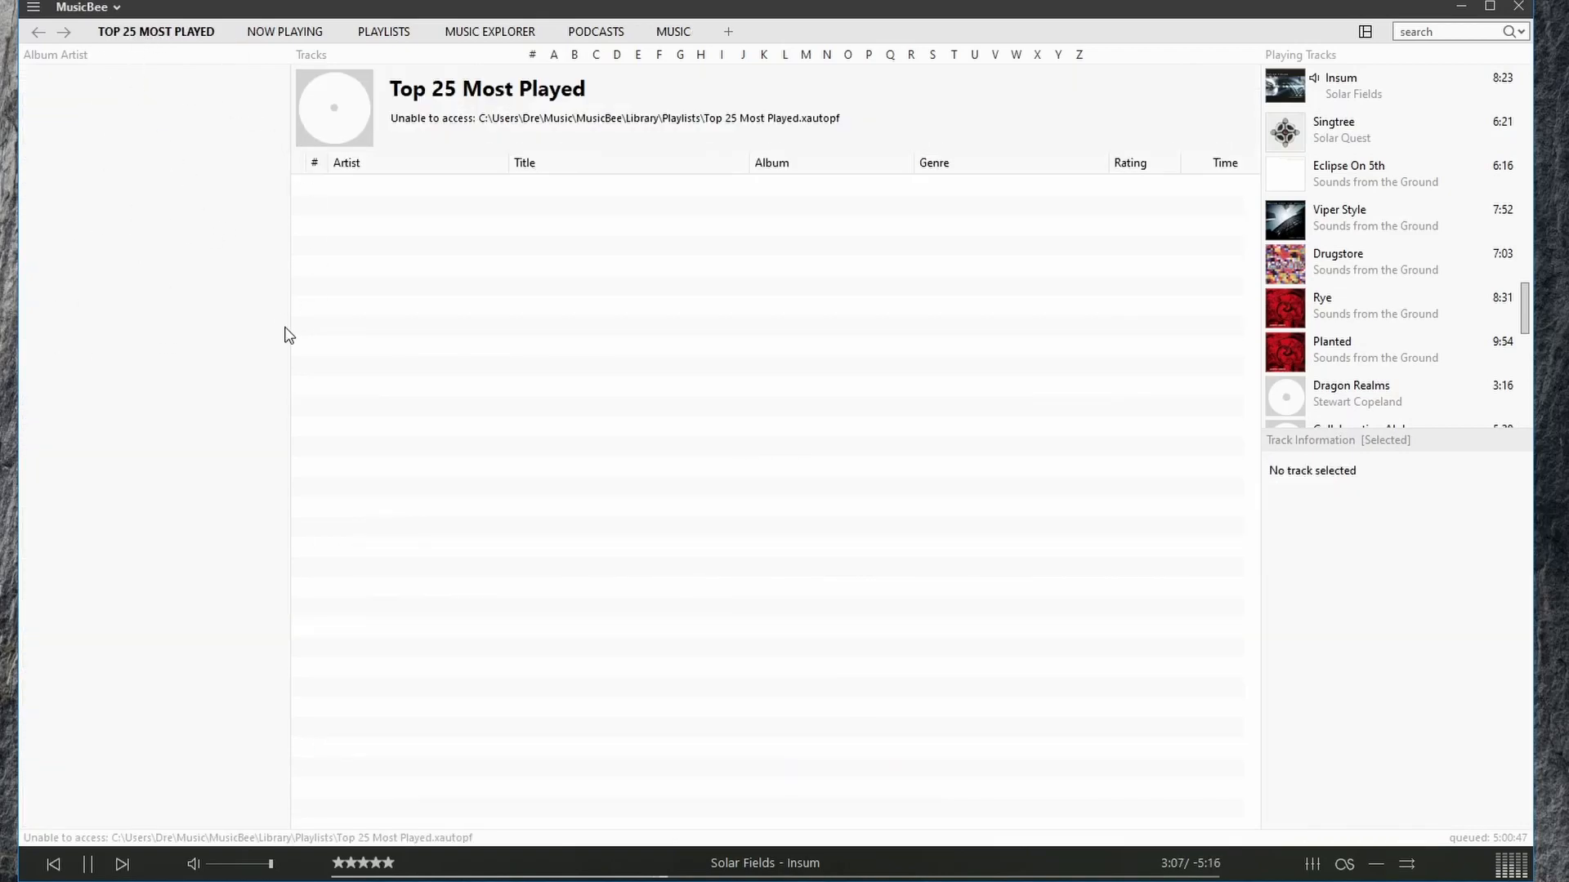
mouse_move(293, 47)
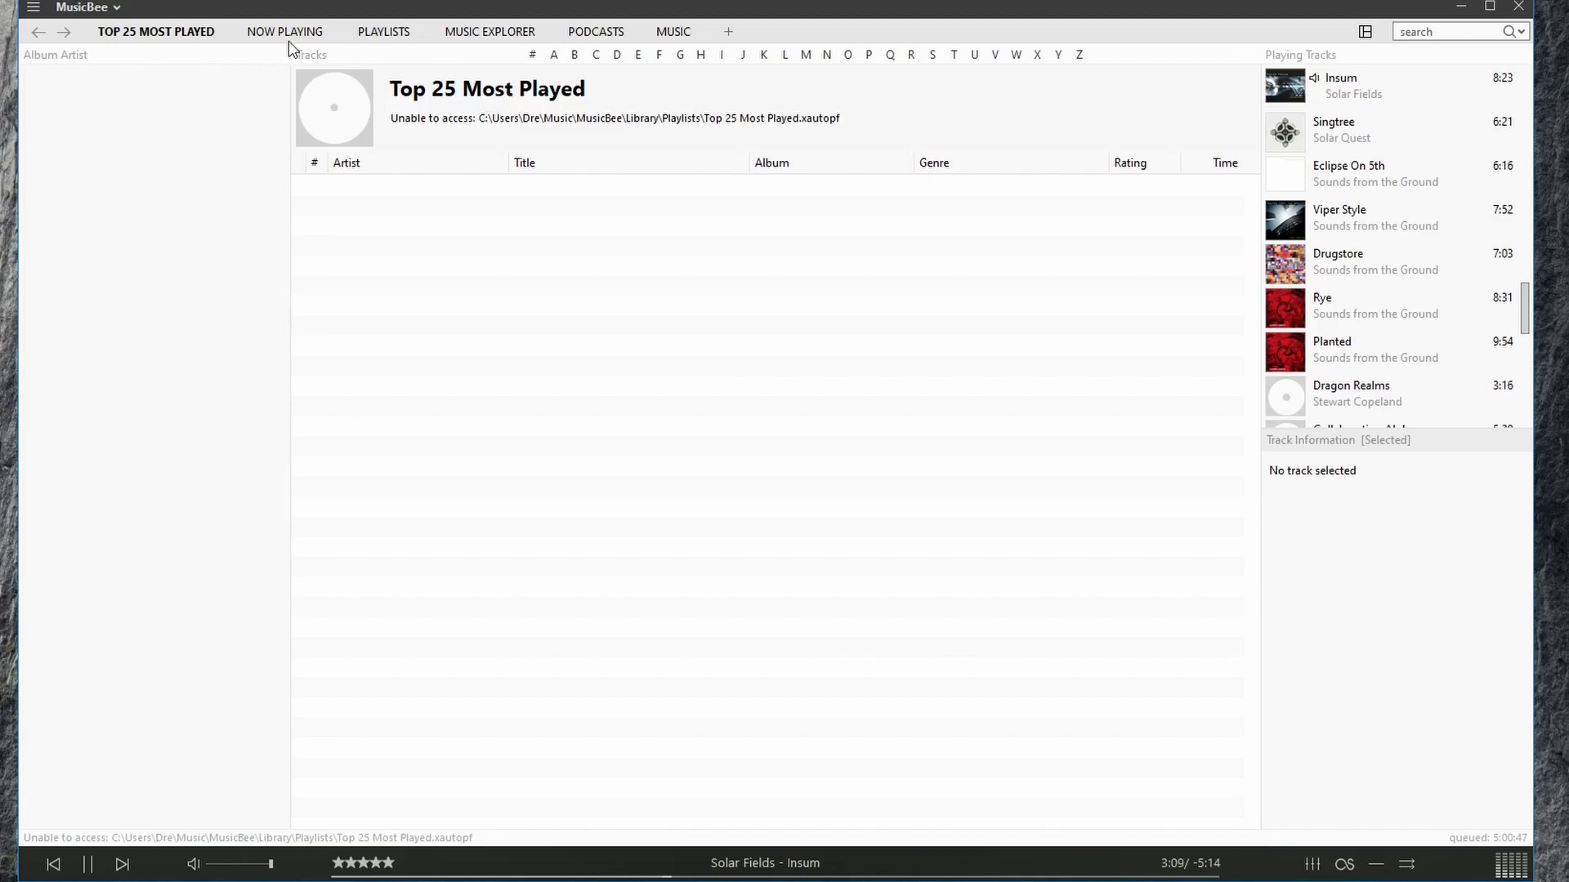
click(284, 31)
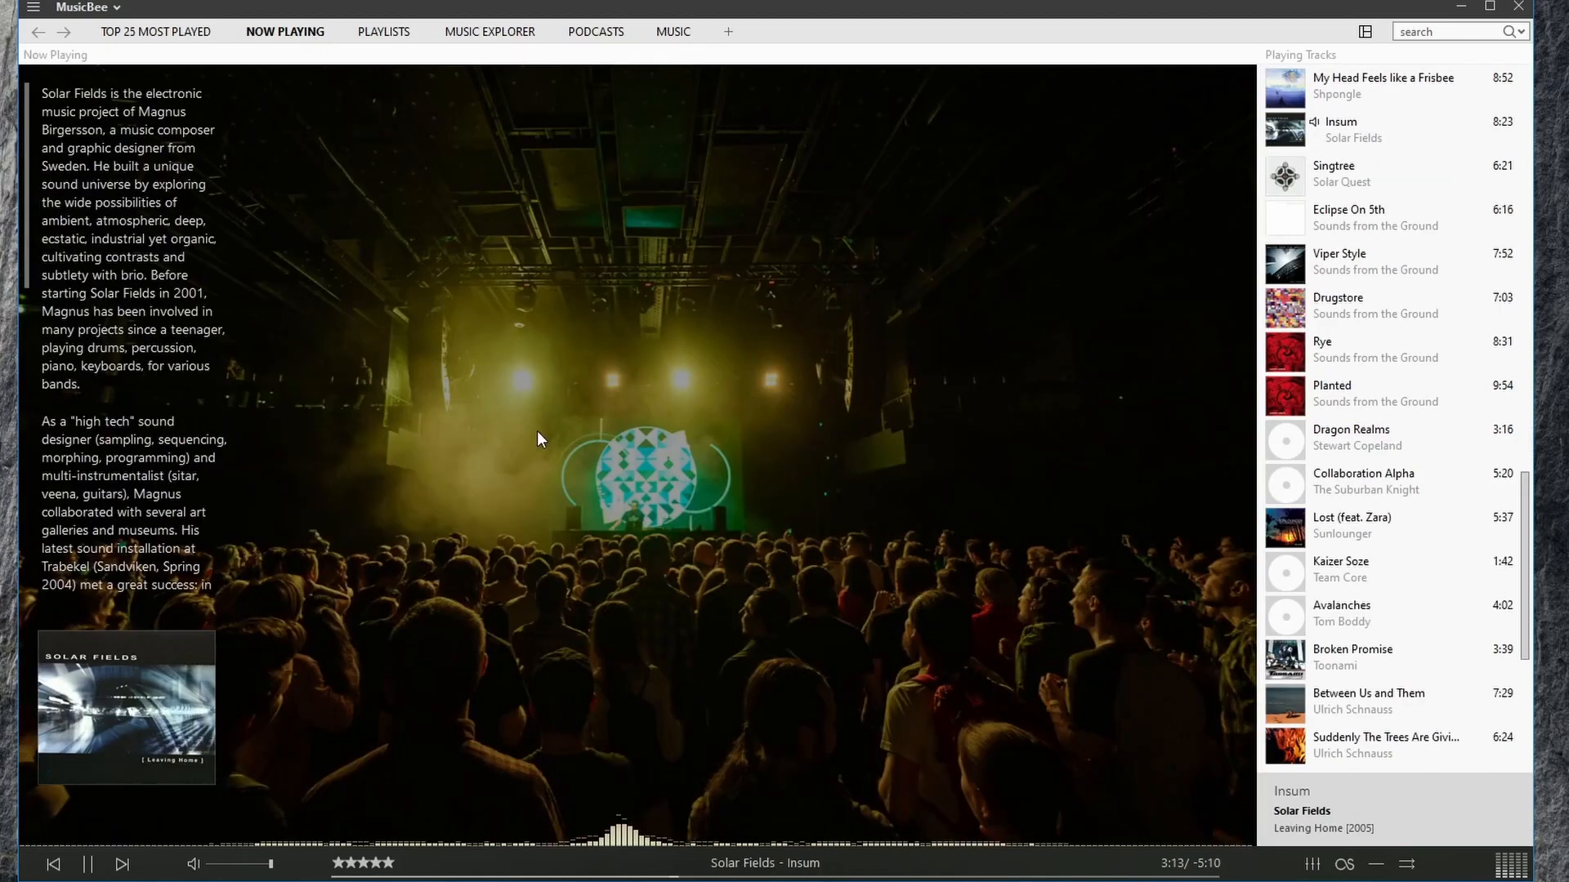
mouse_move(257, 609)
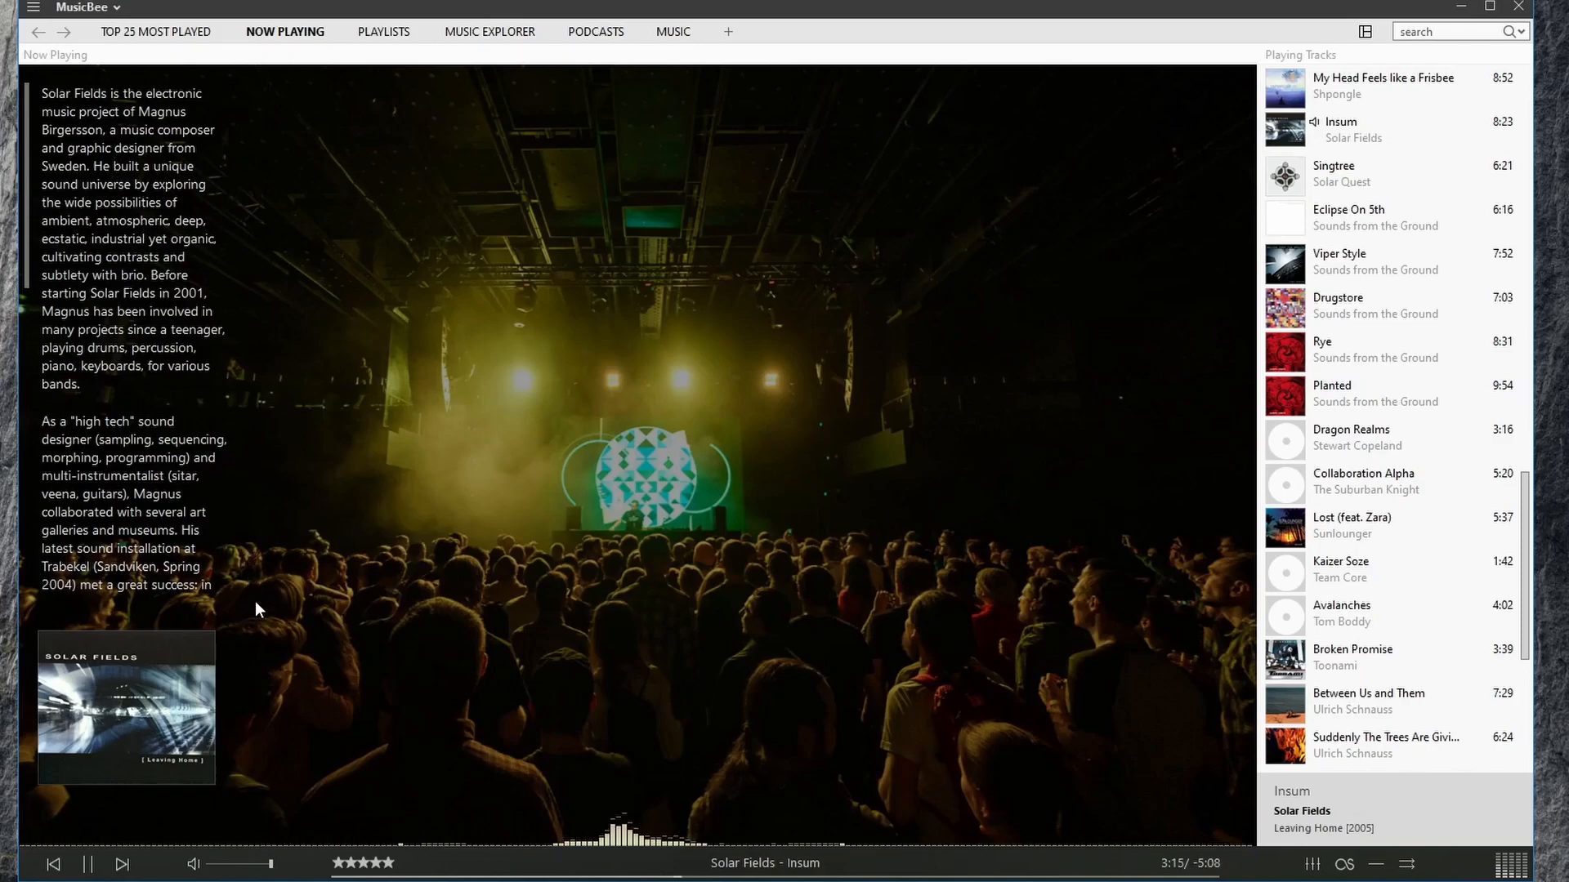
mouse_move(152, 478)
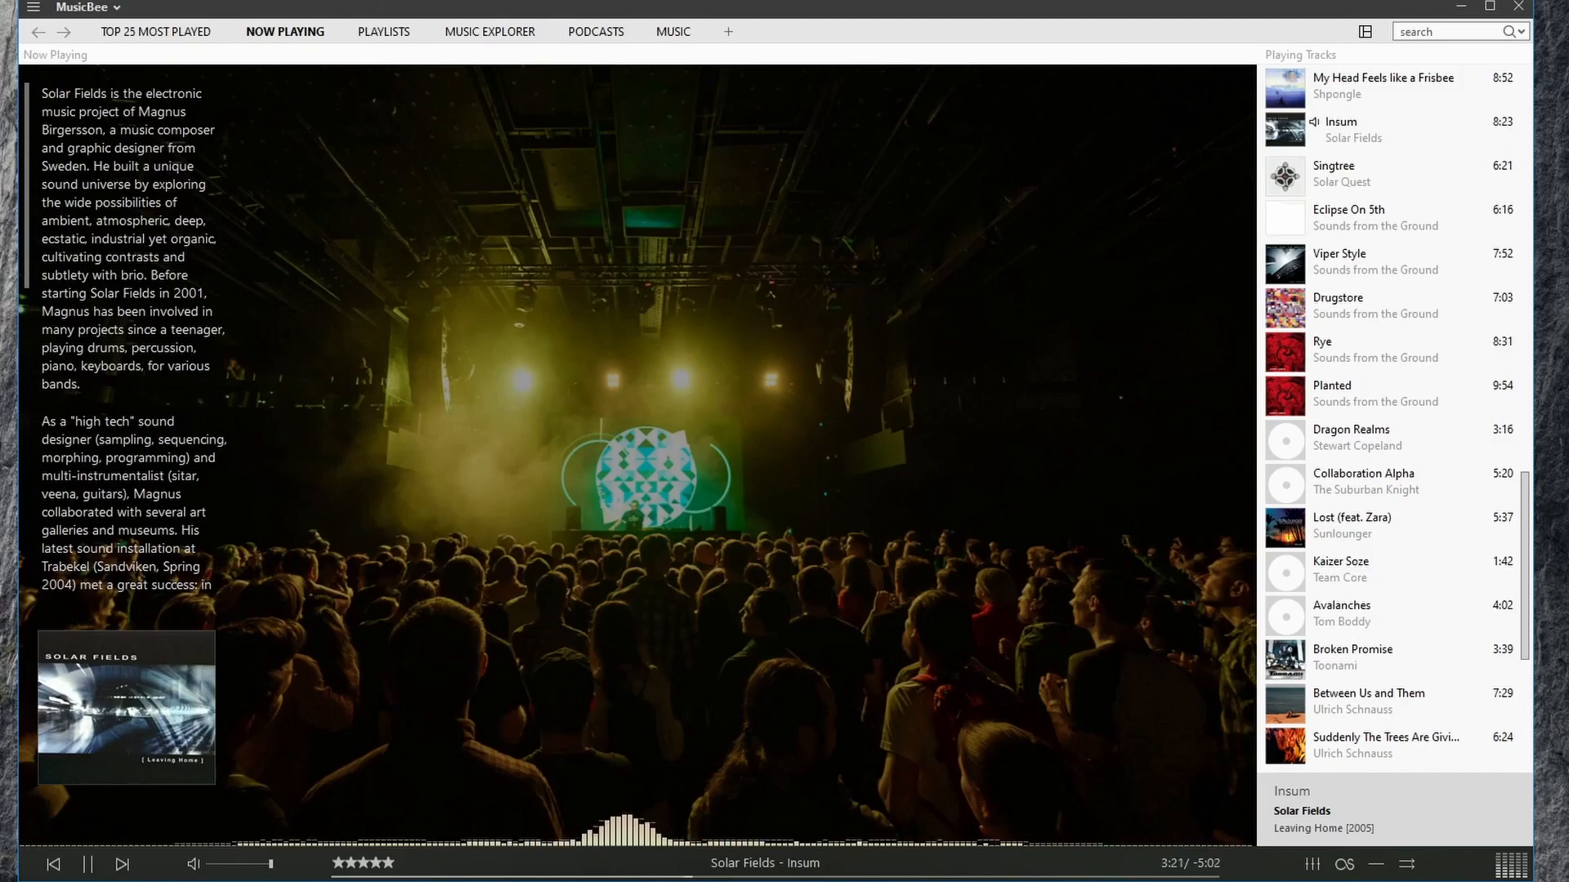
click(382, 31)
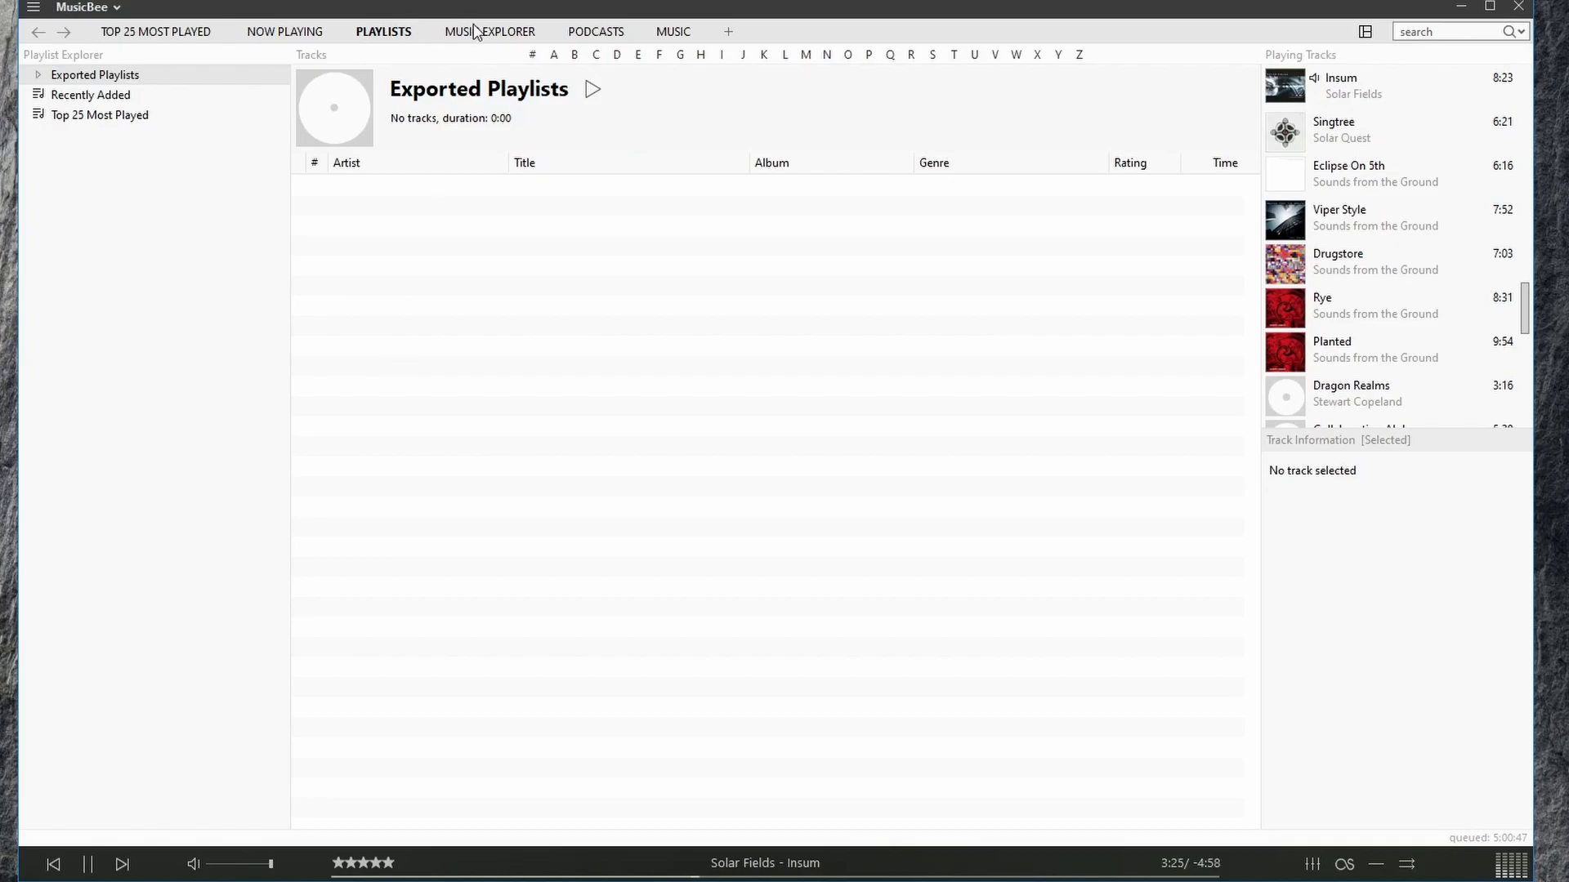
- Browse Solar Fields in Music Explorer: more albums and the profile biography
click(489, 31)
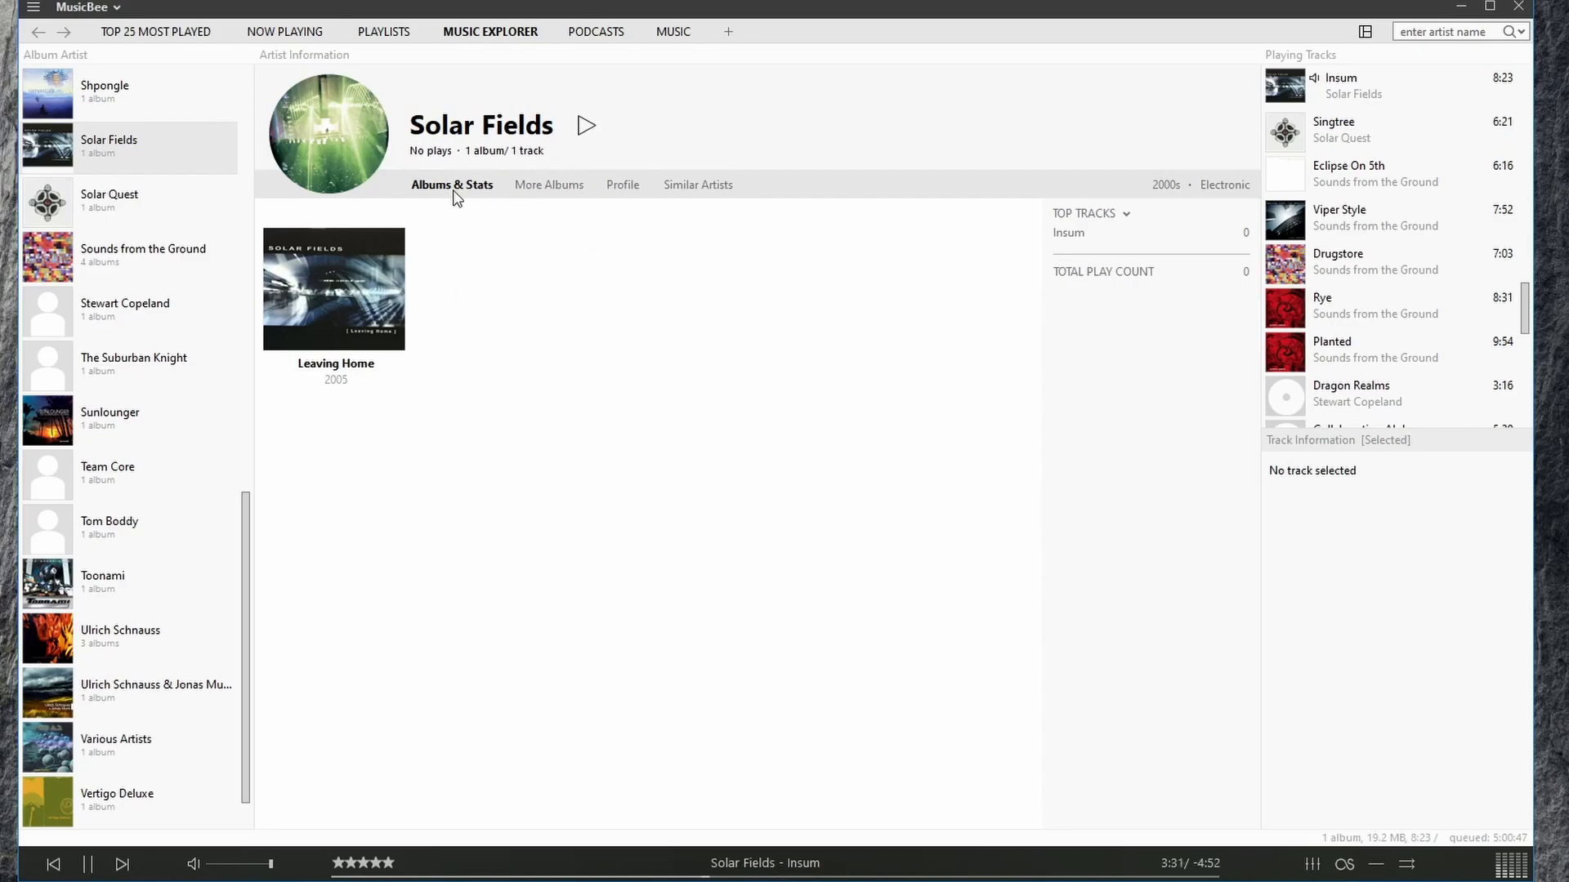
click(549, 184)
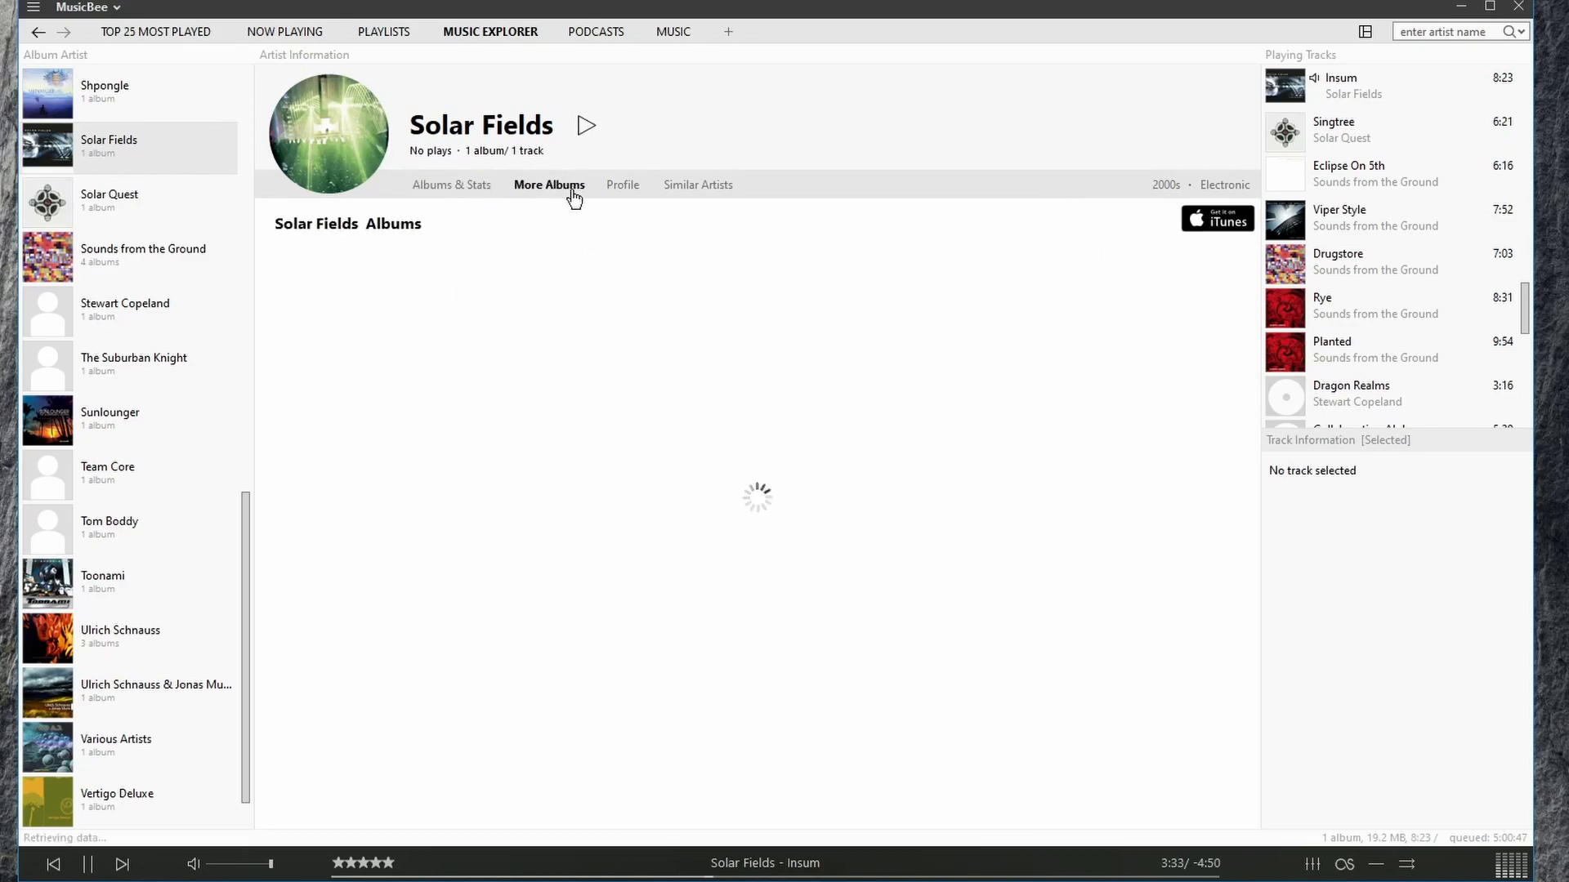
click(621, 184)
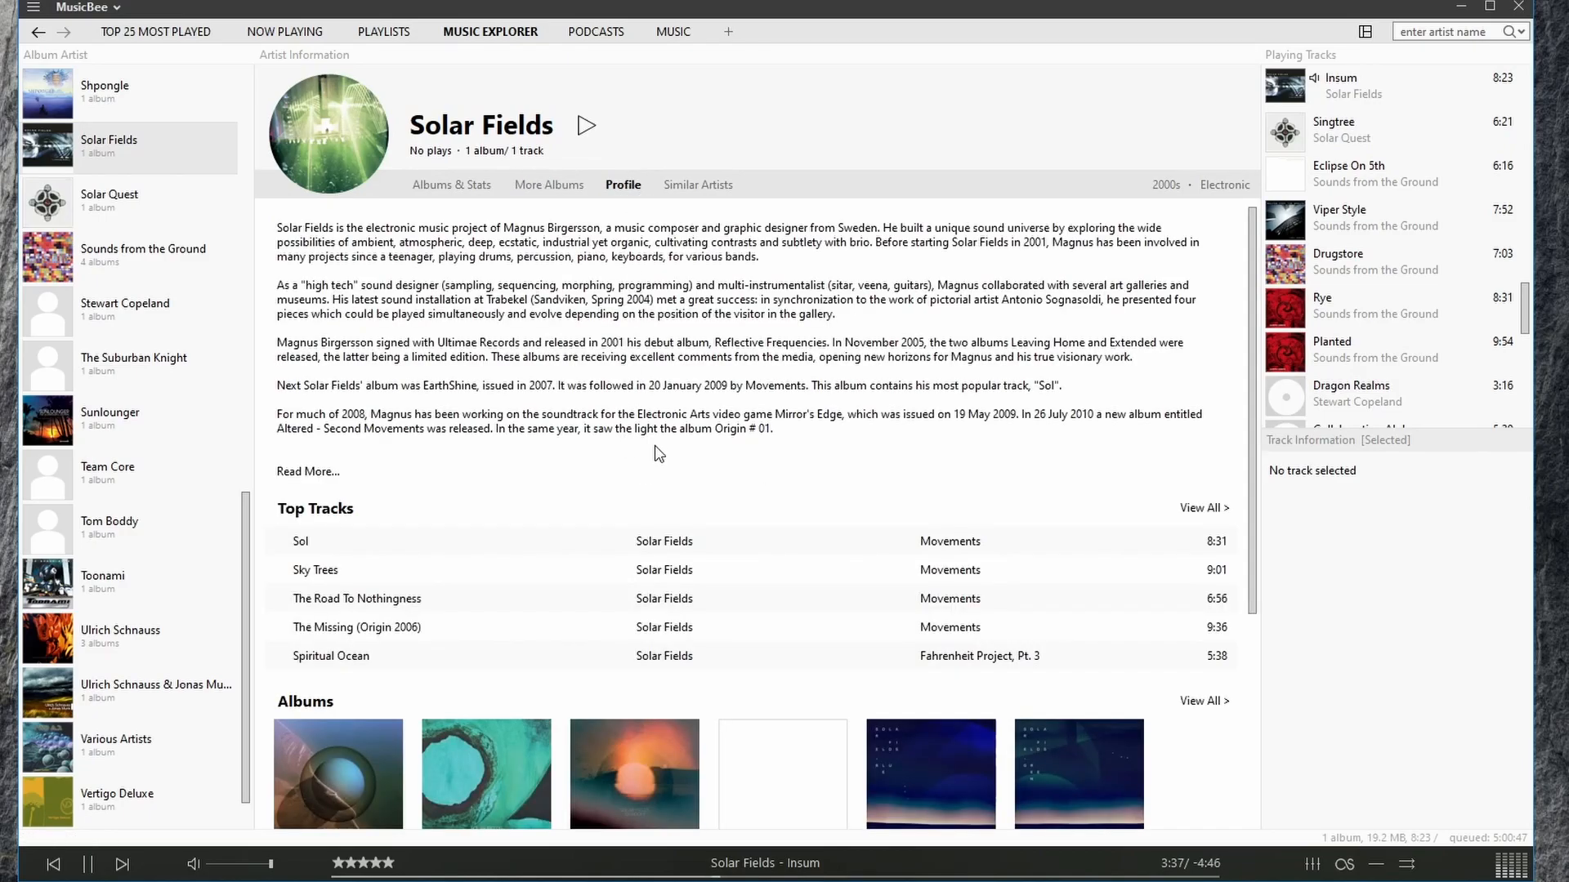
scroll(down, 3)
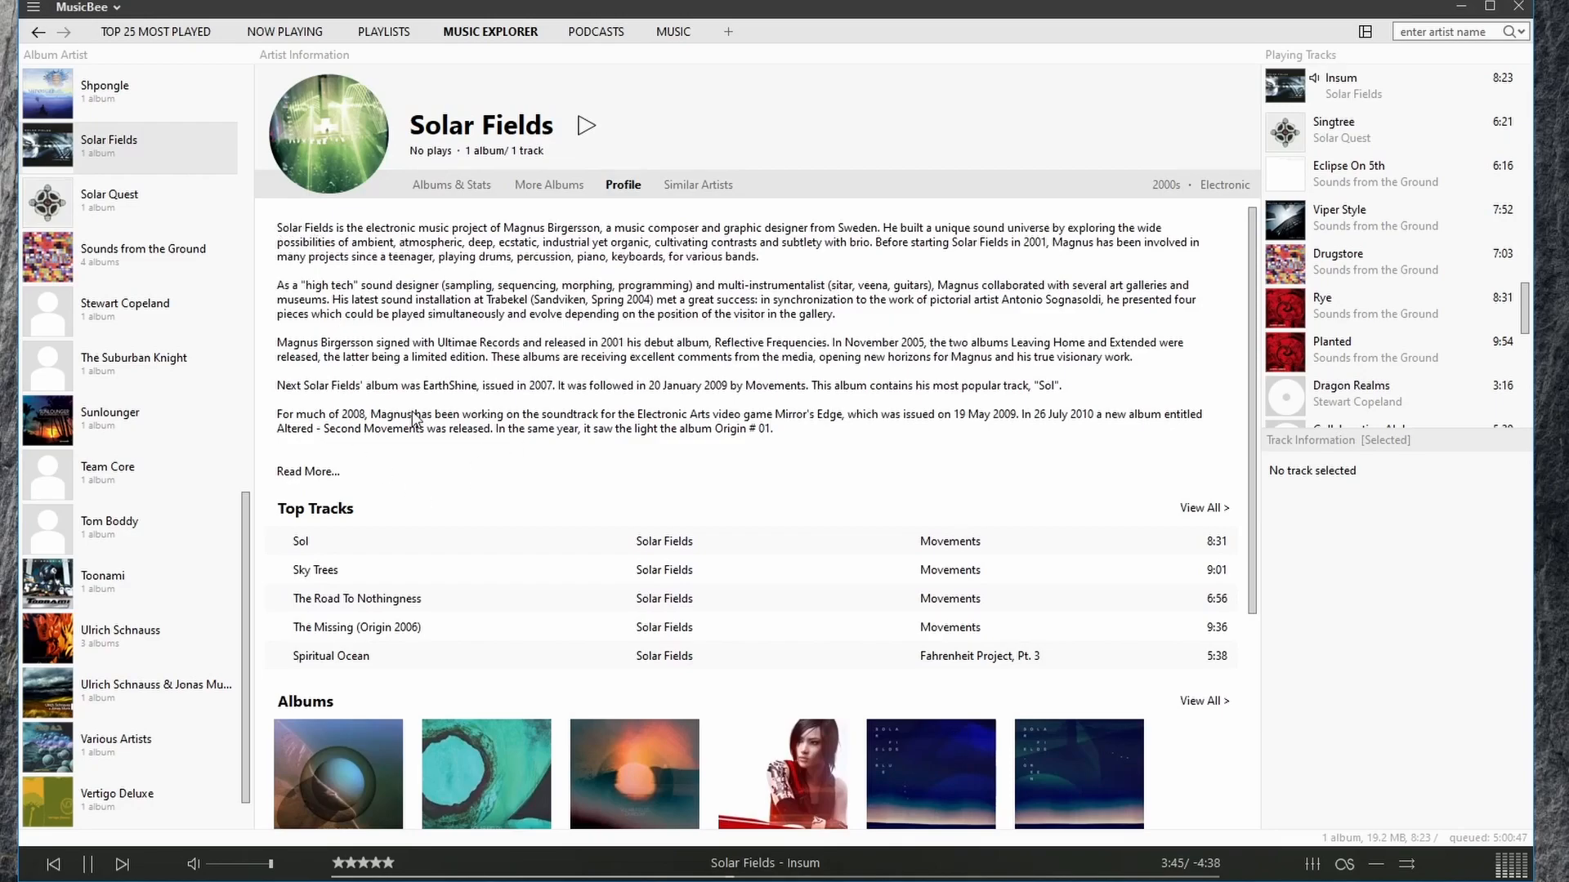
mouse_move(401, 696)
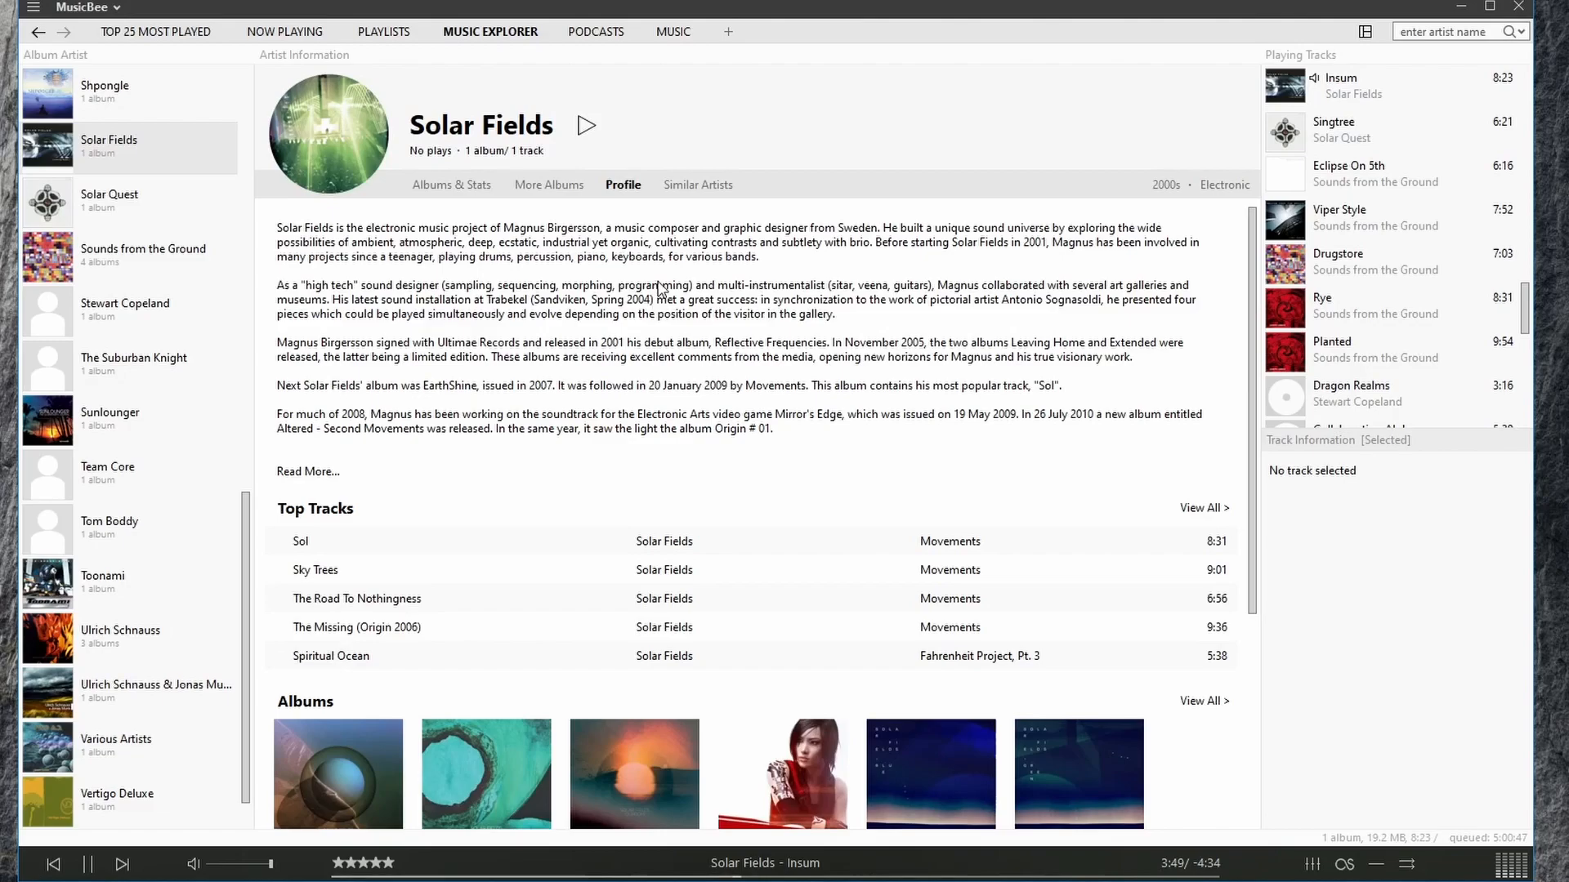
- View artists similar to Solar Fields, then move on to the Podcasts view
click(697, 185)
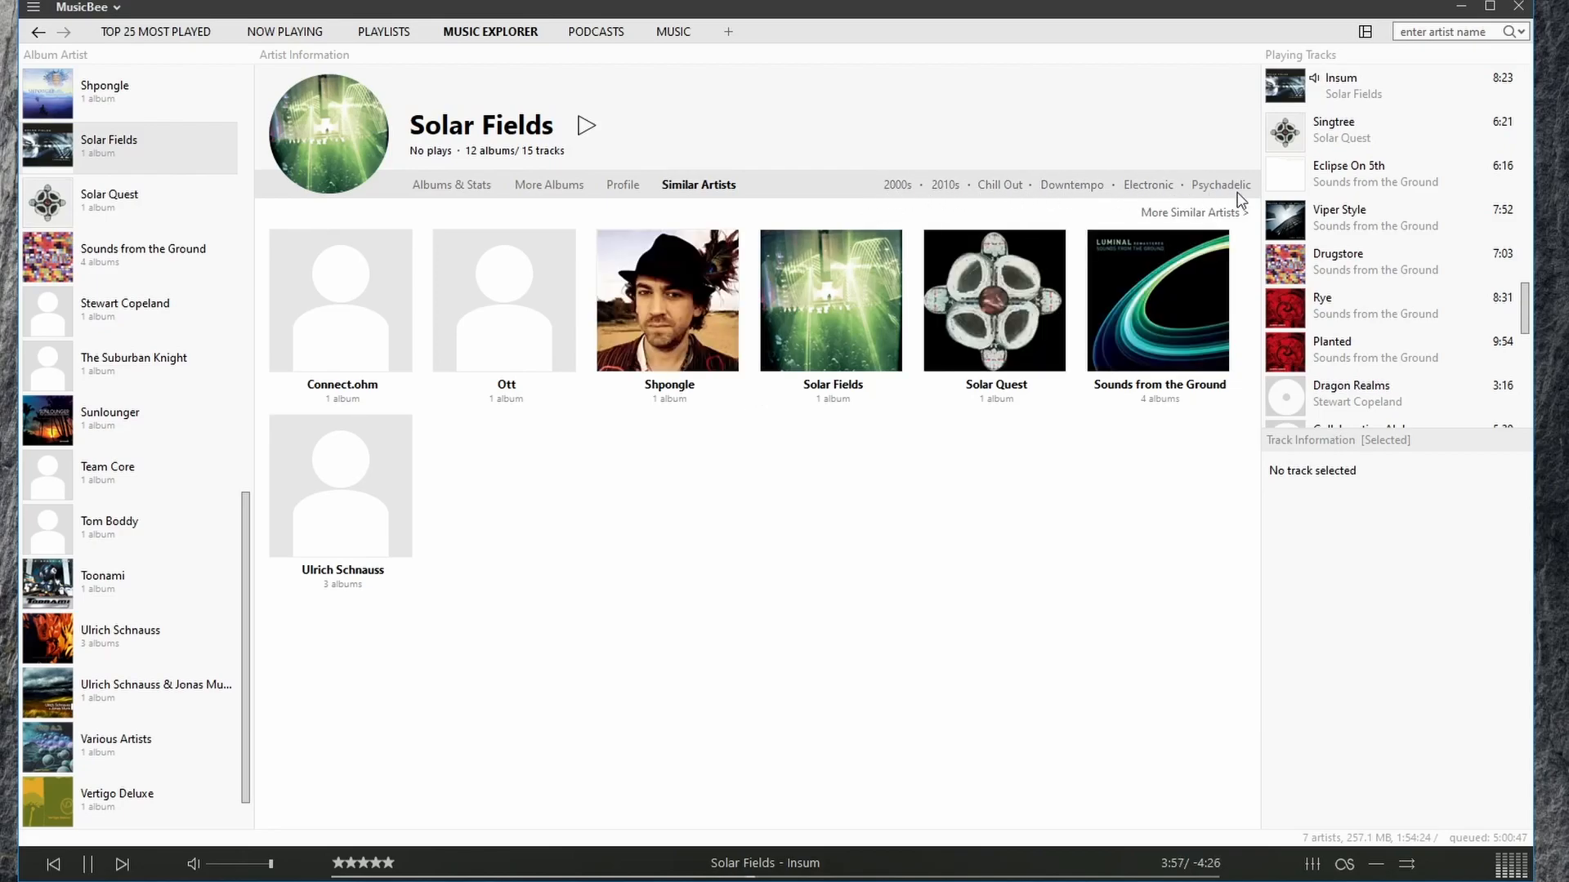
click(597, 31)
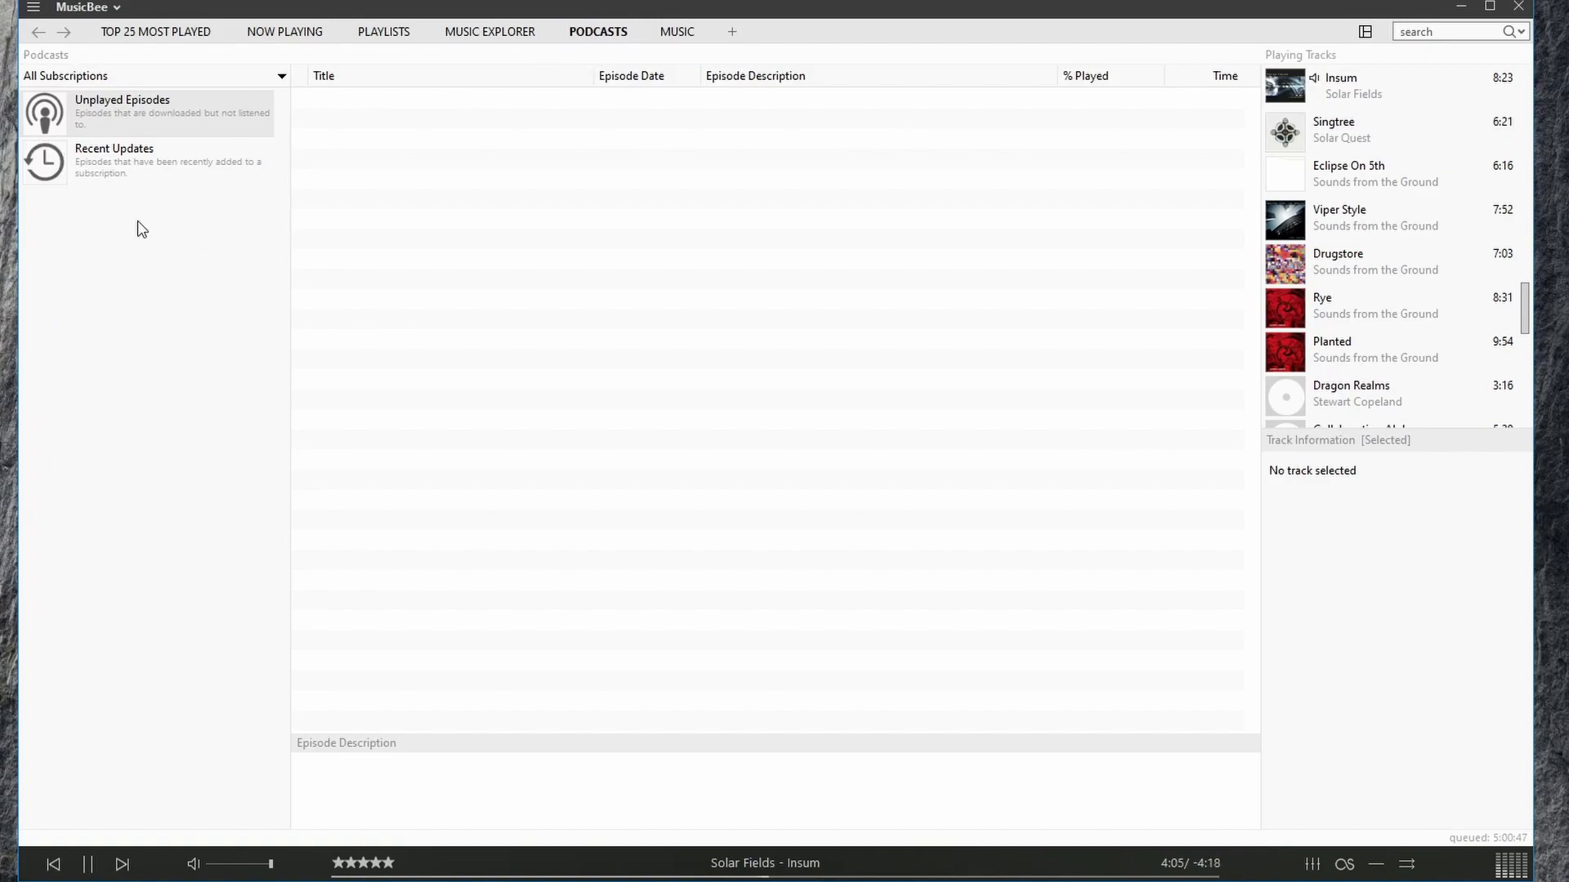
mouse_move(301, 394)
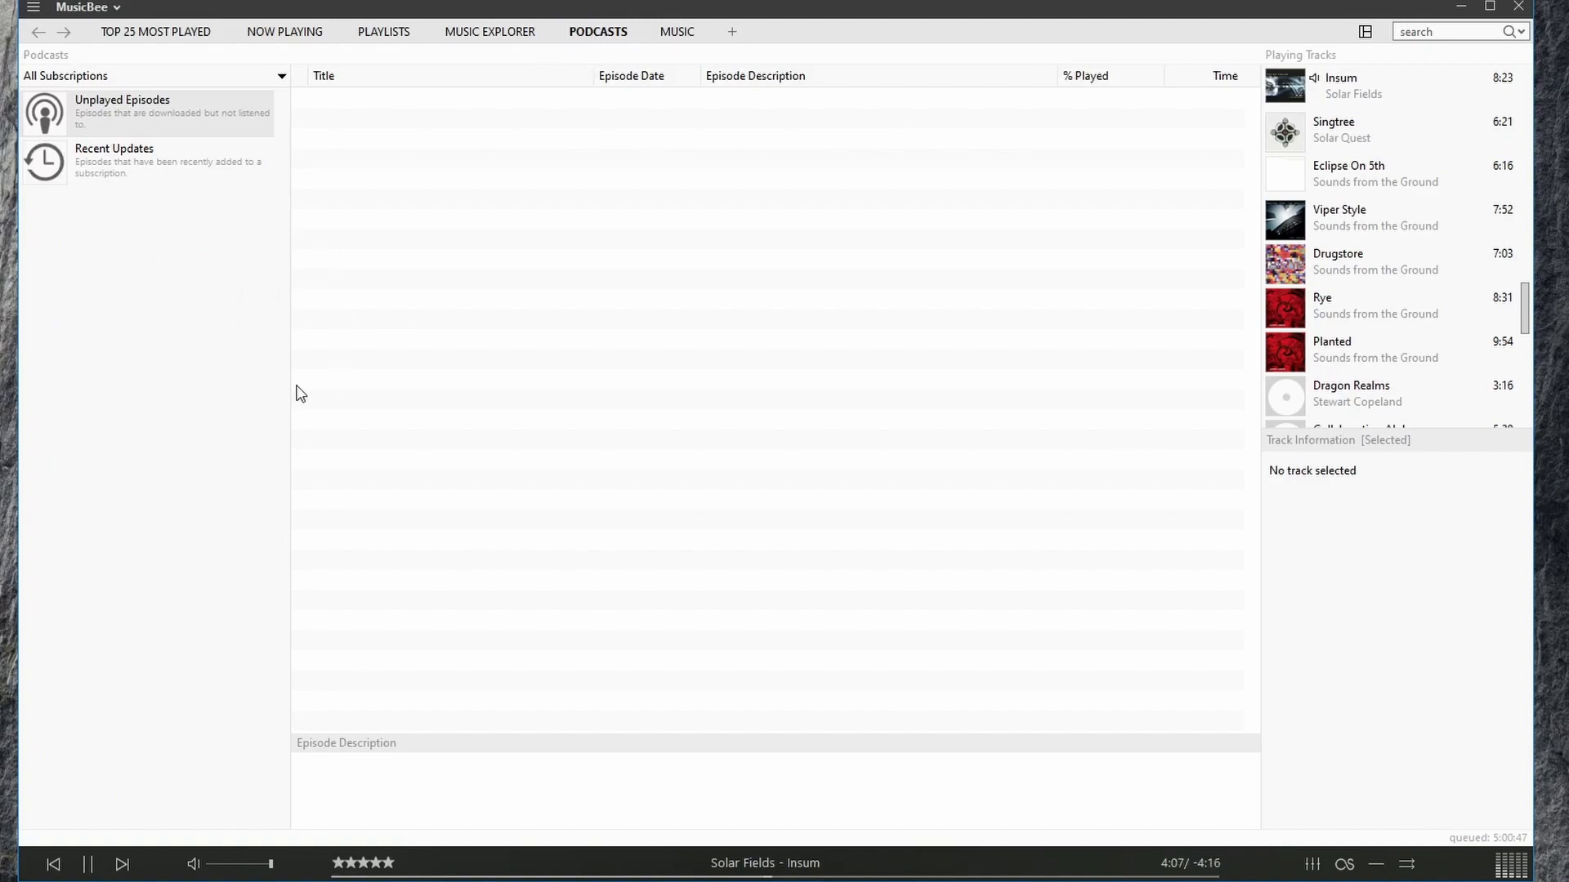
mouse_move(477, 199)
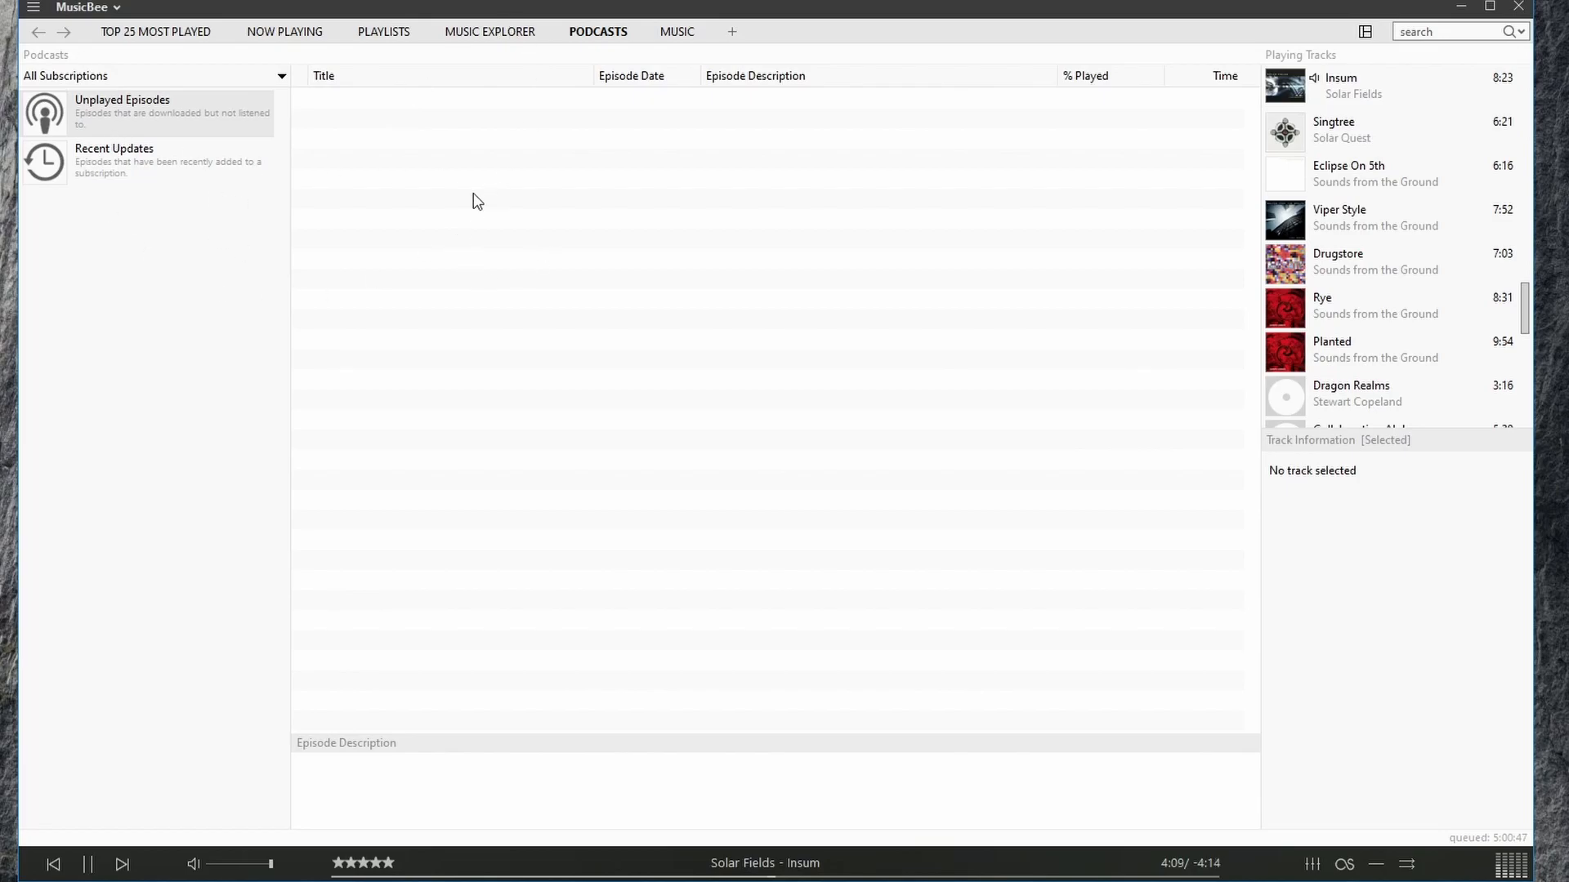
mouse_move(685, 45)
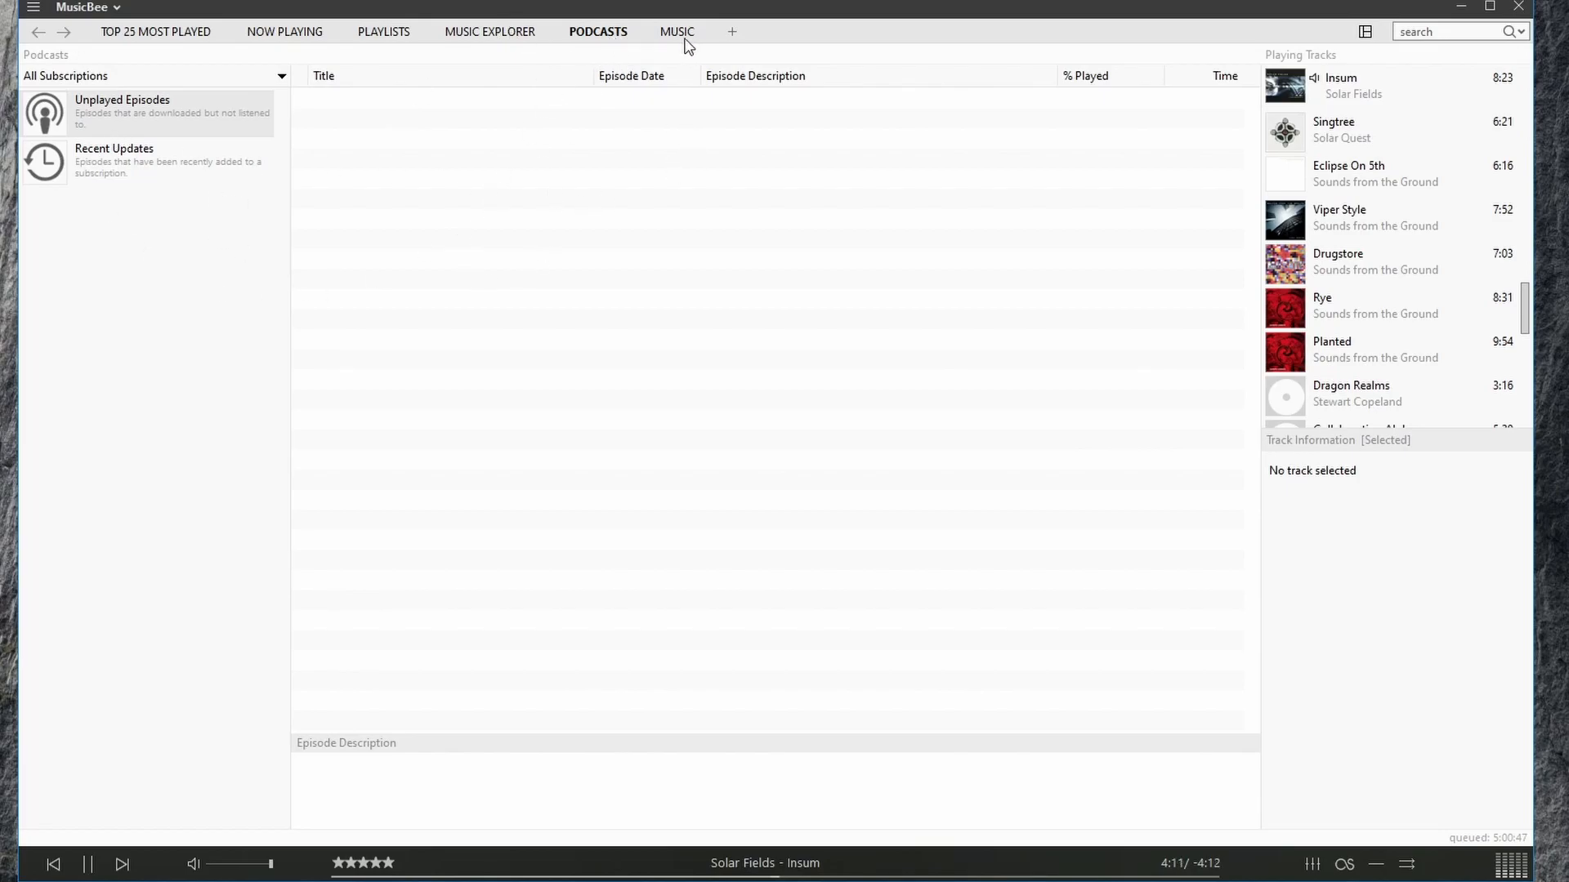
- Switch from Podcasts back to the Music library track list
click(677, 31)
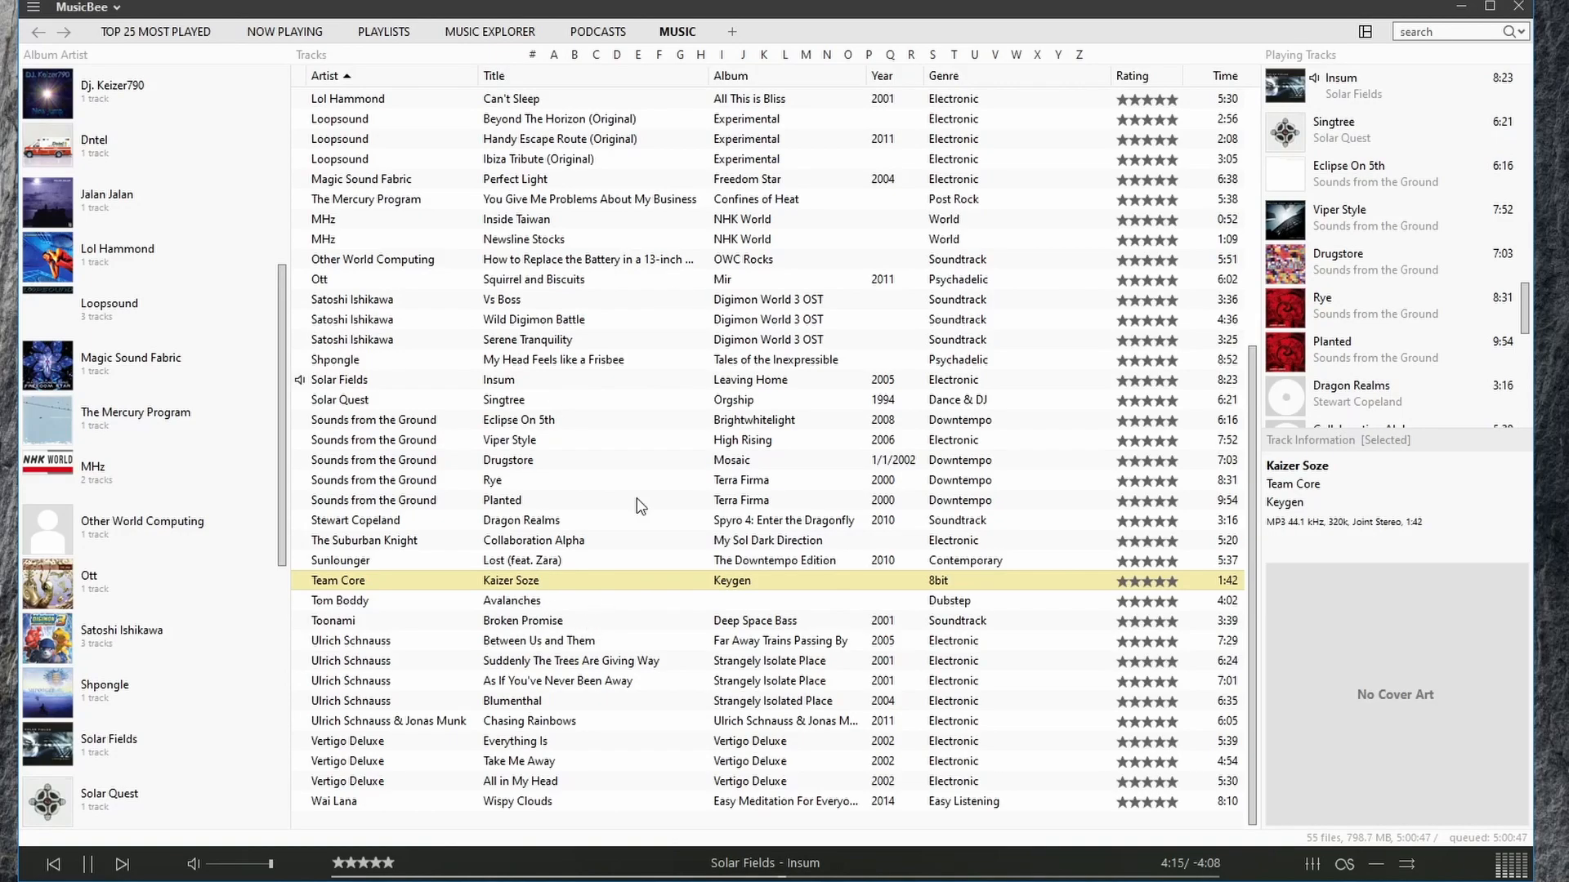
- Close the Top 25, Playlists, Music Explorer and Podcasts tabs, leaving Music and Now Playing
click(284, 31)
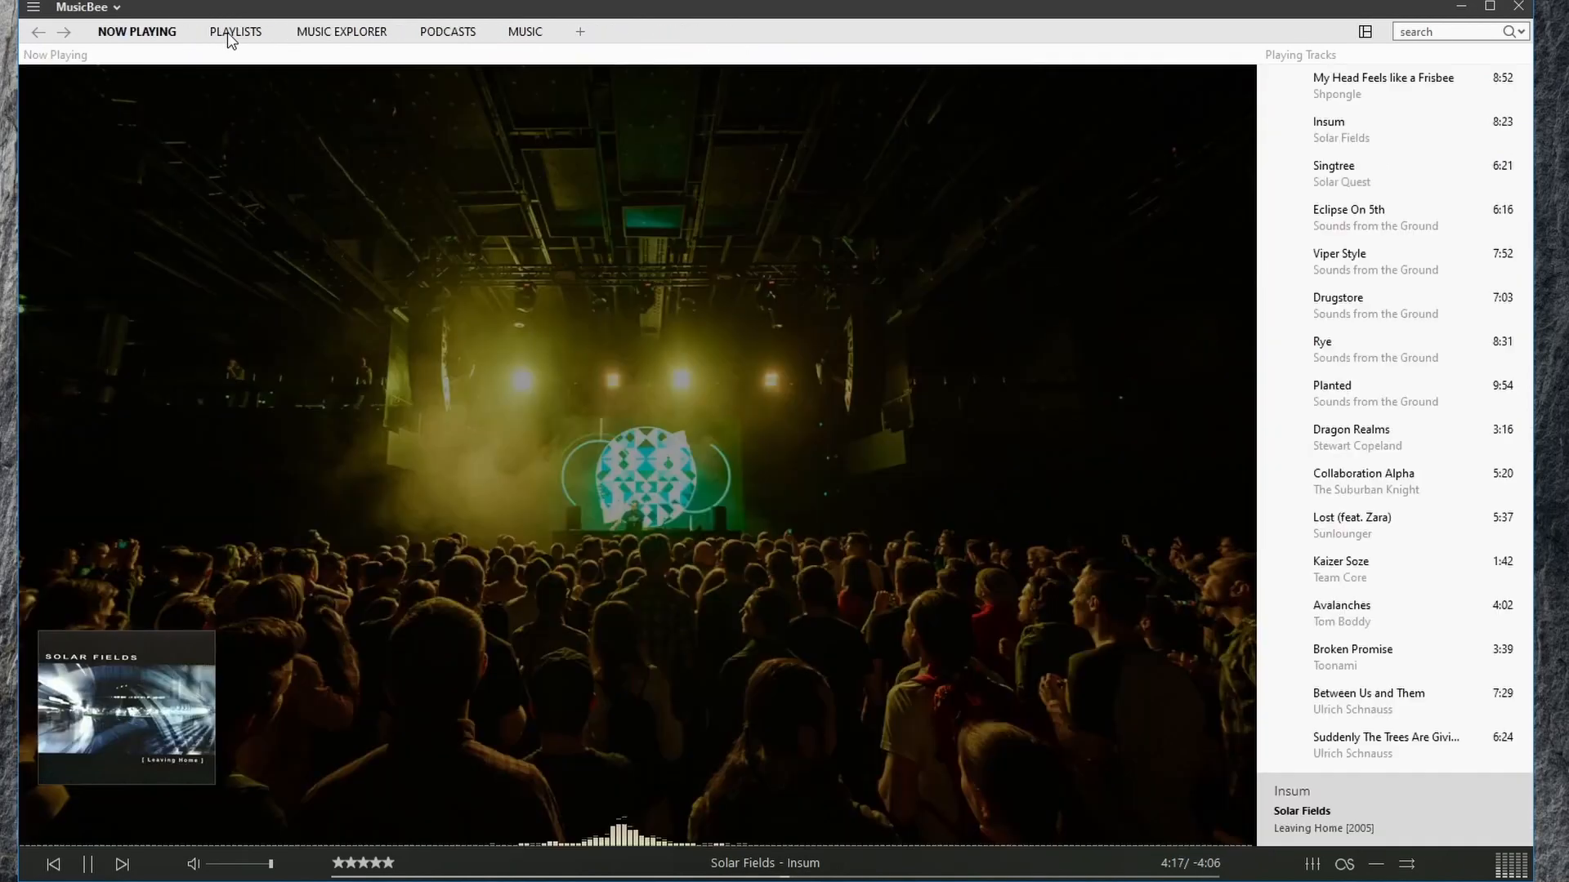
click(235, 31)
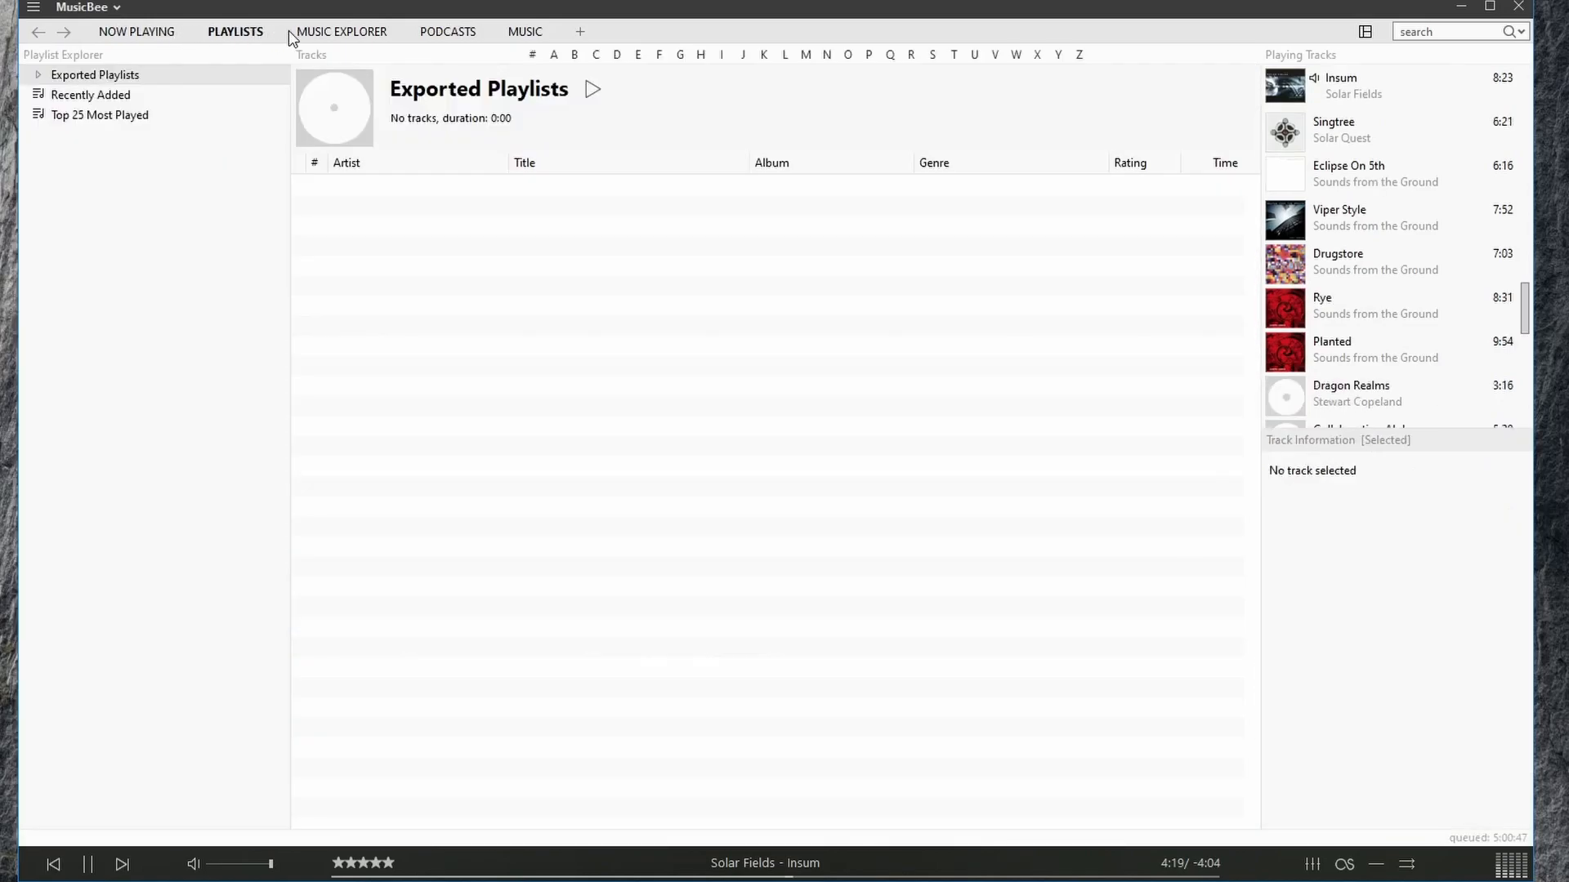
click(342, 32)
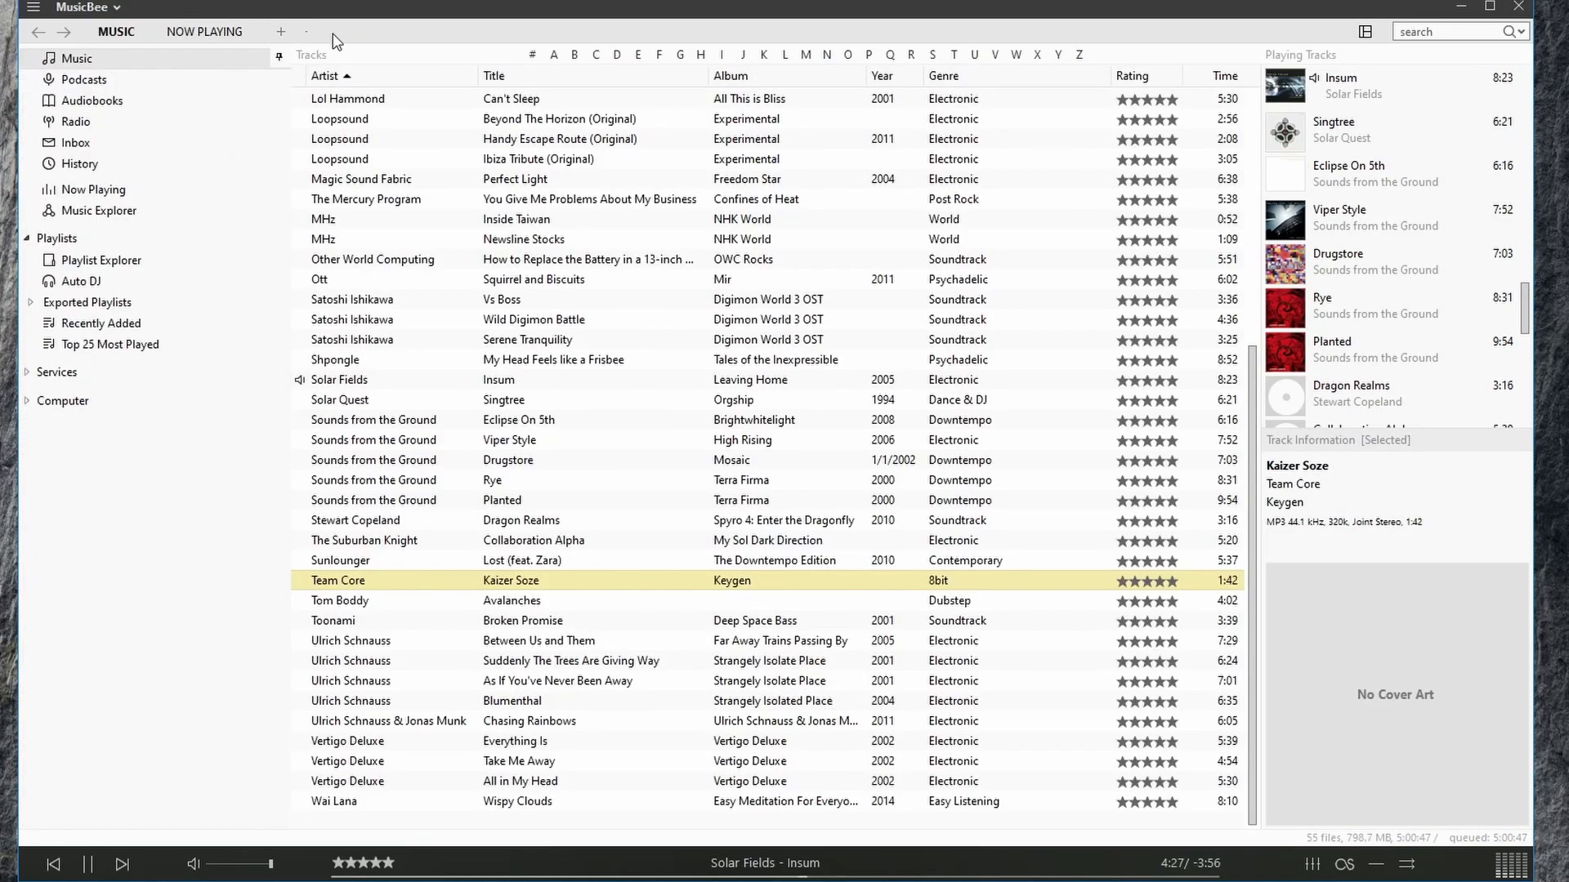
mouse_move(281, 31)
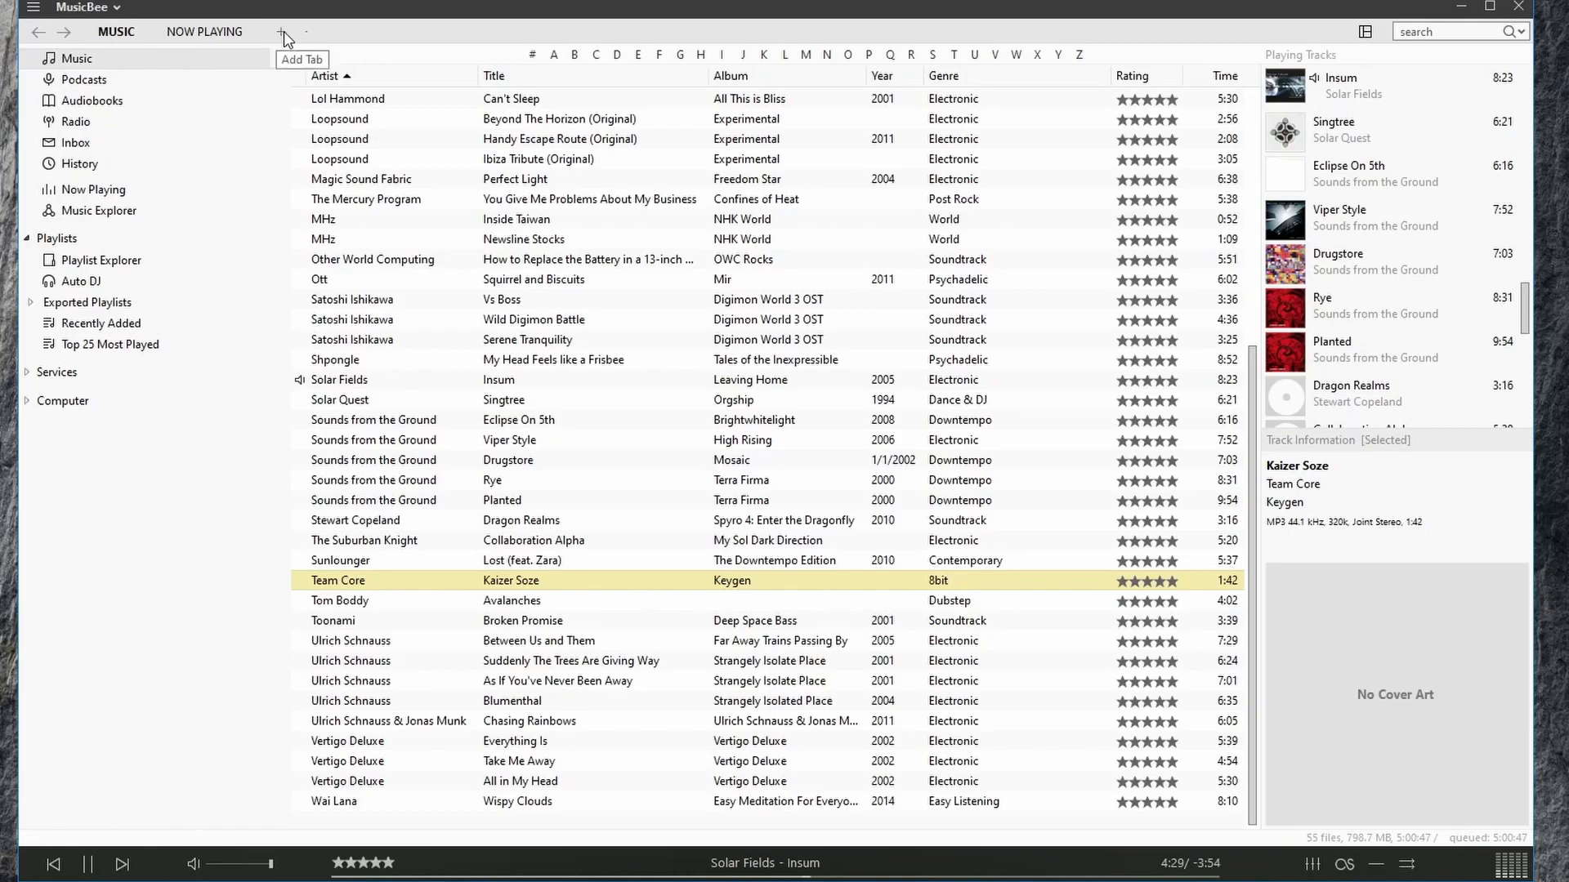
- Load Auto DJ into a new tab, then close it
click(283, 31)
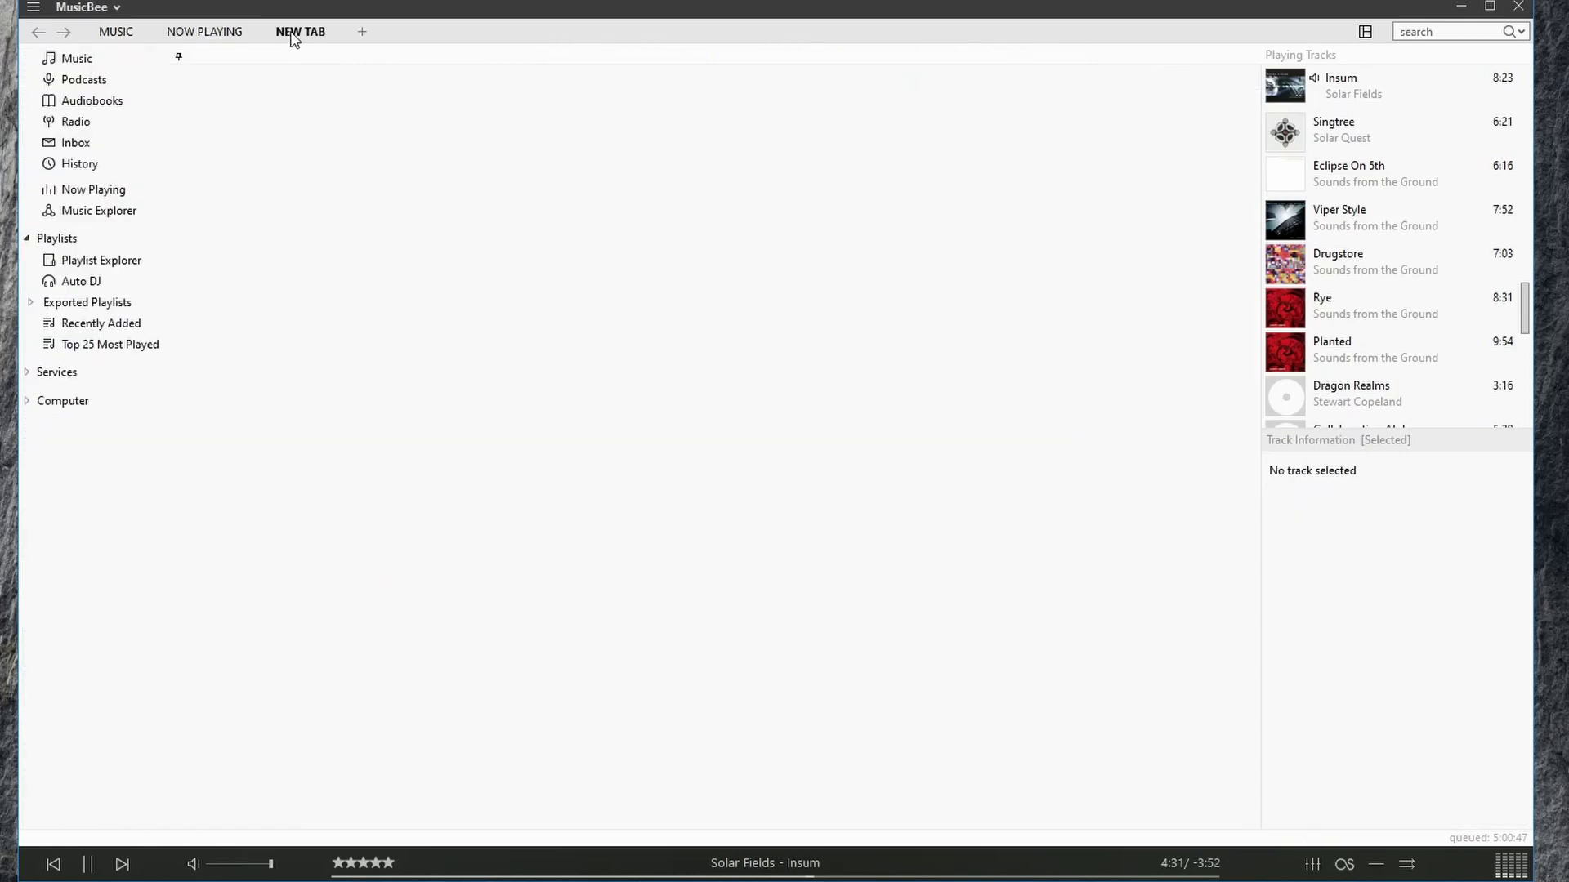
mouse_move(88, 193)
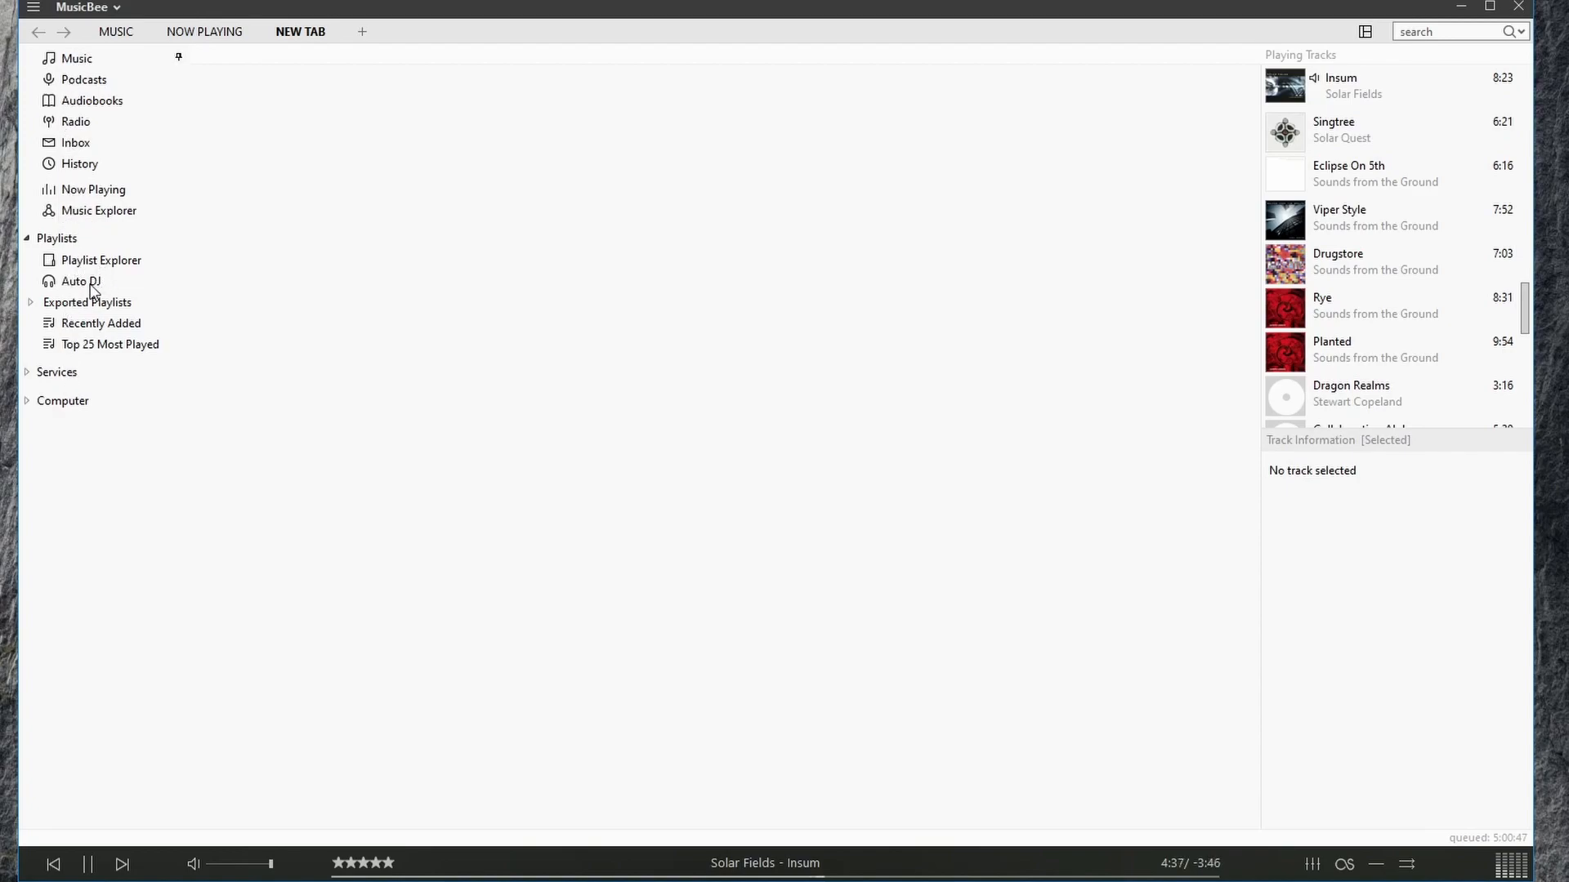
click(80, 281)
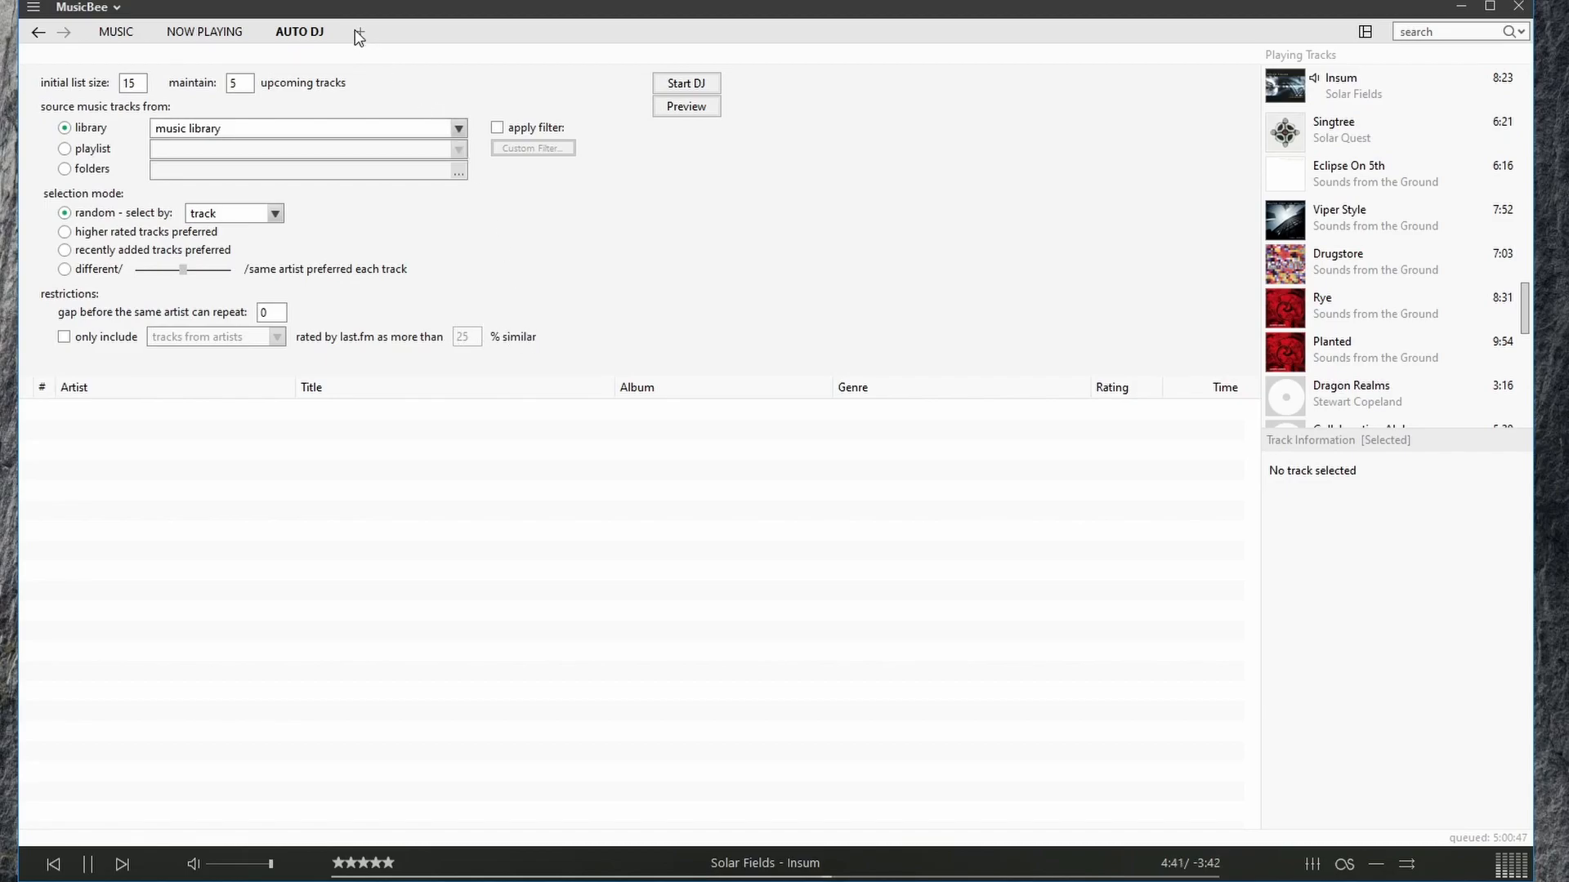
click(204, 31)
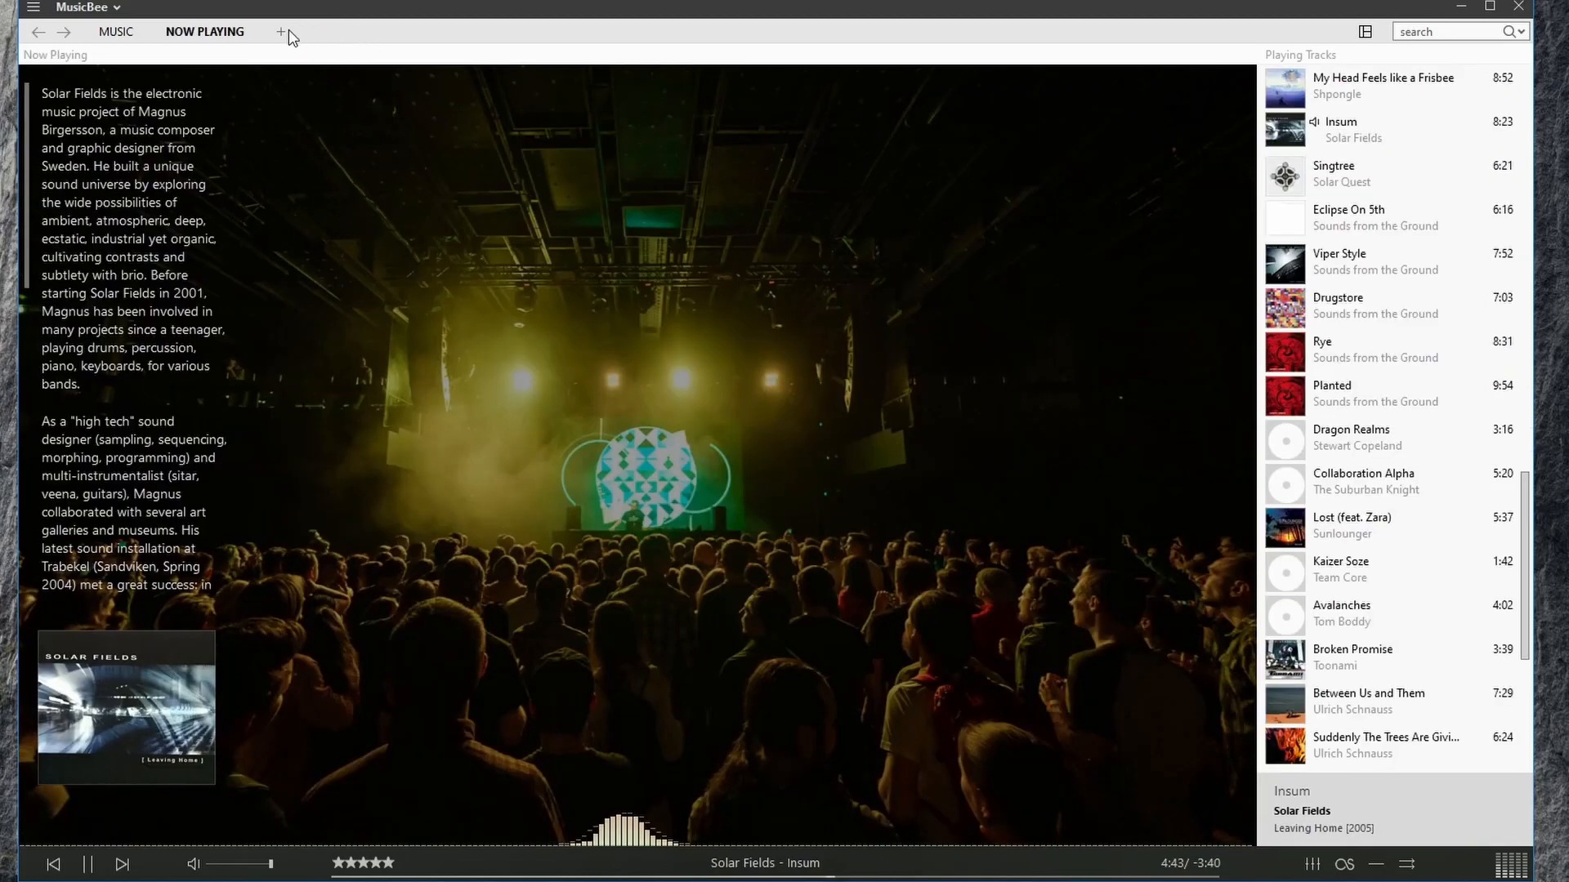
- Load Music Explorer into another new tab, then close it, returning to Now Playing
click(281, 31)
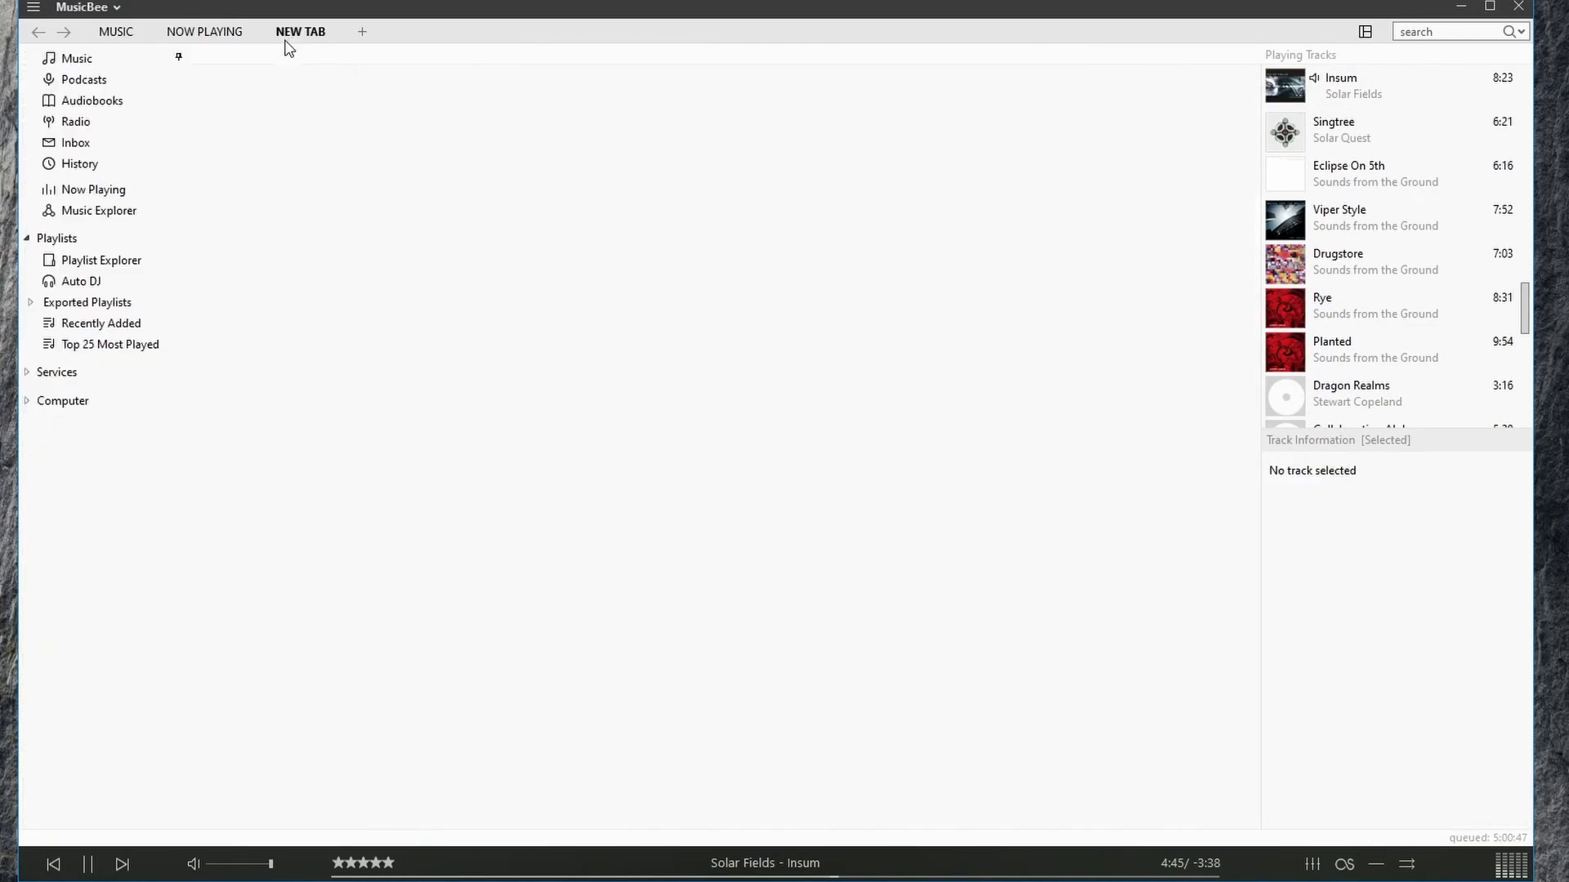
mouse_move(80, 224)
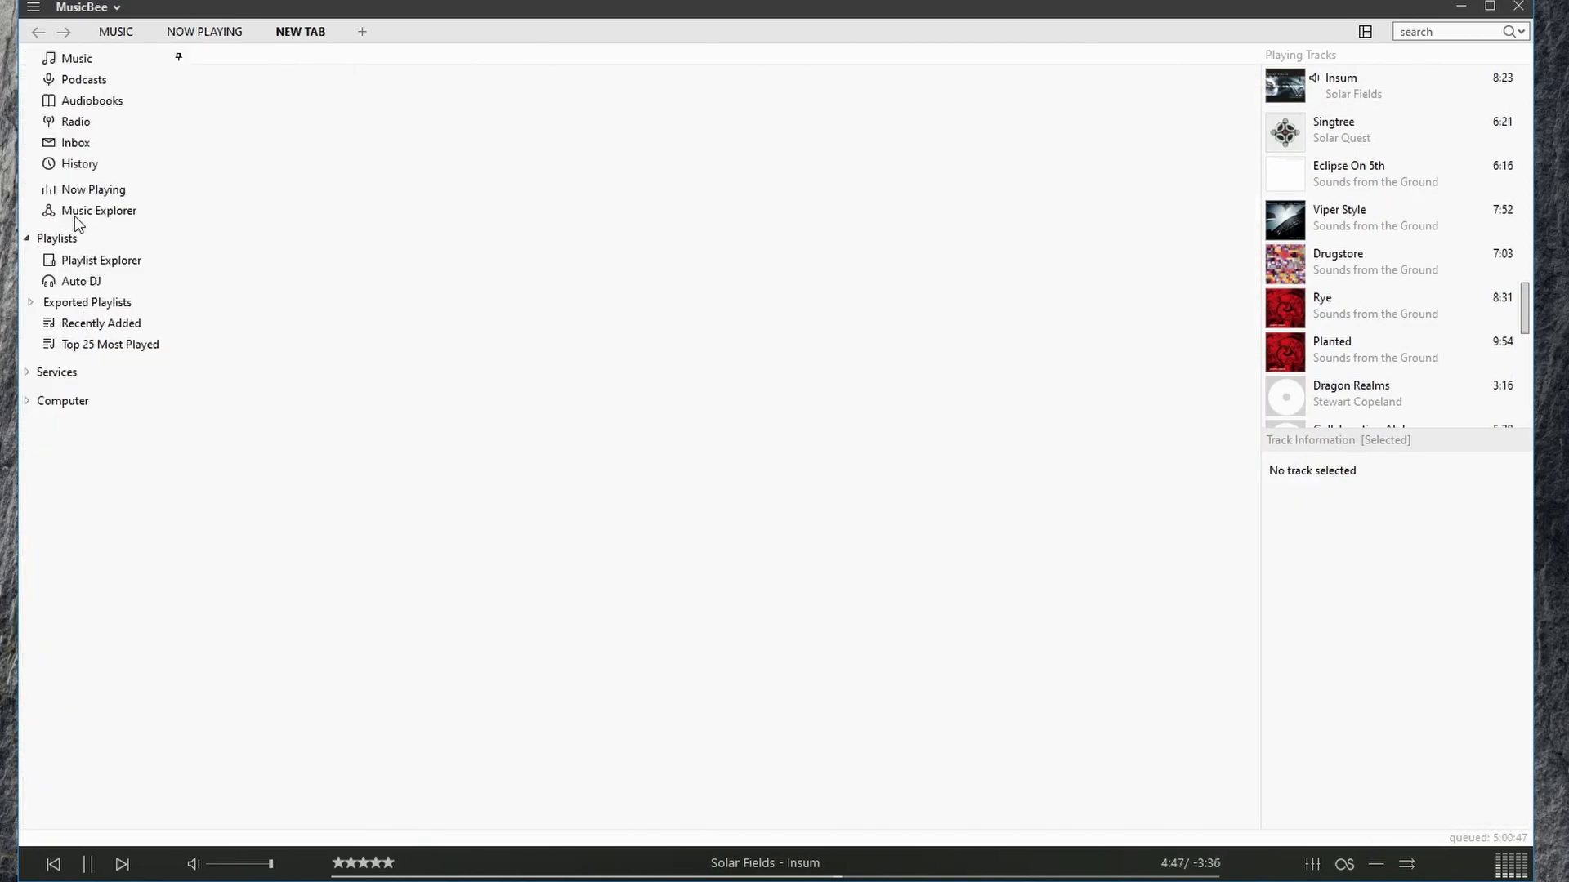
click(99, 211)
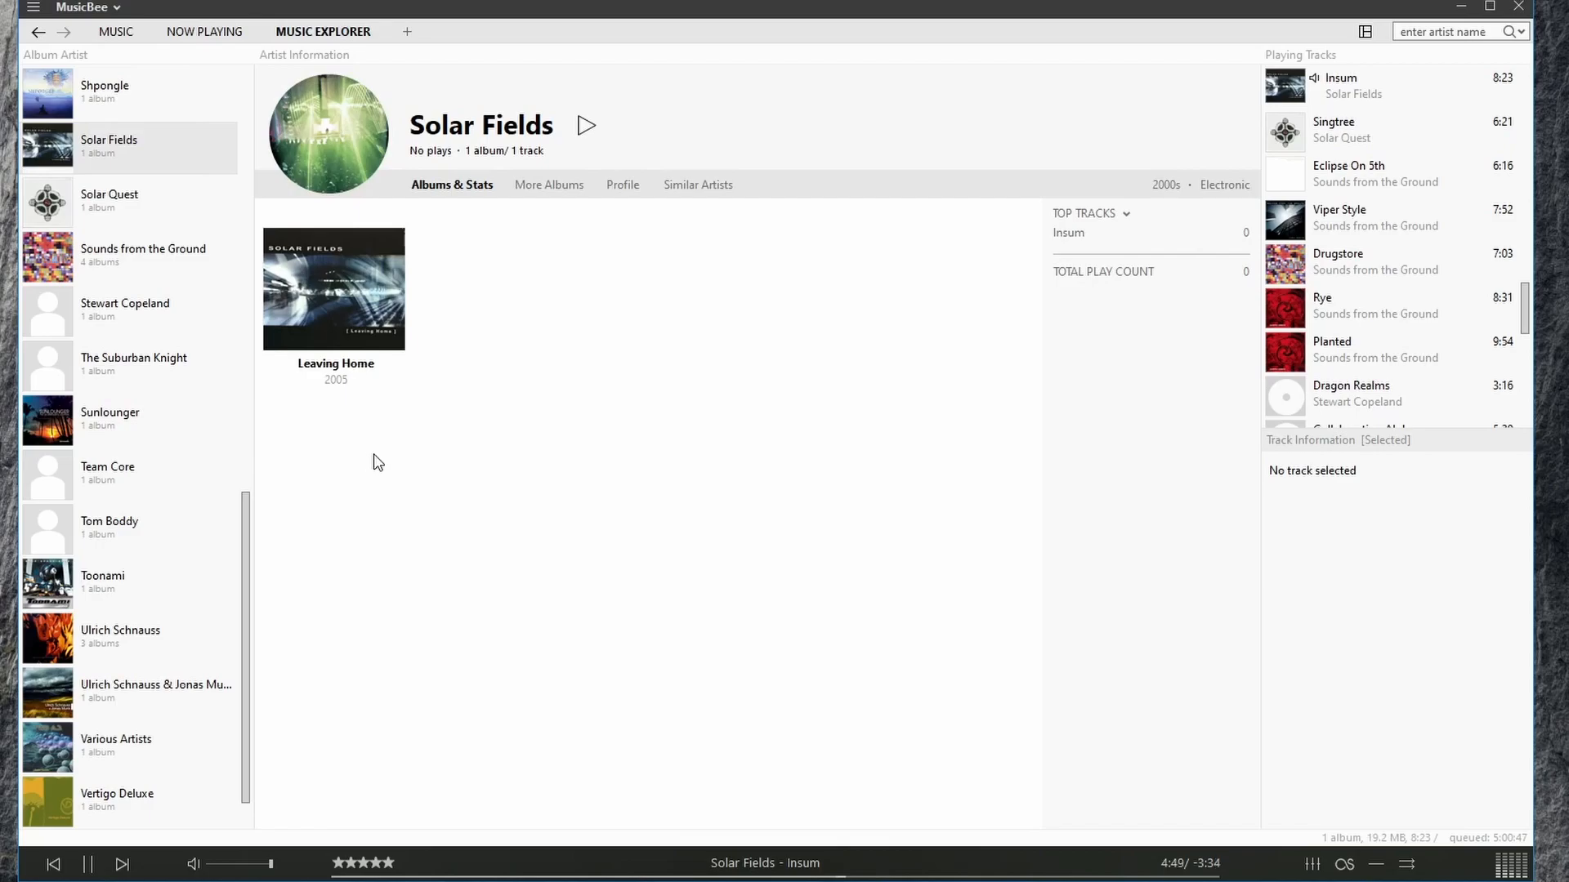
click(205, 31)
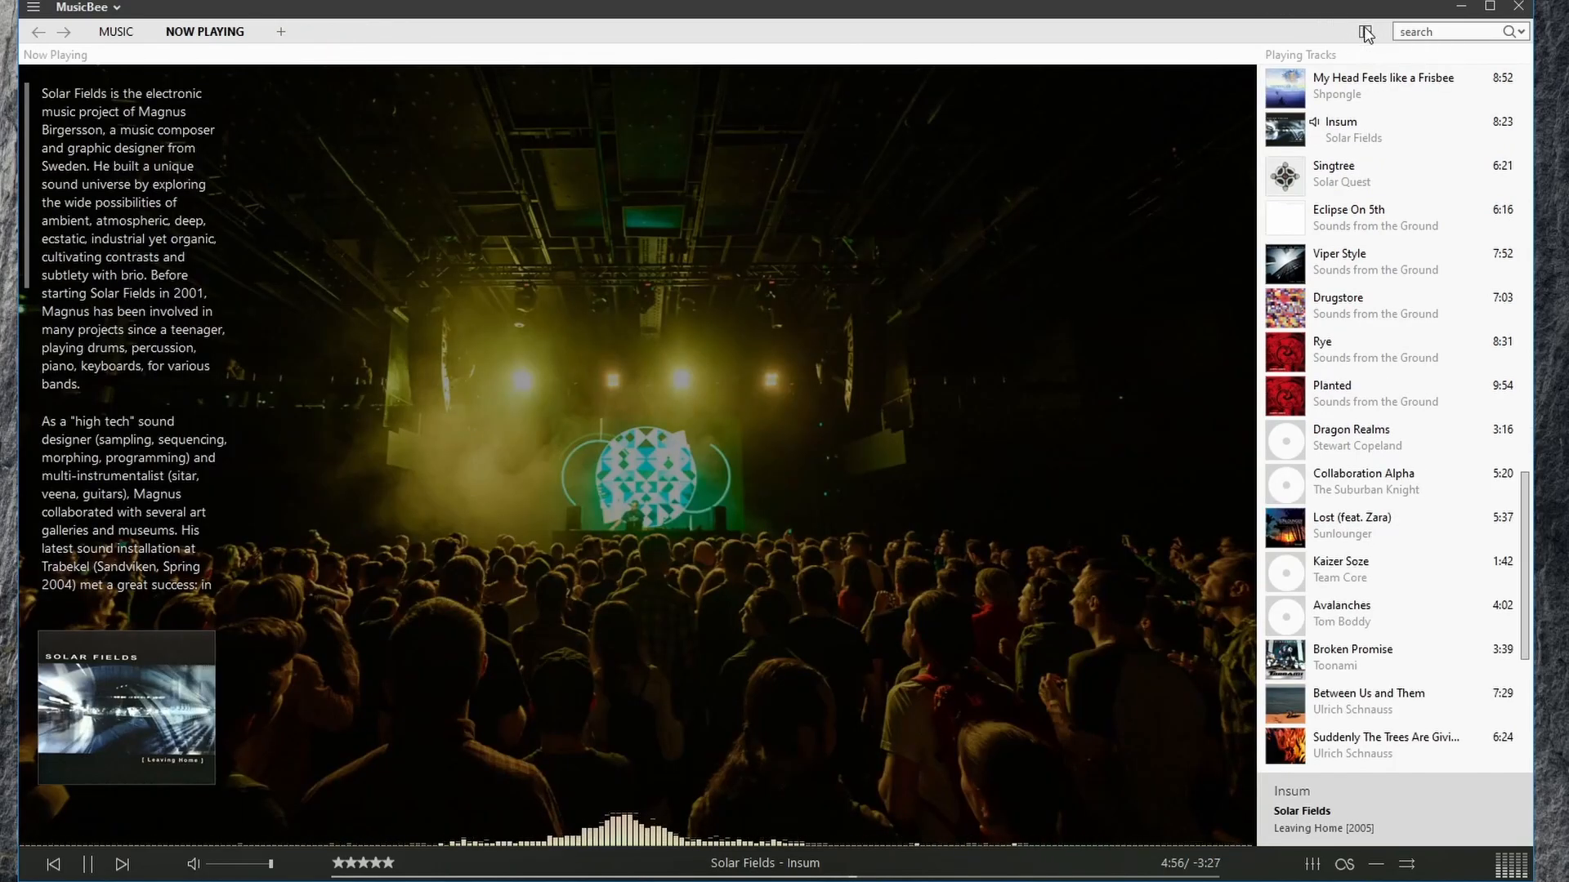
- Return to the Music library and set the main panel to Album and Tracks
click(1363, 31)
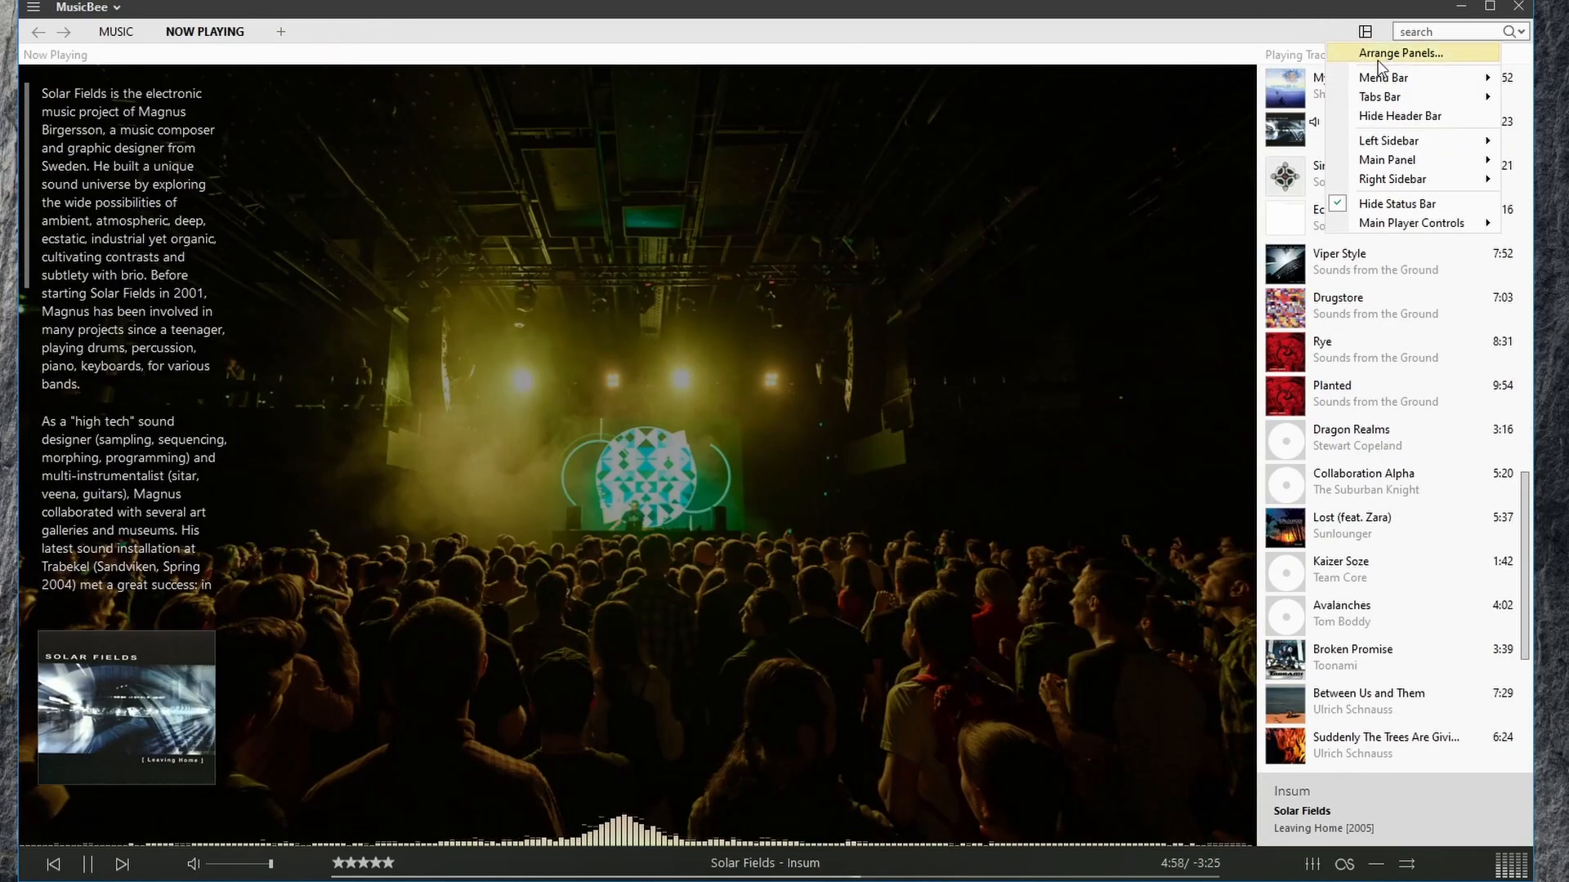
mouse_move(1402, 96)
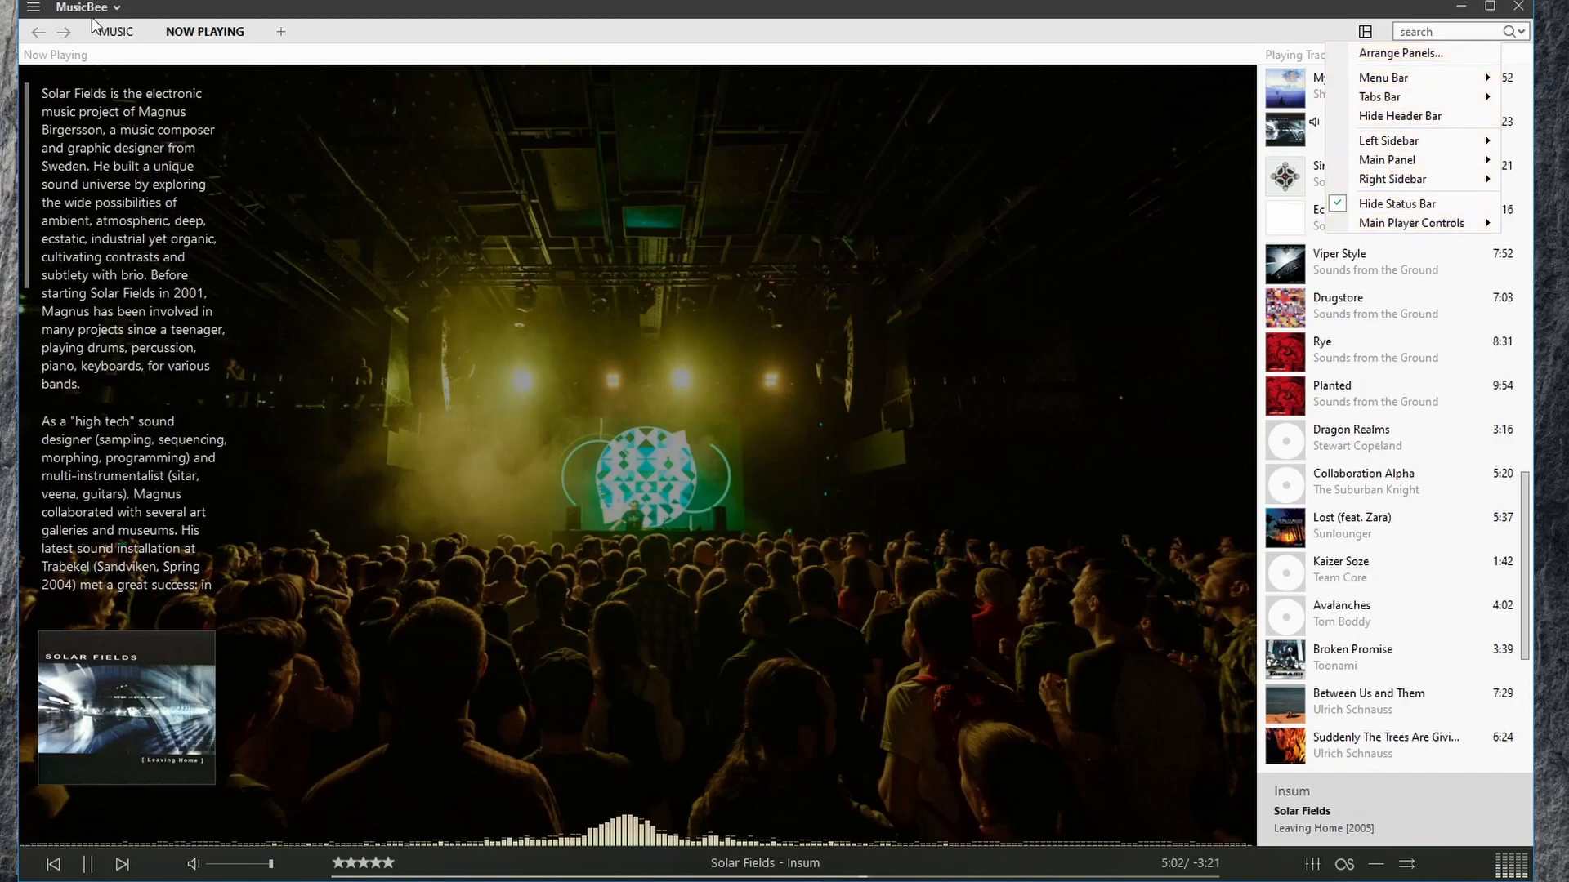
click(114, 31)
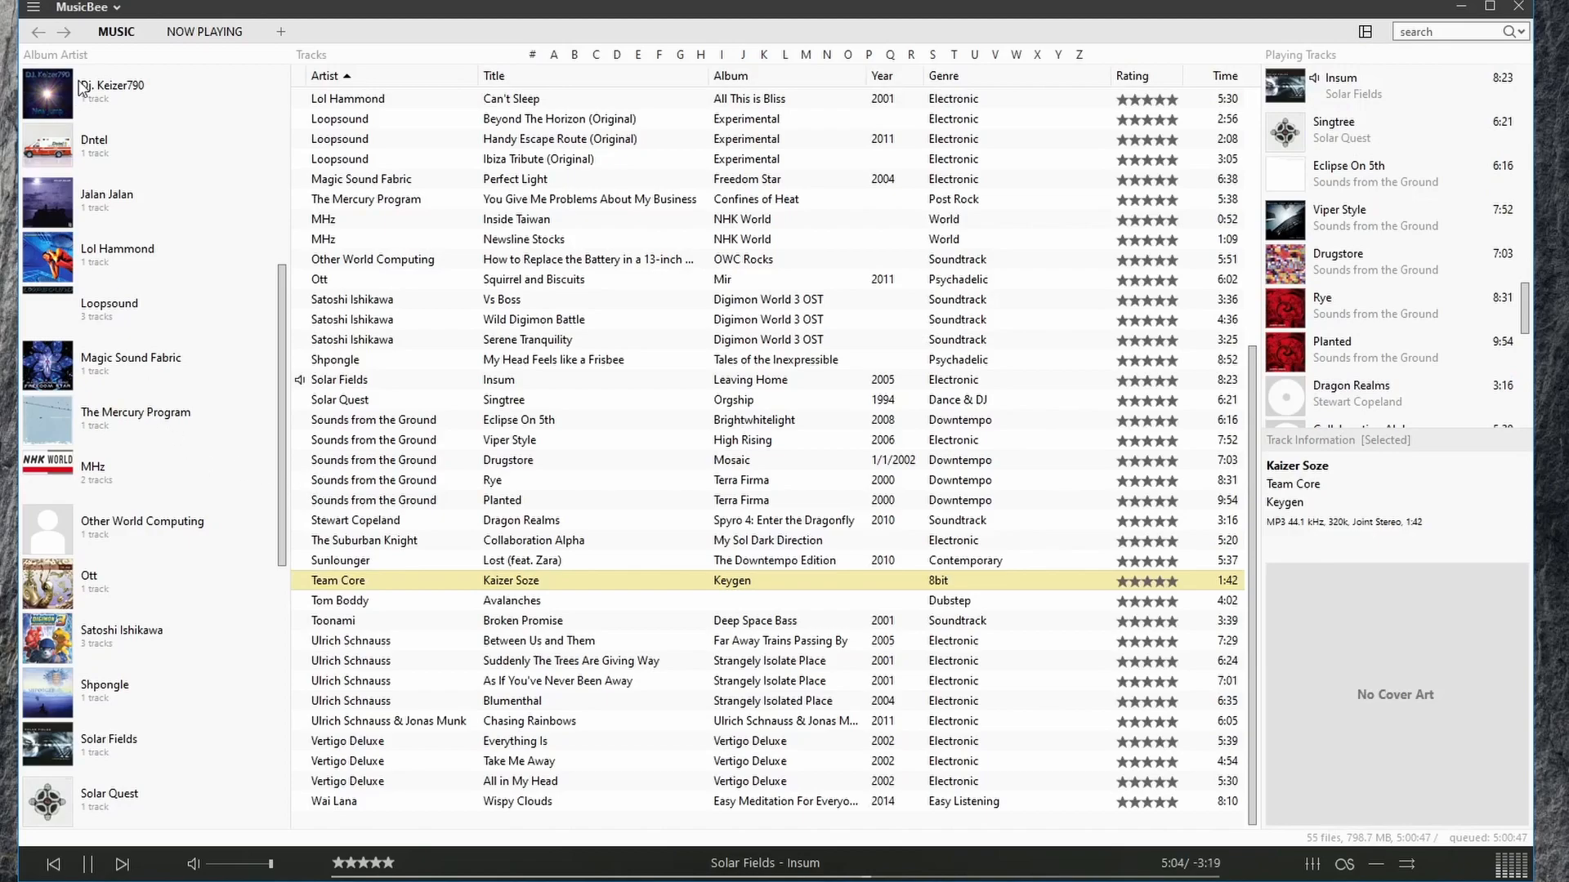
mouse_move(894, 763)
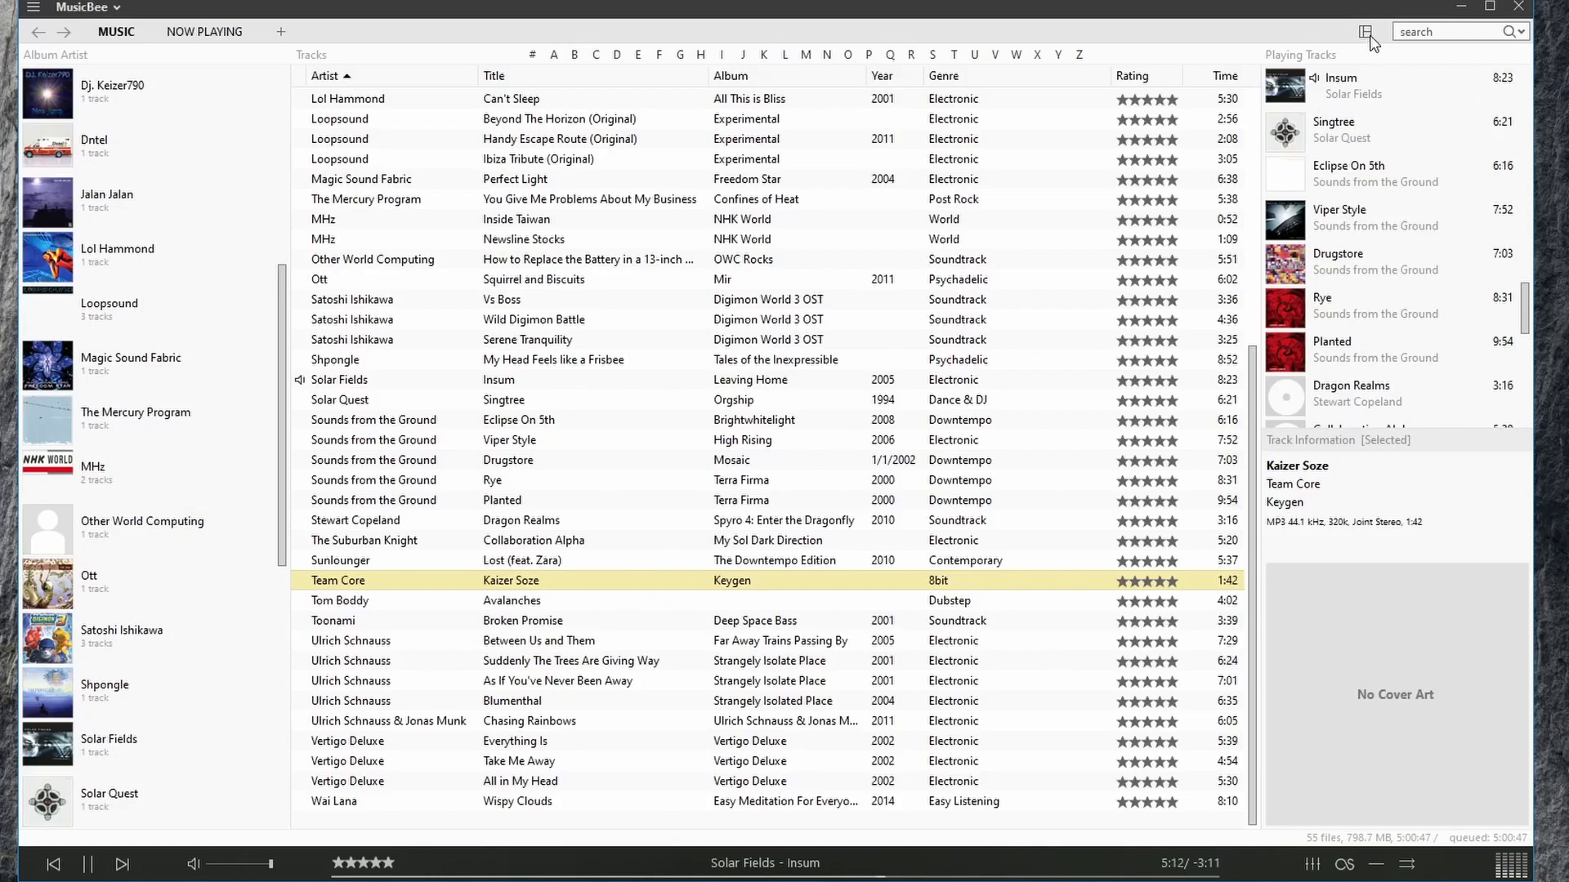
click(1366, 31)
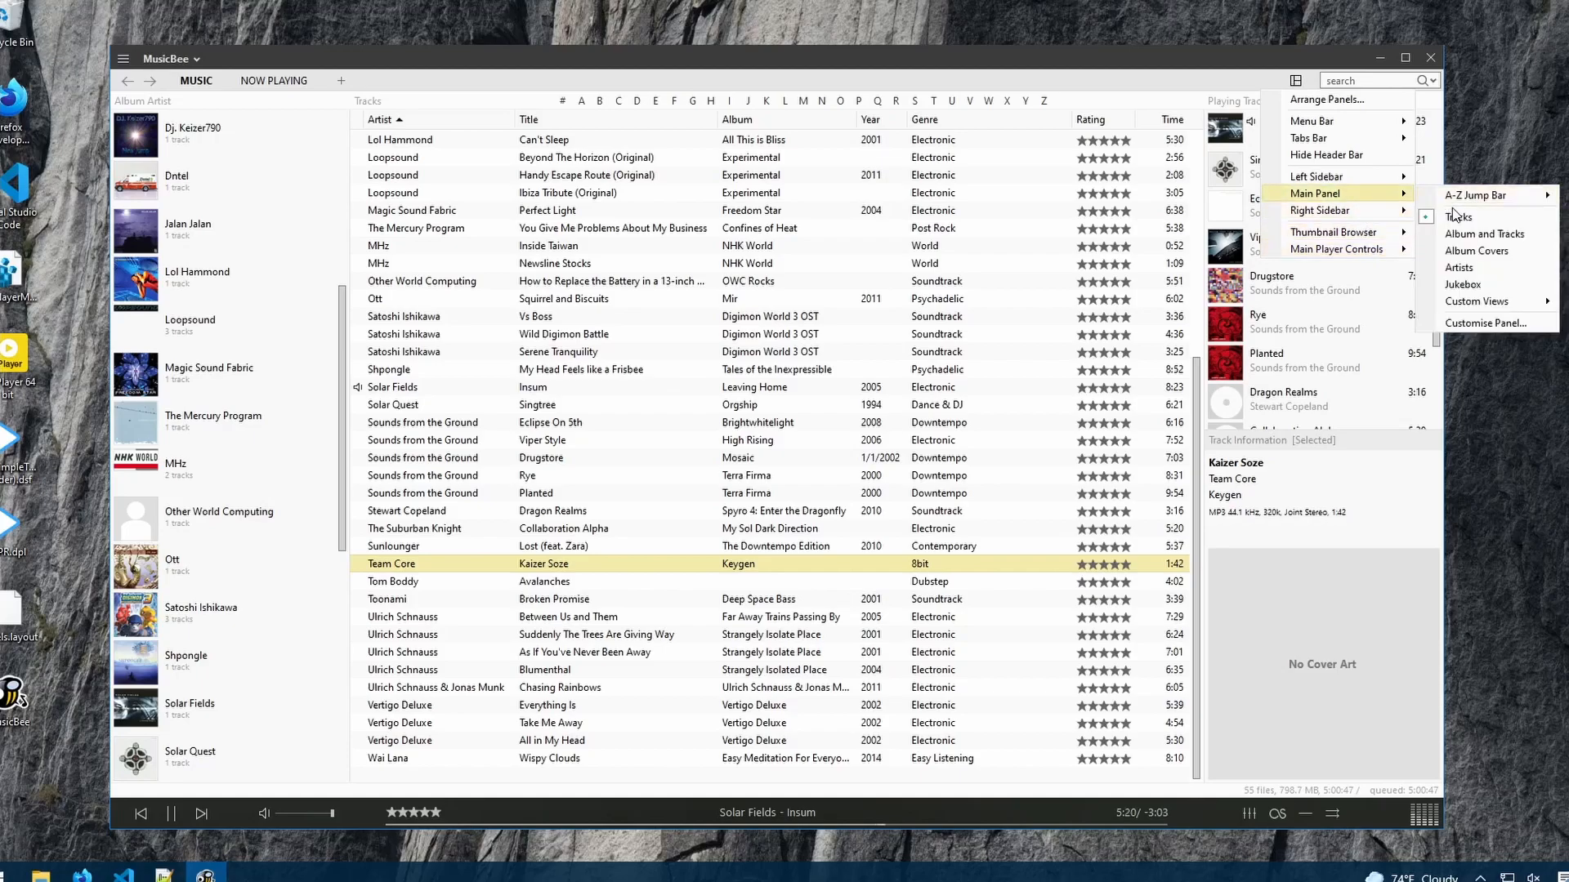
mouse_move(1483, 234)
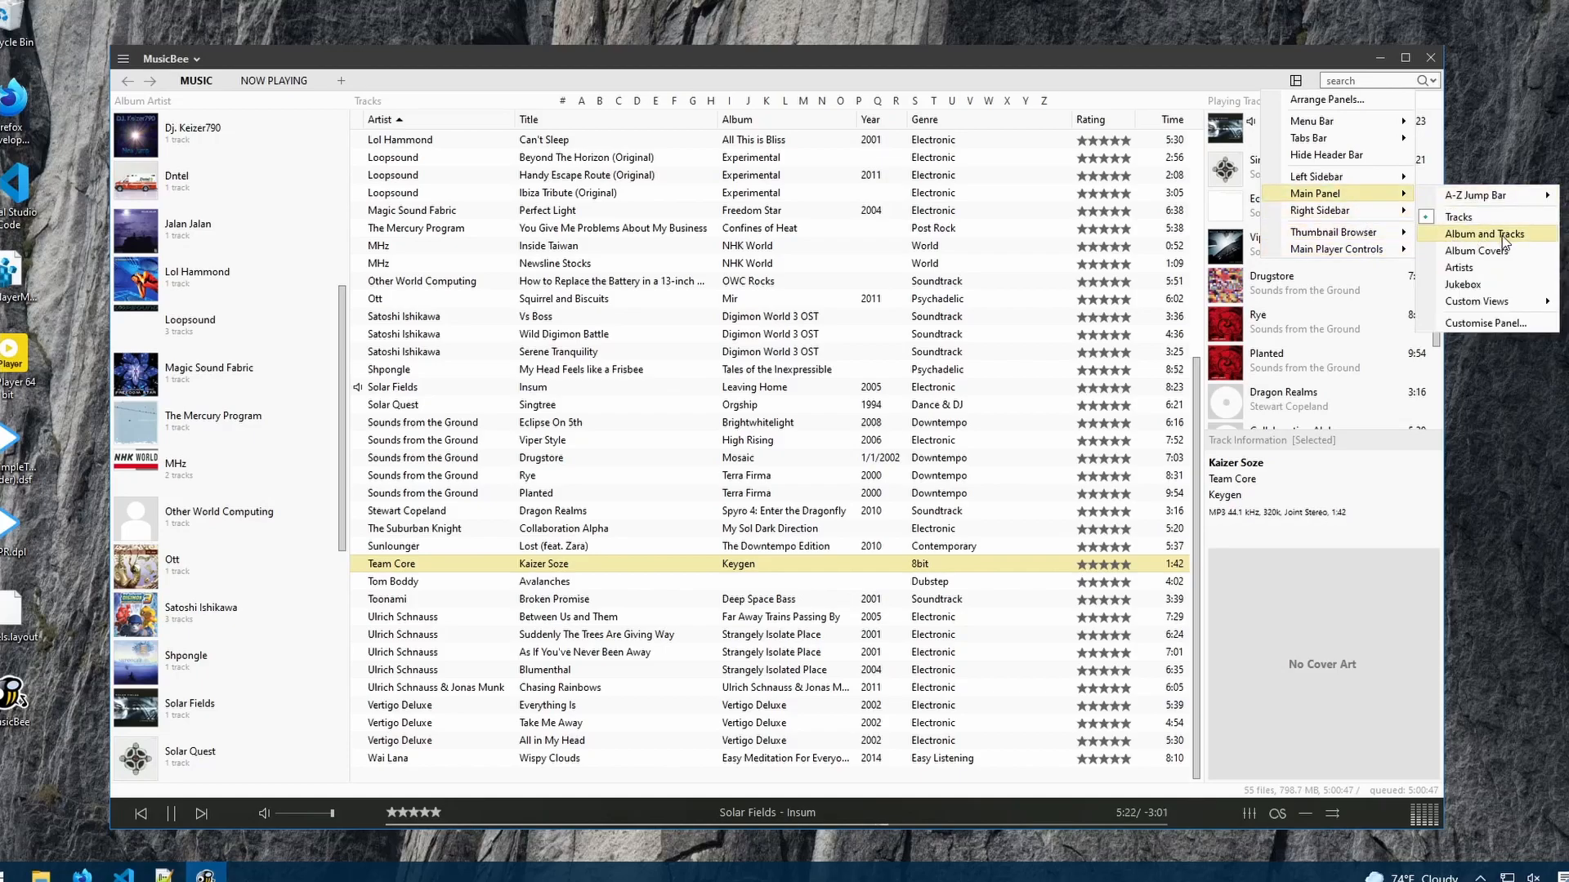
click(1480, 233)
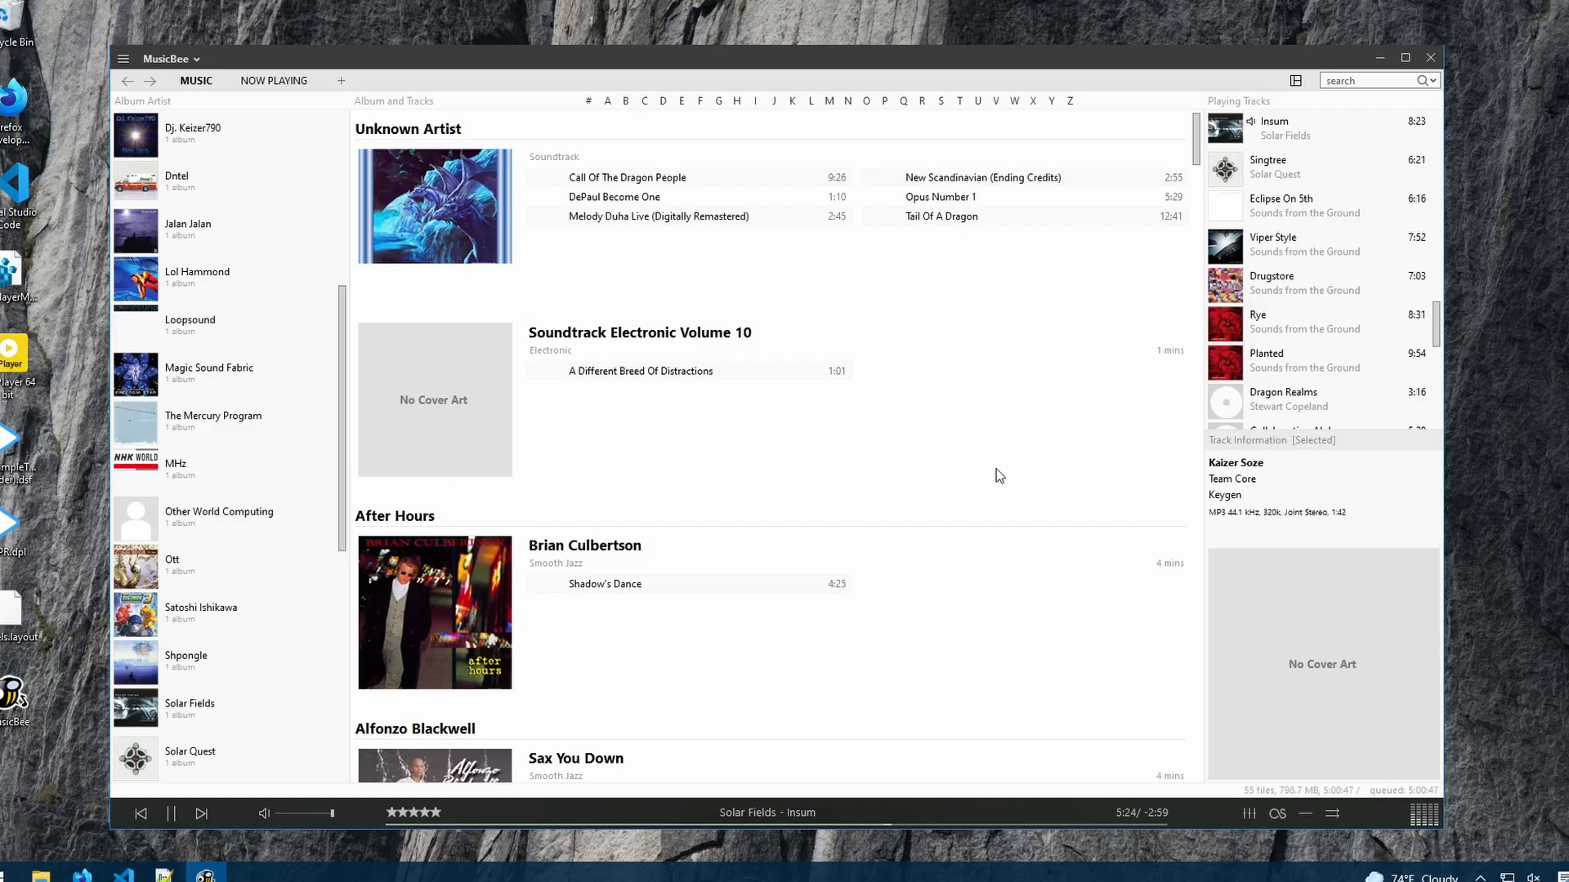
mouse_move(614, 191)
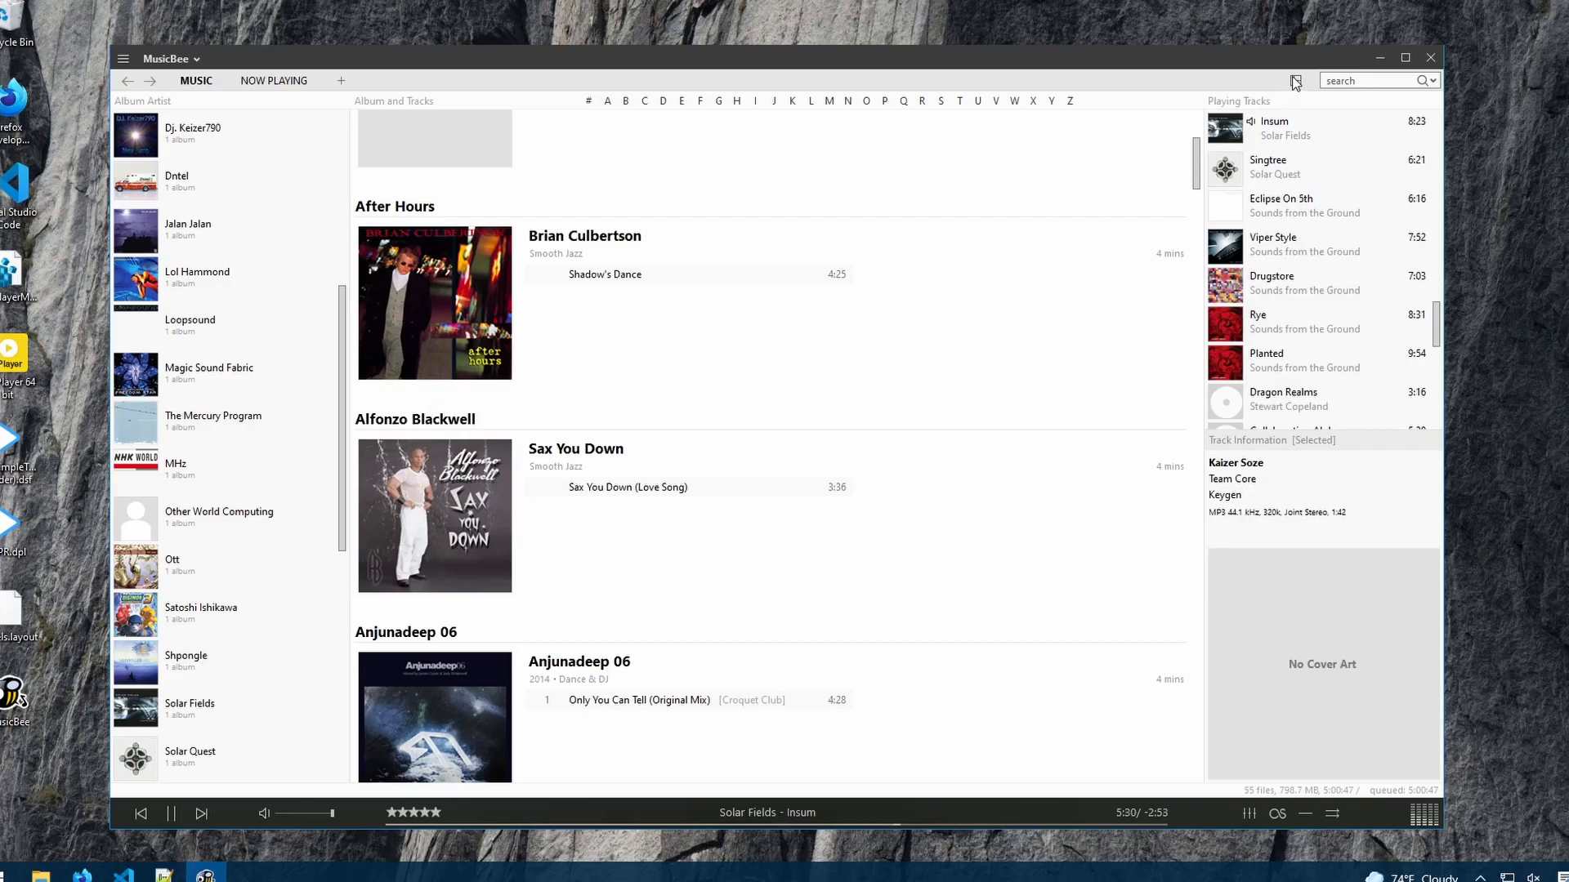
- Switch the main panel layout to the Artists grid
click(1296, 80)
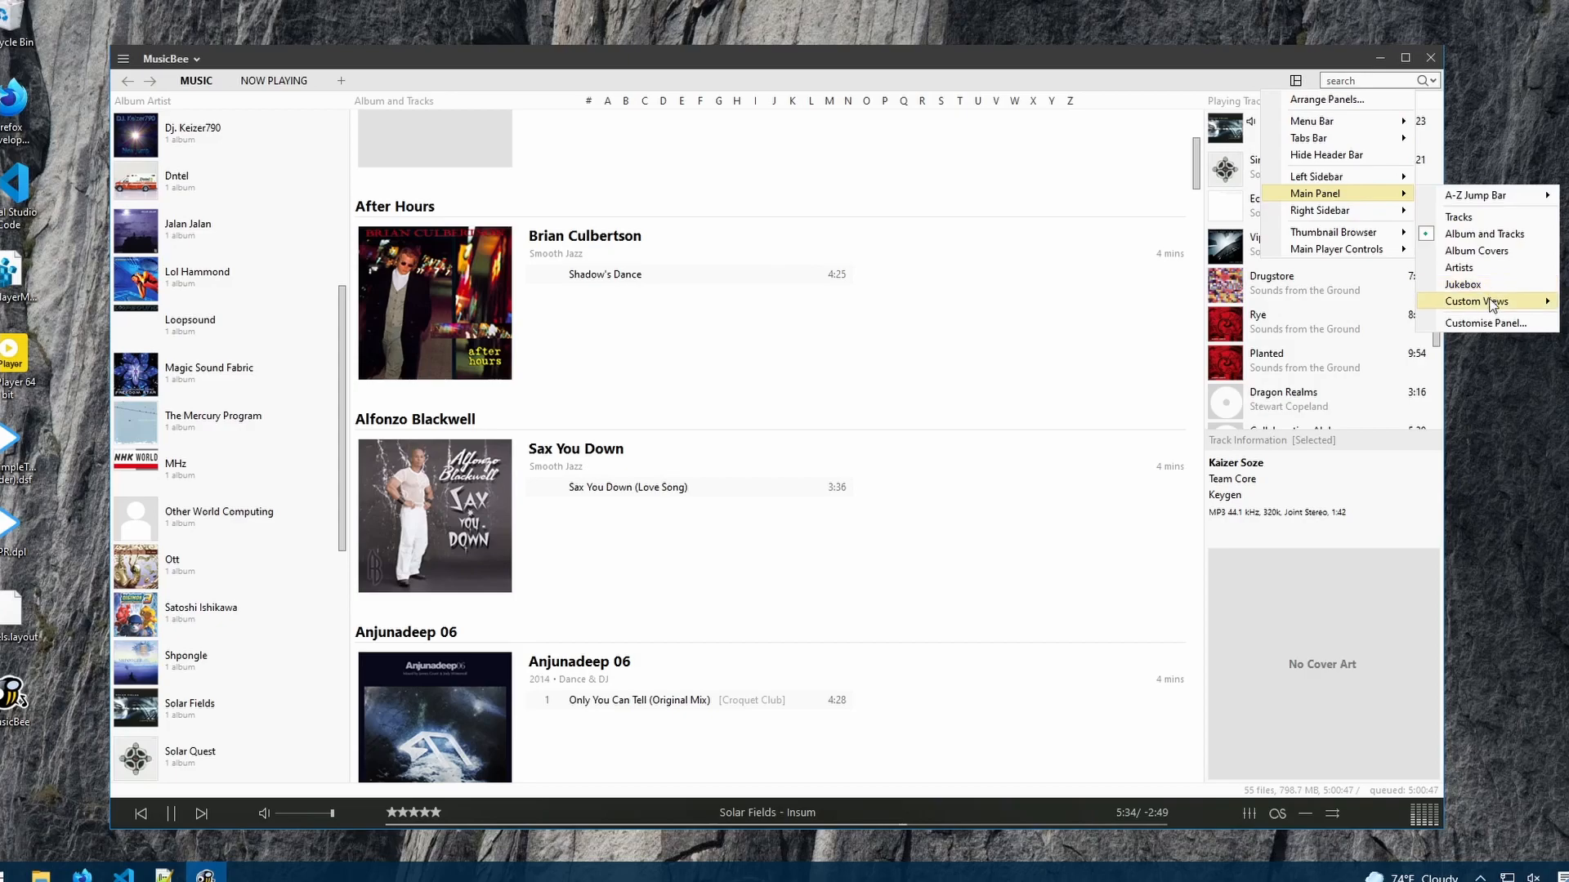
mouse_move(1491, 275)
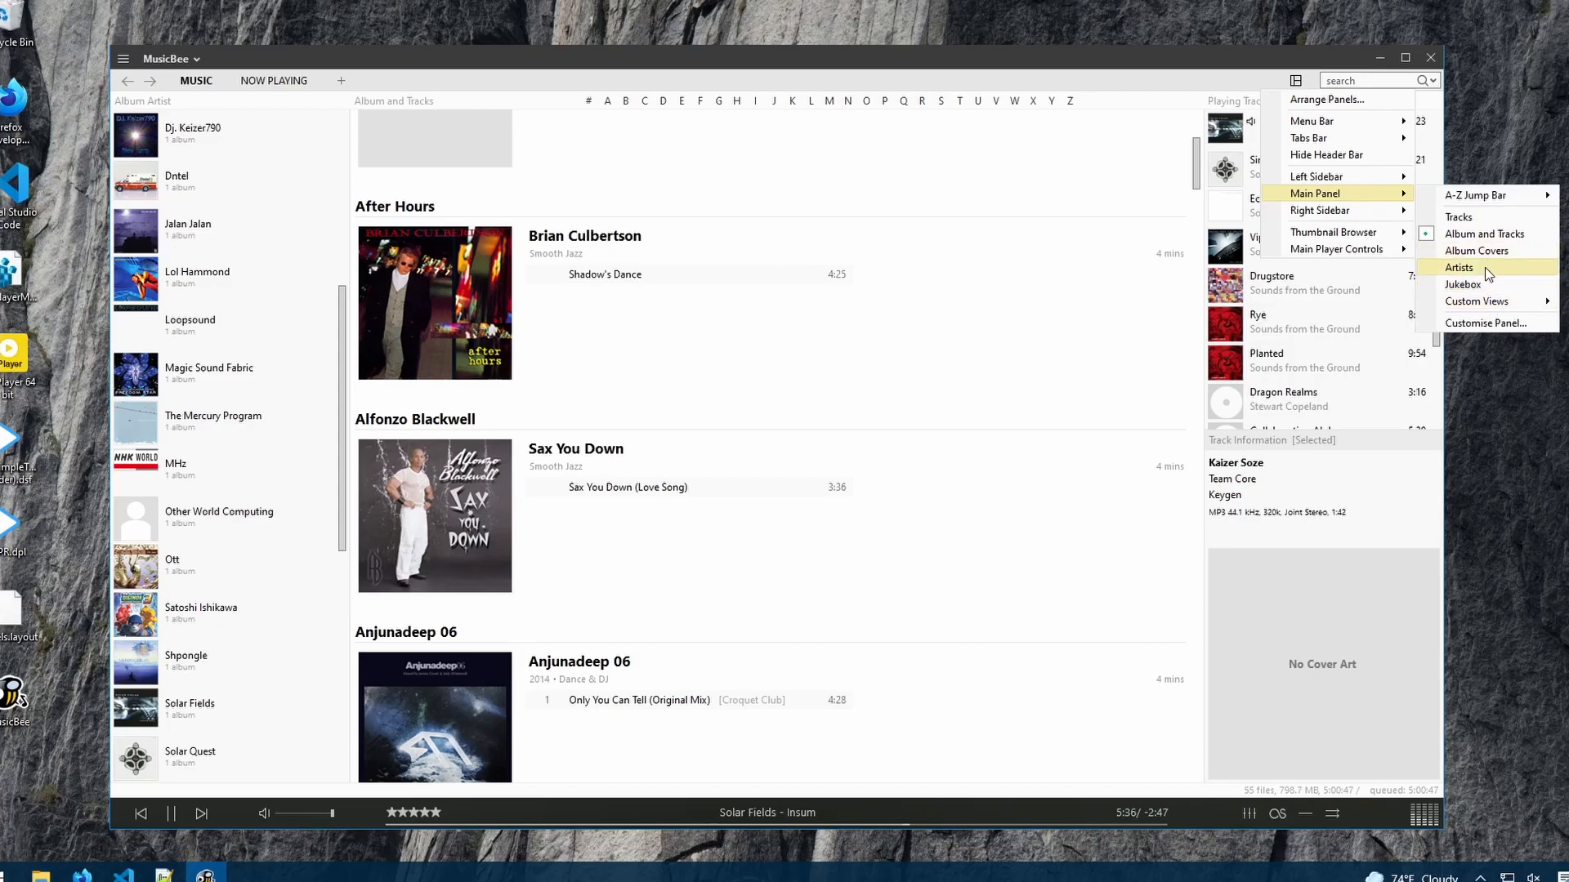
click(1460, 266)
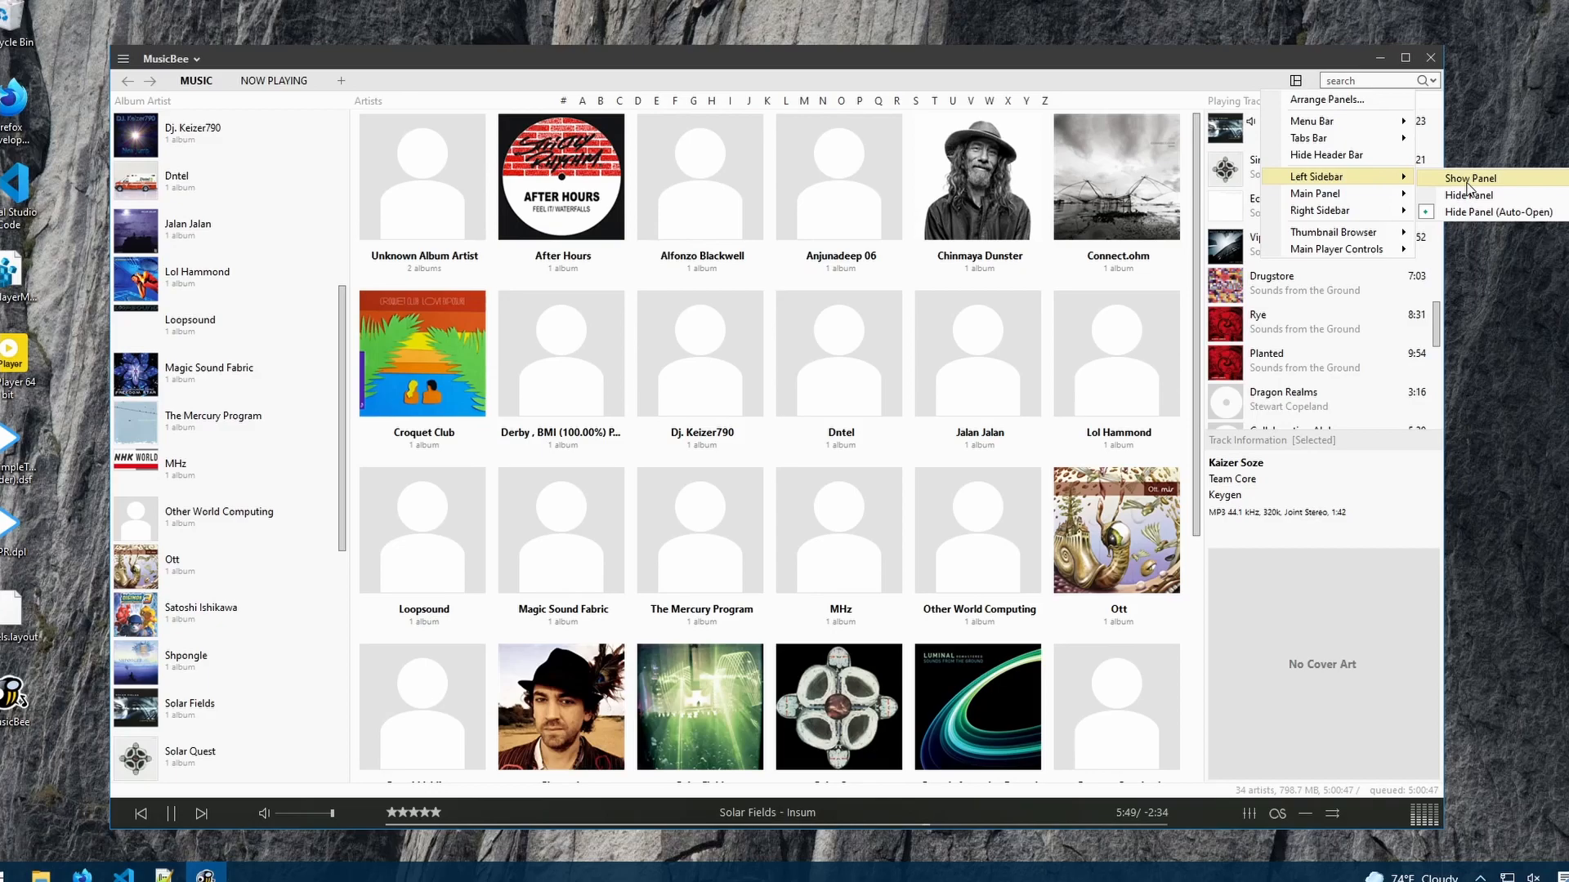
- Show the left sidebar and expand its Services and Computer sections
click(1470, 178)
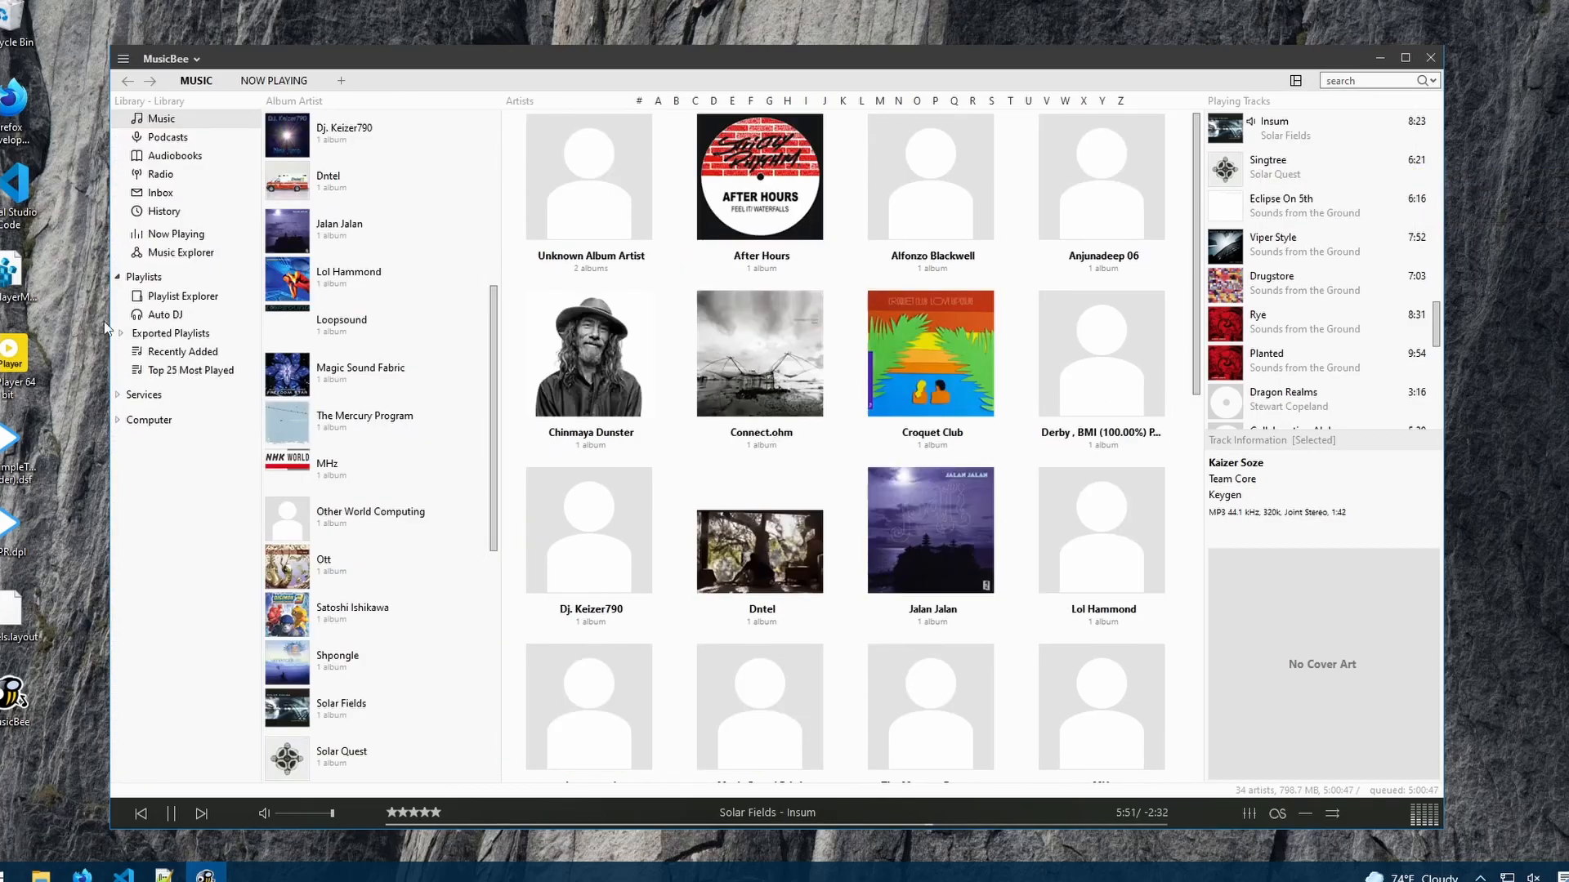
mouse_move(164, 454)
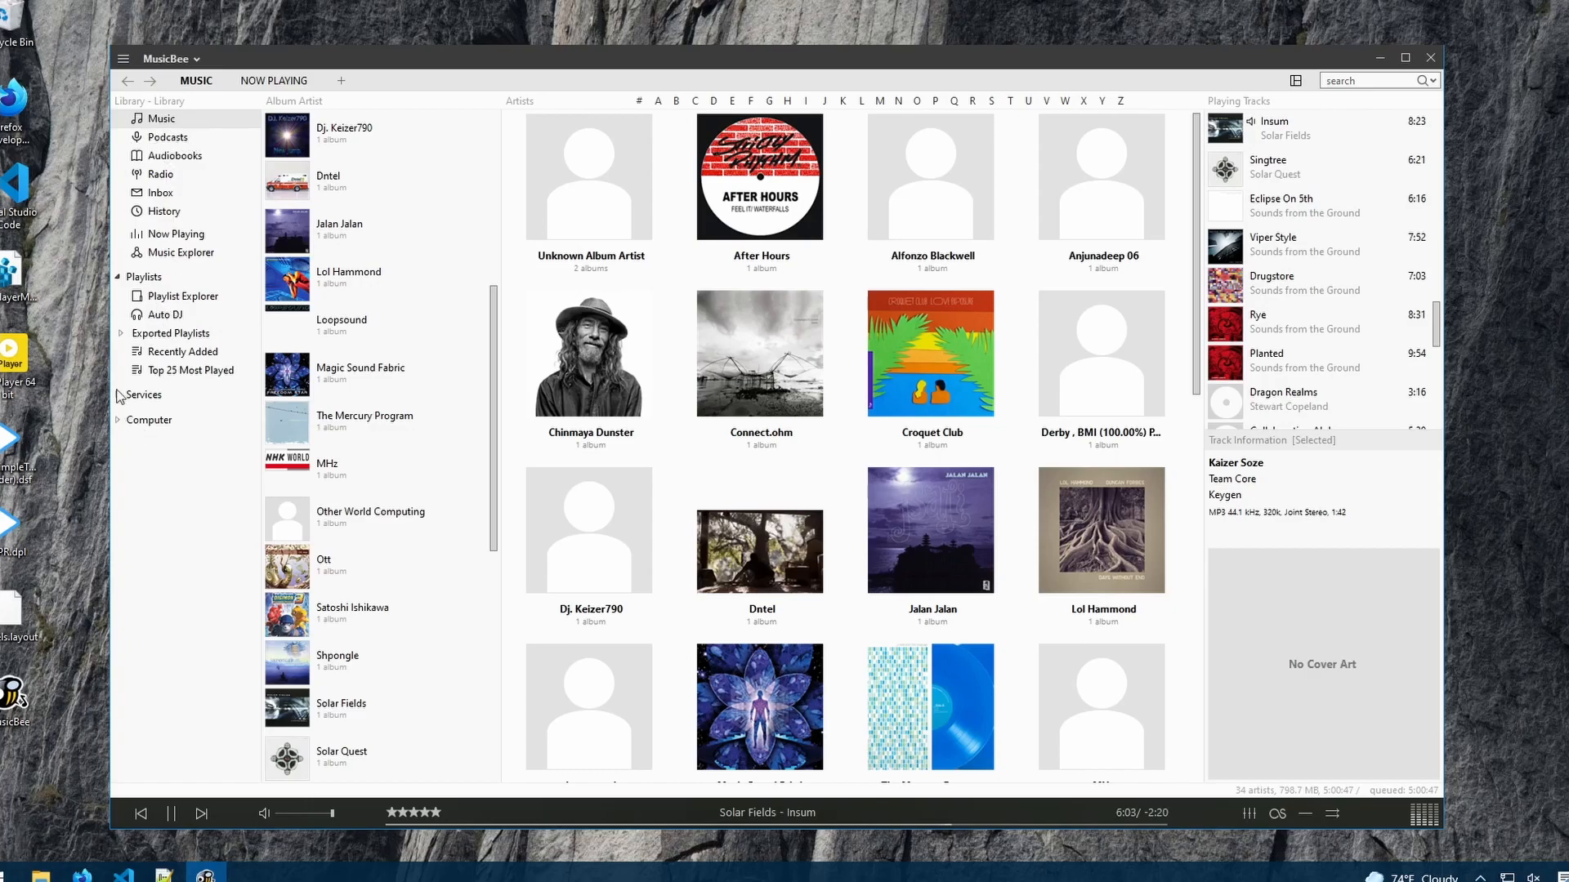
click(119, 396)
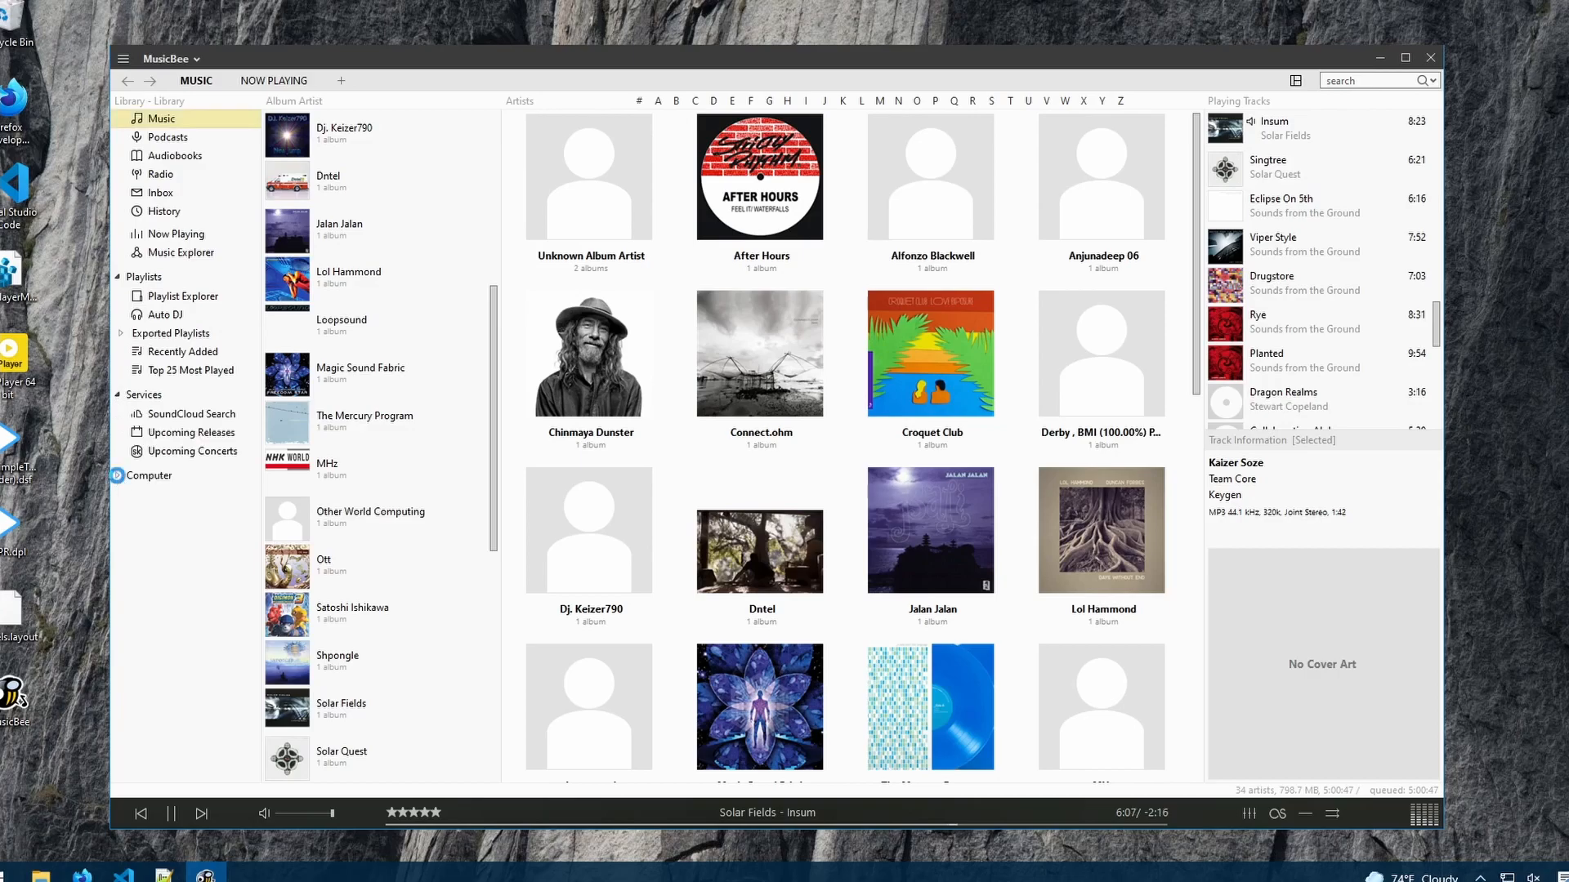
click(119, 476)
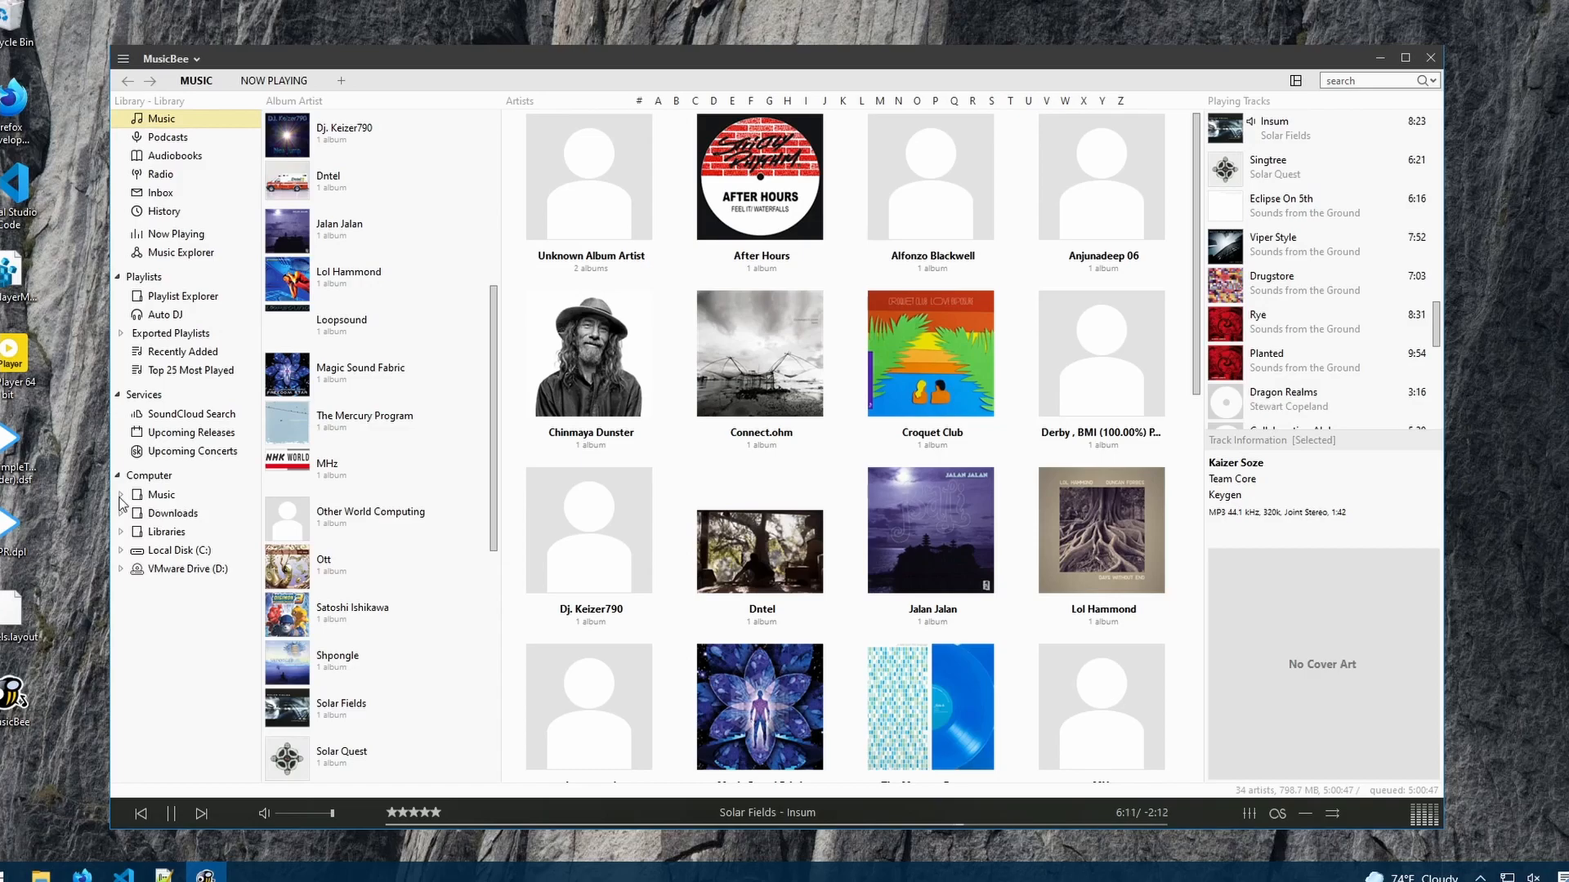
mouse_move(65, 582)
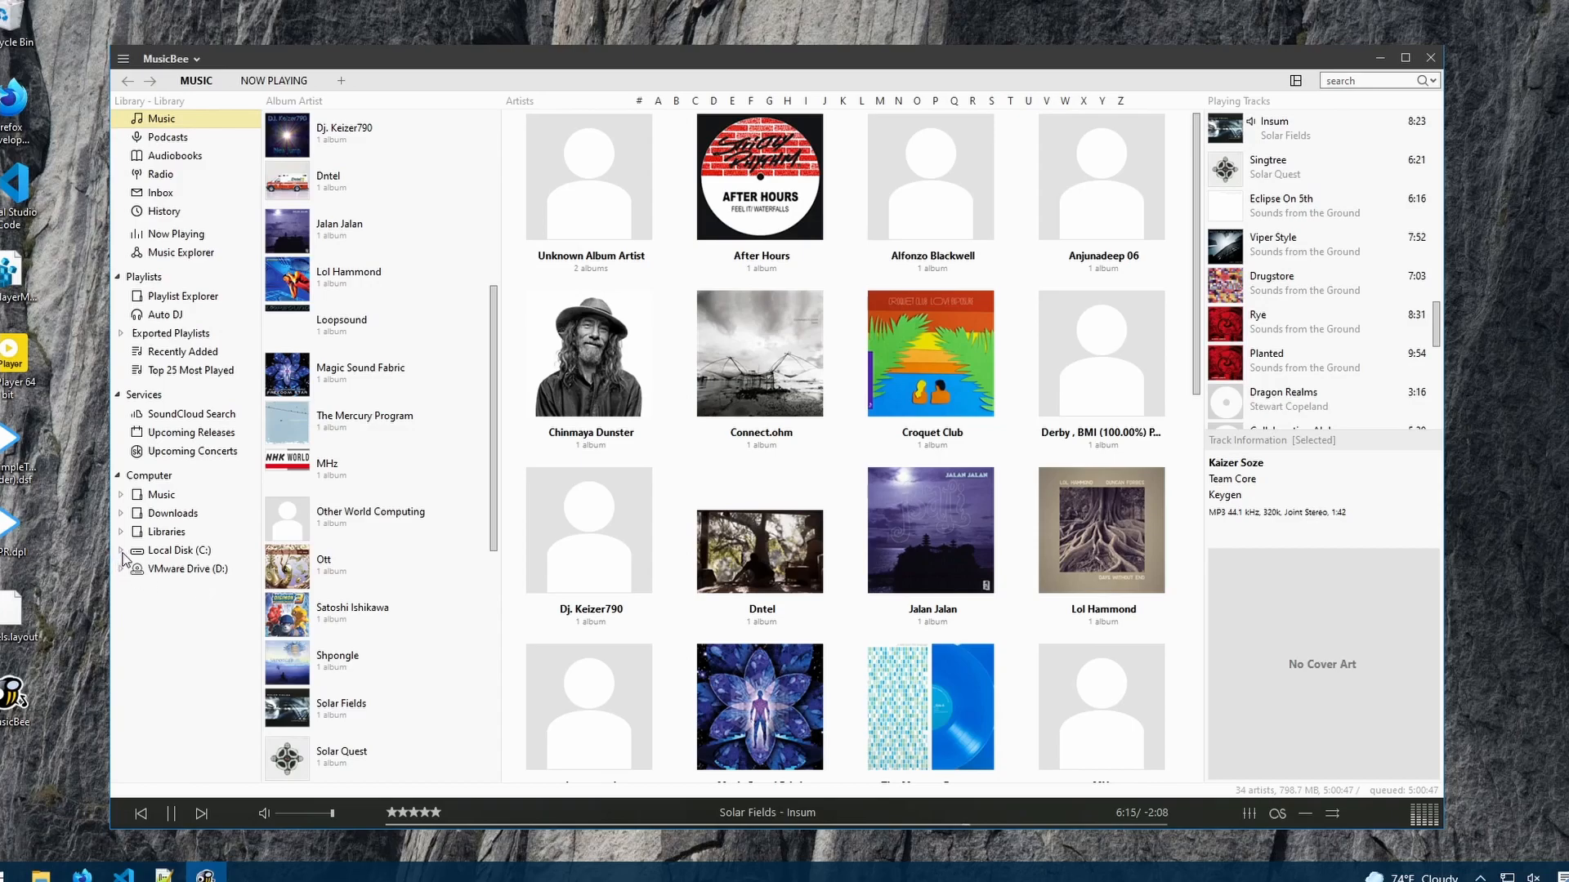
- Expand and collapse the Local Disk (C:) folder list, then return to the layout options
click(120, 551)
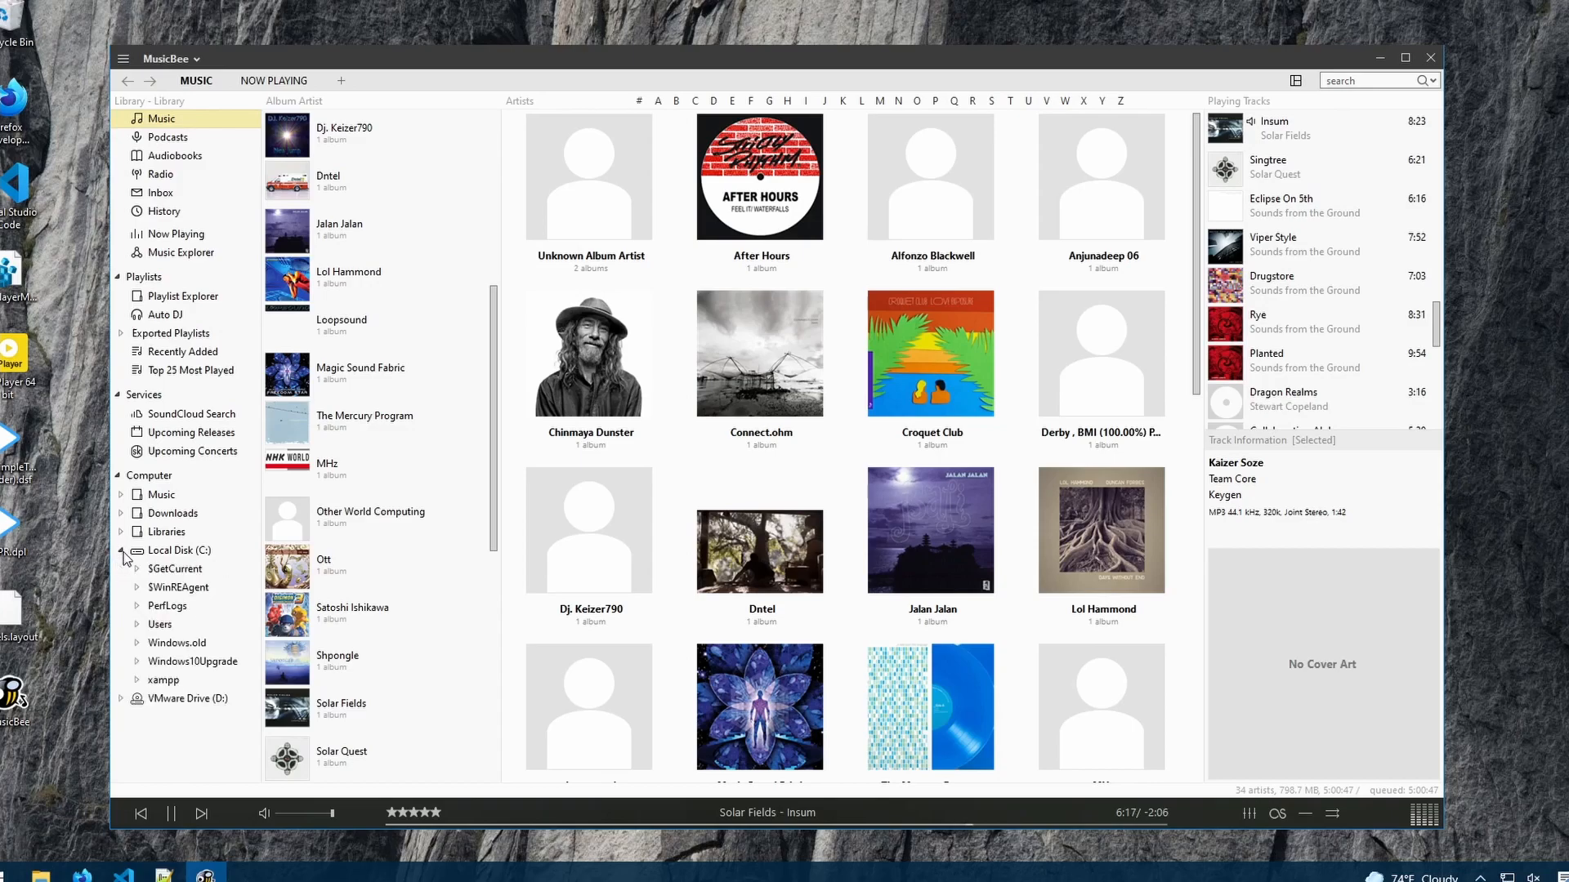
click(121, 551)
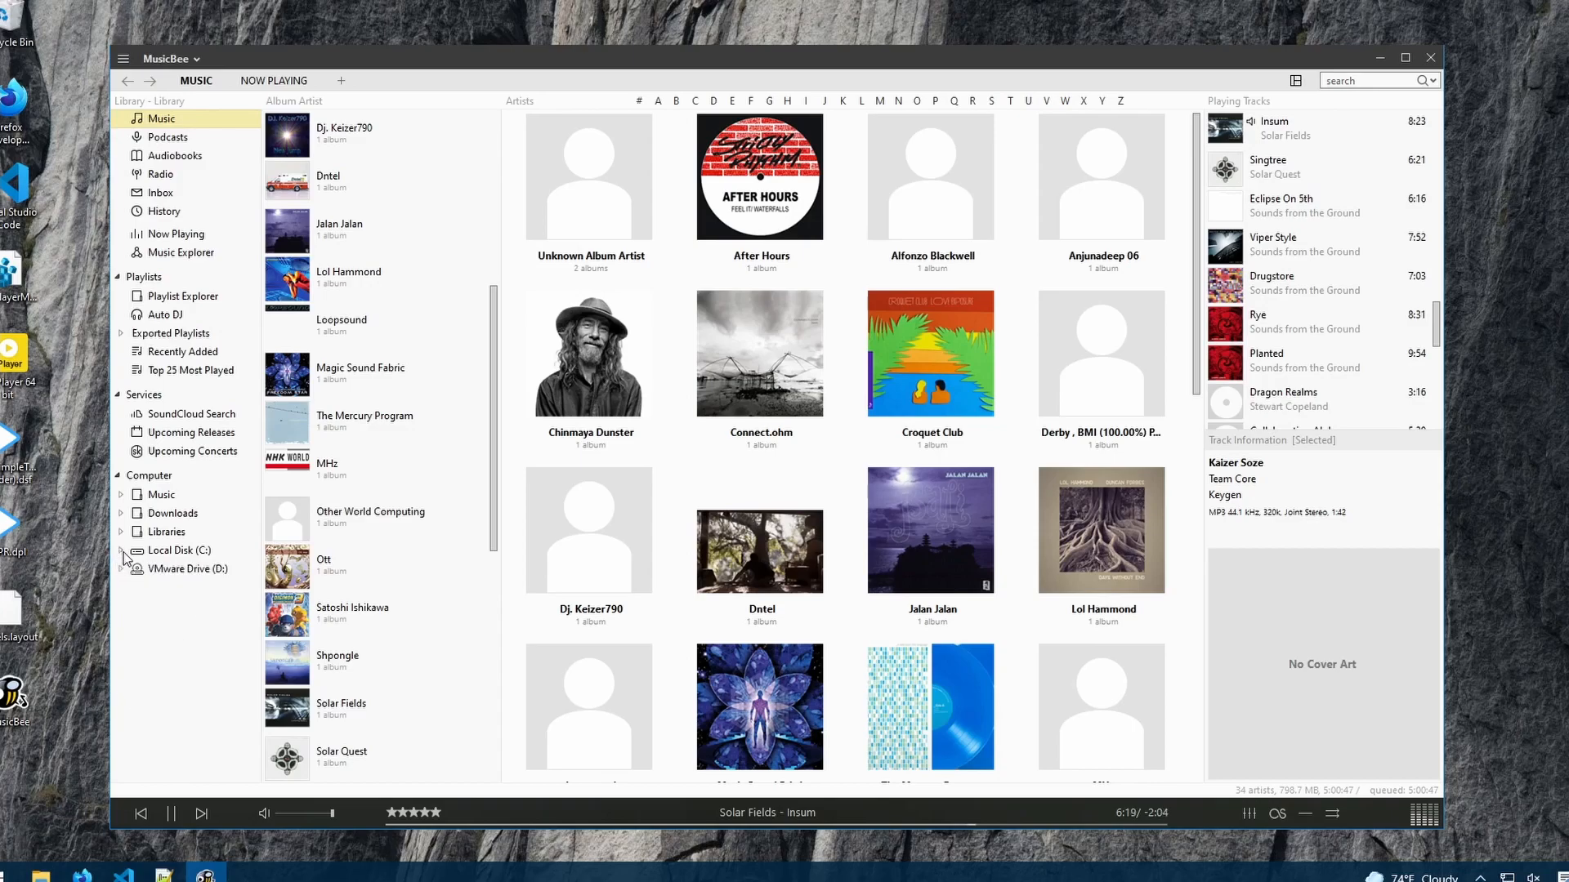
click(1294, 80)
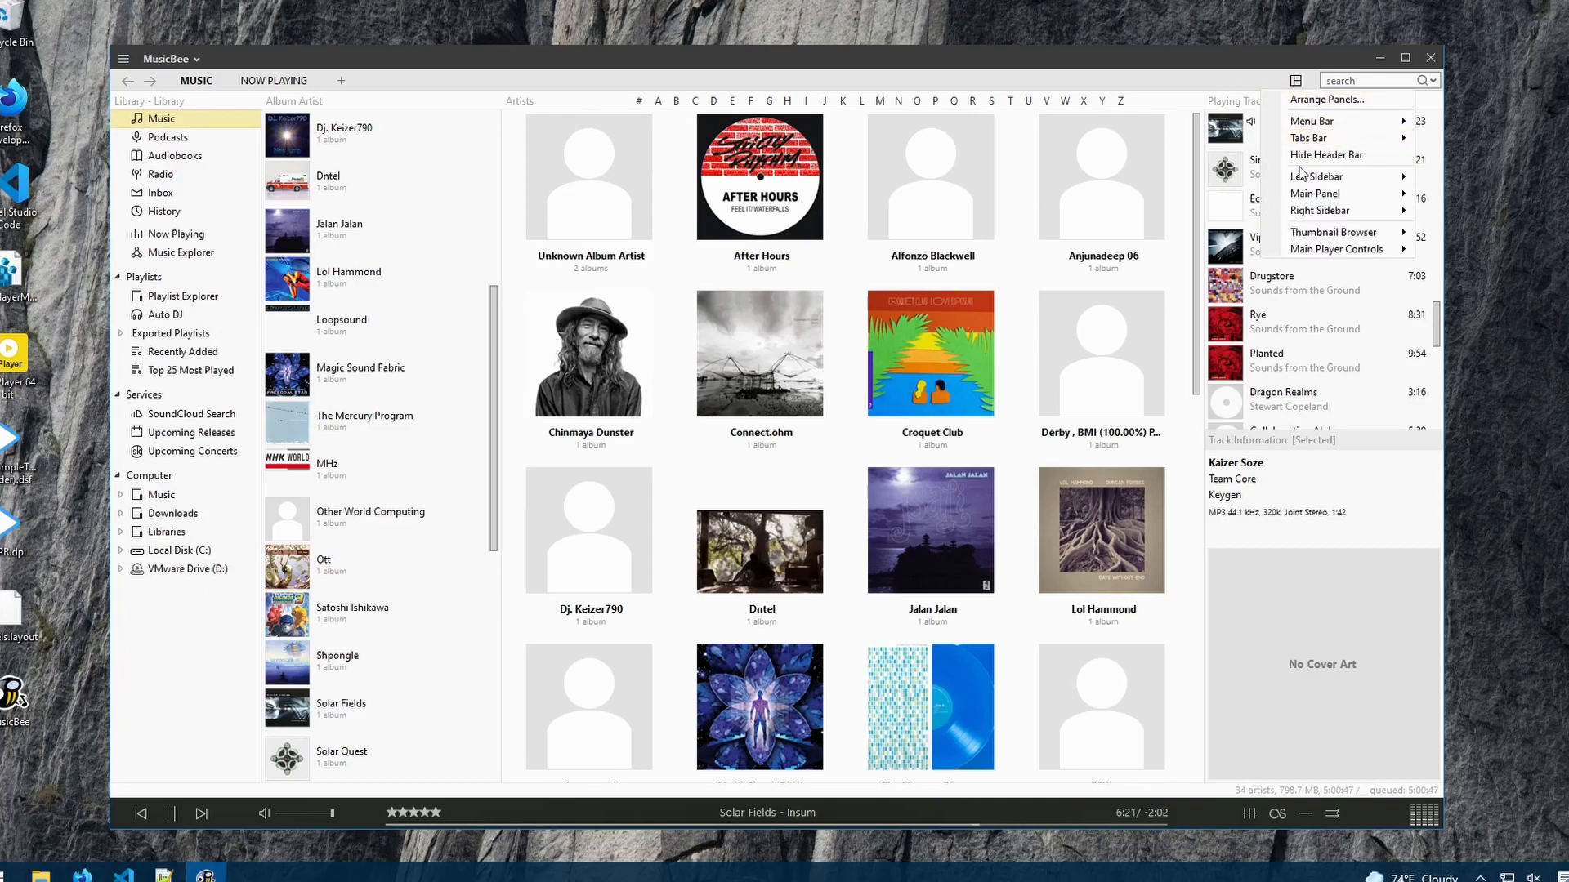
mouse_move(1320, 100)
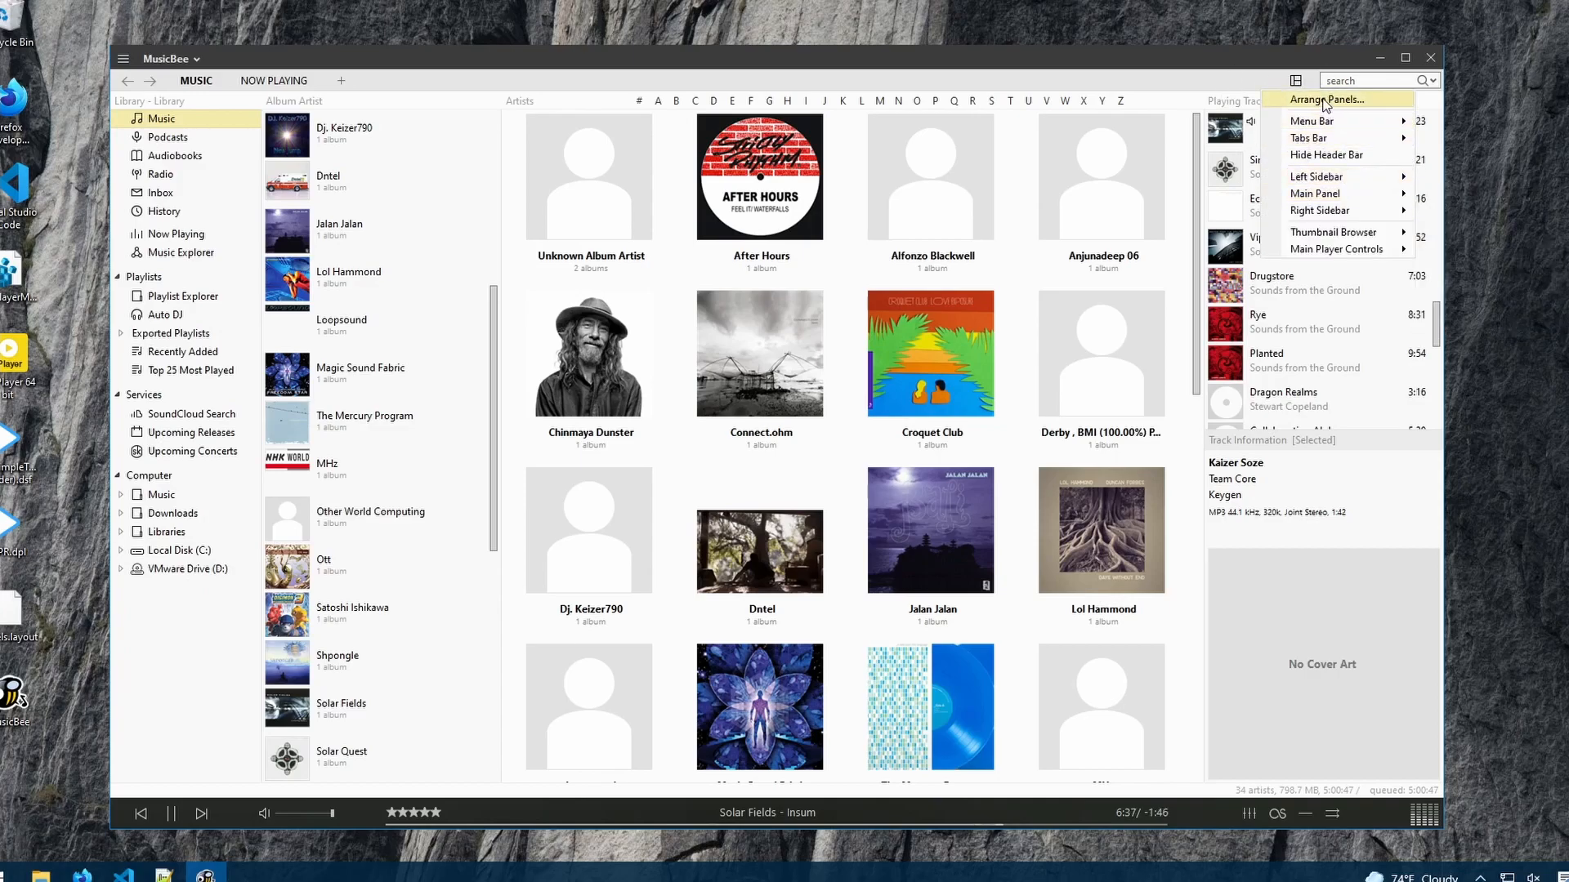
click(1320, 98)
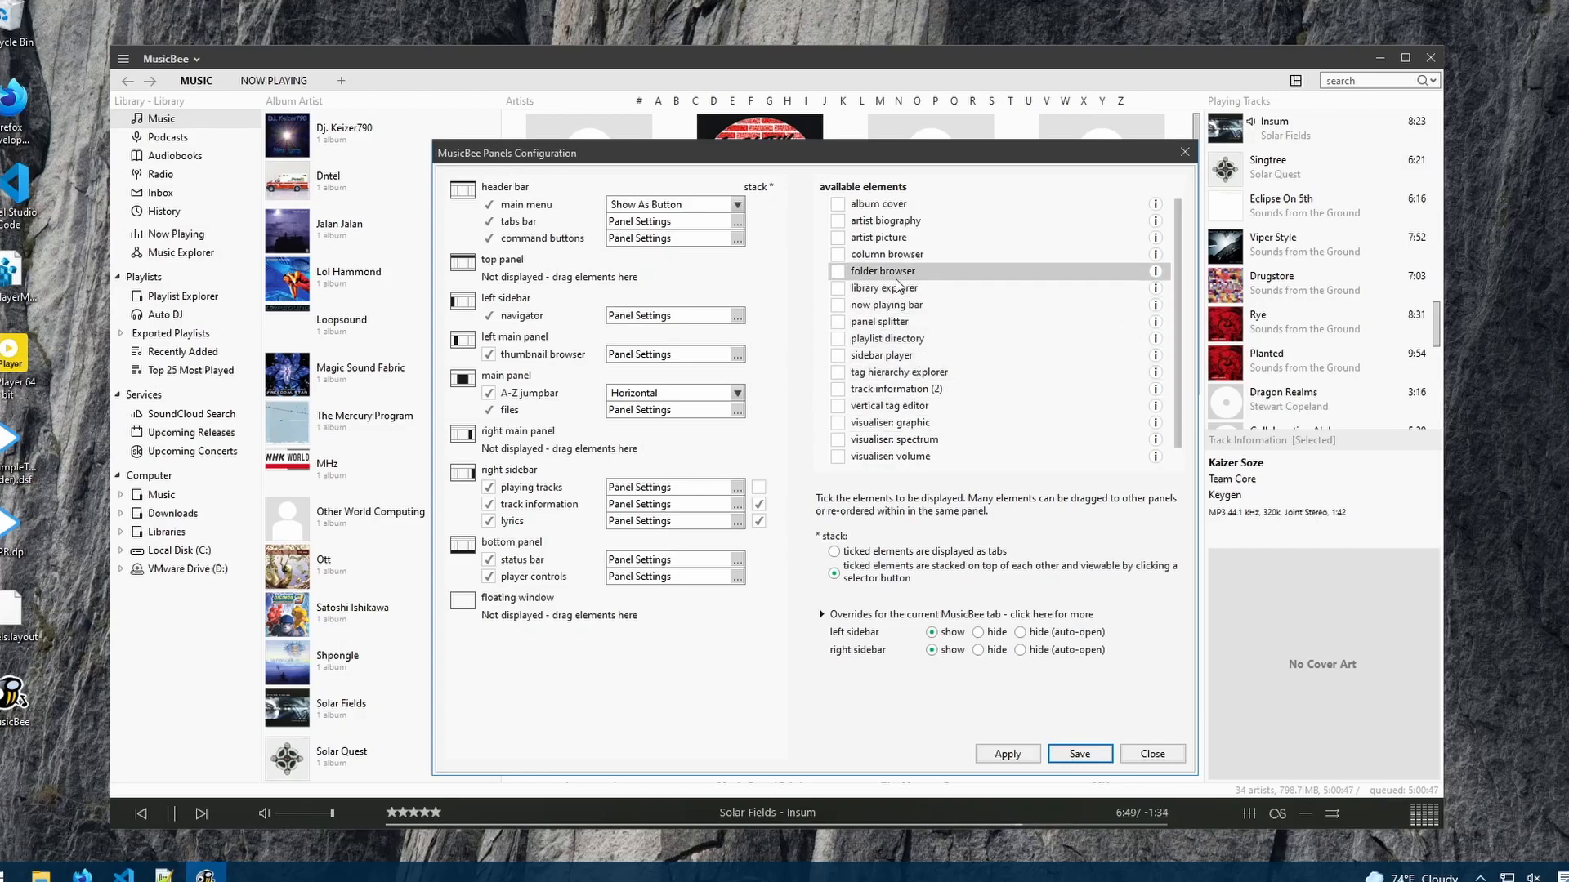
mouse_move(884, 255)
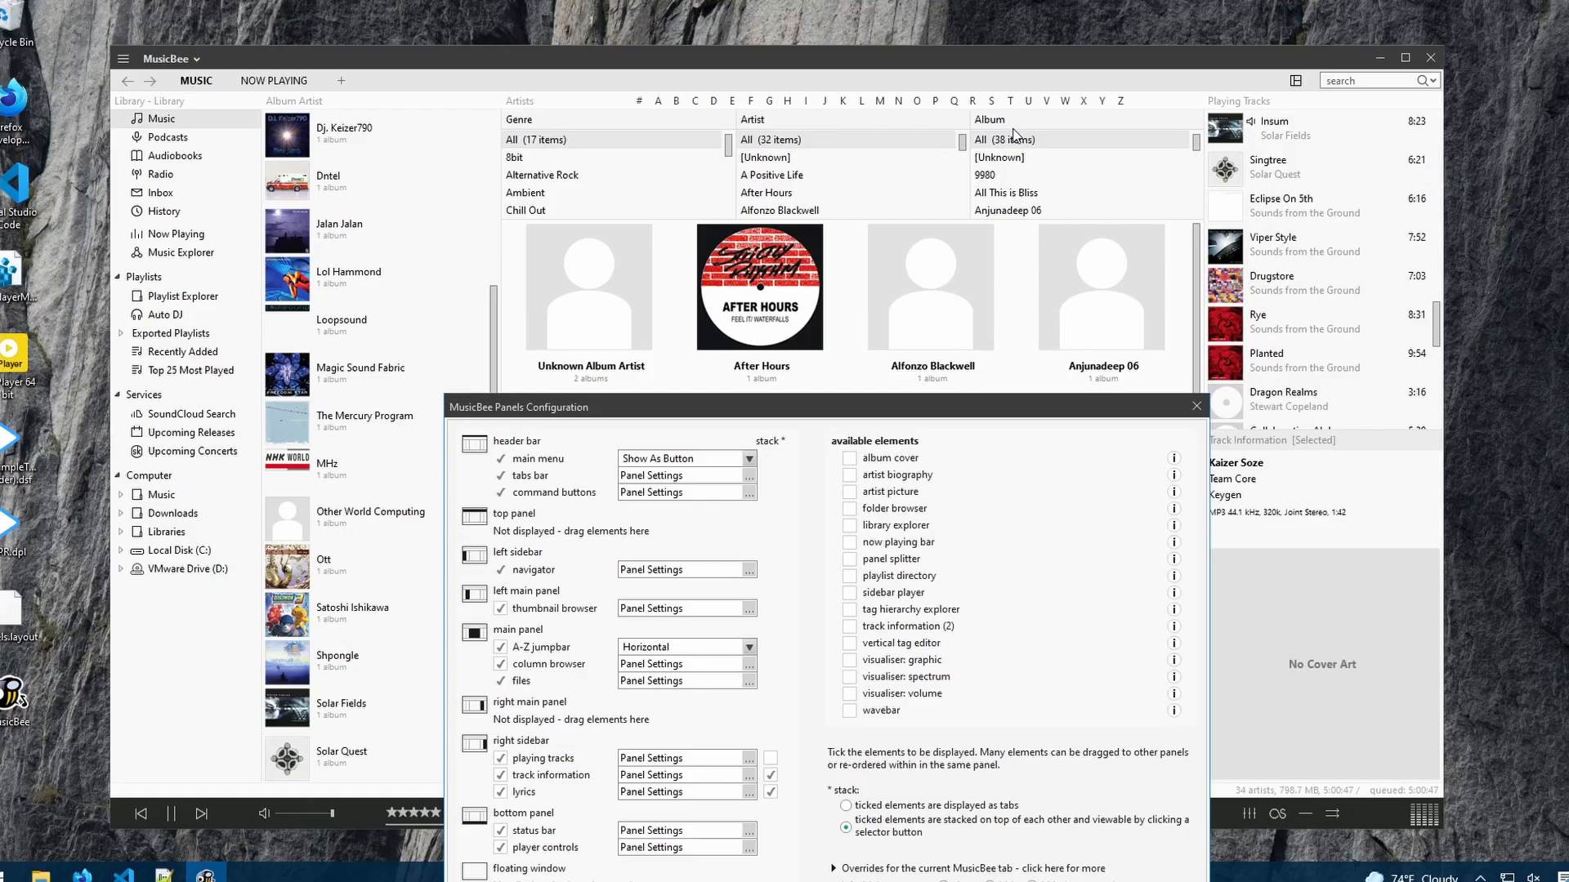
mouse_move(767, 372)
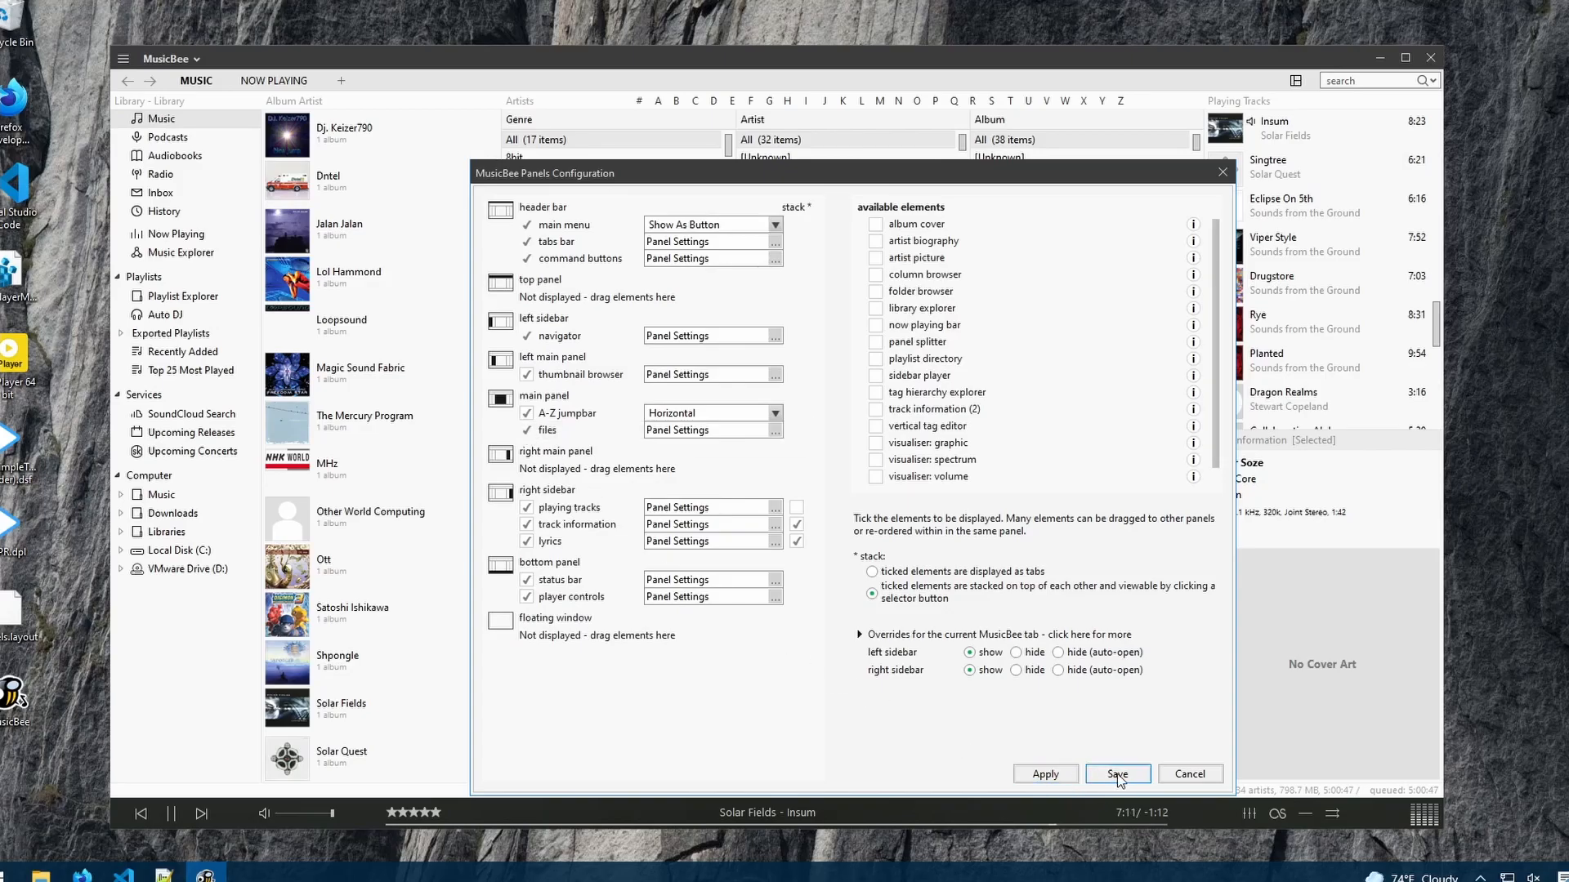
click(1116, 775)
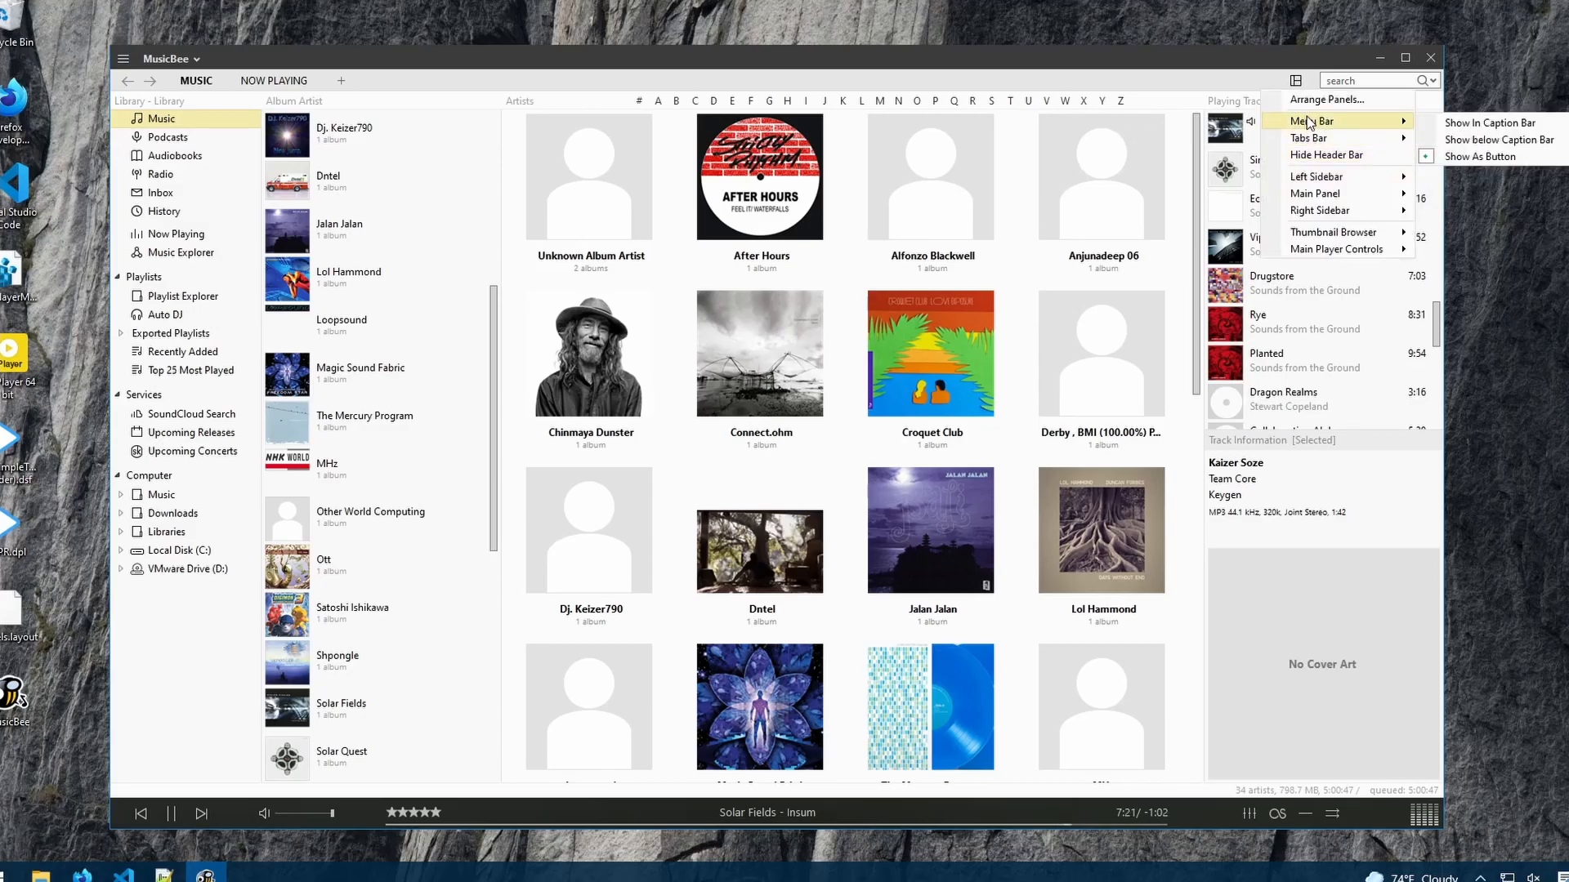
mouse_move(1321, 211)
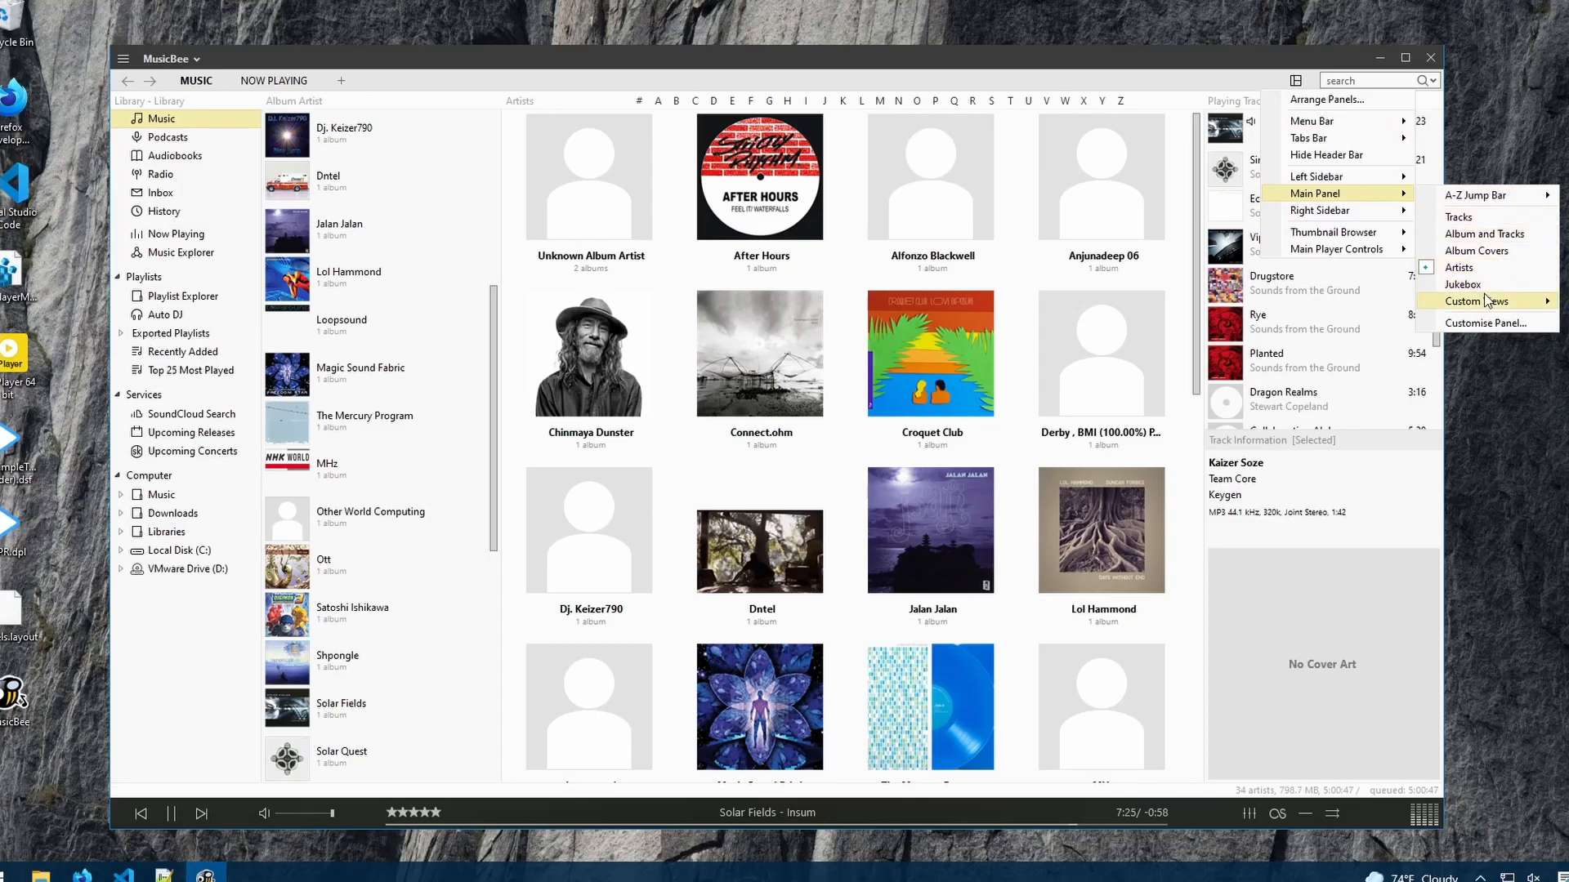
- Show the library as a full track list with a vertical A–Z jump bar
click(1458, 216)
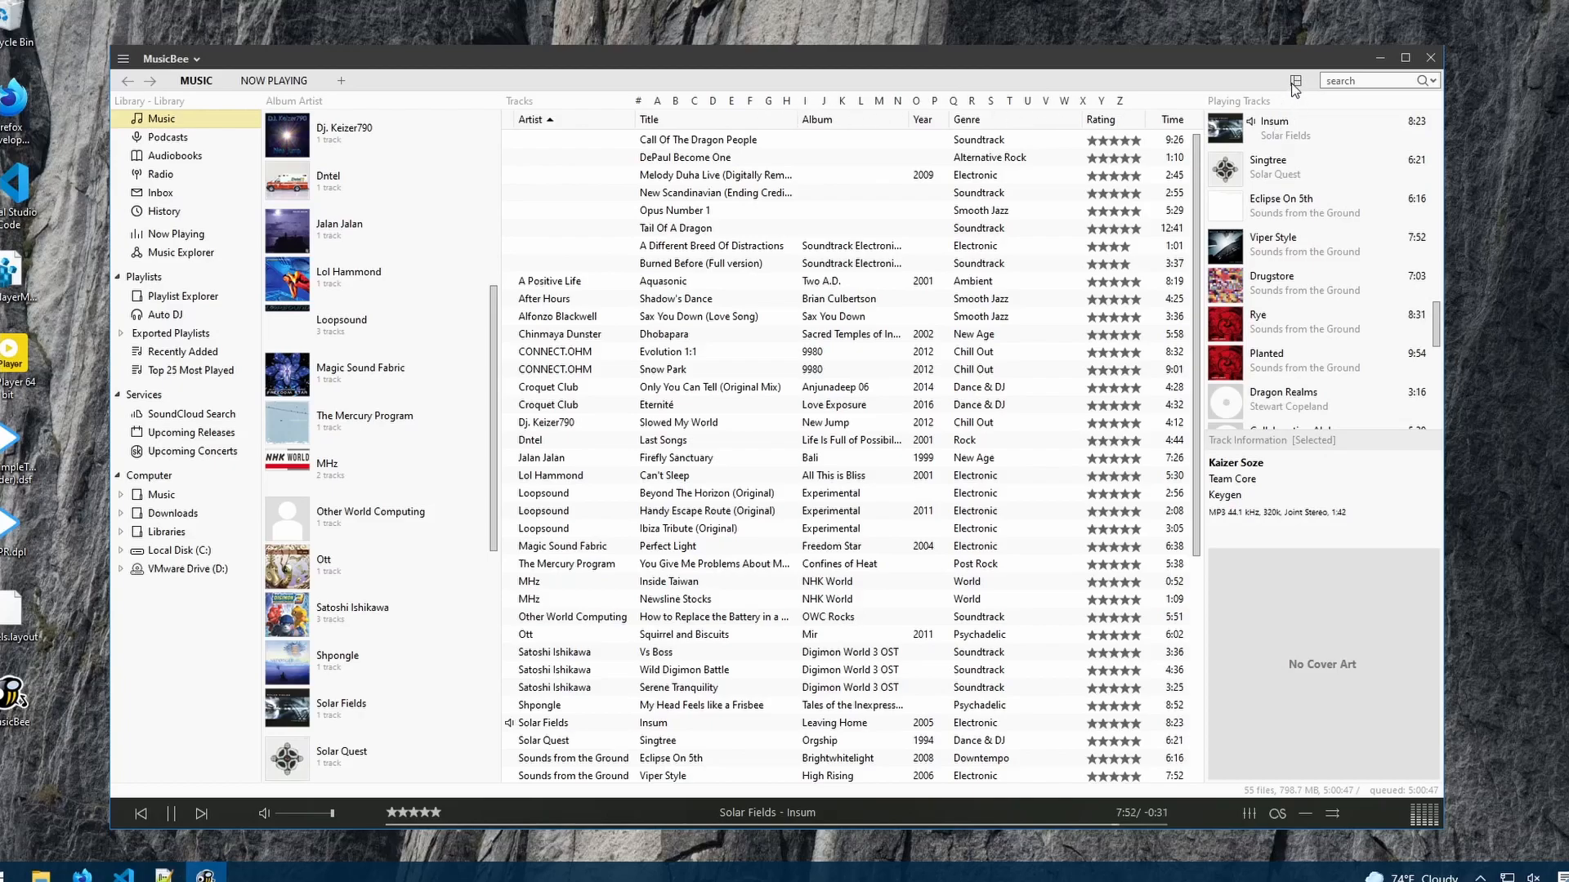
click(1296, 80)
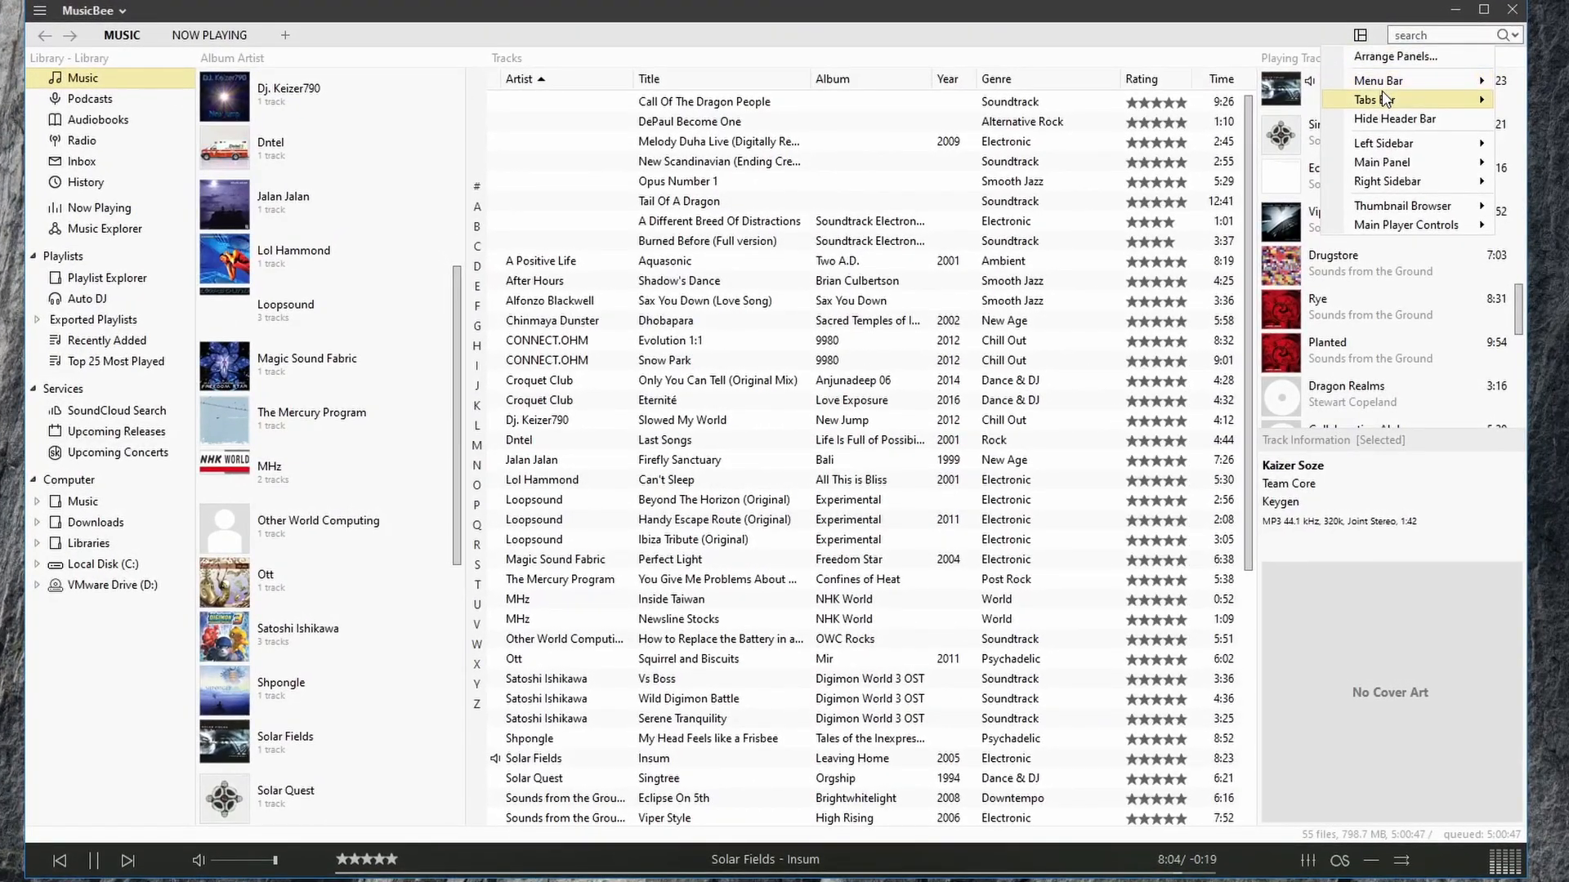
mouse_move(1380, 161)
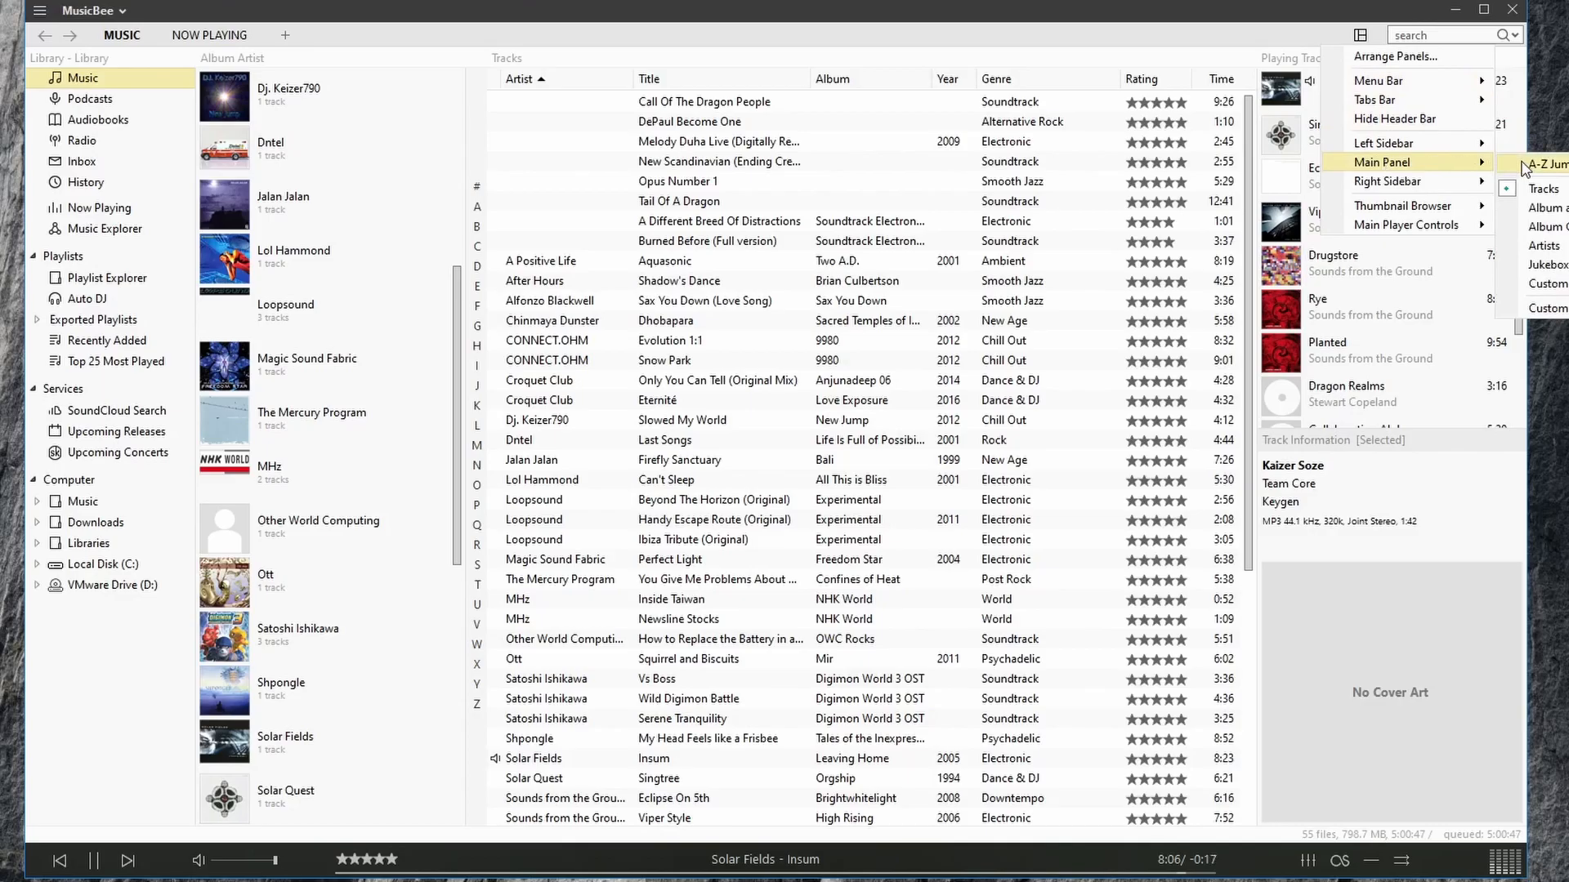
mouse_move(1386, 162)
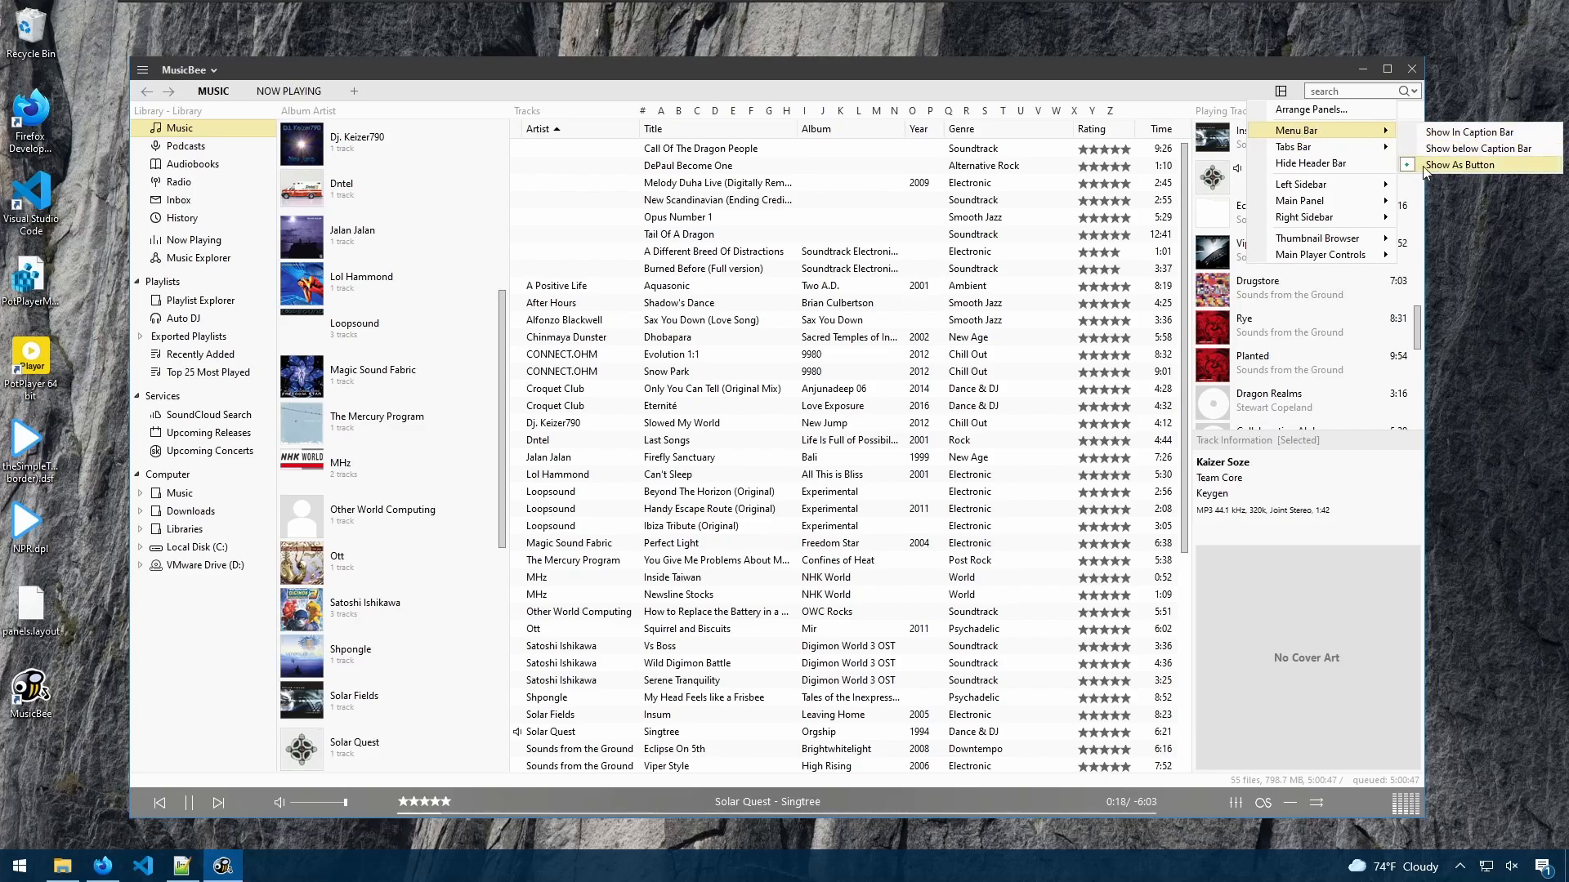
- Switch the main menu from a single collapsed button to a menu bar in the caption
click(1461, 164)
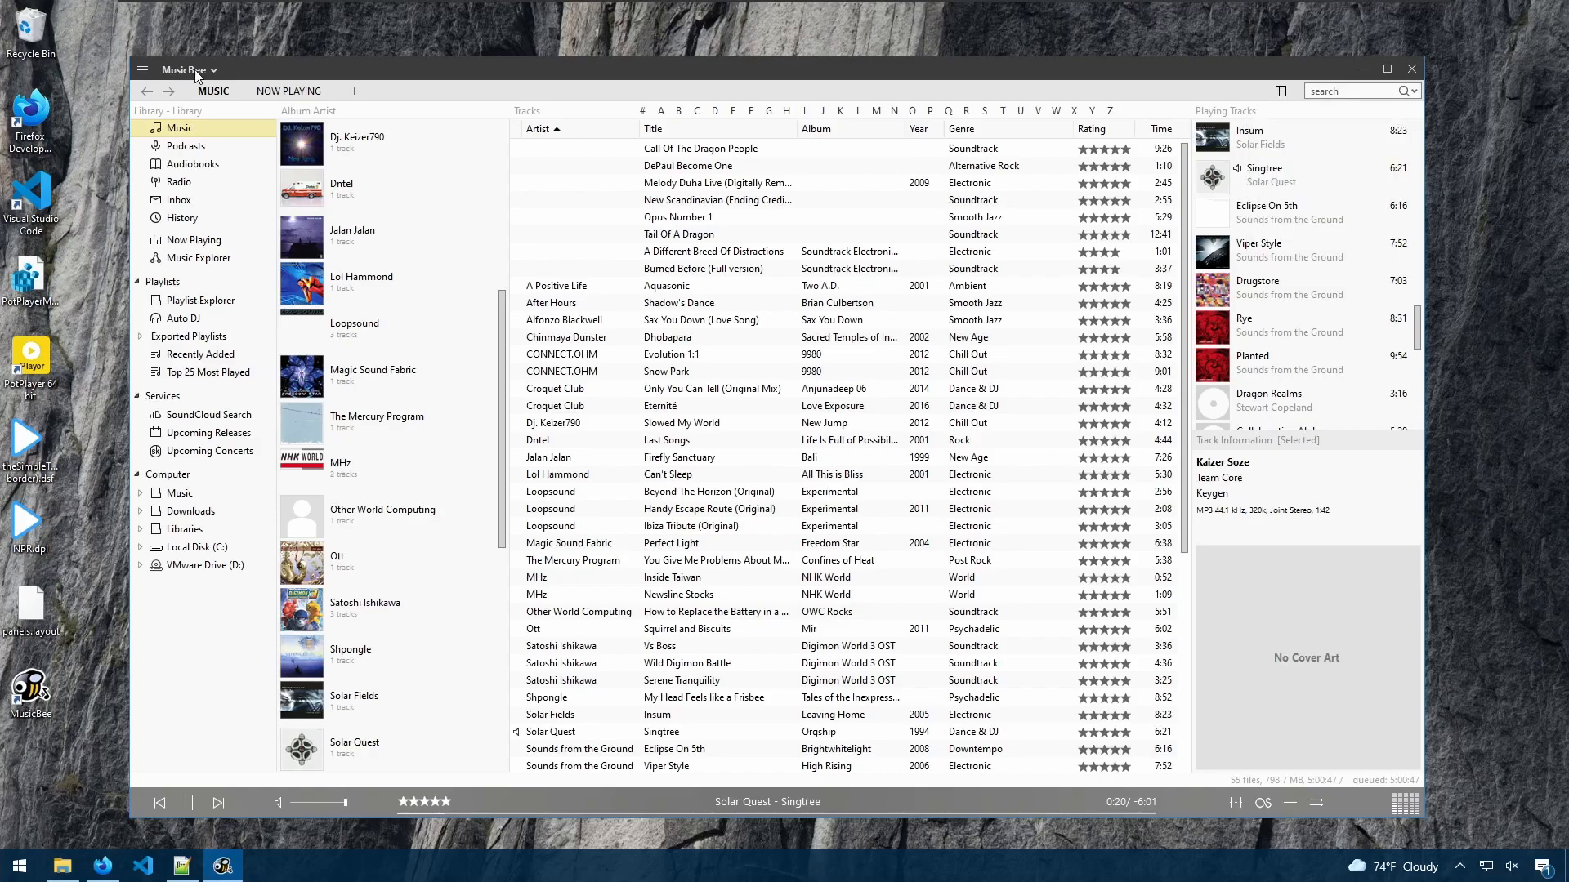
click(183, 68)
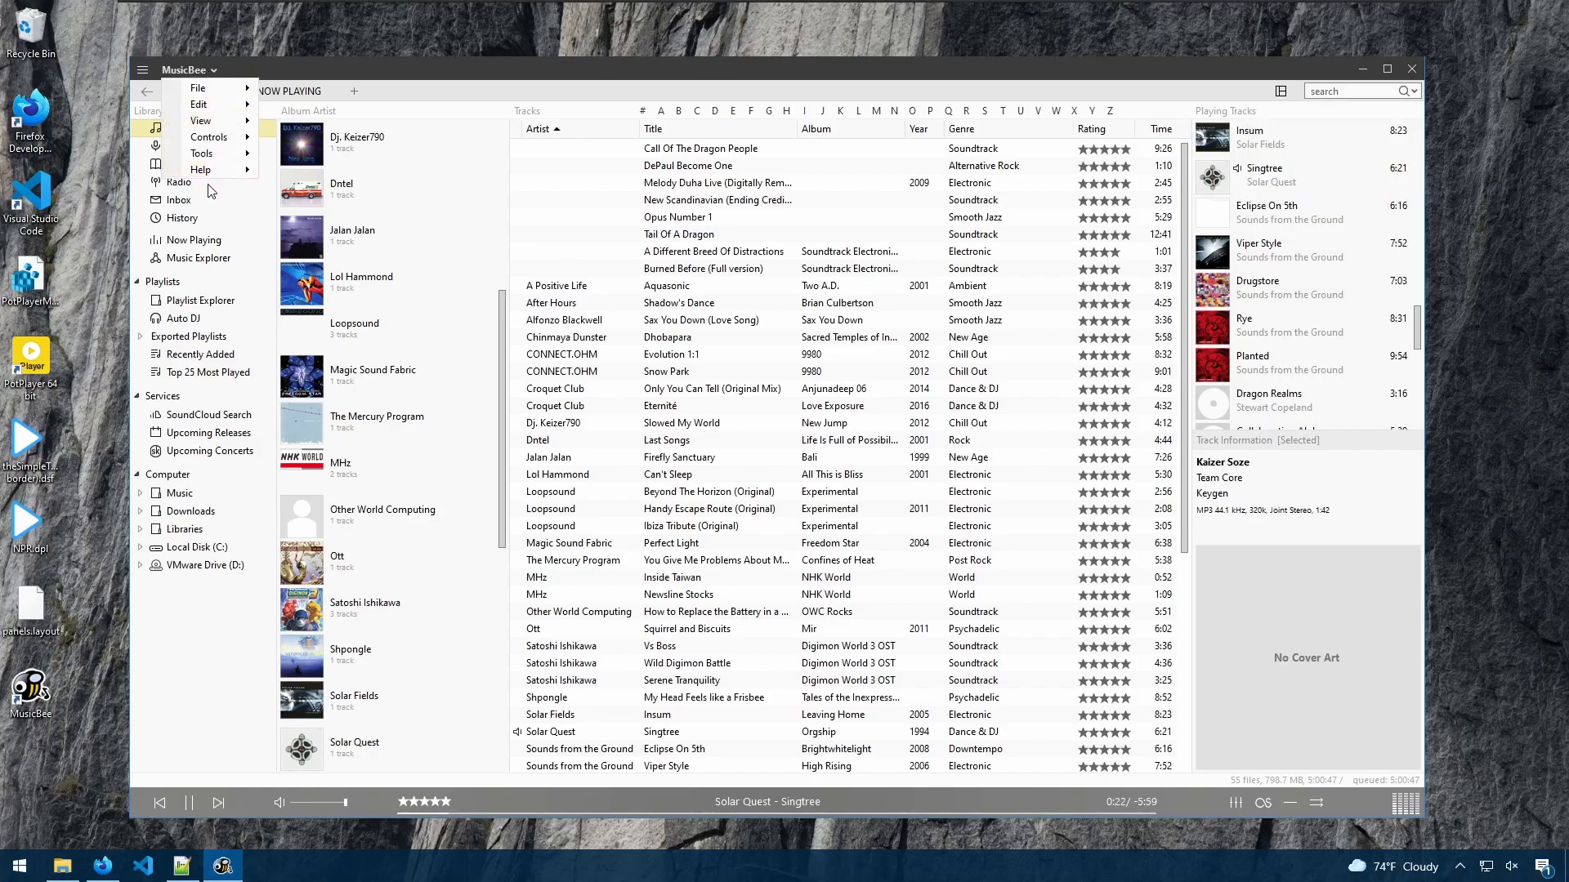
click(198, 88)
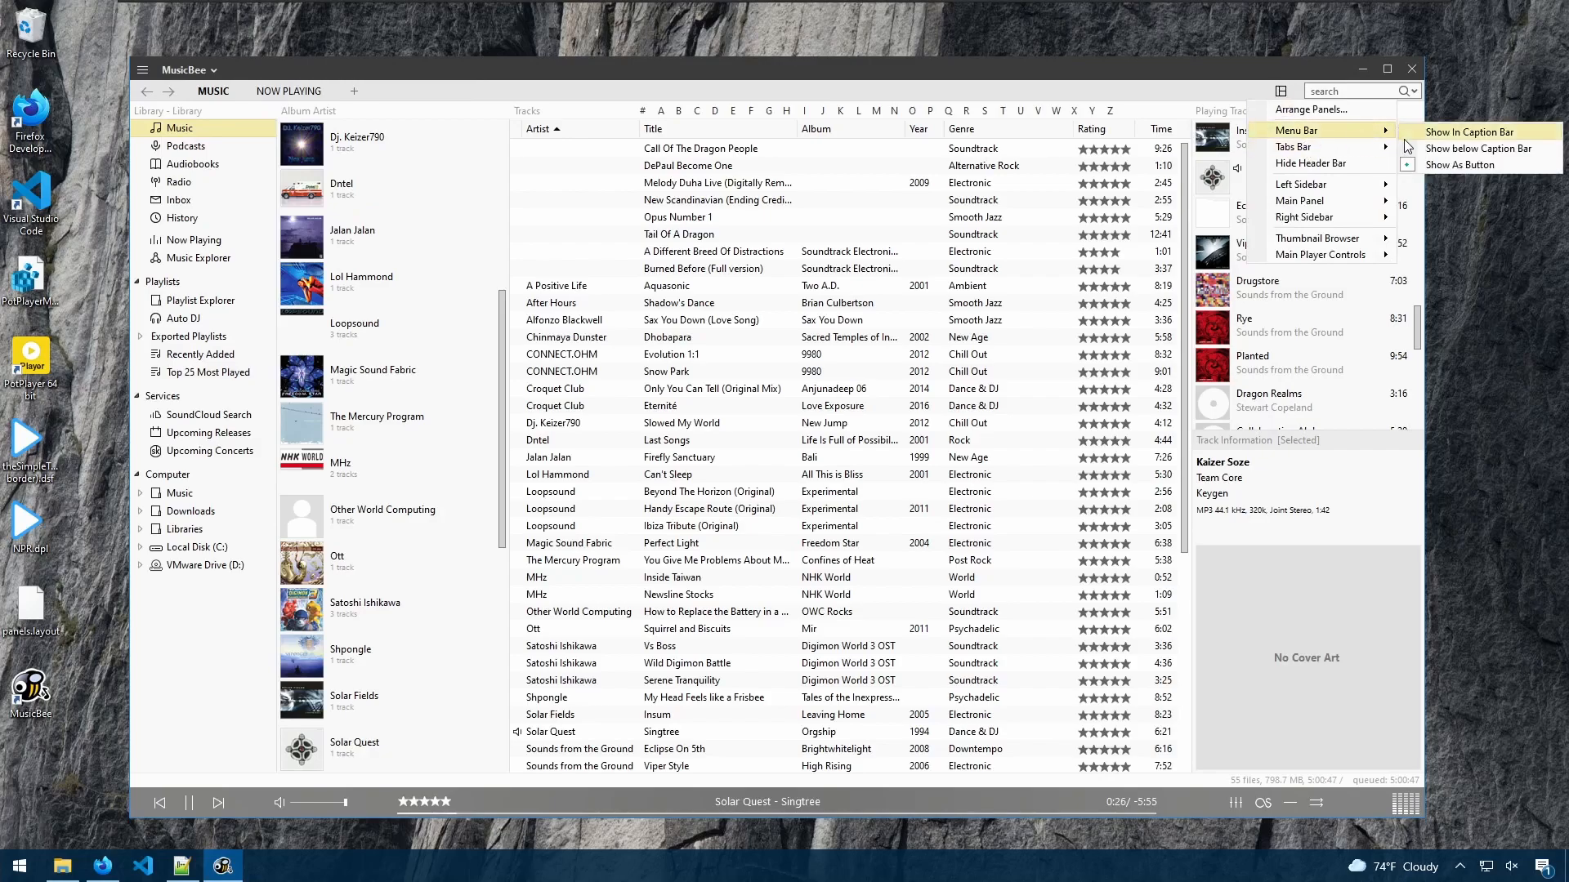
mouse_move(1441, 145)
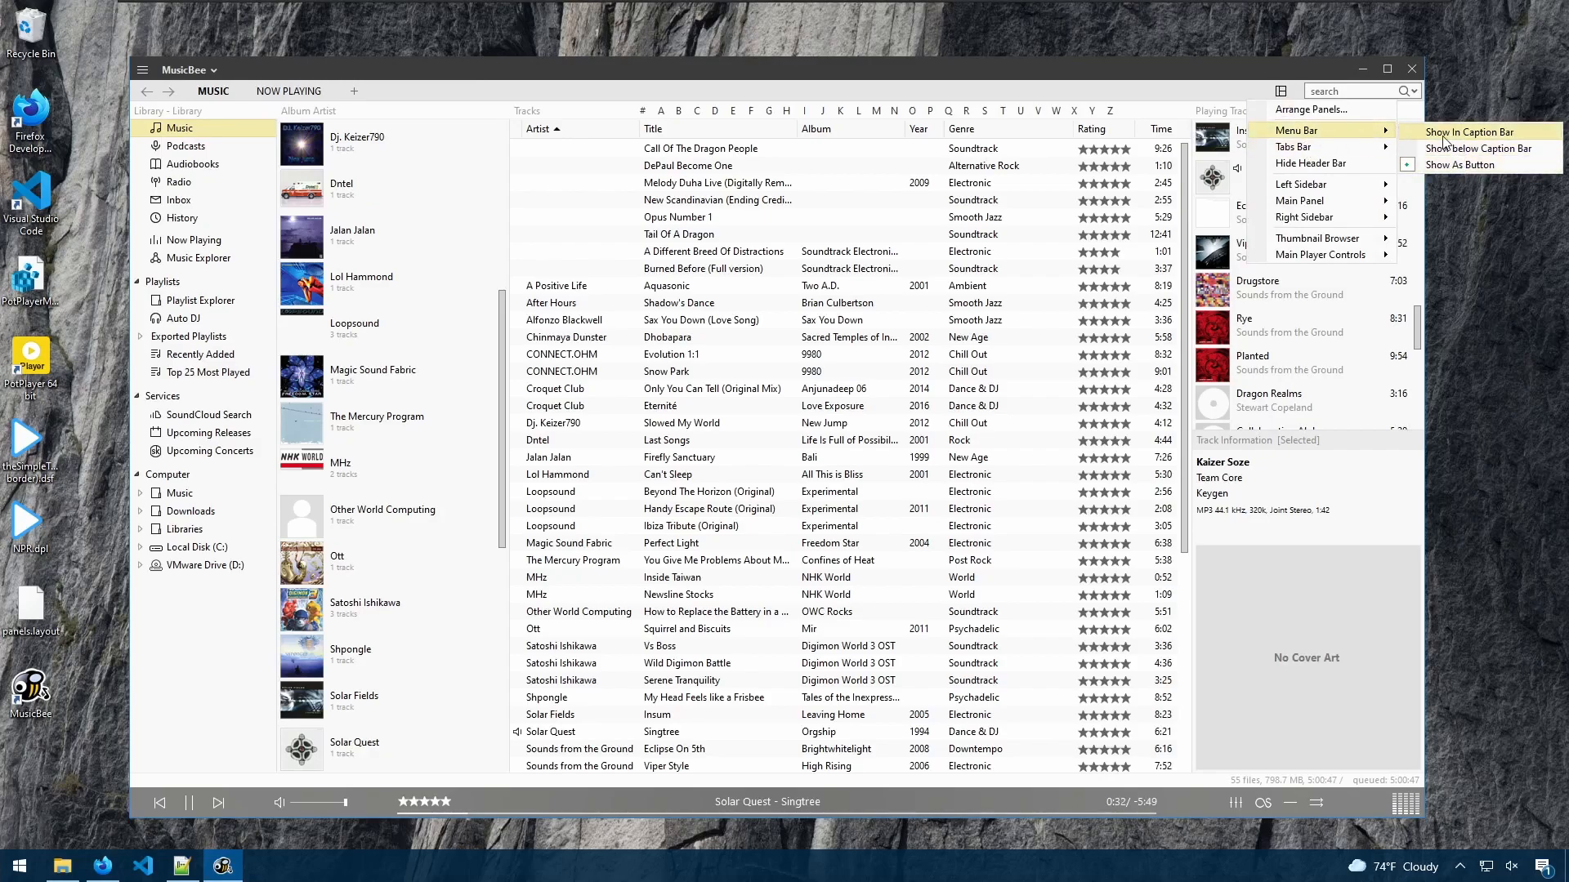
click(1479, 149)
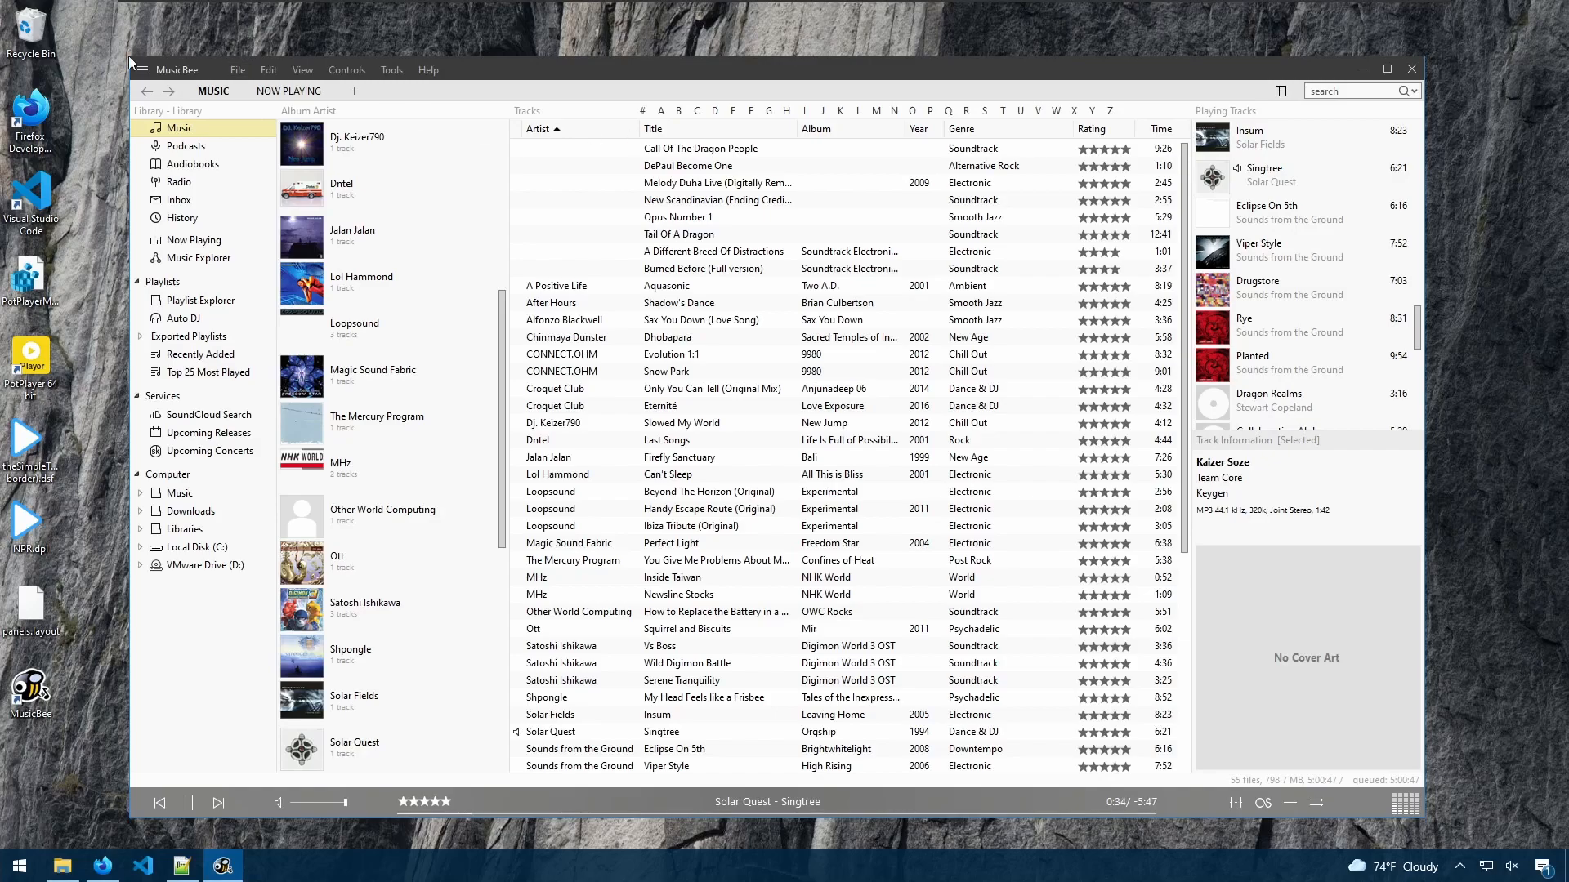
- Try the menu bar below the caption bar, then merge it back into the window caption
click(428, 70)
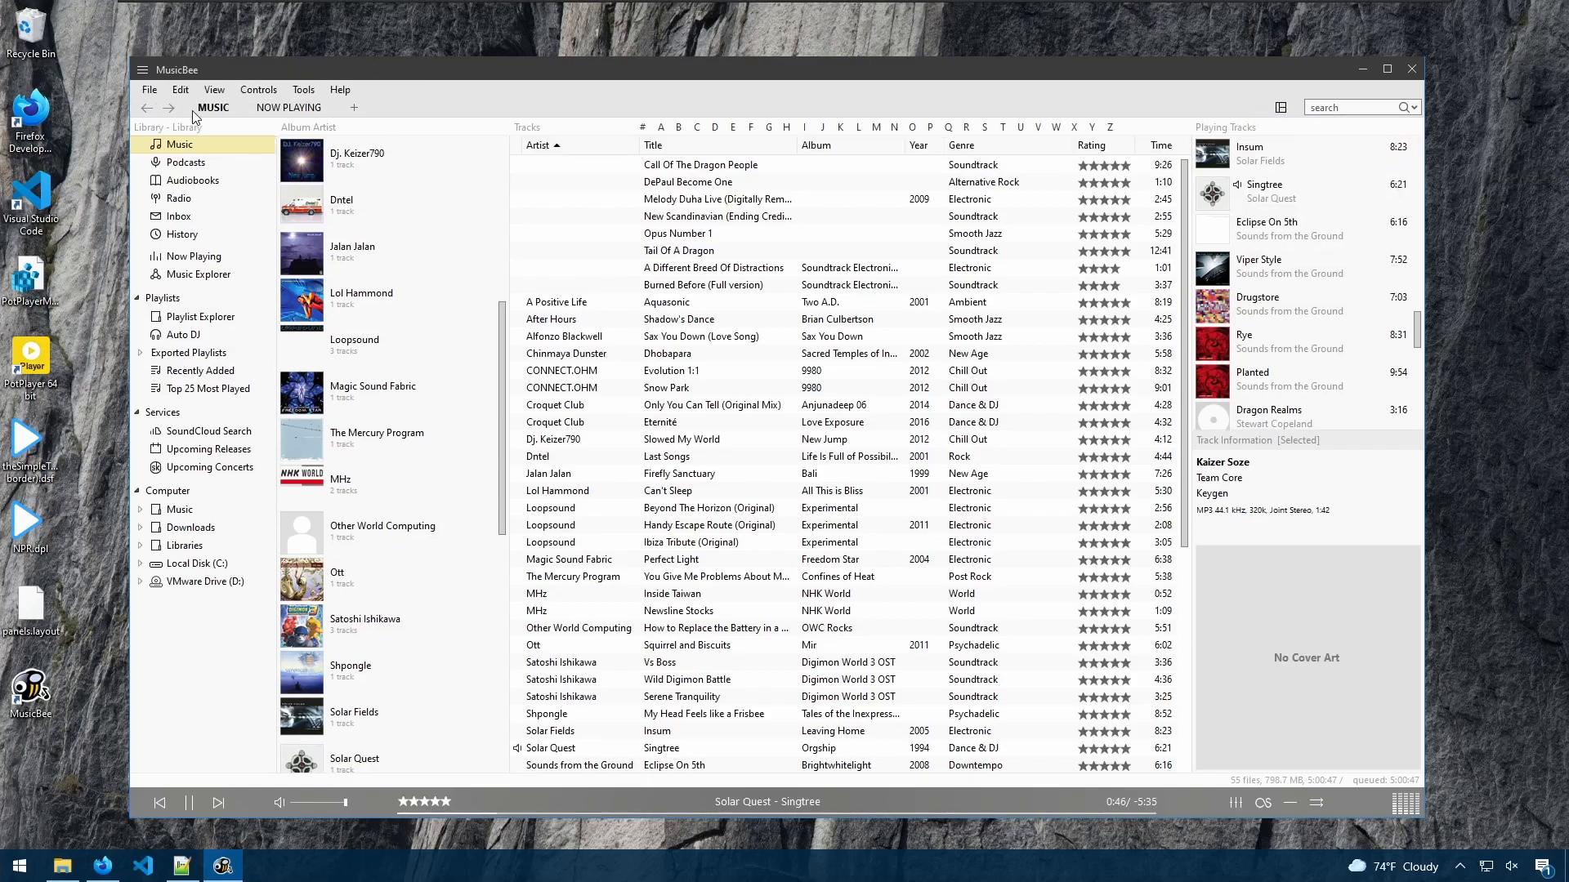
click(256, 88)
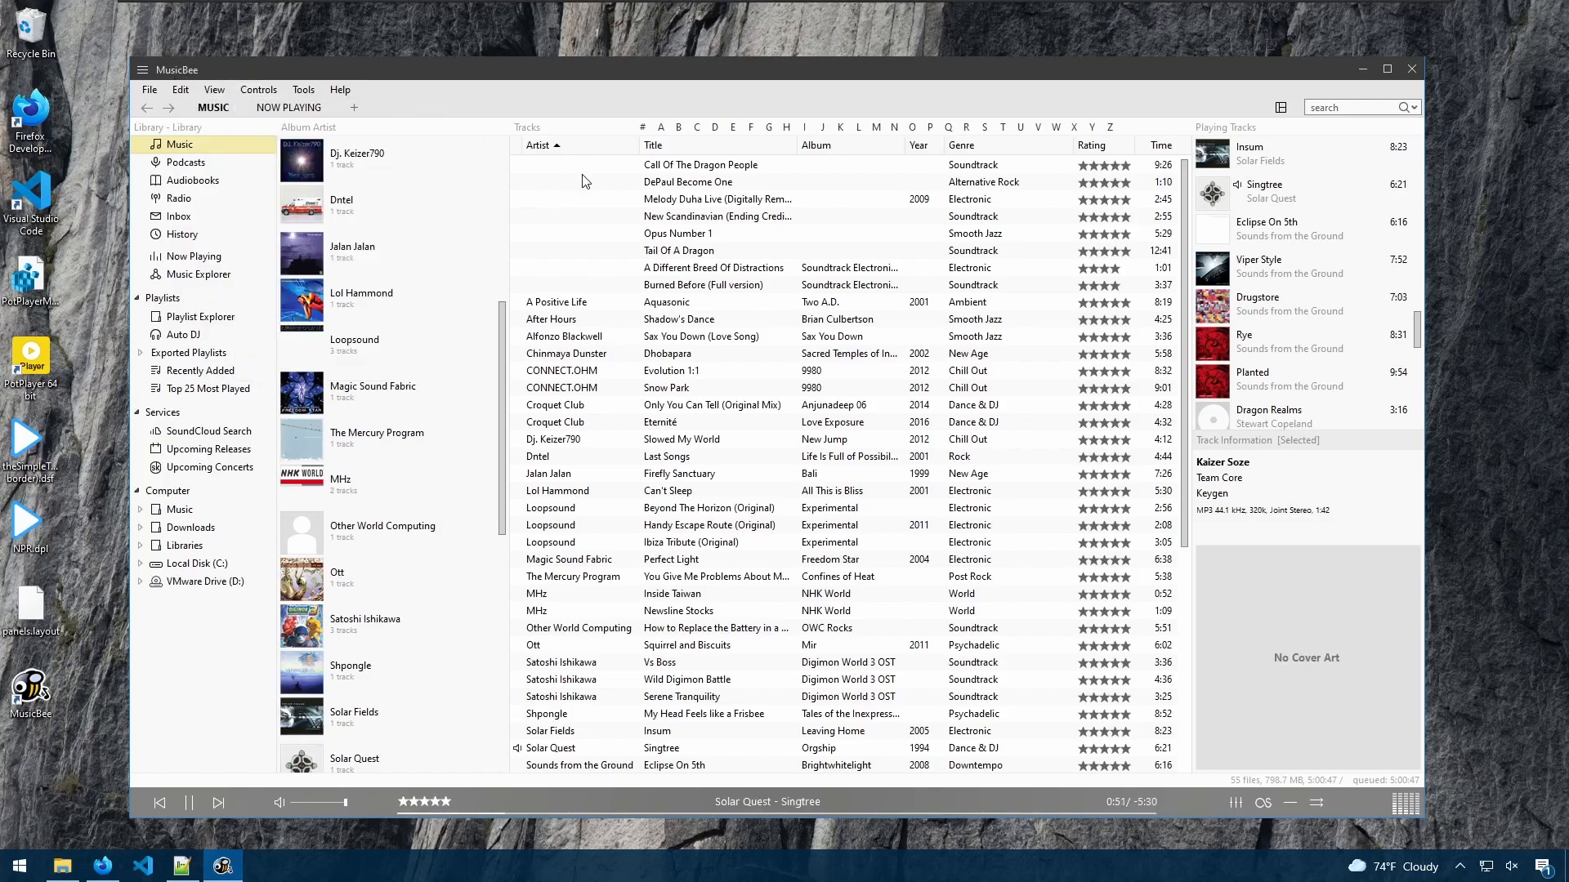
click(1281, 108)
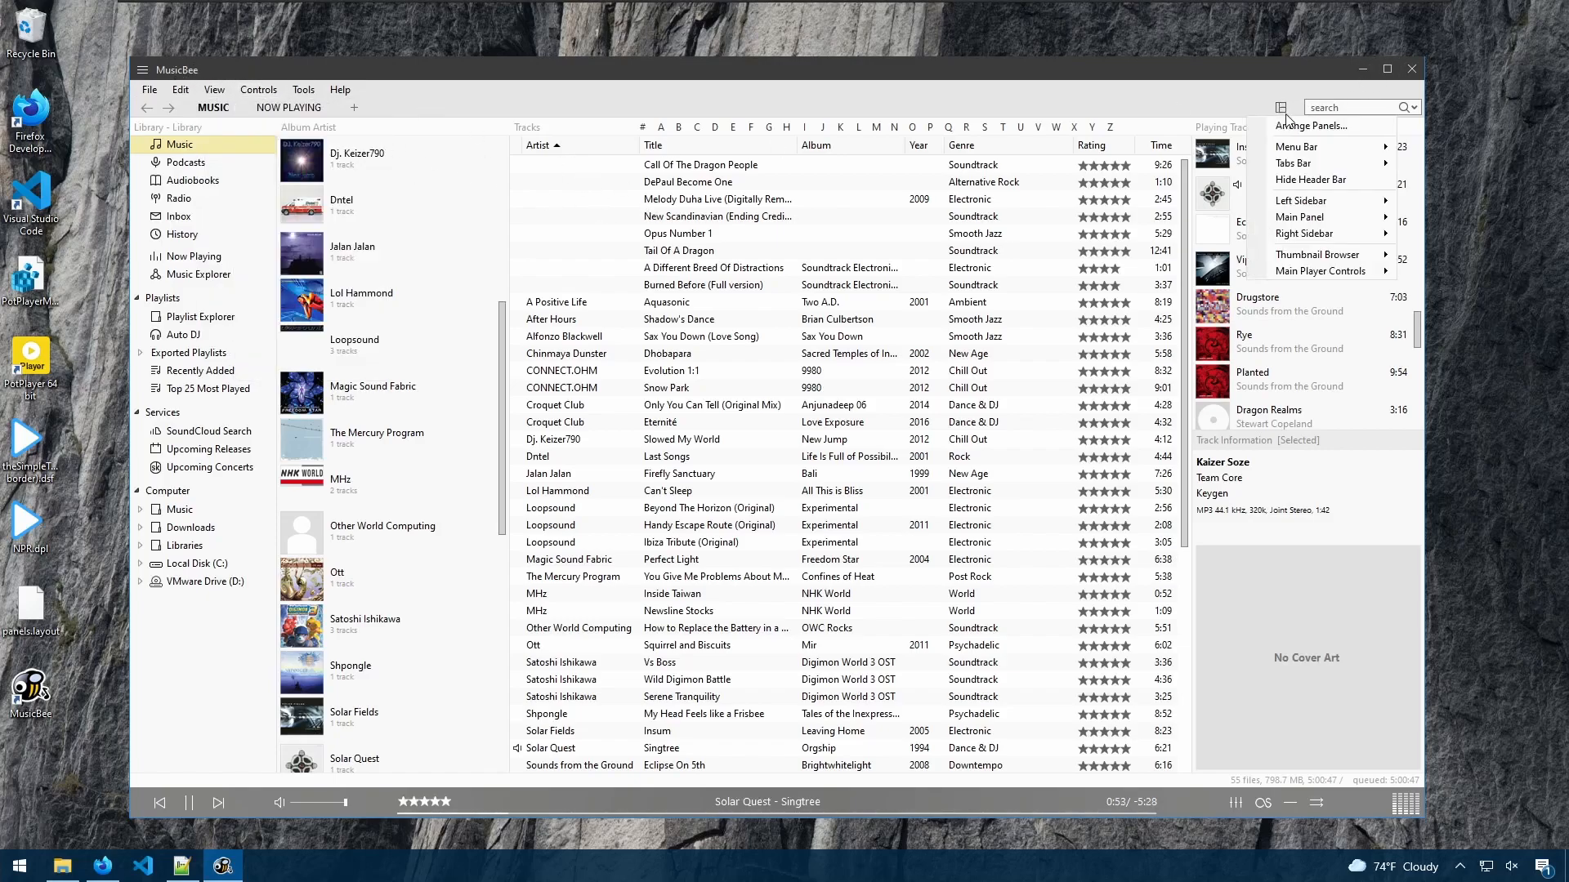
mouse_move(1296, 147)
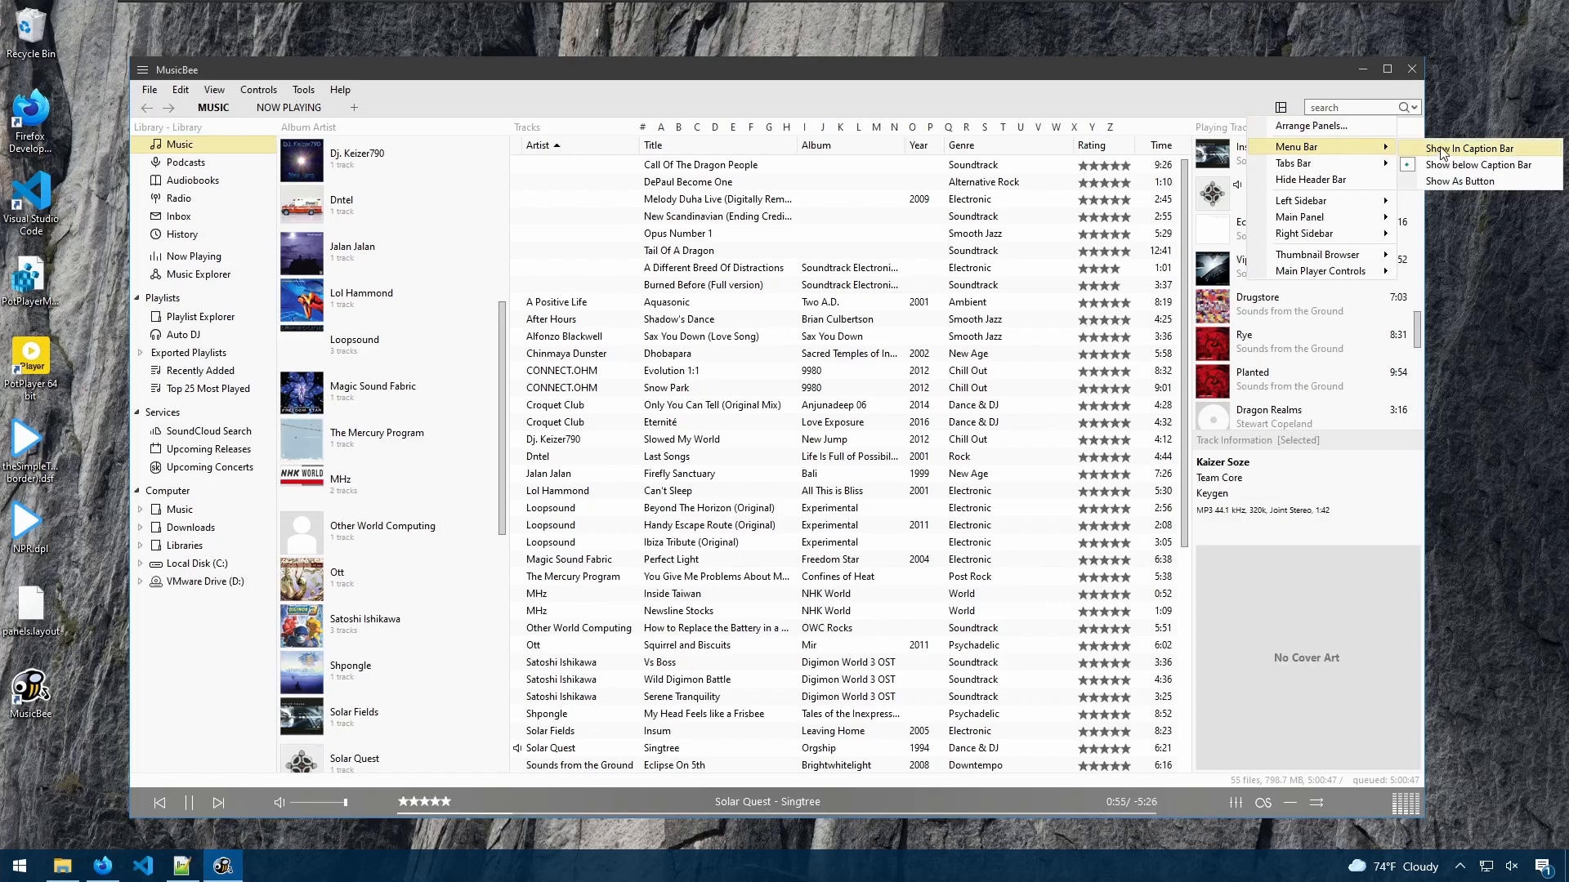
click(1471, 149)
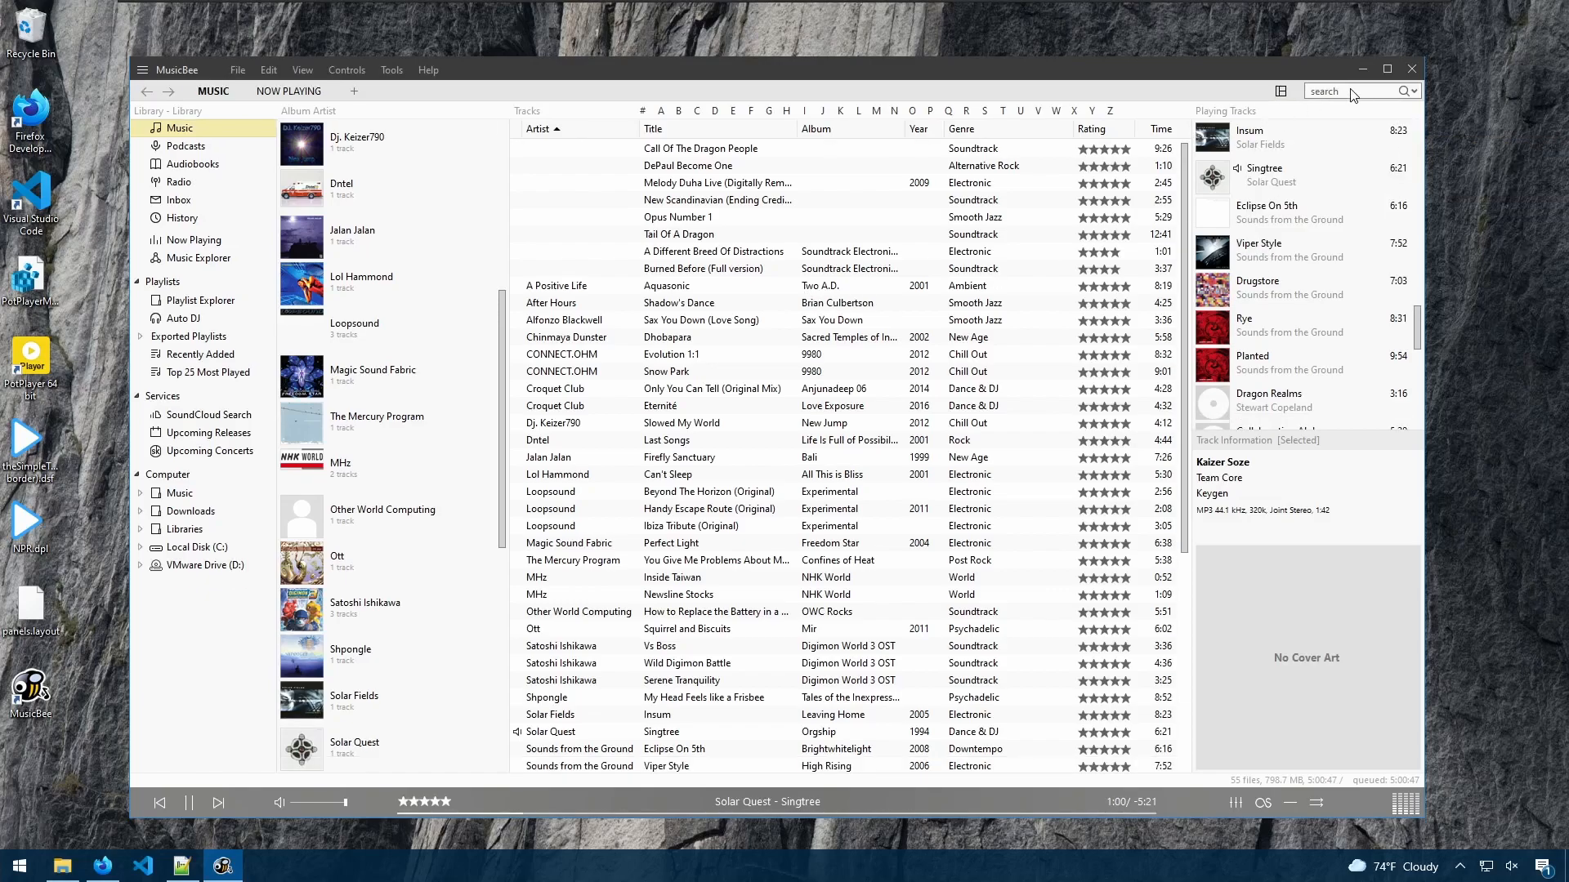
click(1351, 91)
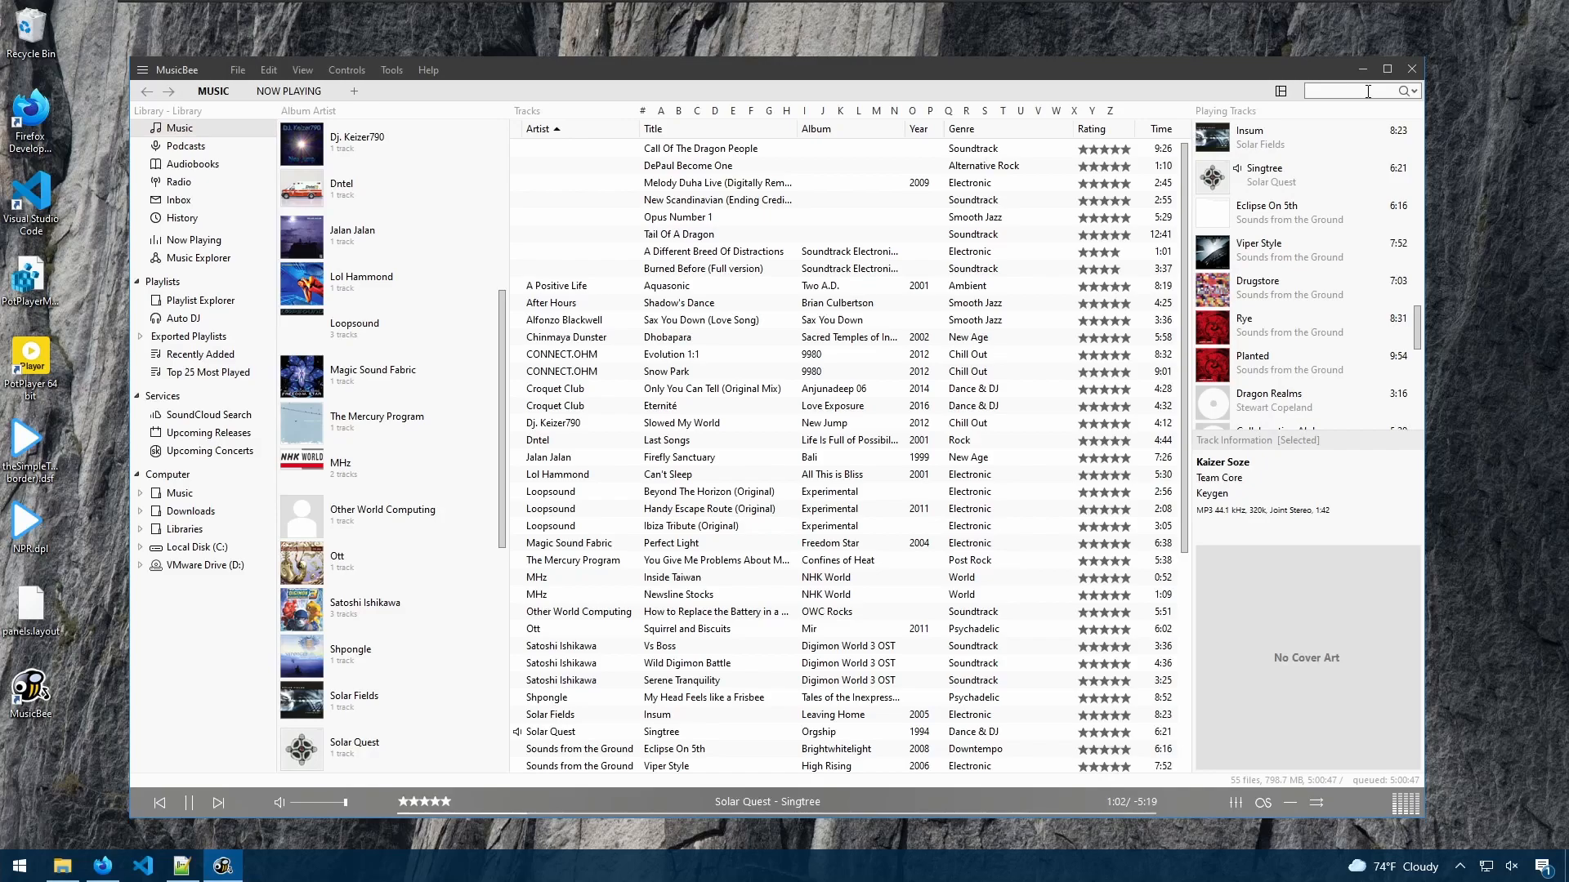
- Filter the library to 'sounds from the ground', then clear the search to show all tracks
text(so)
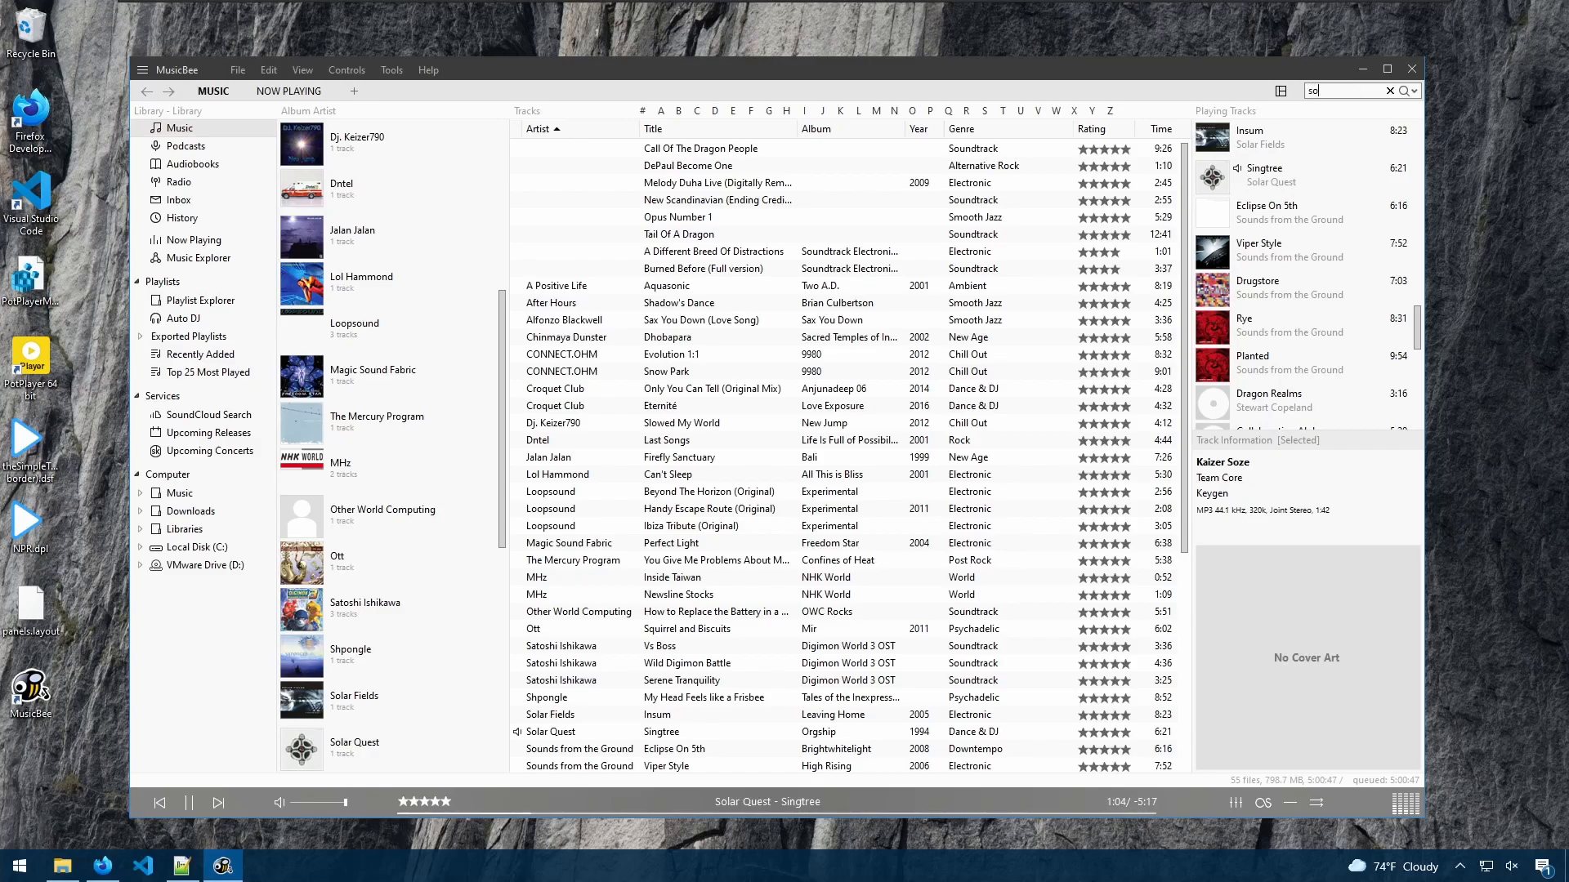
text(sounds from the)
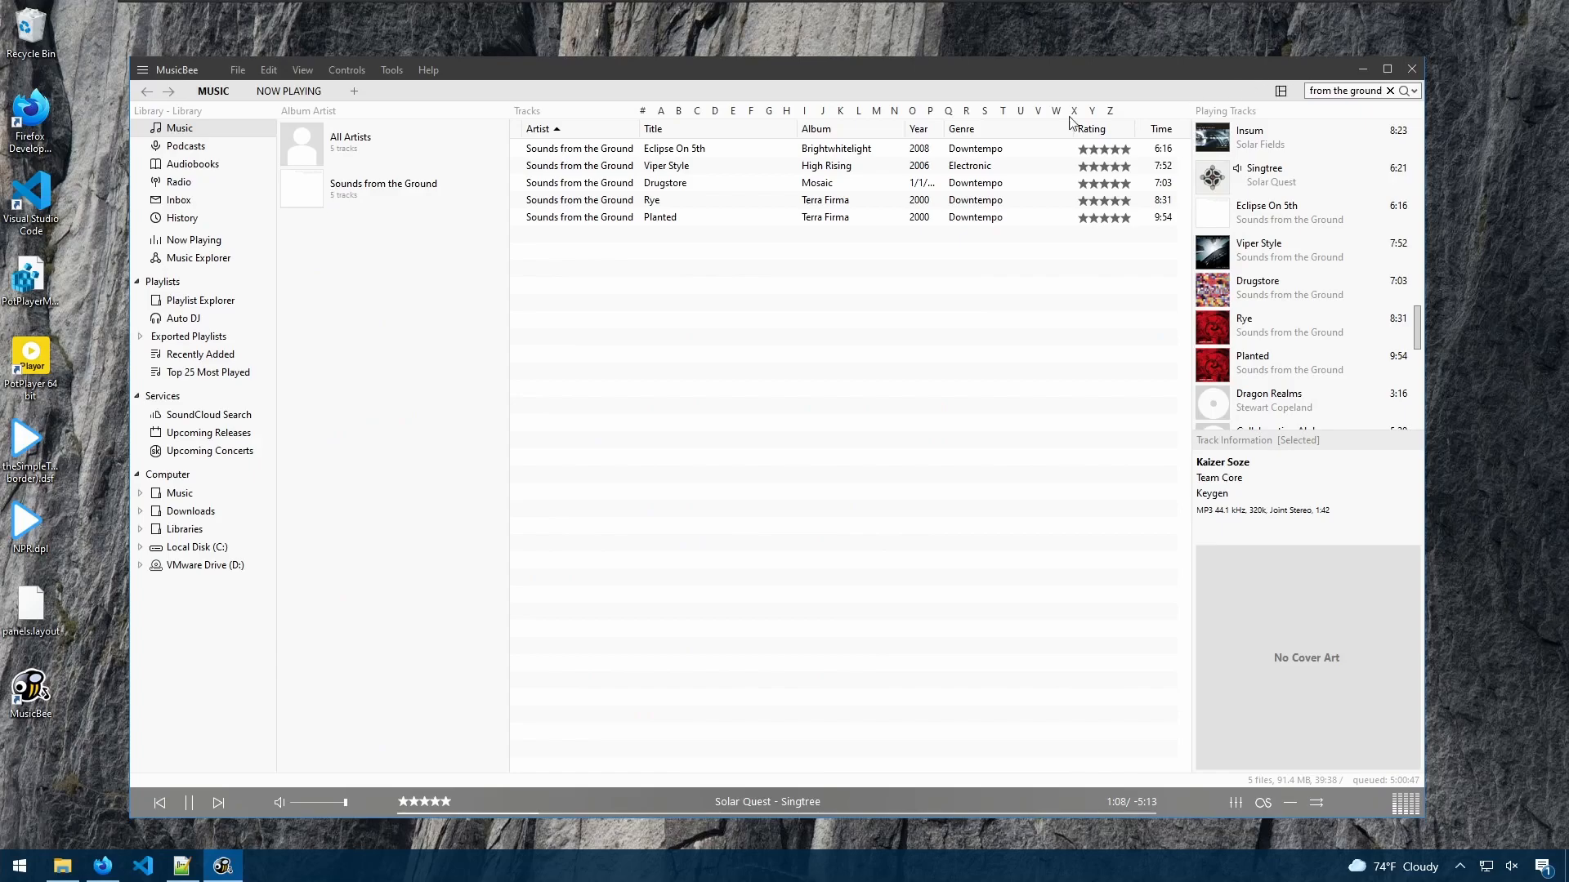
mouse_move(656, 164)
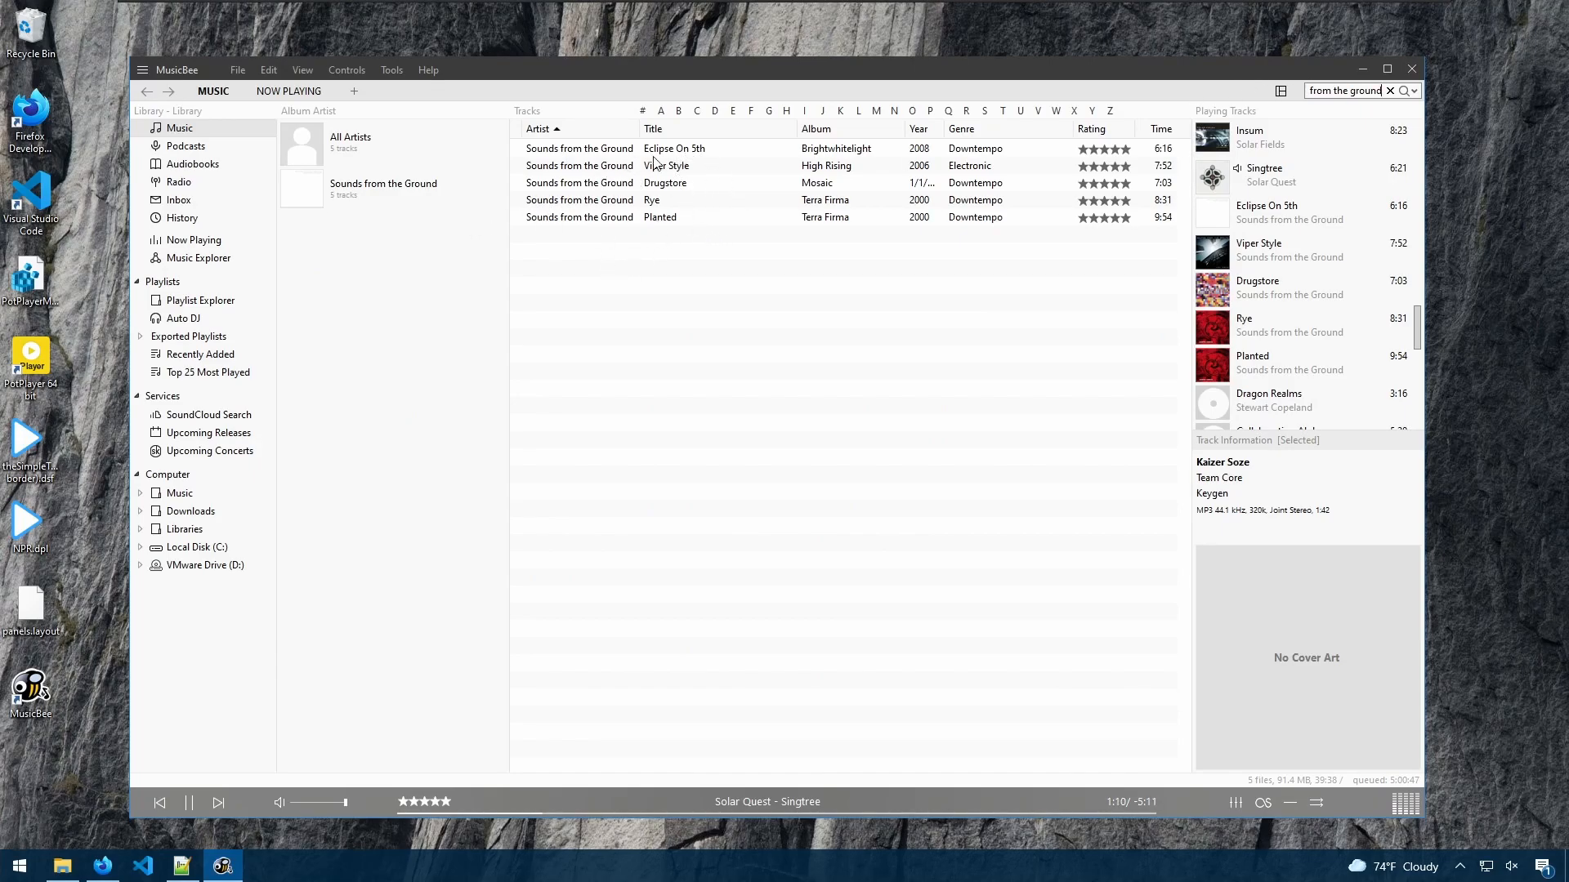
click(1387, 68)
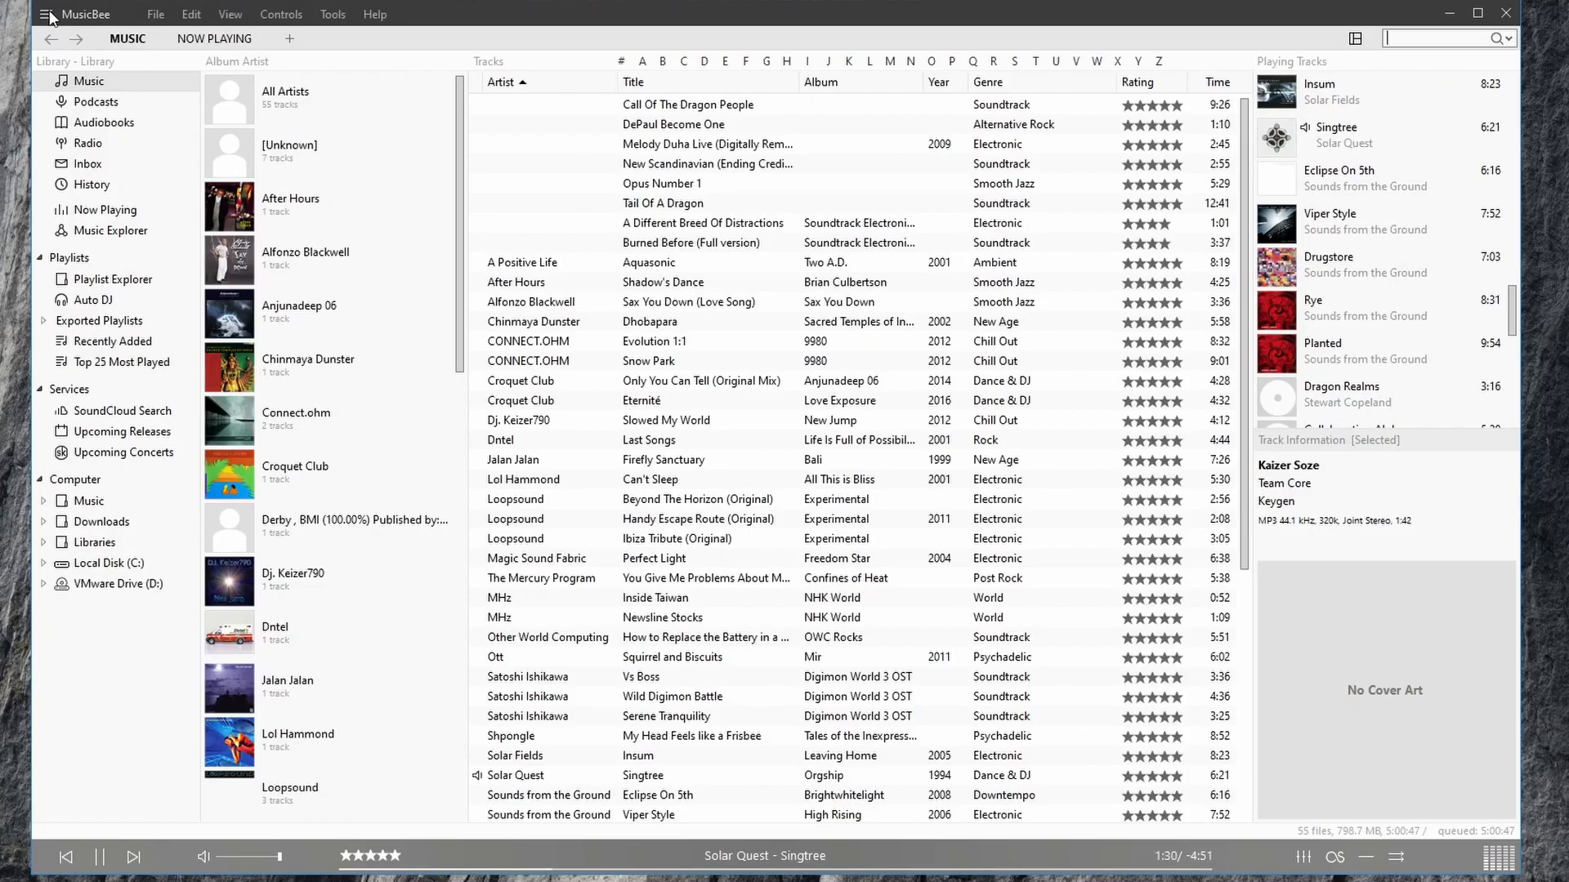
- Bring up the main menu with panel arrangement, preferences, skins and mini/compact player modes
click(46, 14)
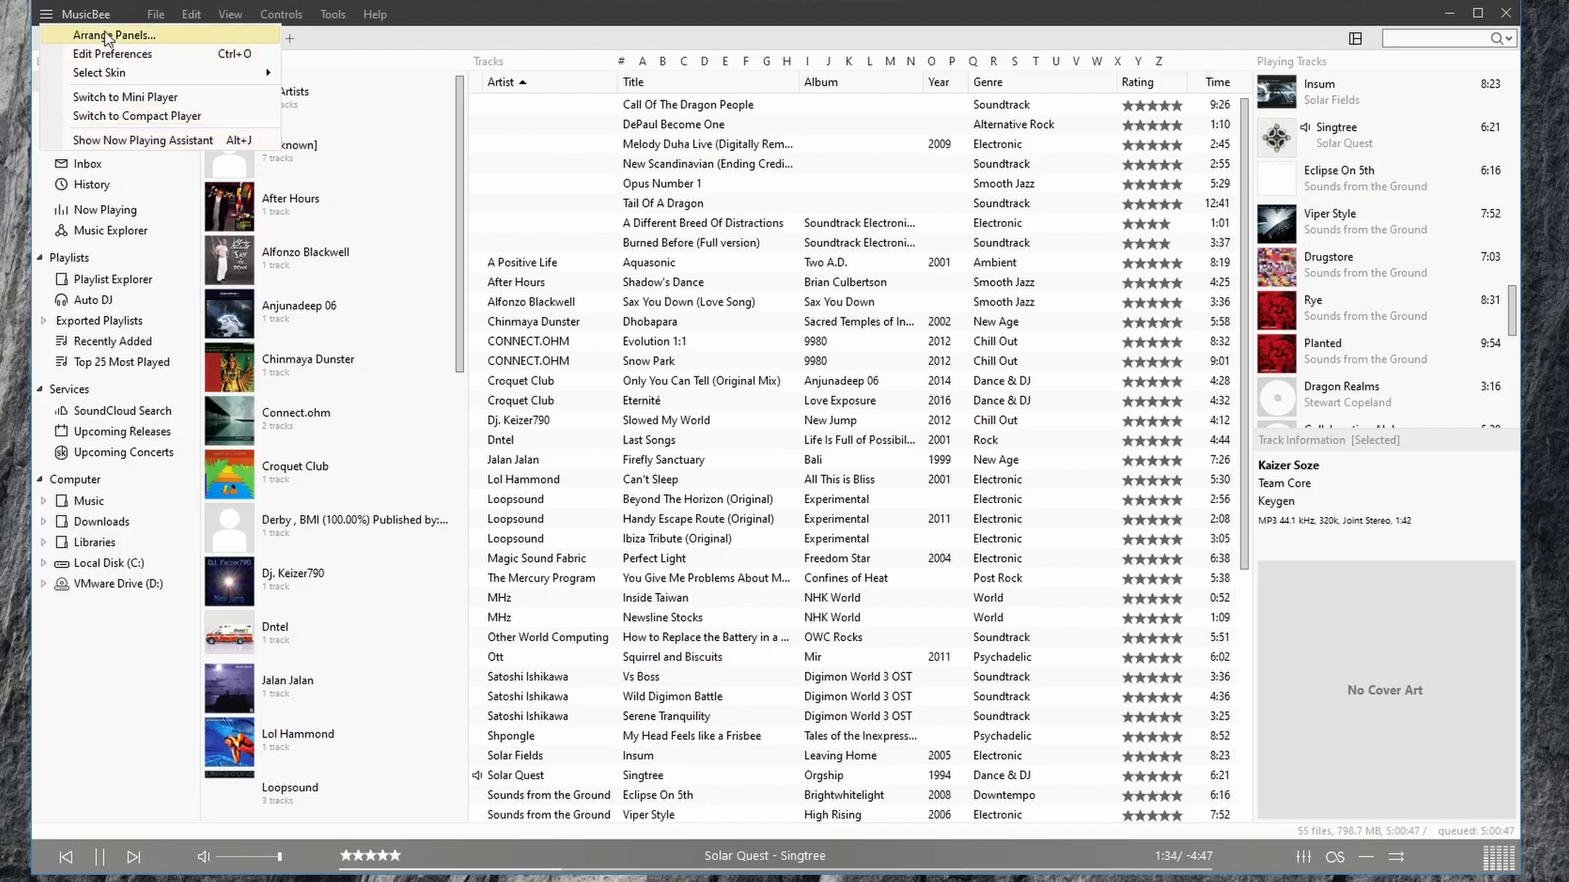
mouse_move(140, 54)
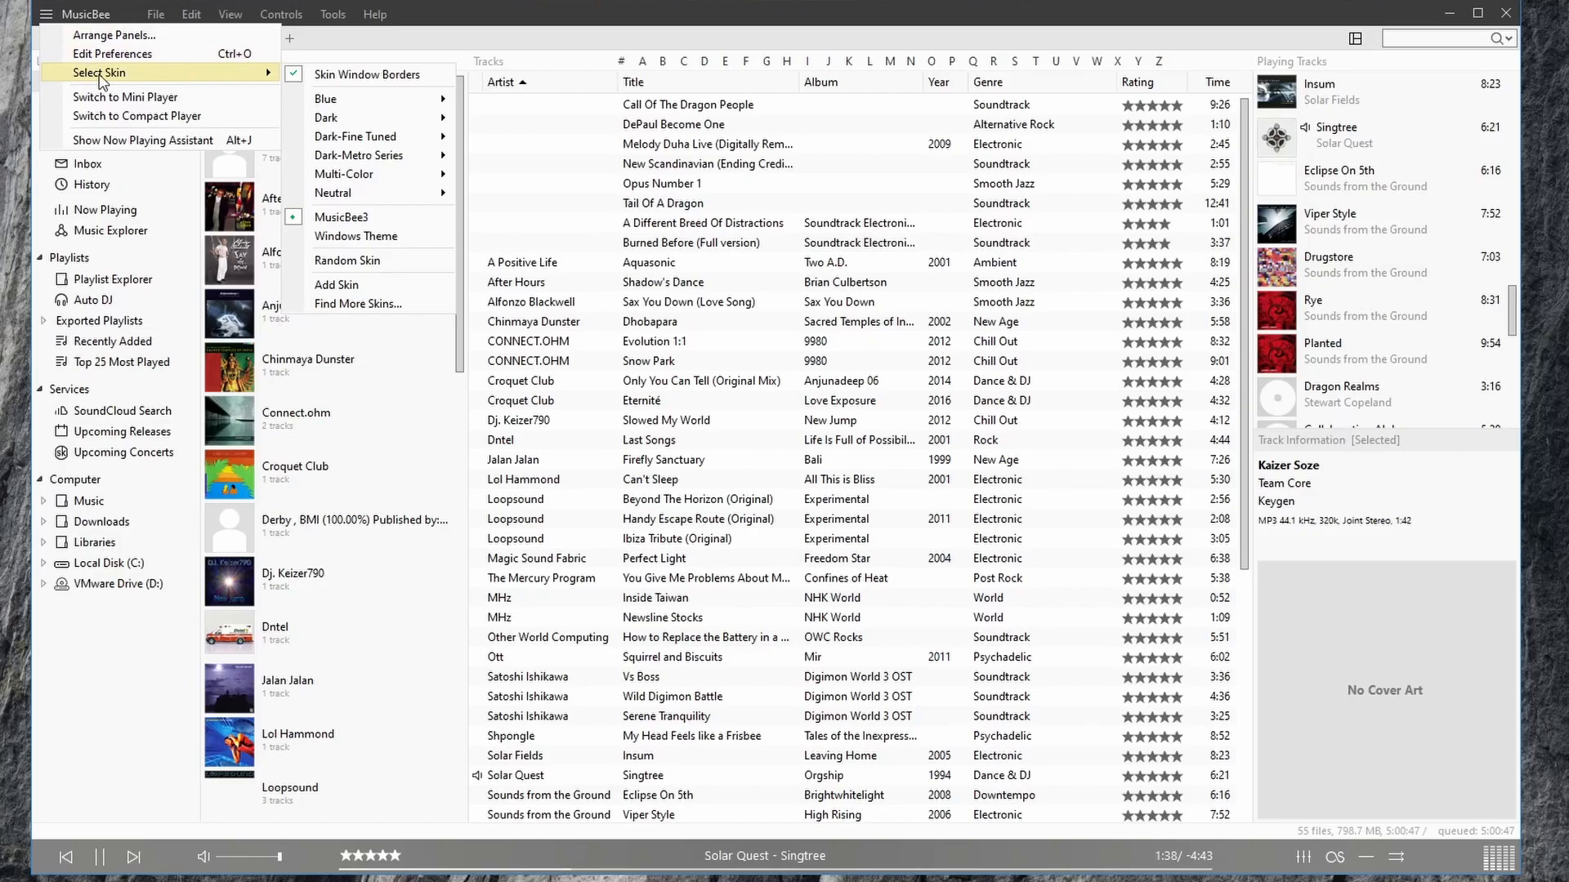
mouse_move(137, 120)
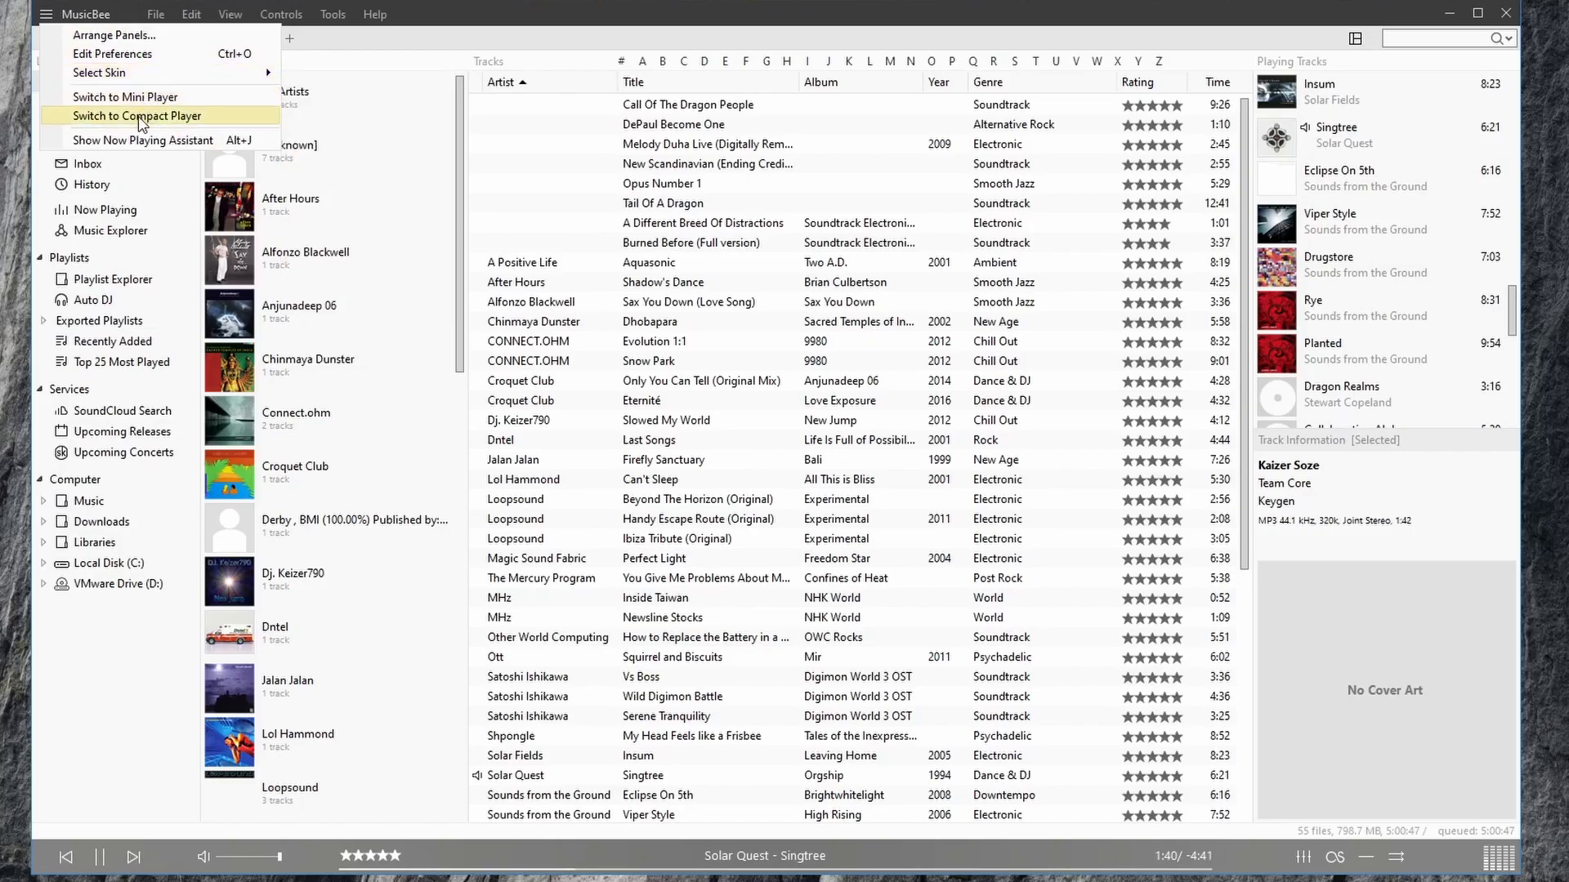
mouse_move(126, 96)
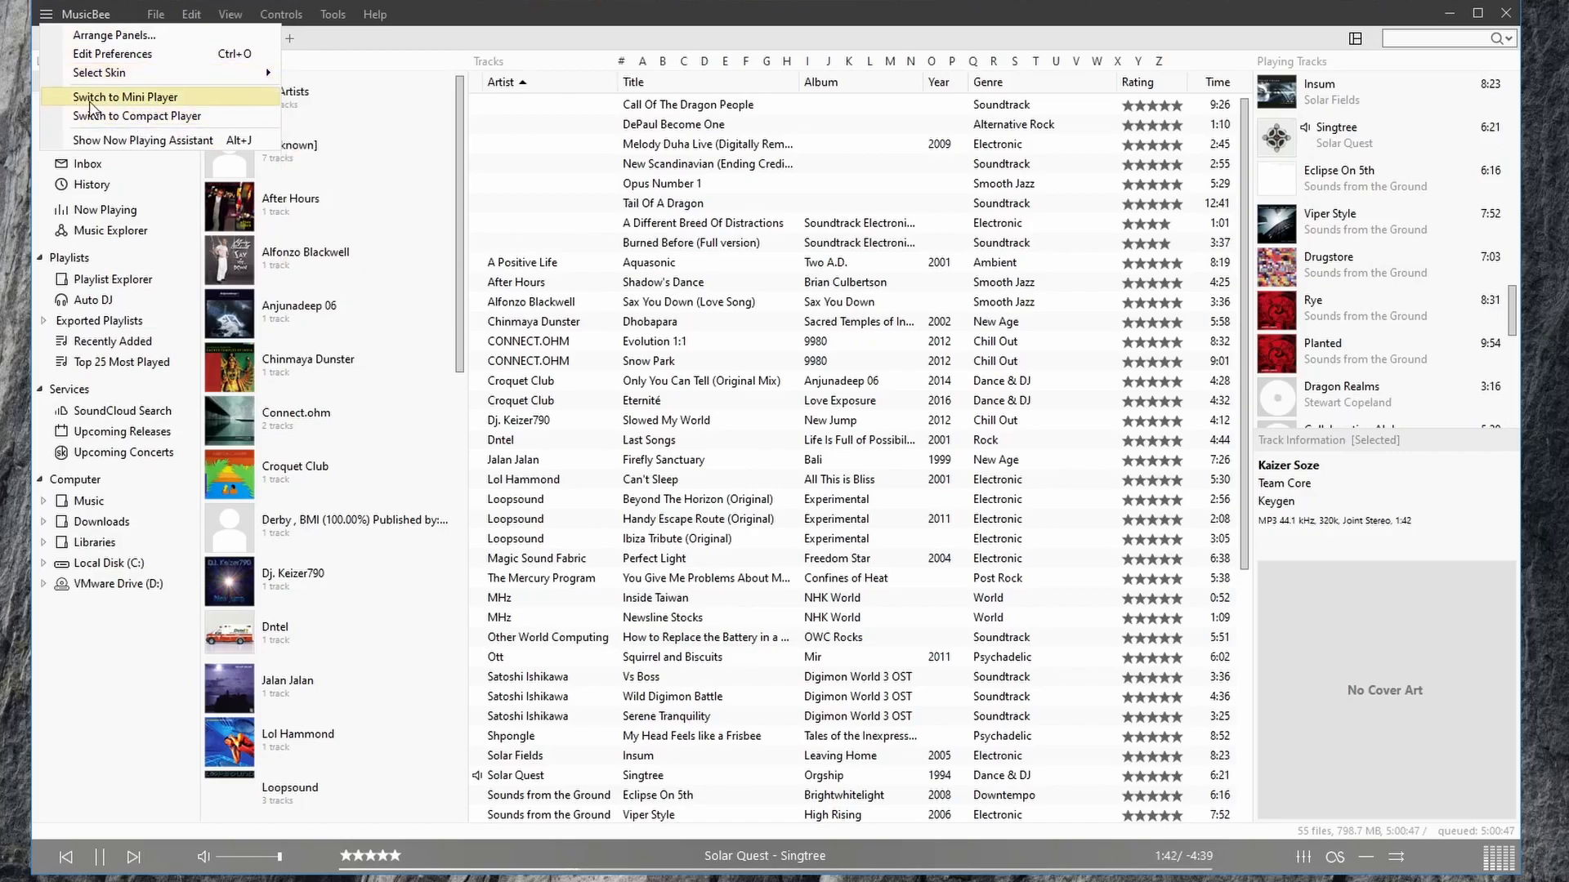
mouse_move(137, 114)
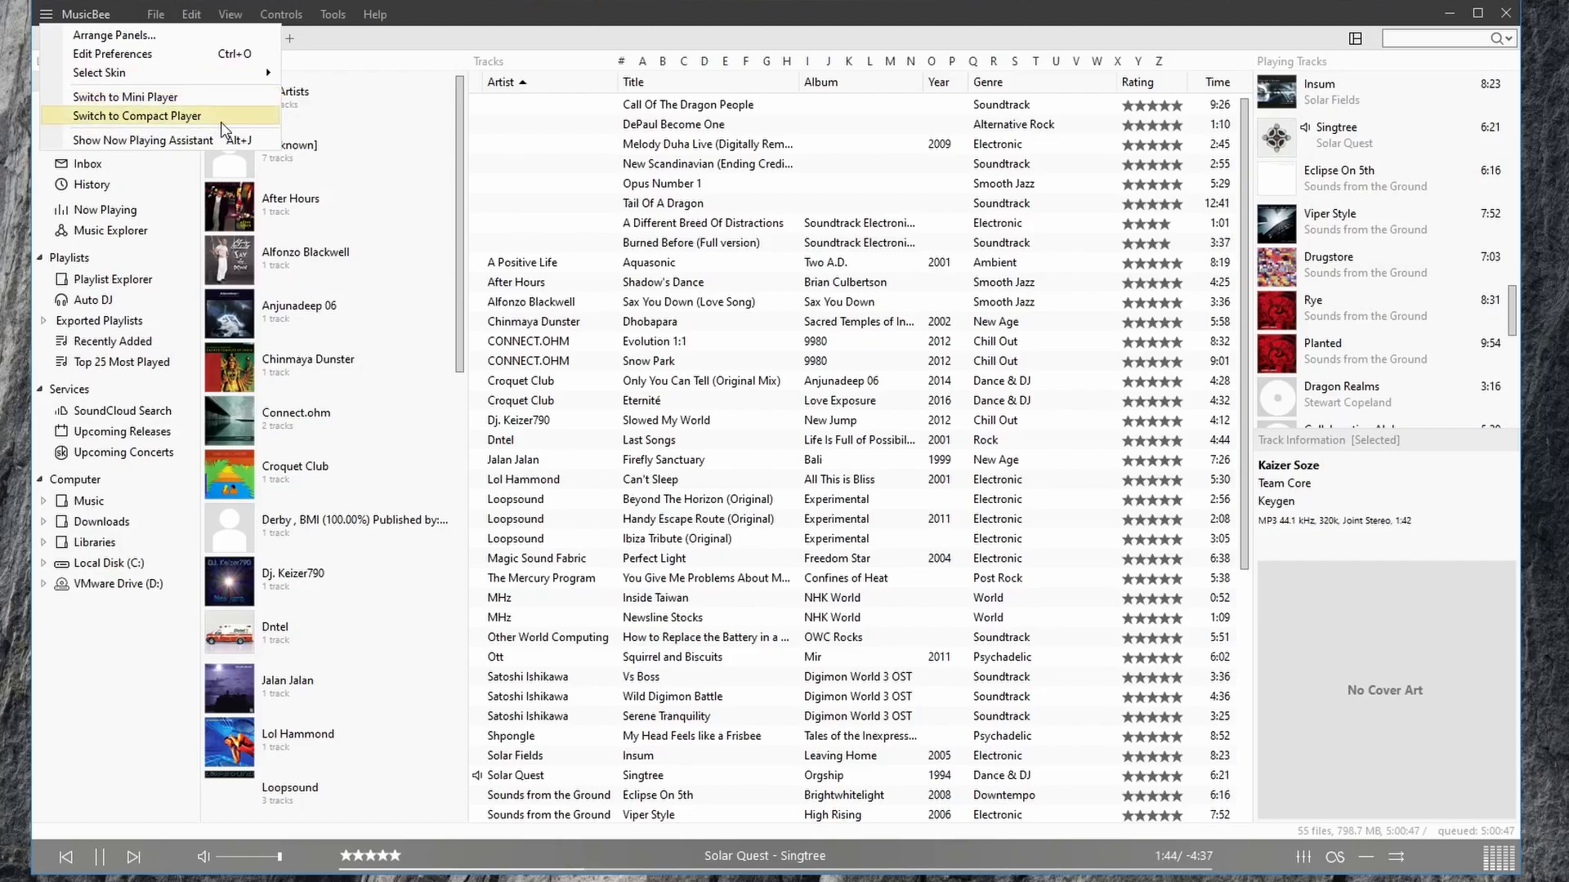
- Browse the Controls and File menus and bring up the Open File or URL prompt
click(281, 15)
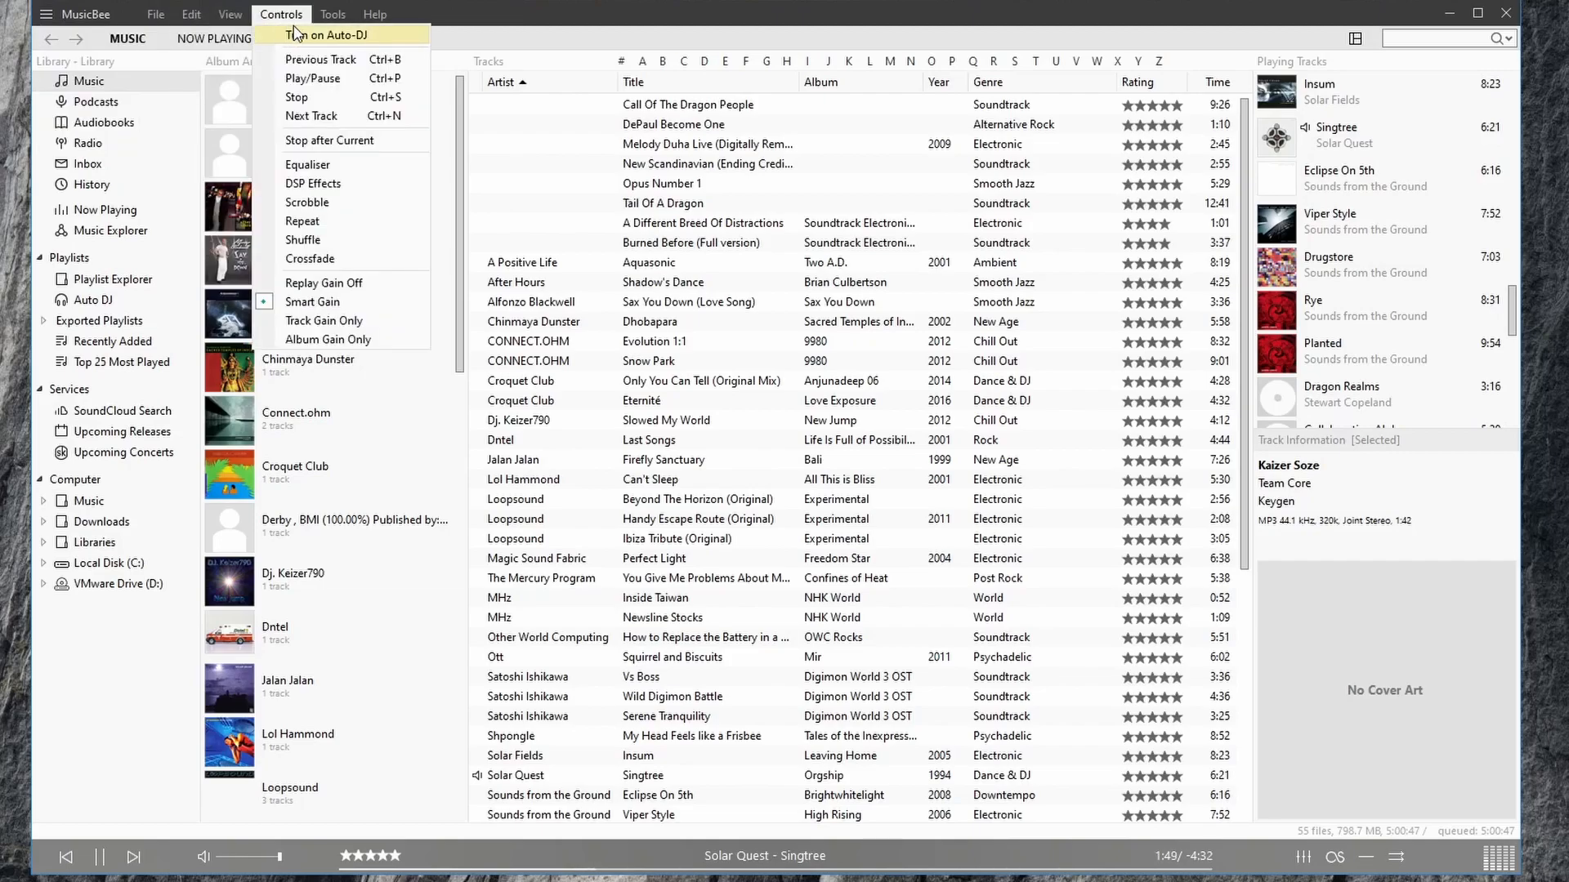
click(155, 13)
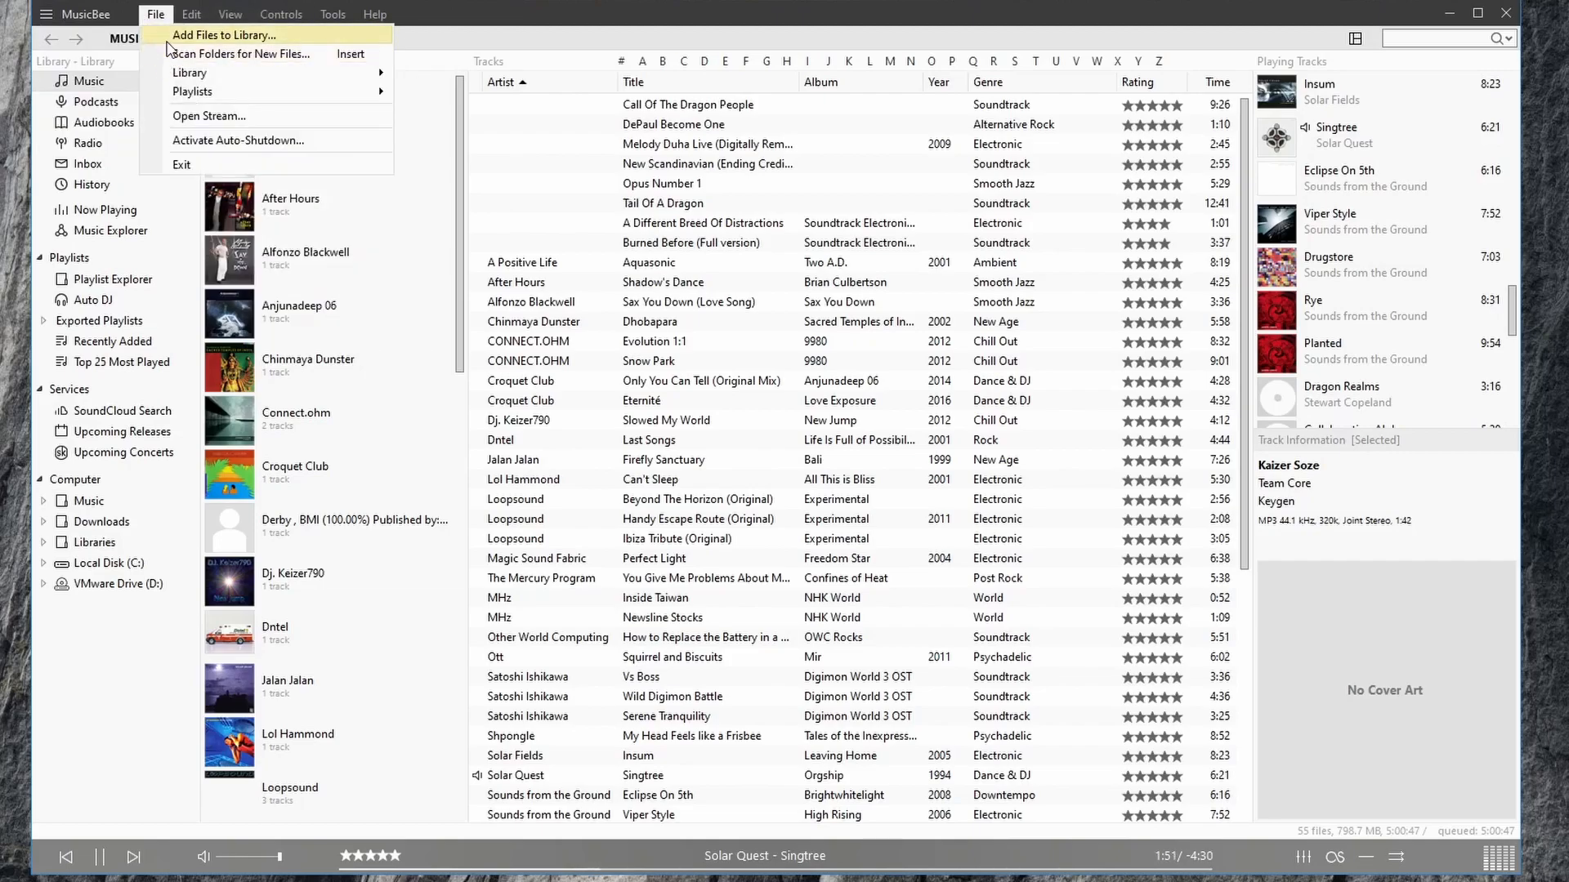
mouse_move(237, 140)
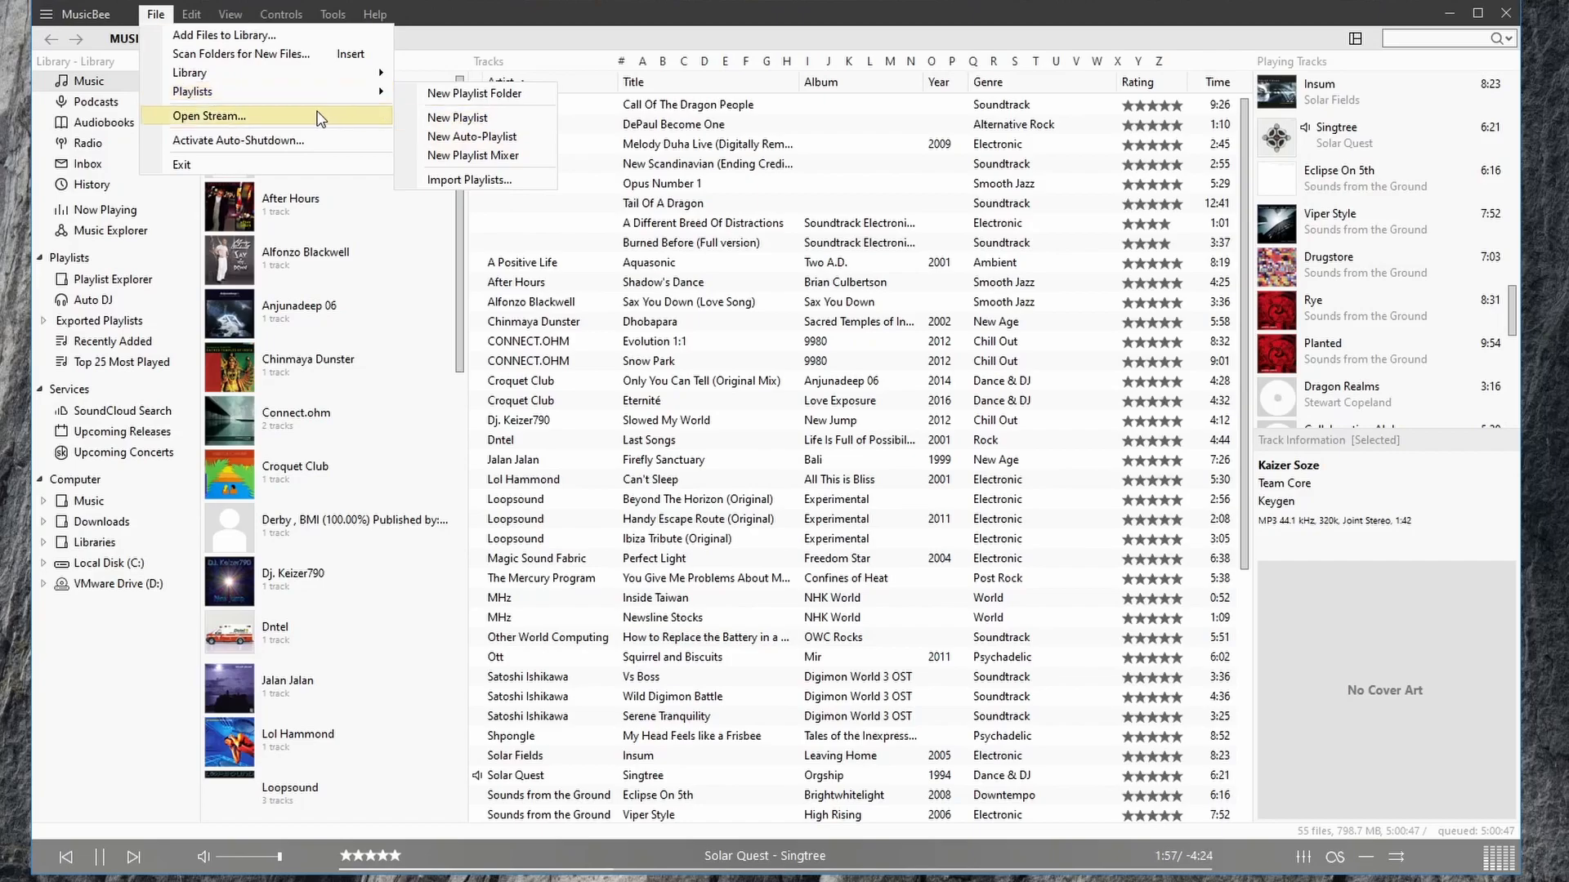
click(211, 115)
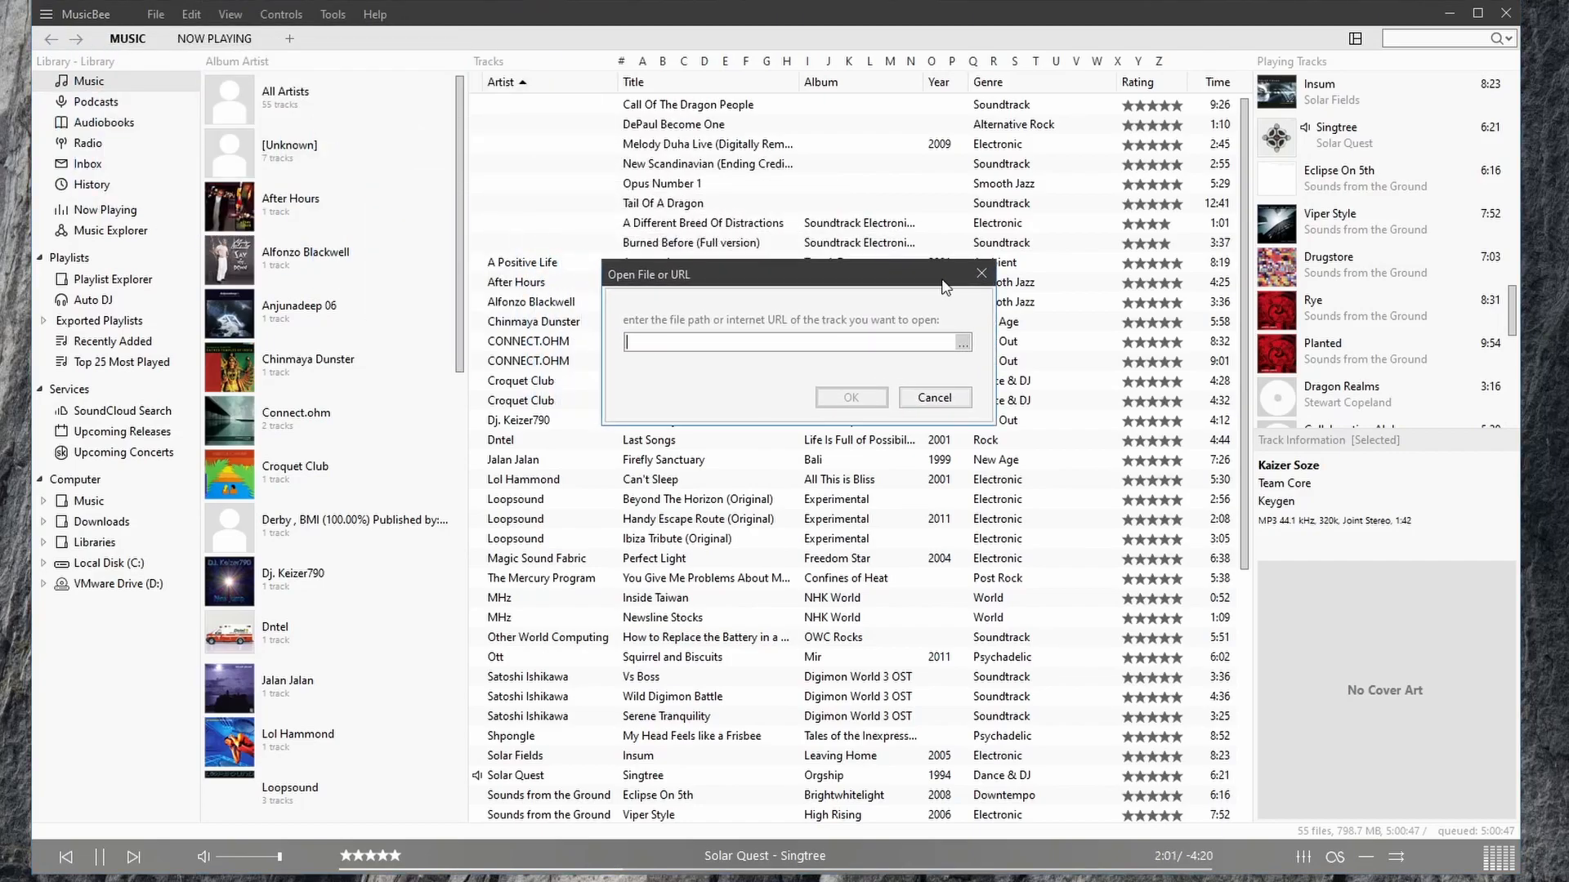
click(189, 15)
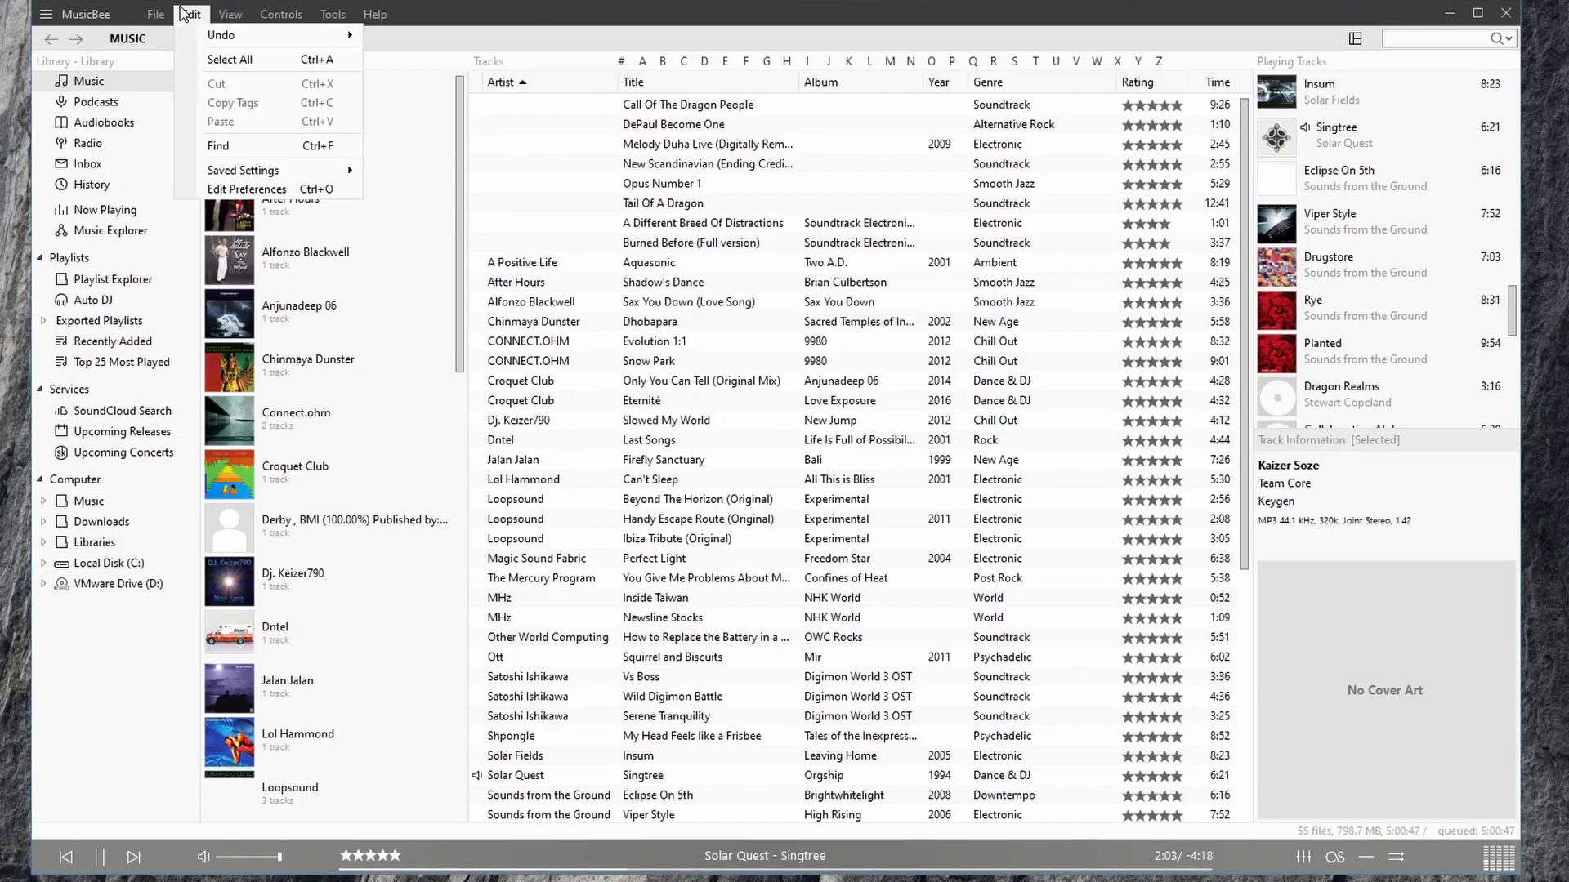
mouse_move(232, 36)
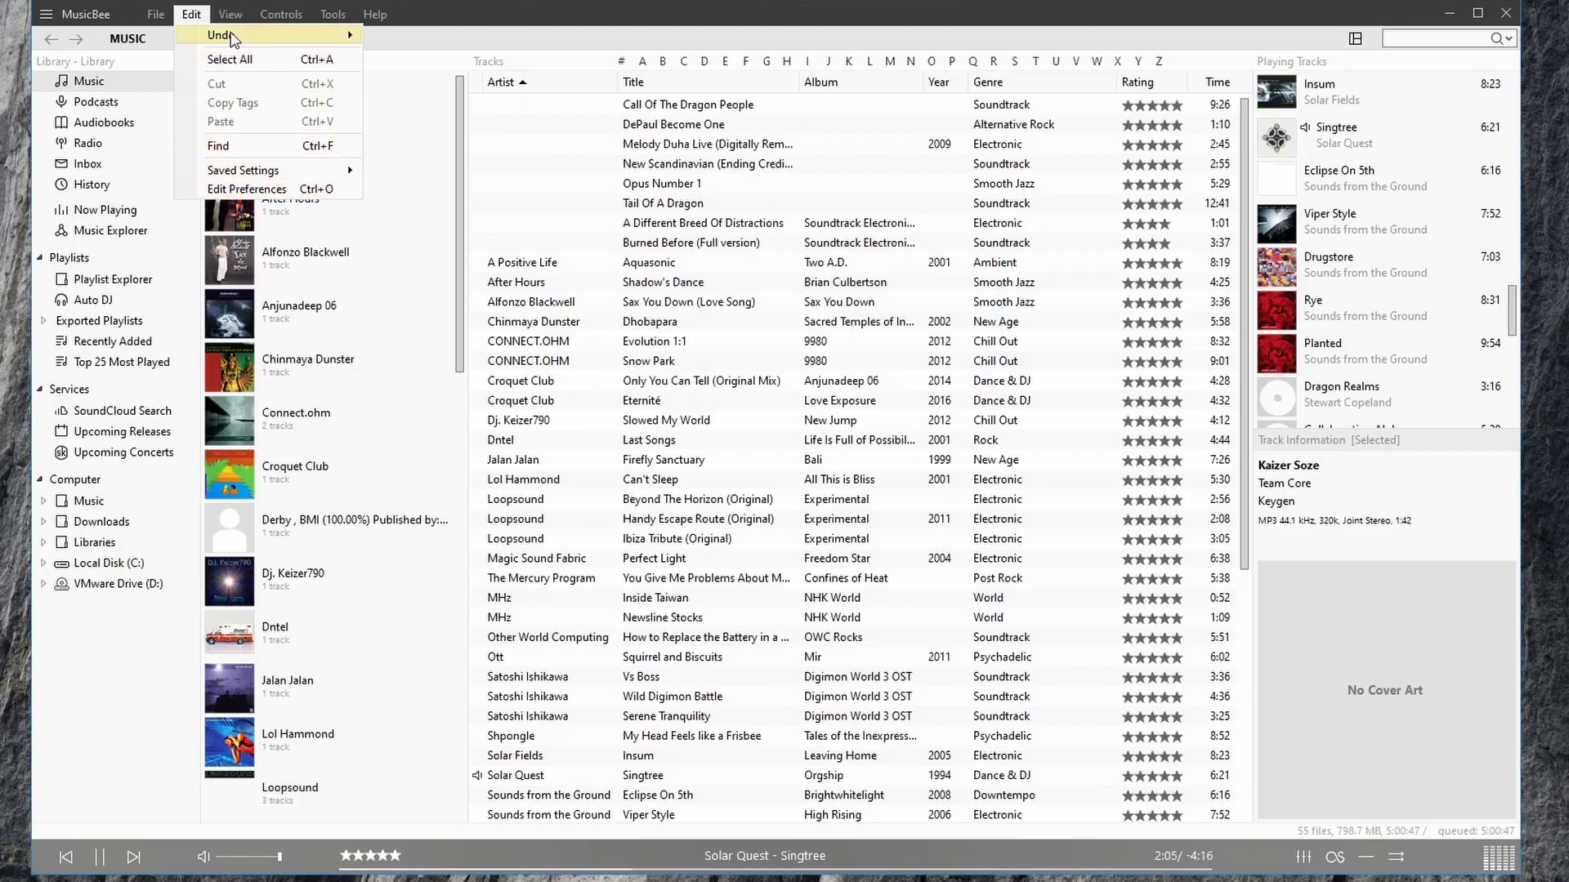
mouse_move(243, 168)
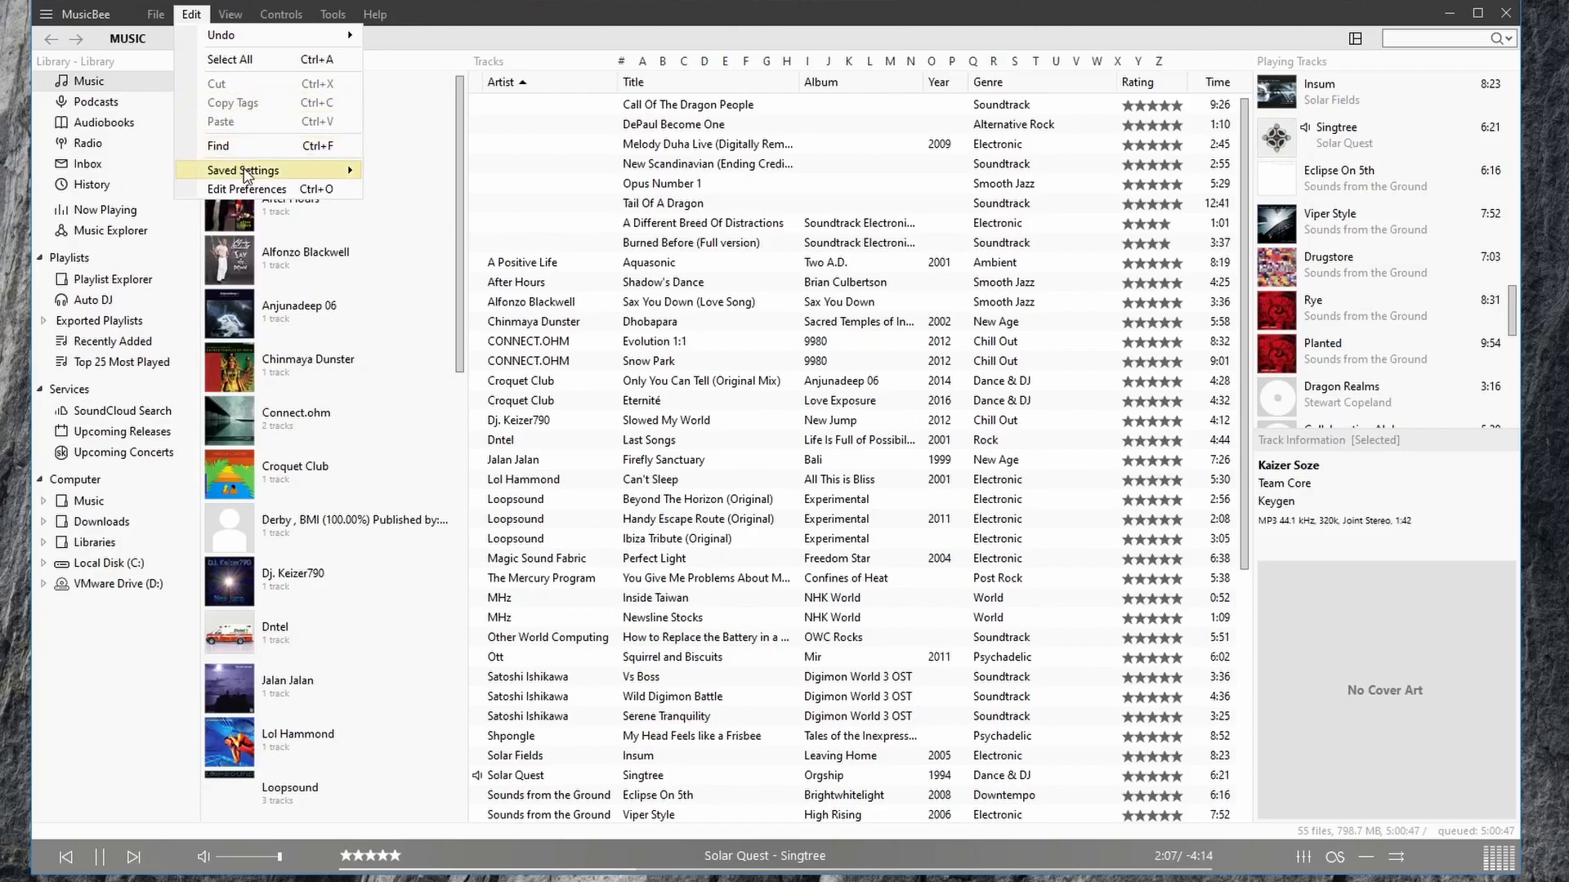
mouse_move(246, 189)
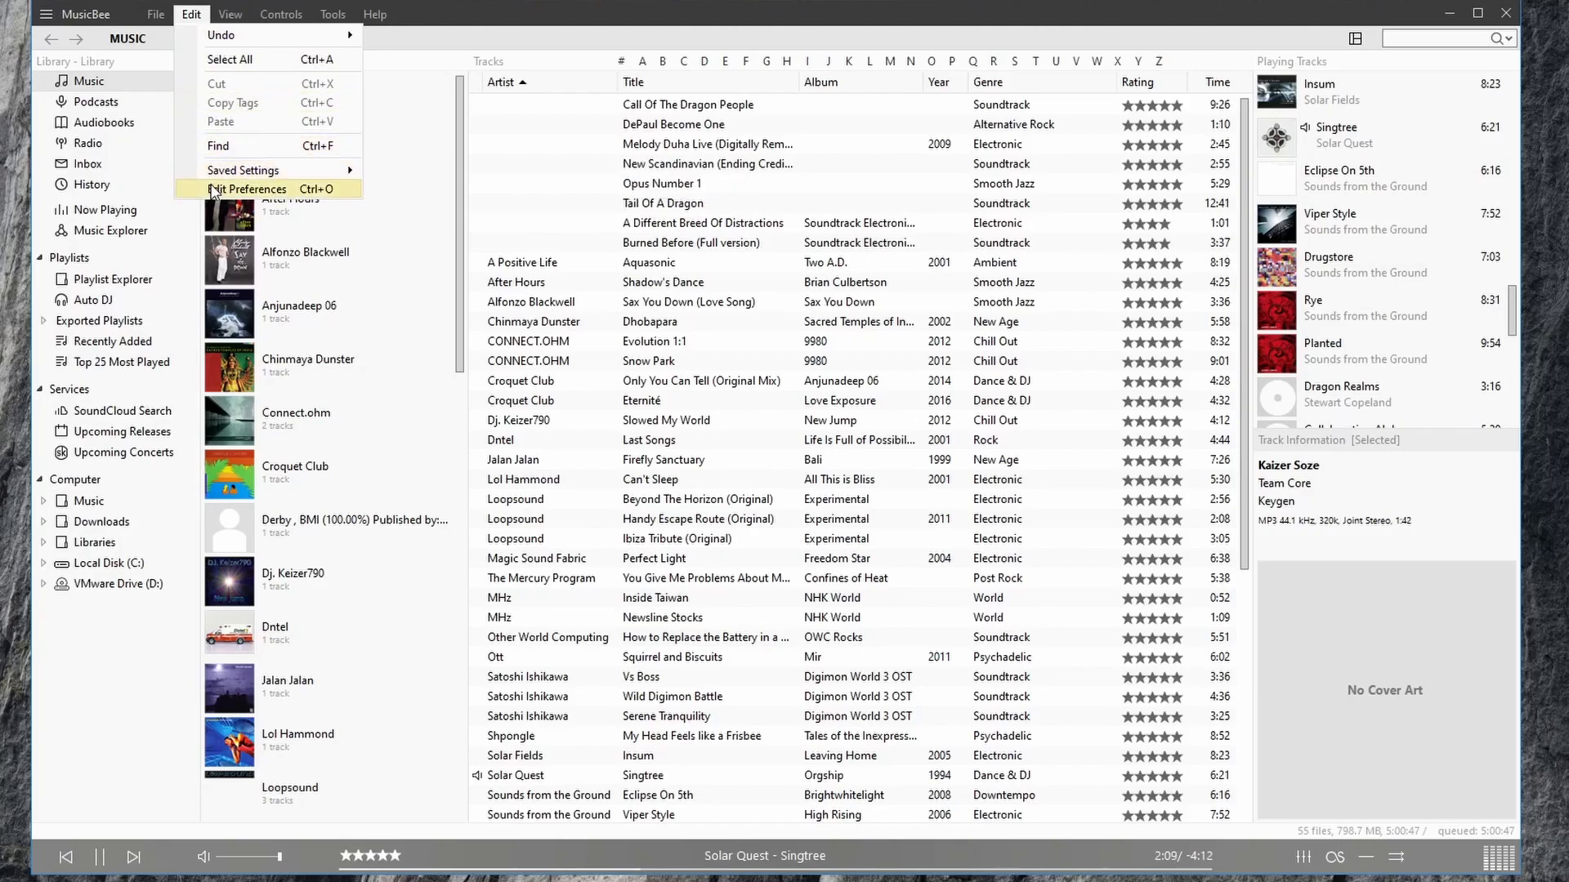
mouse_move(242, 169)
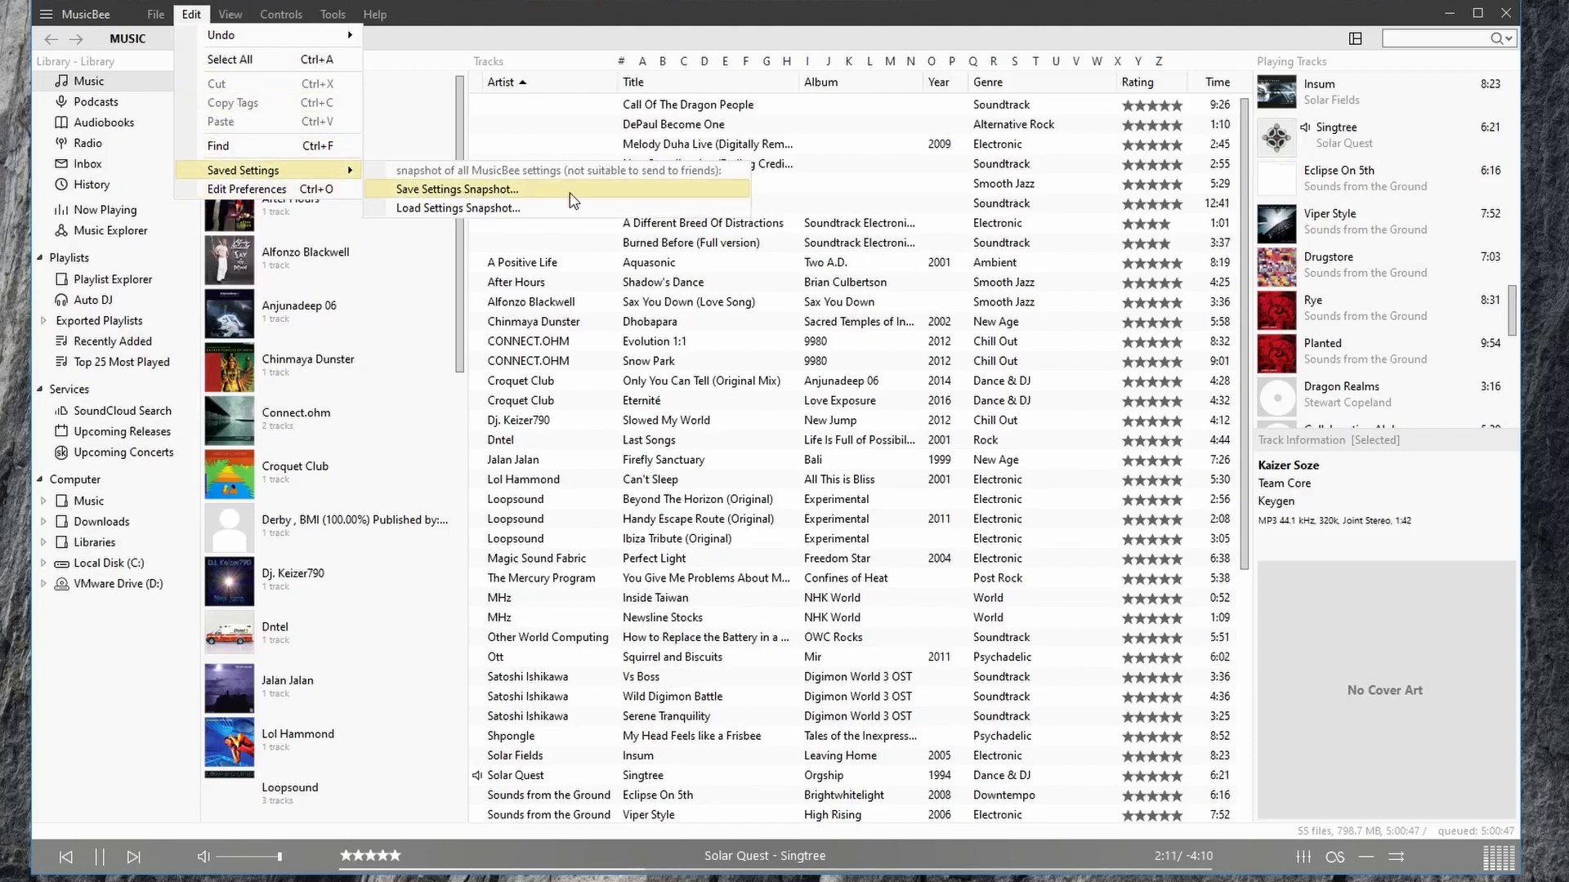
mouse_move(438, 198)
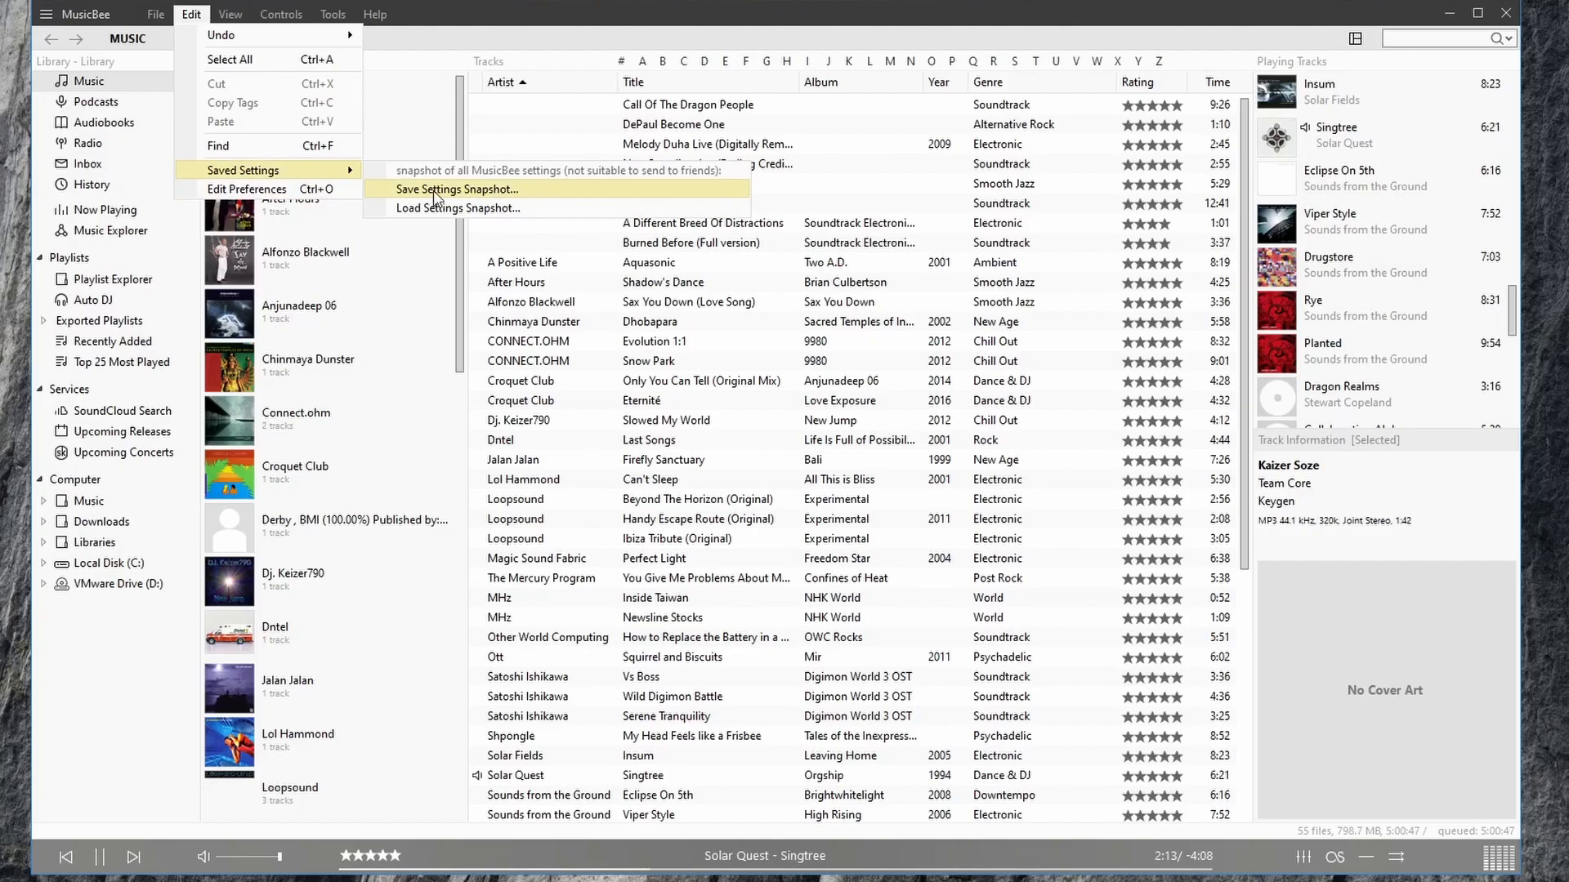
mouse_move(444, 207)
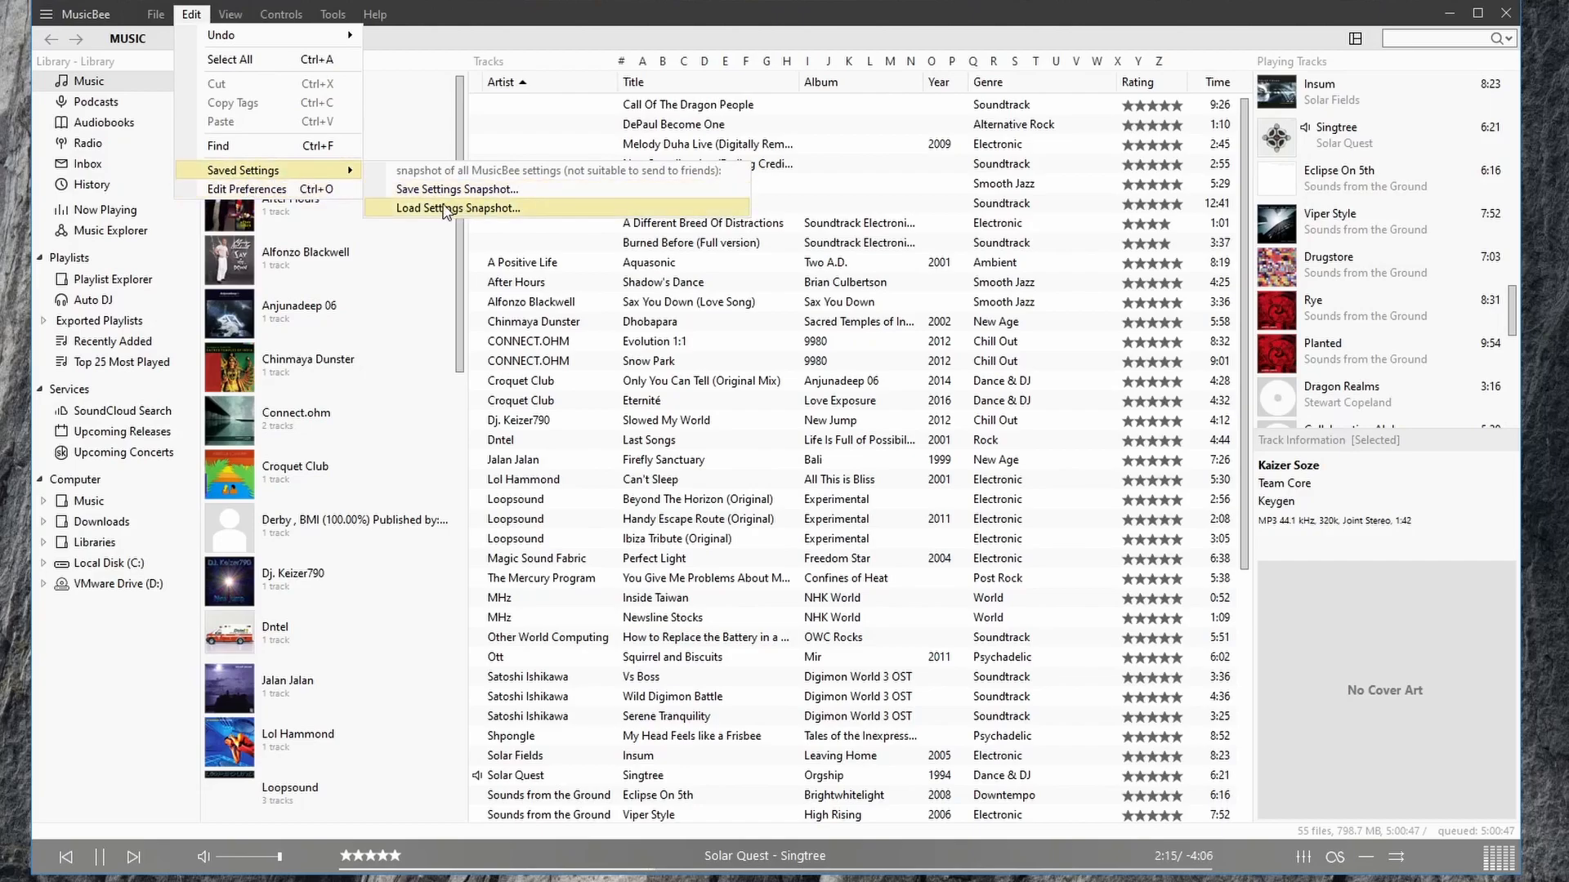
mouse_move(456, 189)
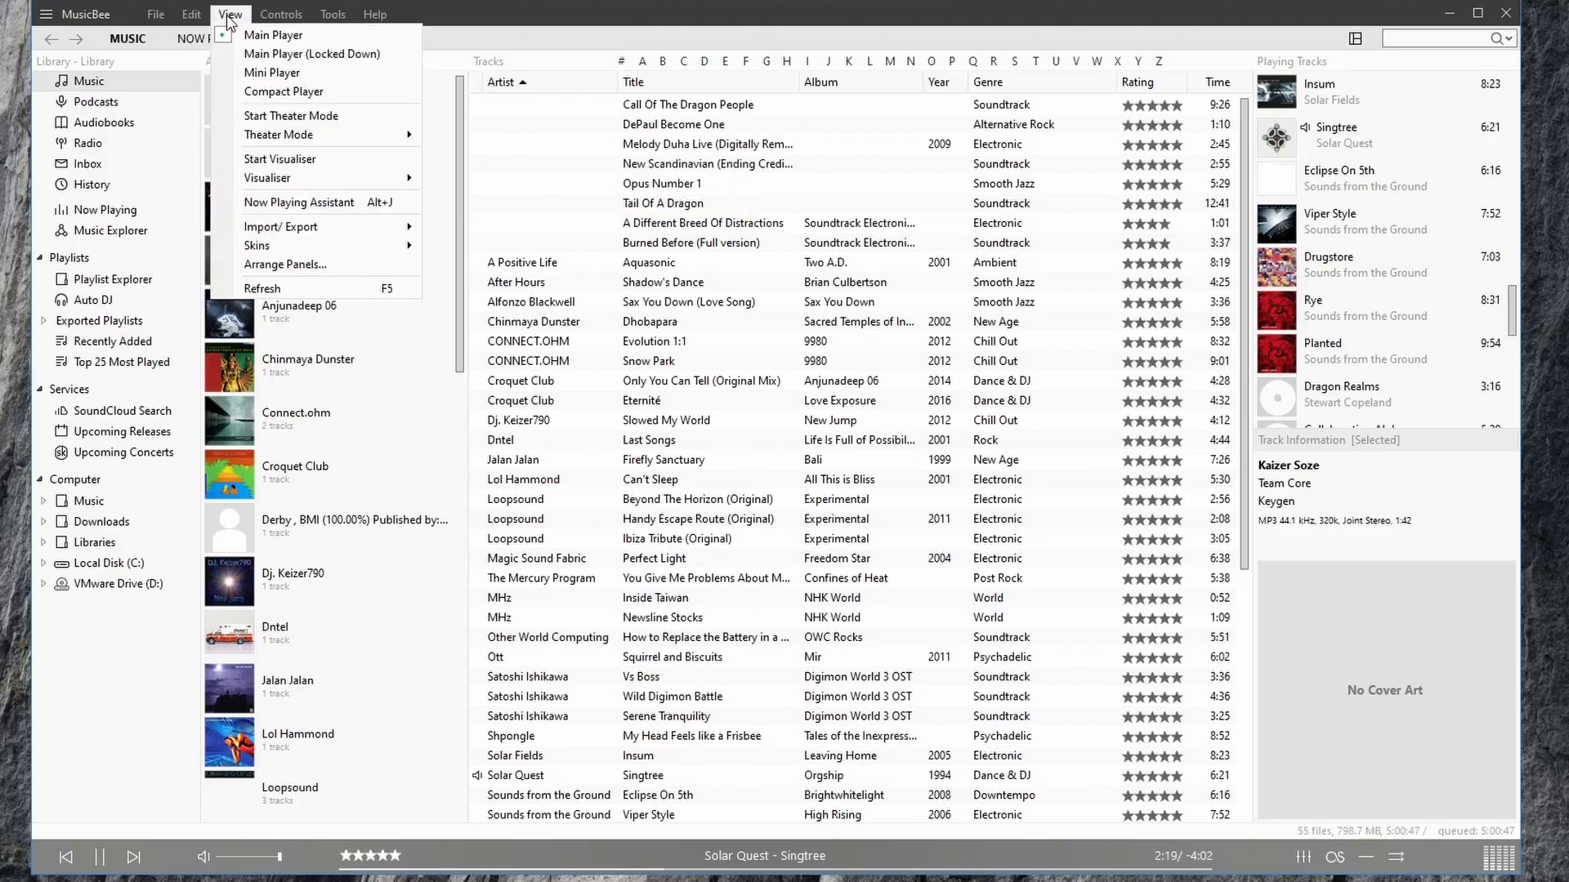
mouse_move(279, 177)
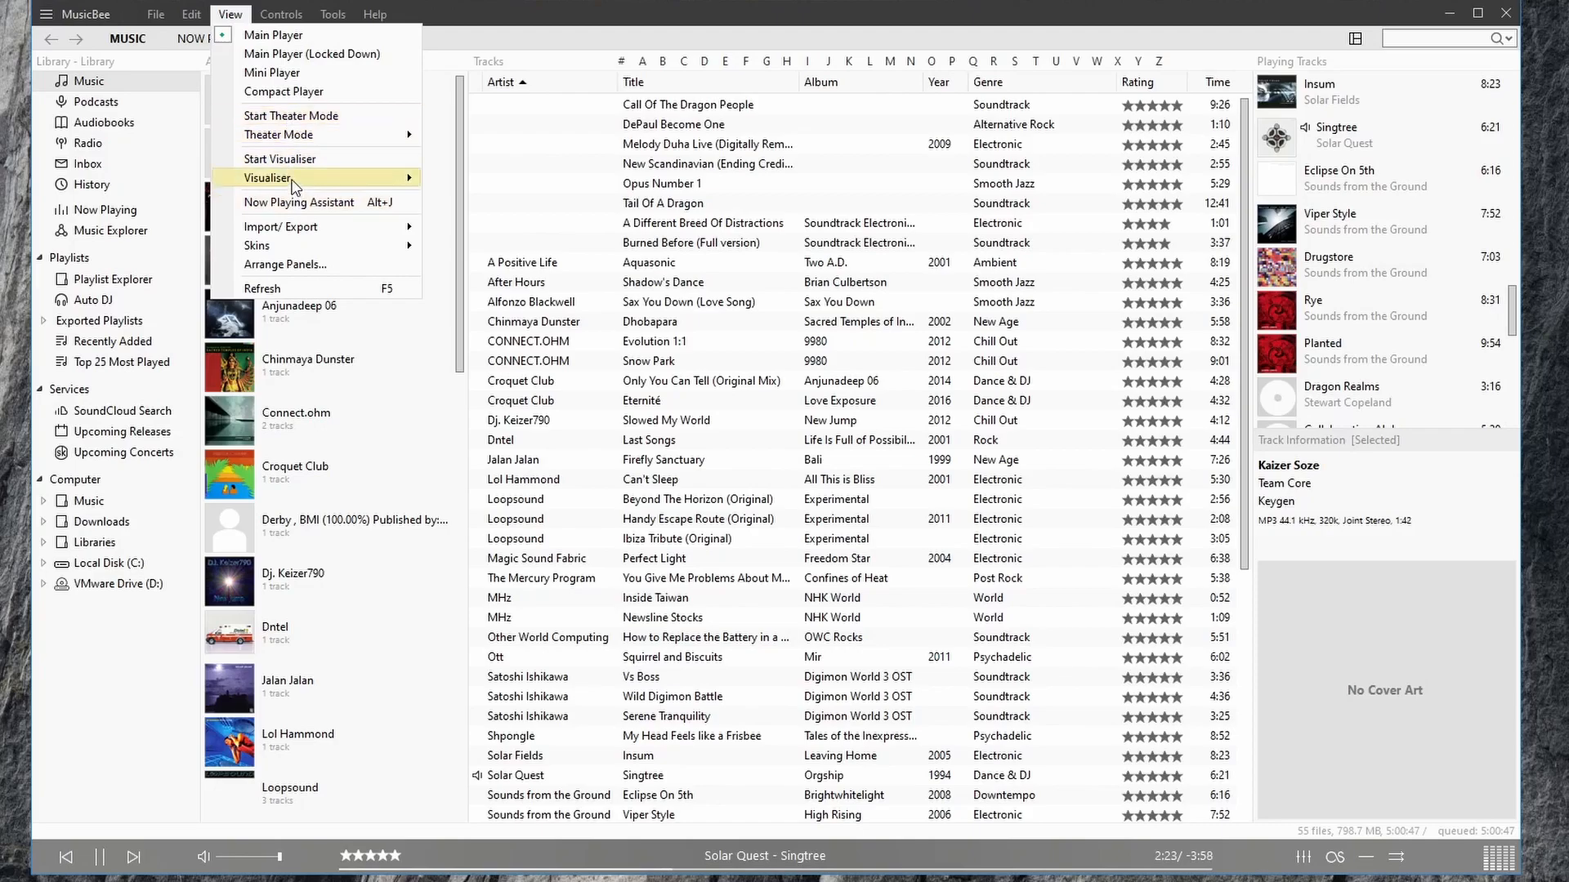
mouse_move(279, 225)
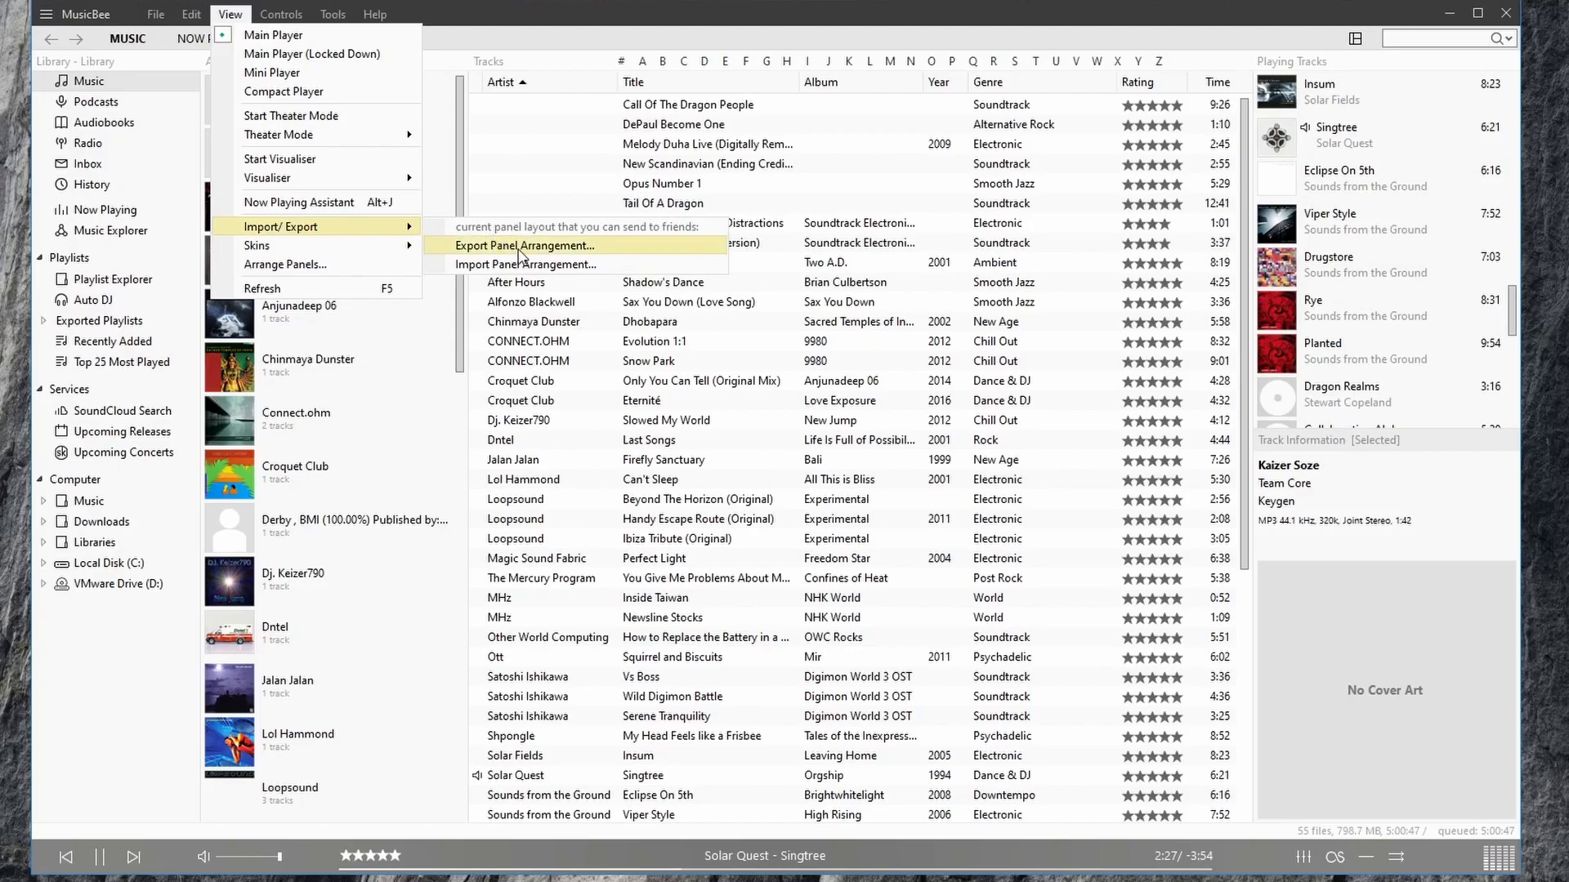
mouse_move(675, 265)
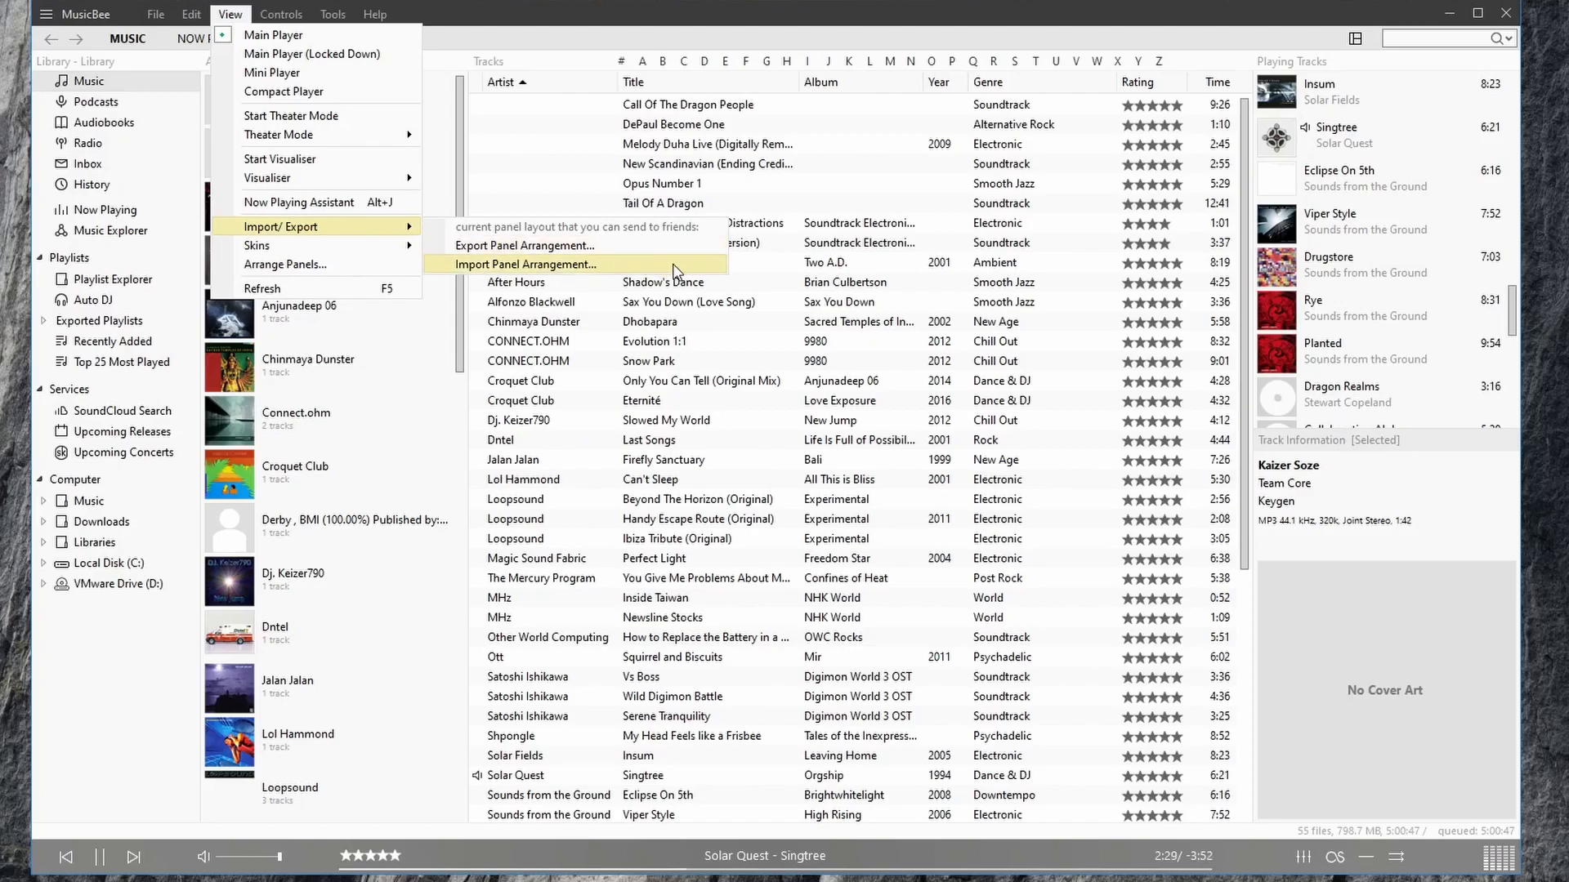
mouse_move(285, 265)
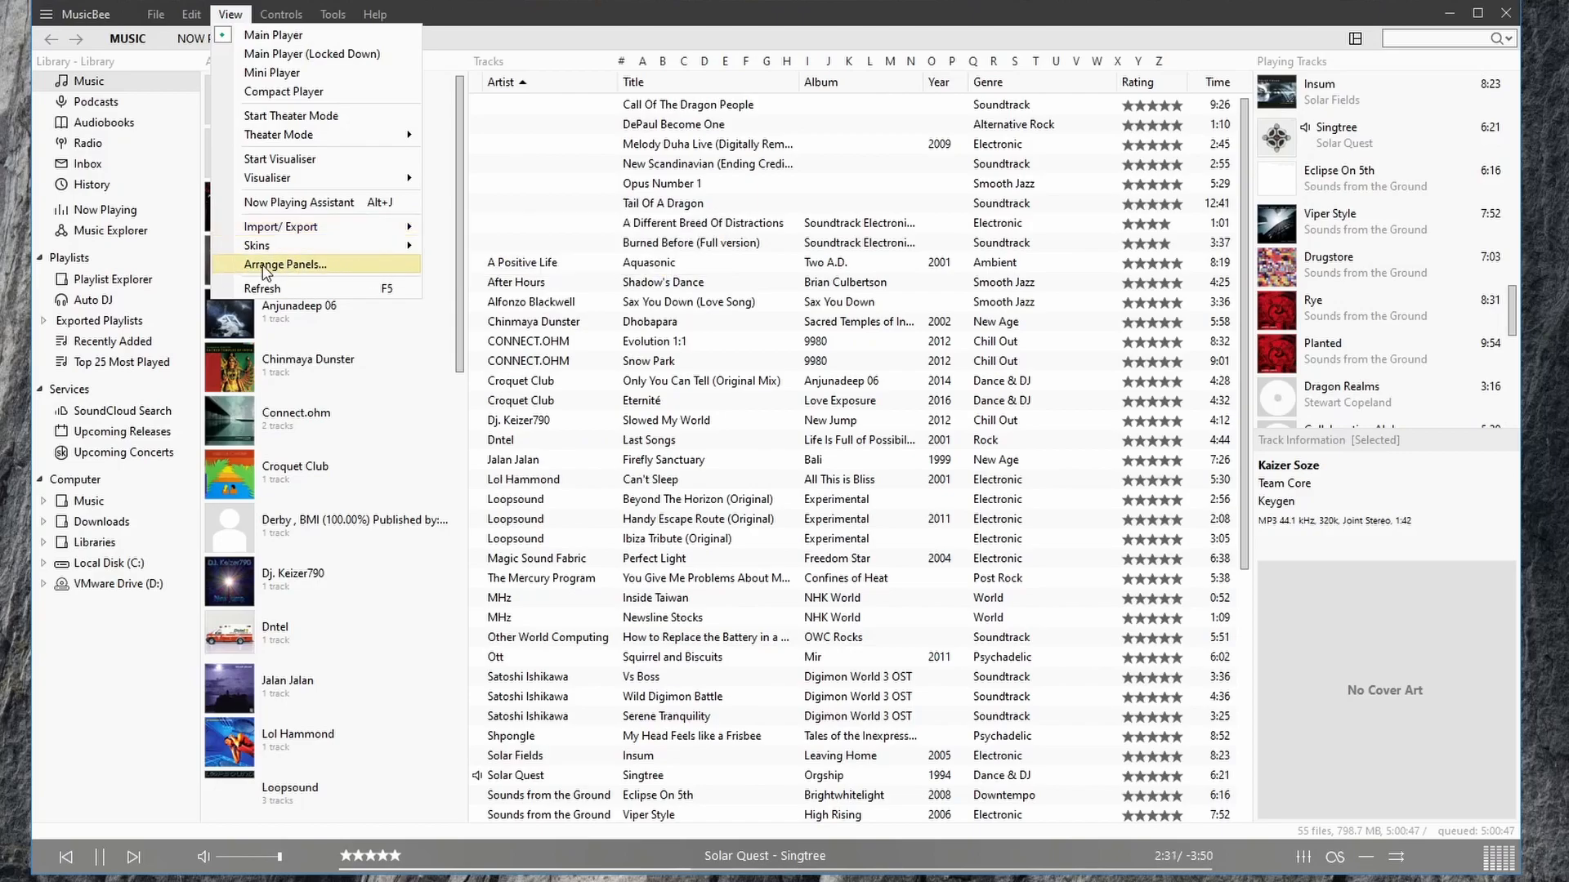
click(284, 265)
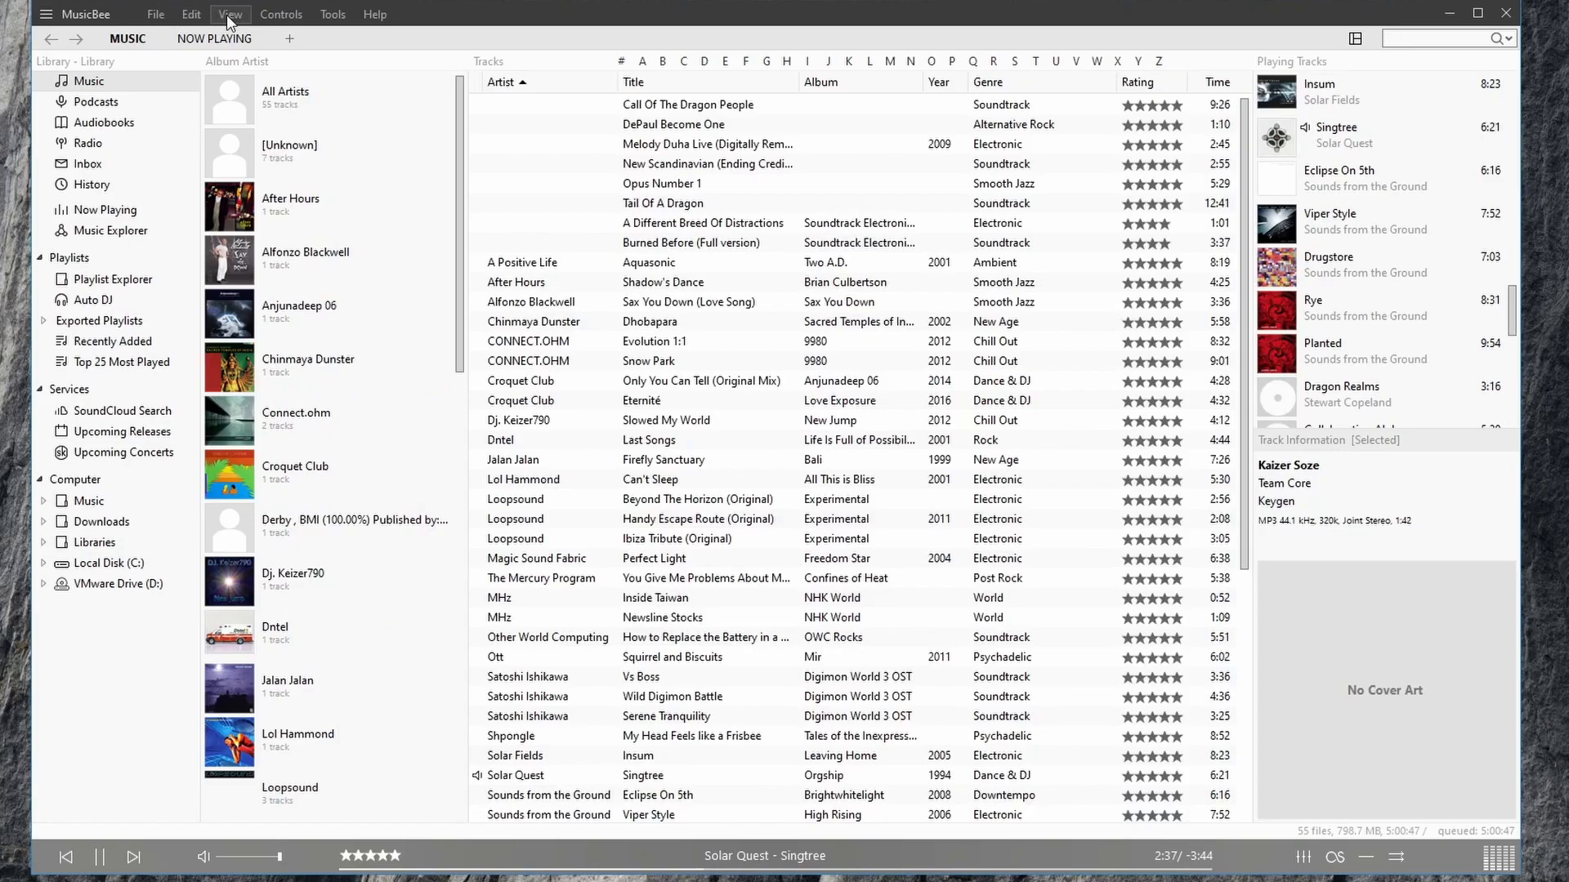
- Show the Controls menu with scrobble, shuffle, crossfade and replay gain options
click(281, 15)
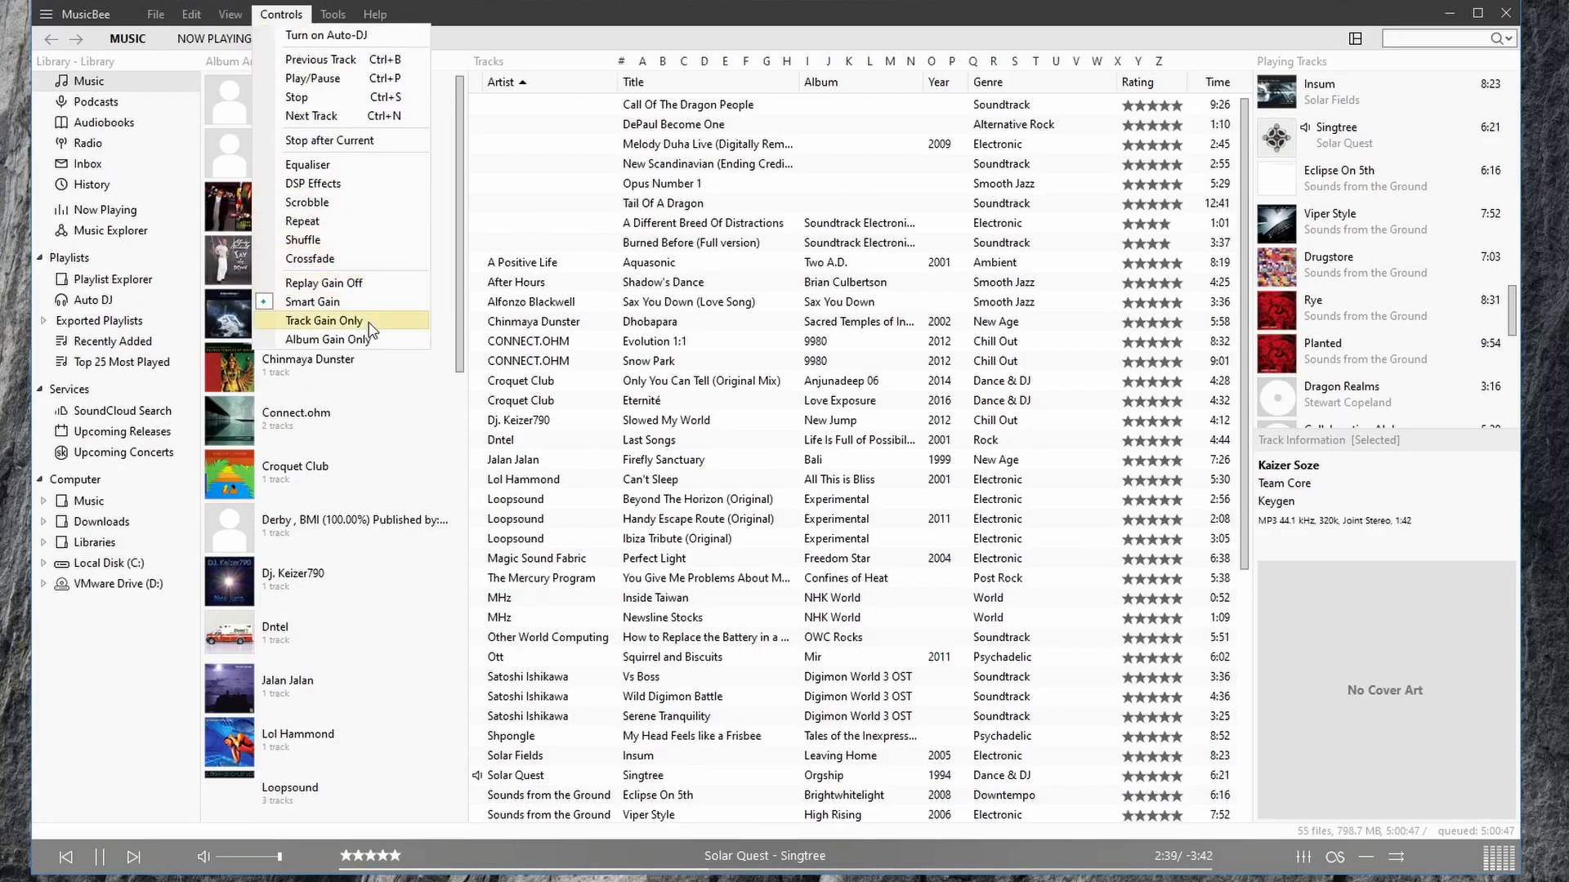
mouse_move(341, 204)
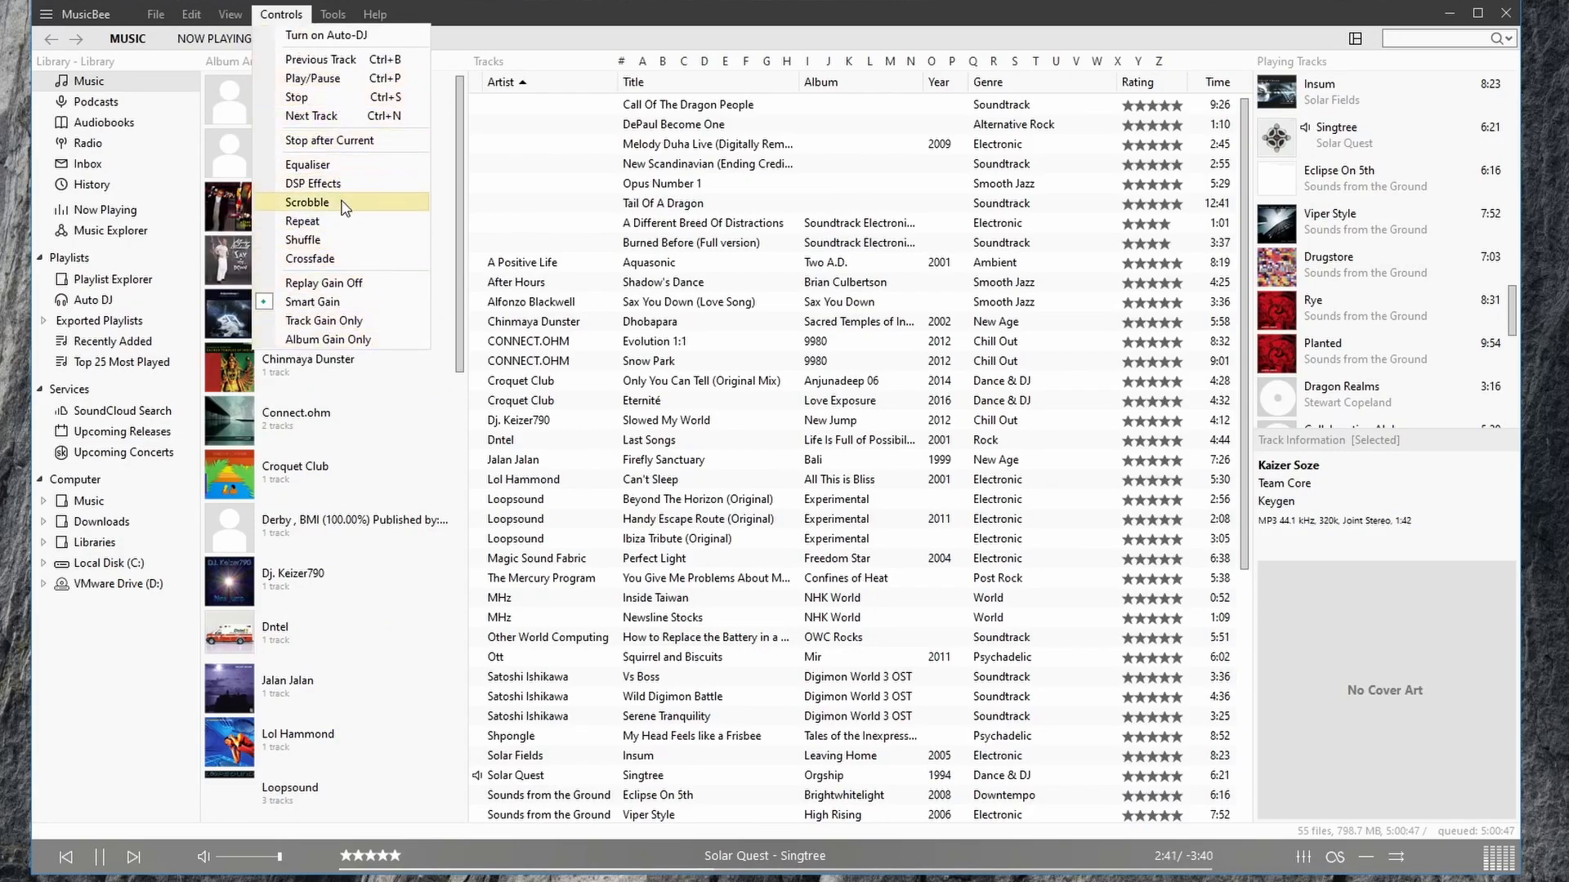
mouse_move(342, 239)
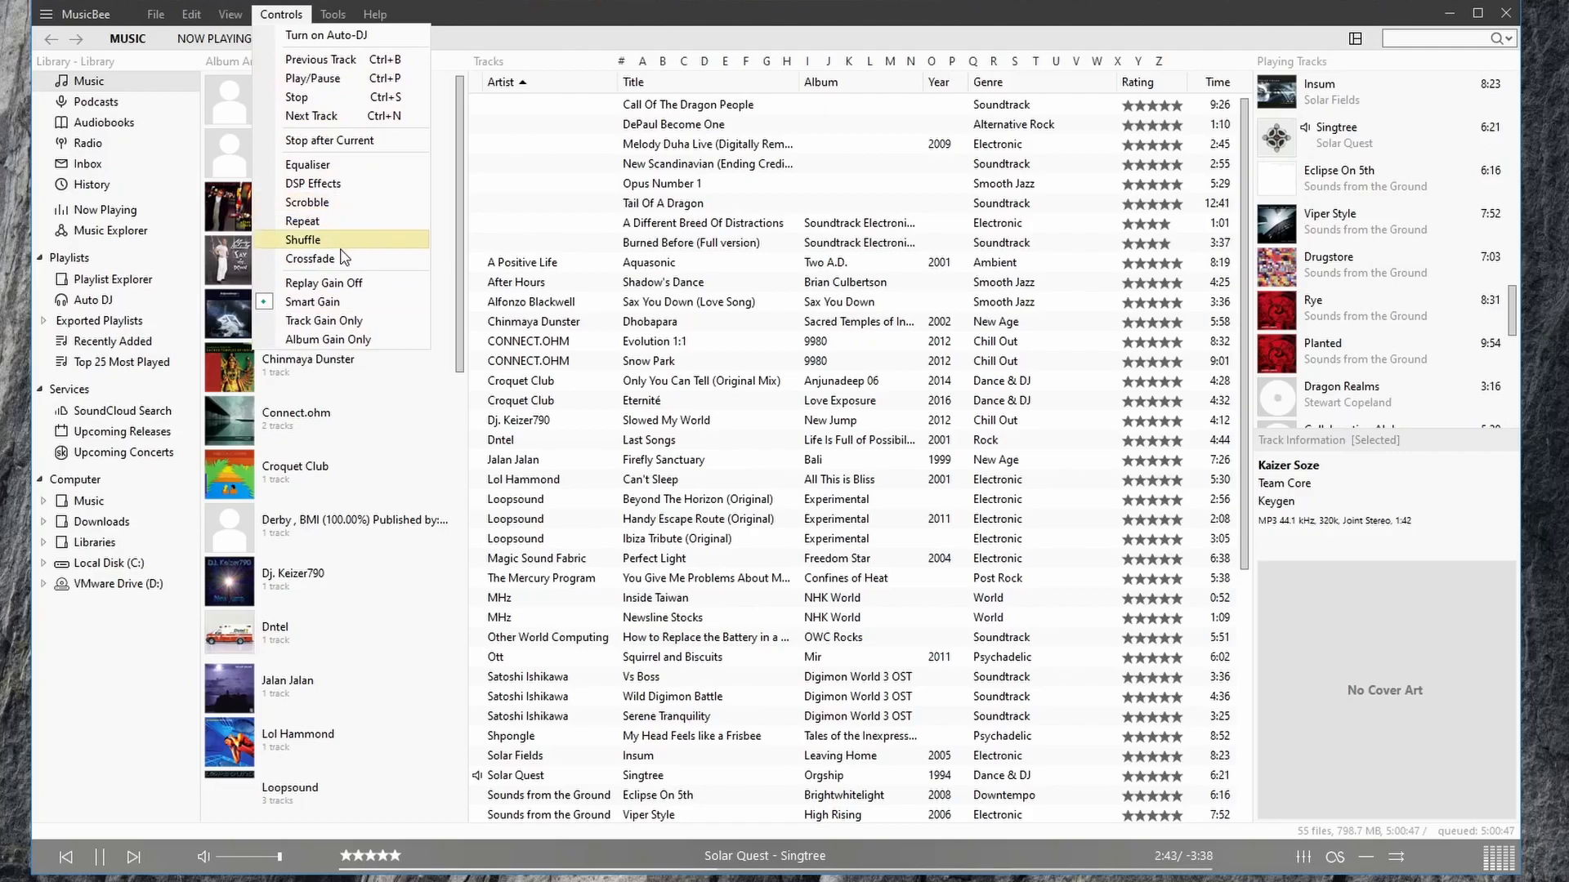
mouse_move(309, 258)
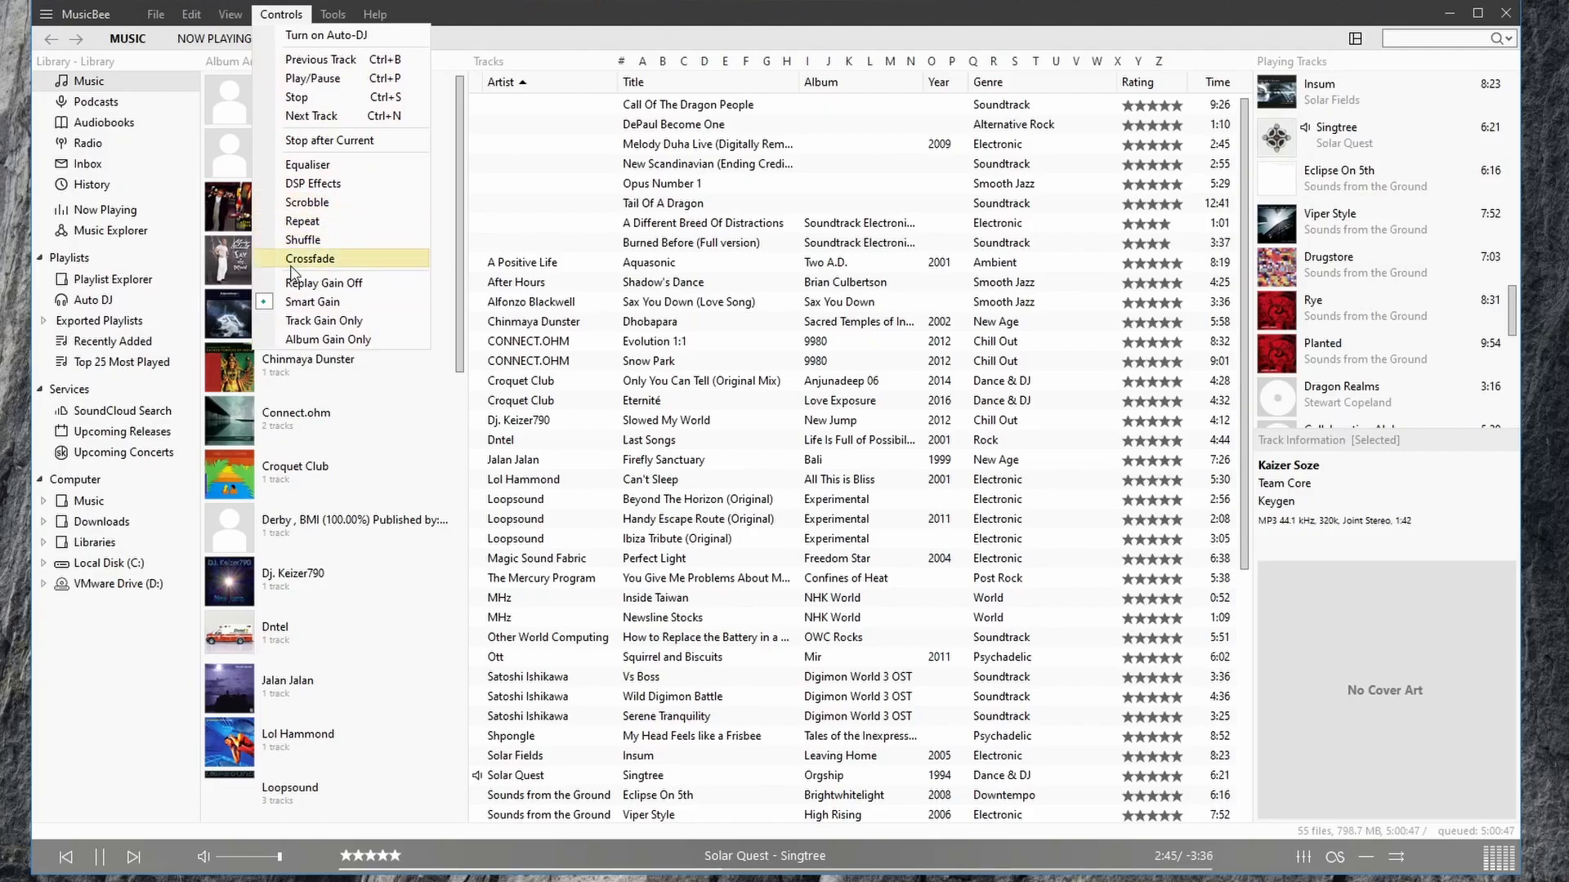
mouse_move(323, 283)
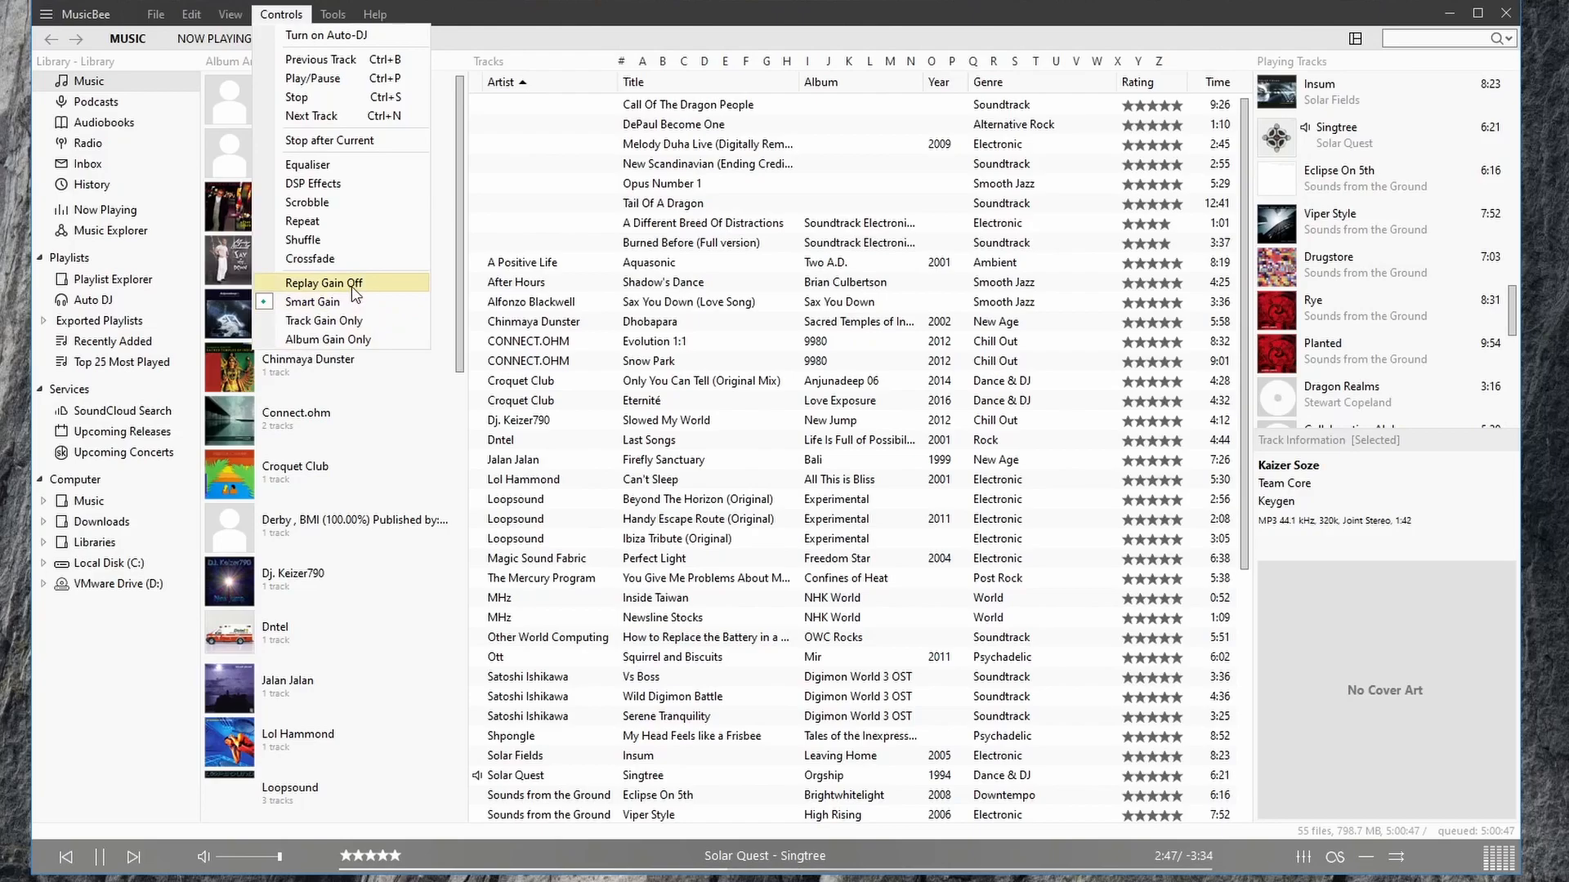
mouse_move(322, 59)
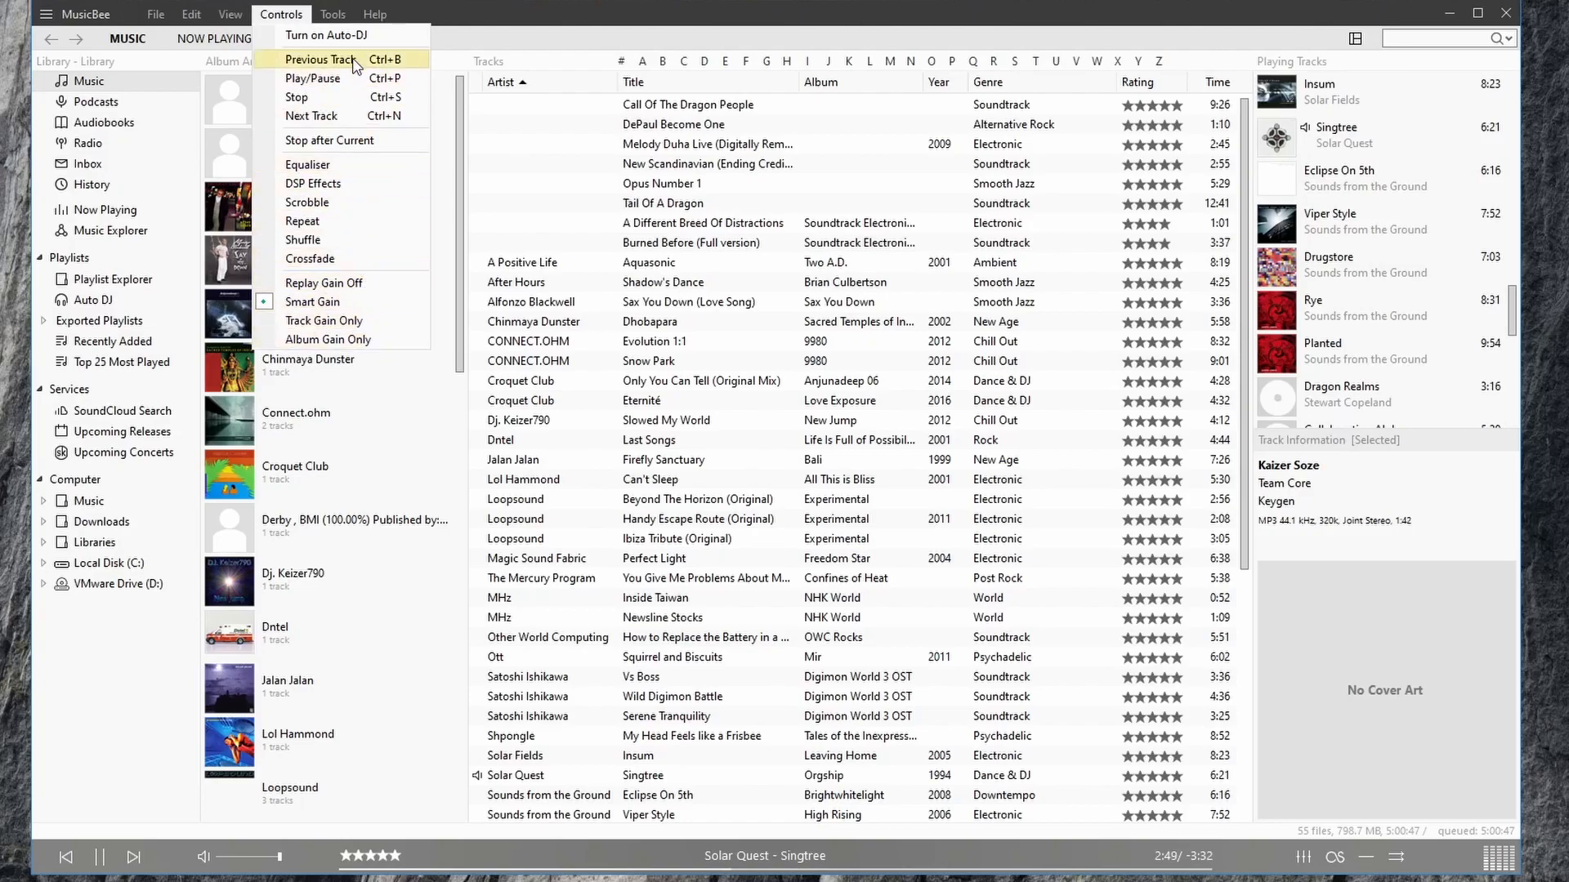
- Show the Tools menu with tagging, artwork and advanced library maintenance commands
click(331, 15)
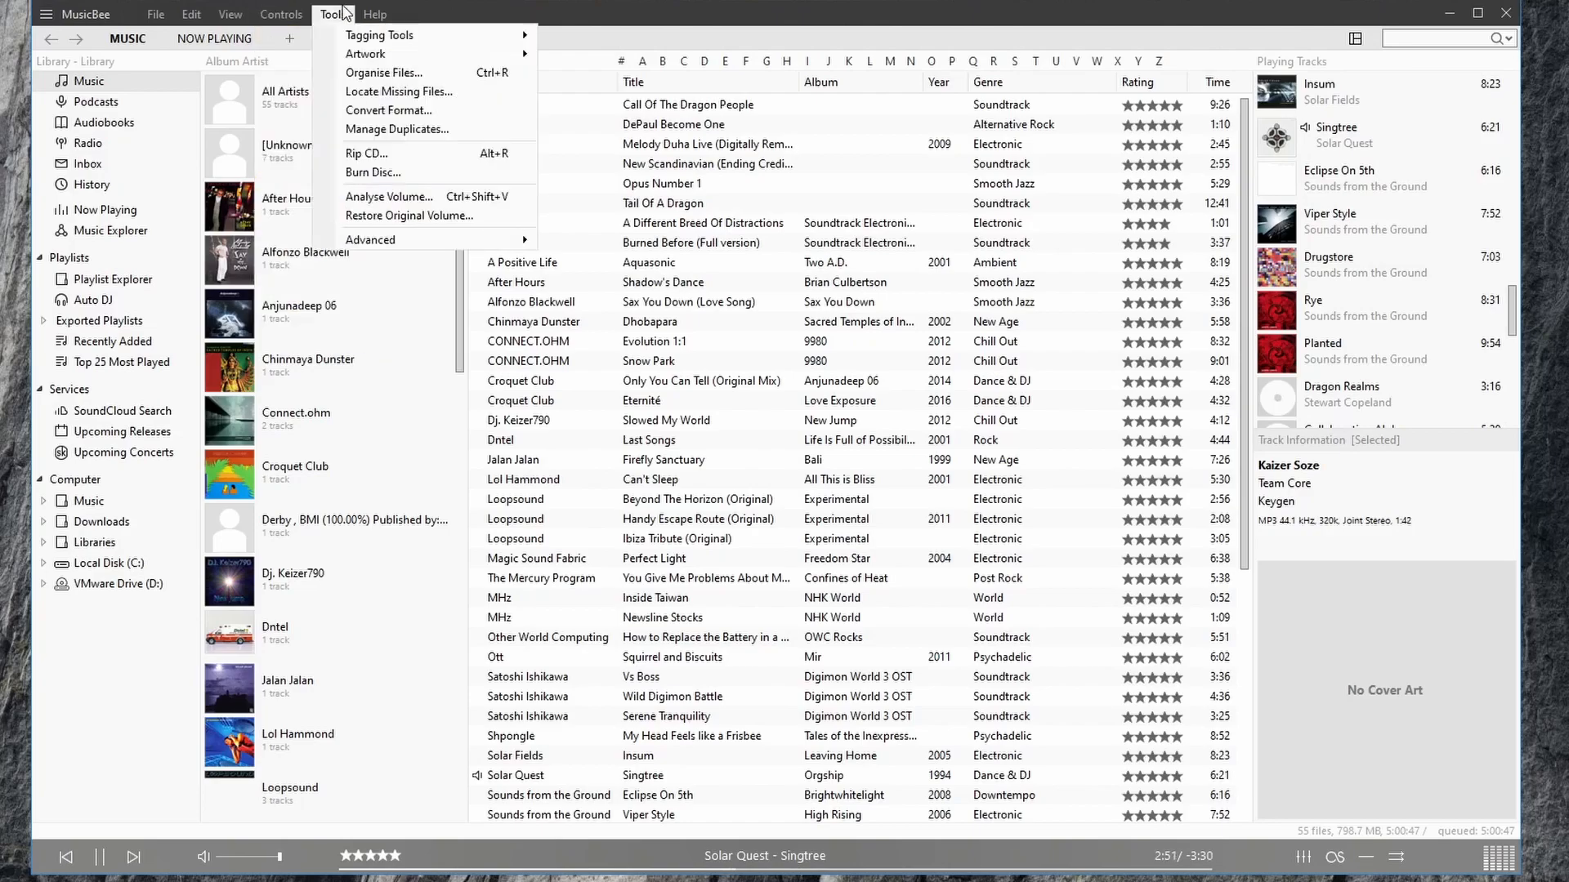
mouse_move(378, 35)
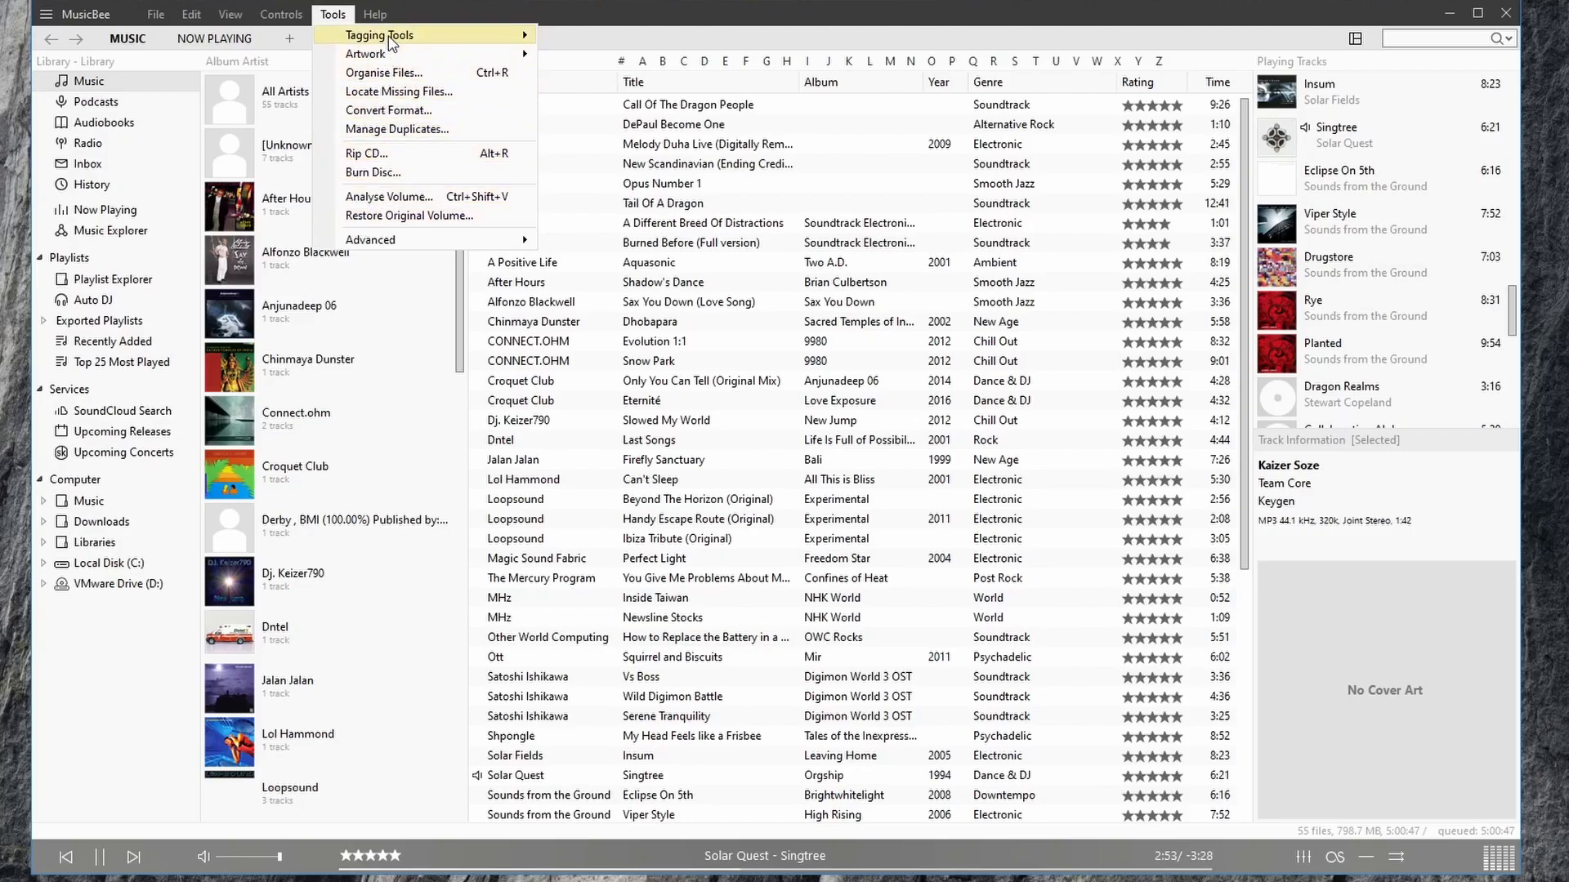
mouse_move(379, 34)
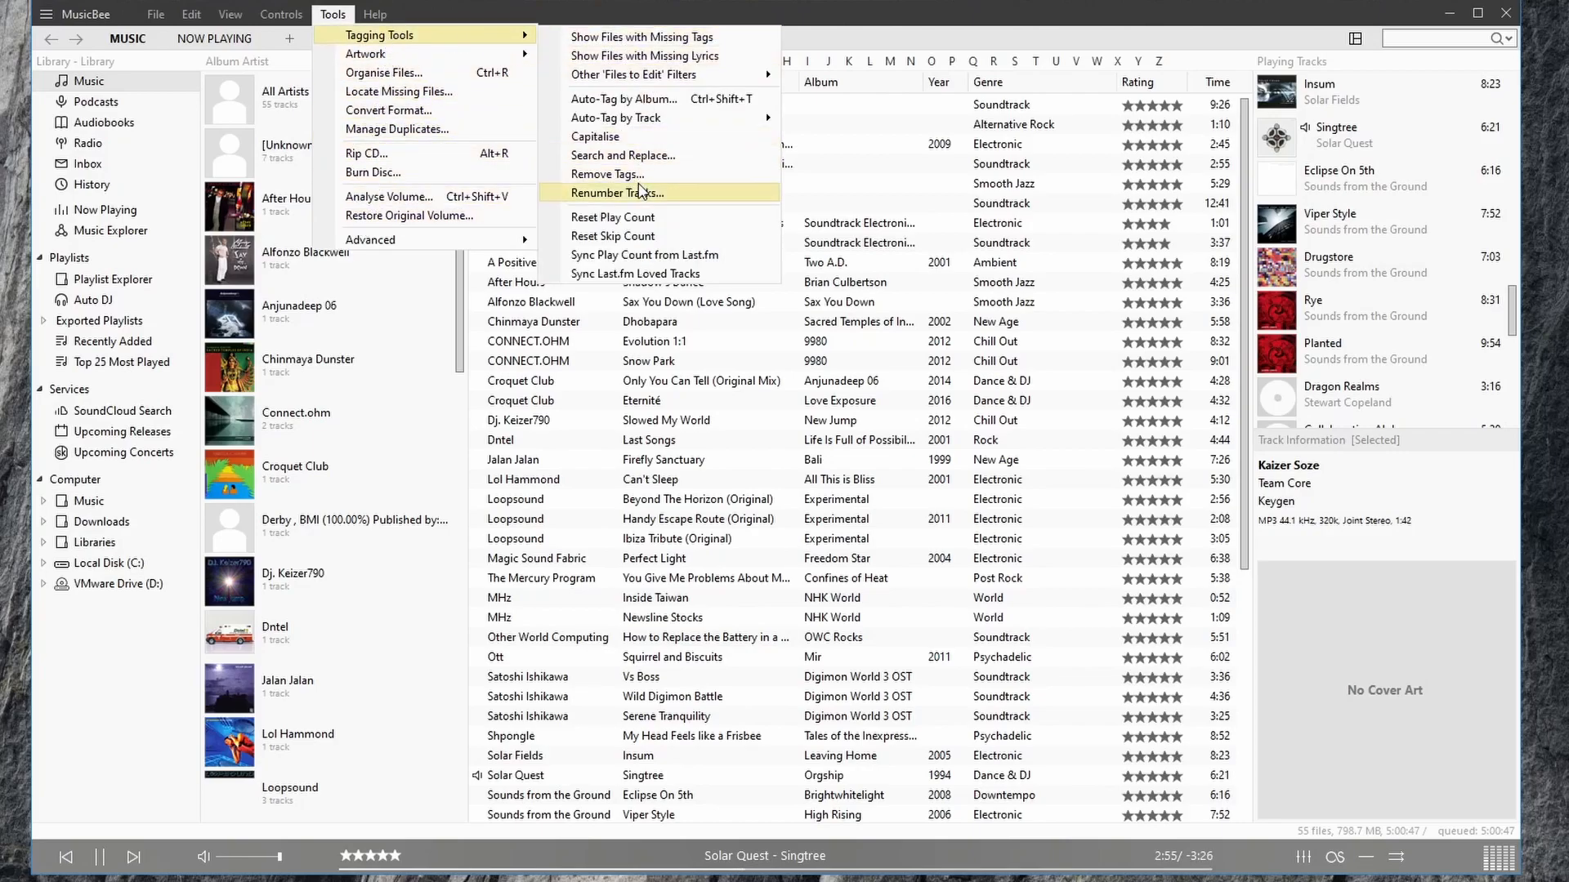
mouse_move(618, 117)
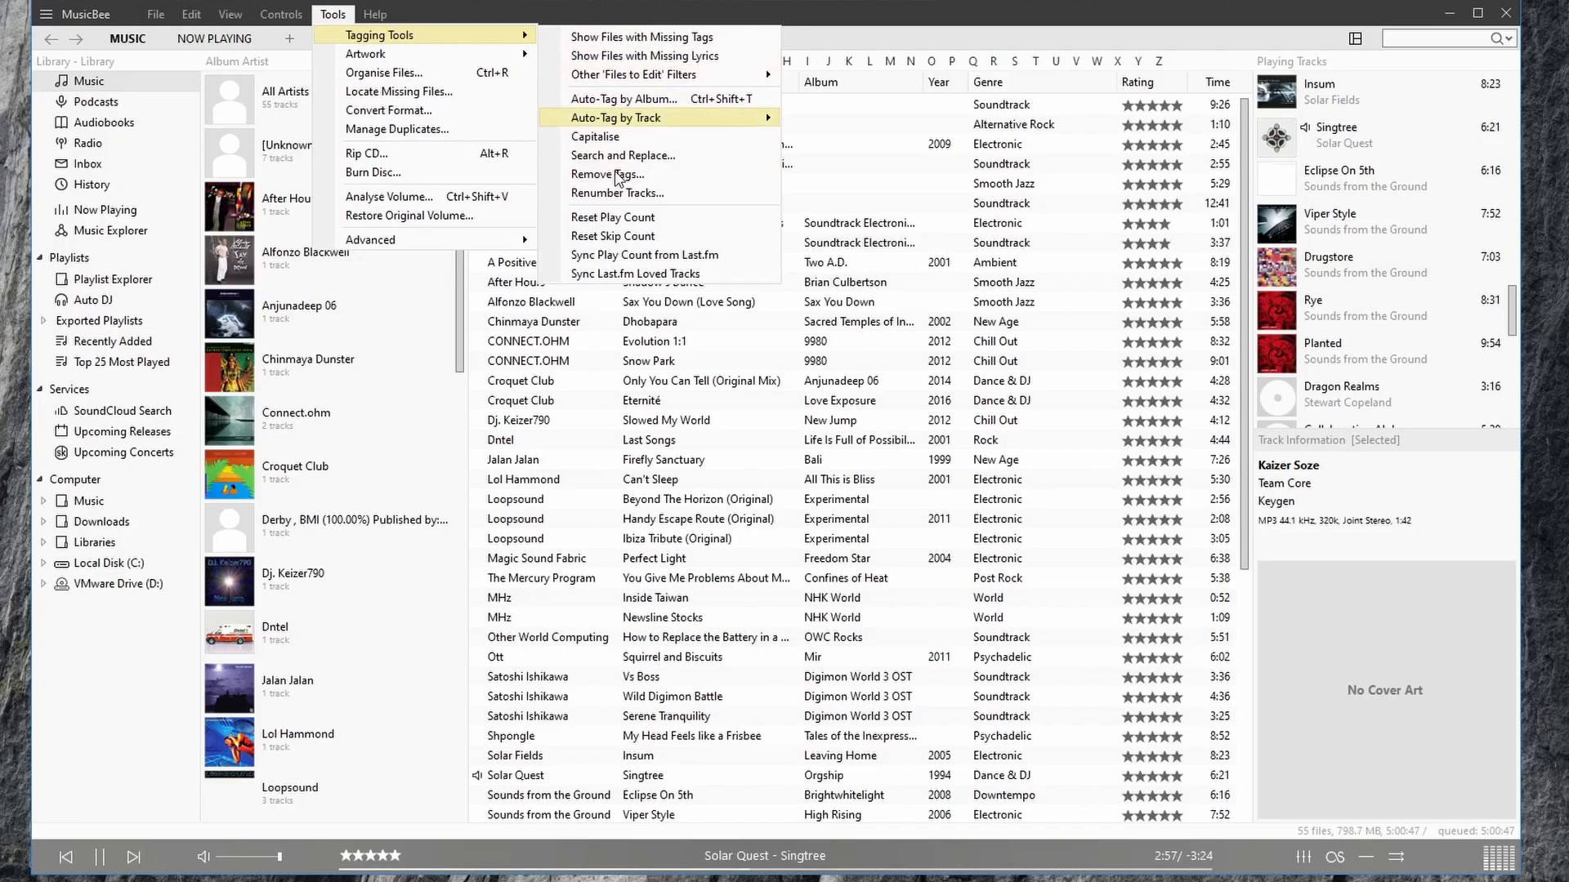
mouse_move(644, 56)
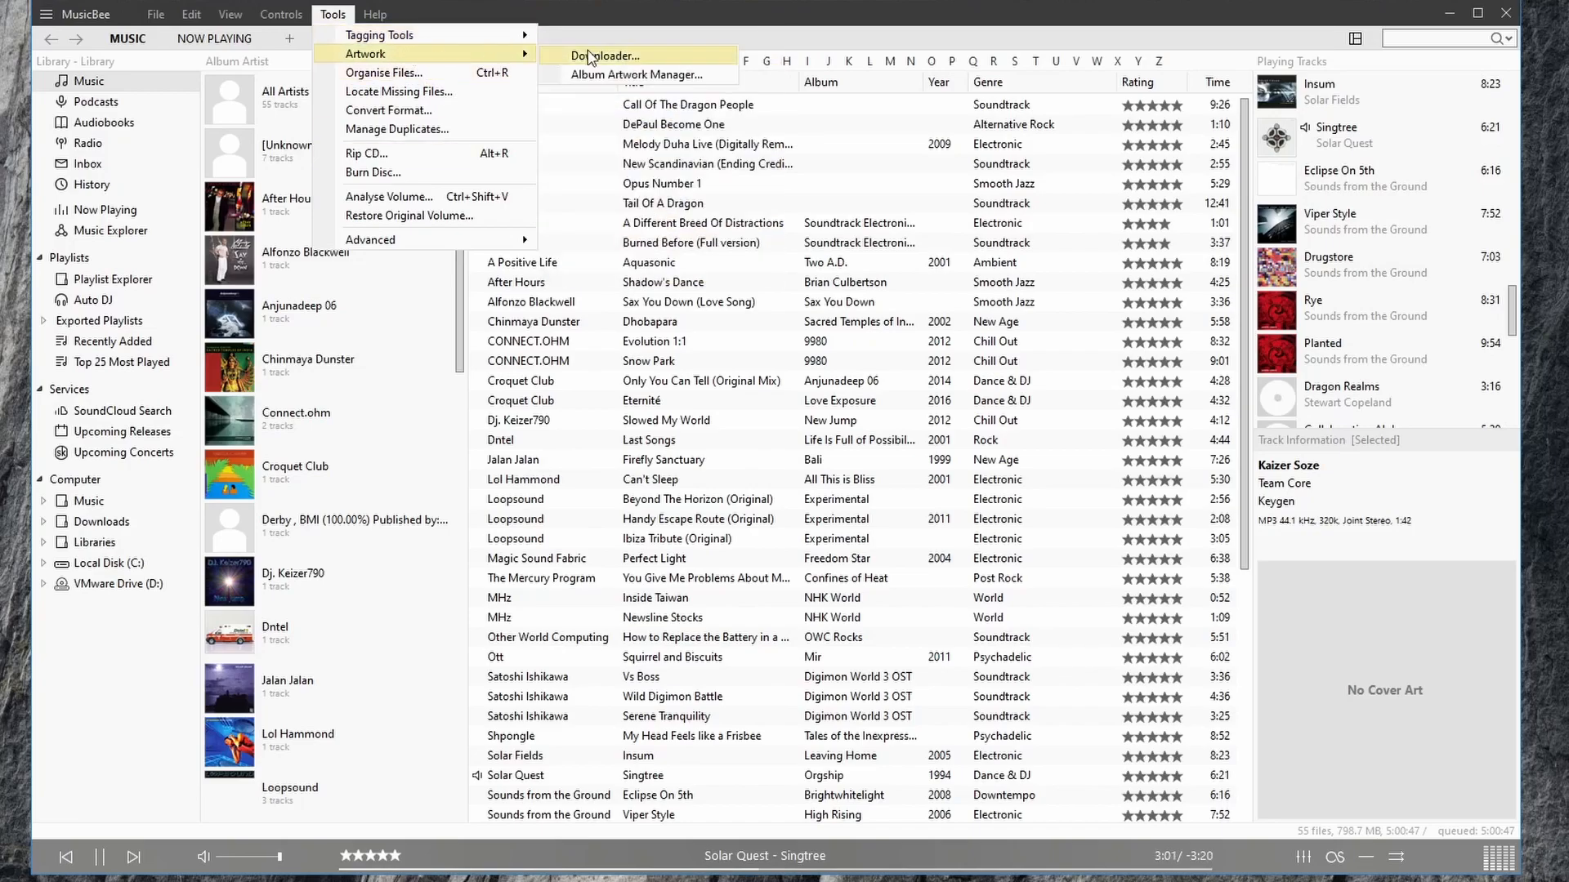
mouse_move(383, 72)
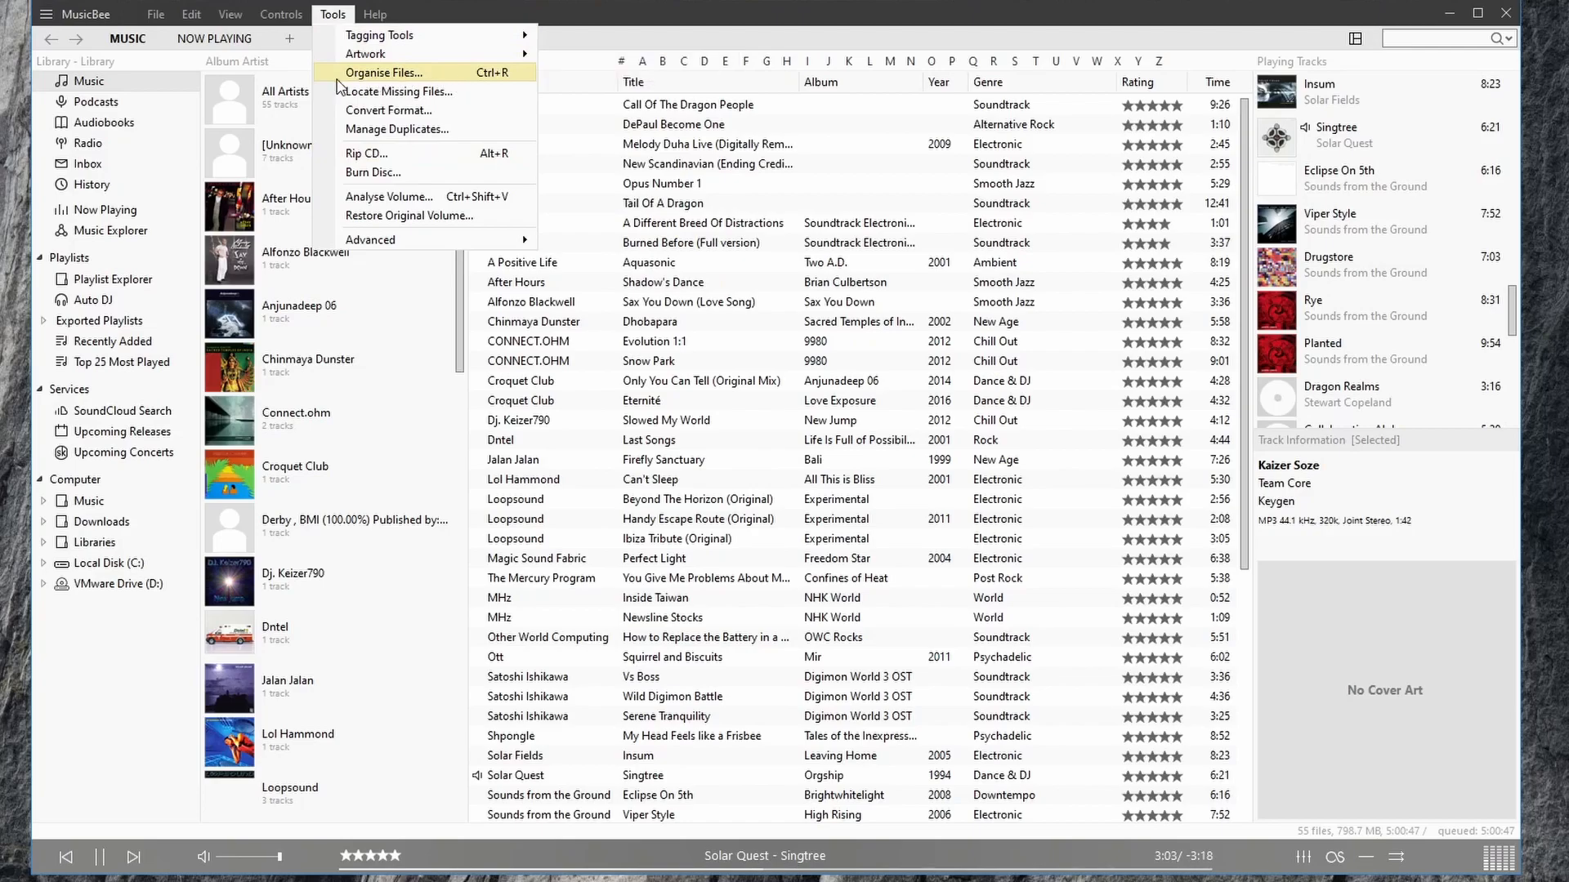
mouse_move(410, 196)
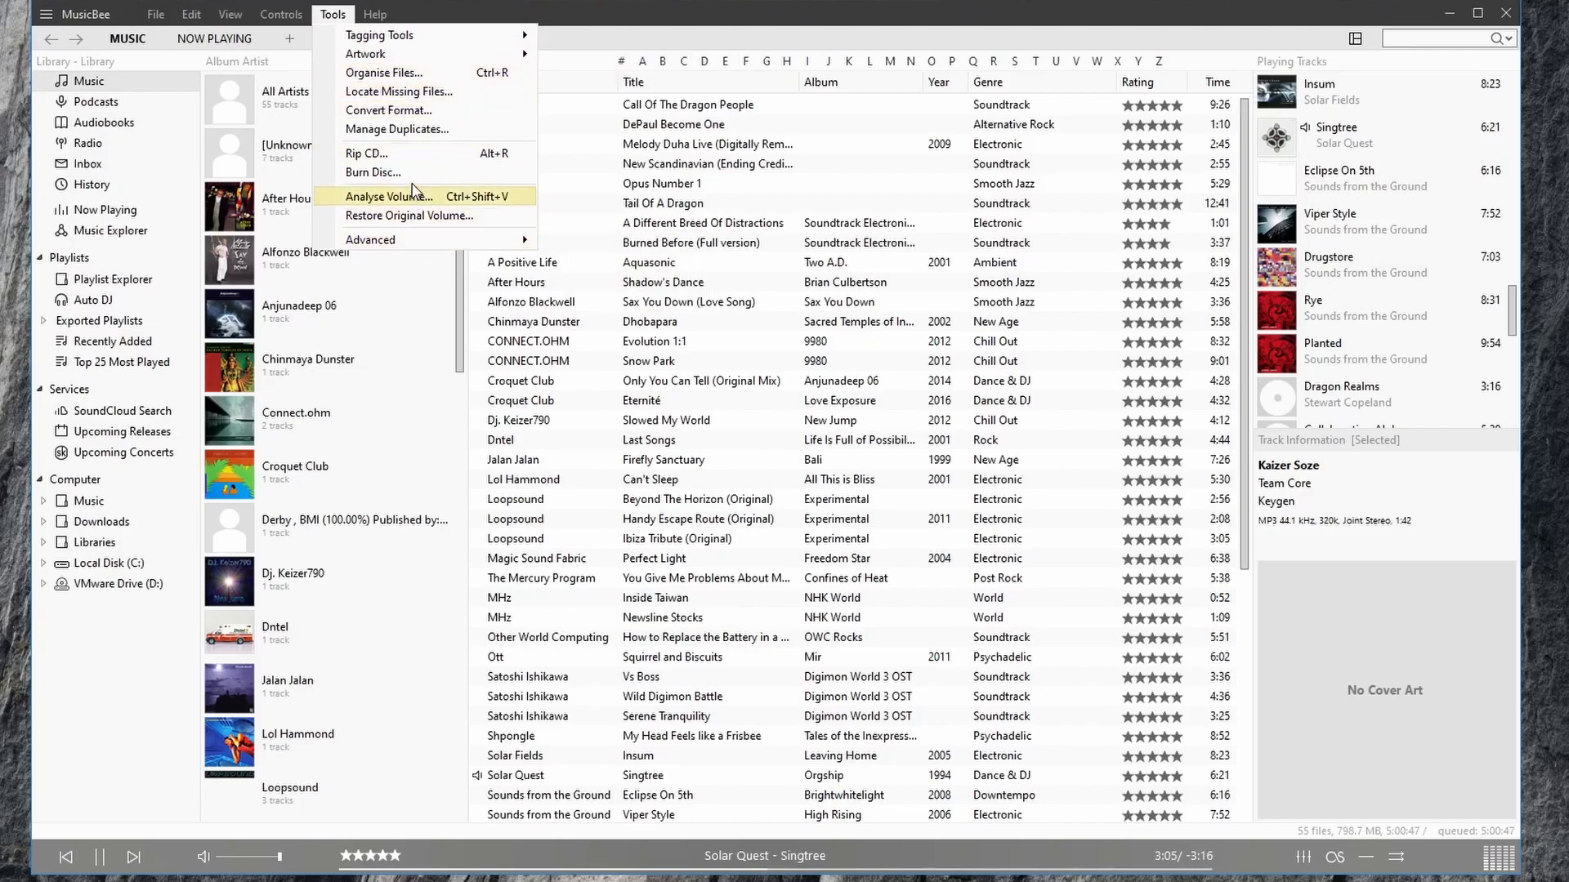
mouse_move(372, 171)
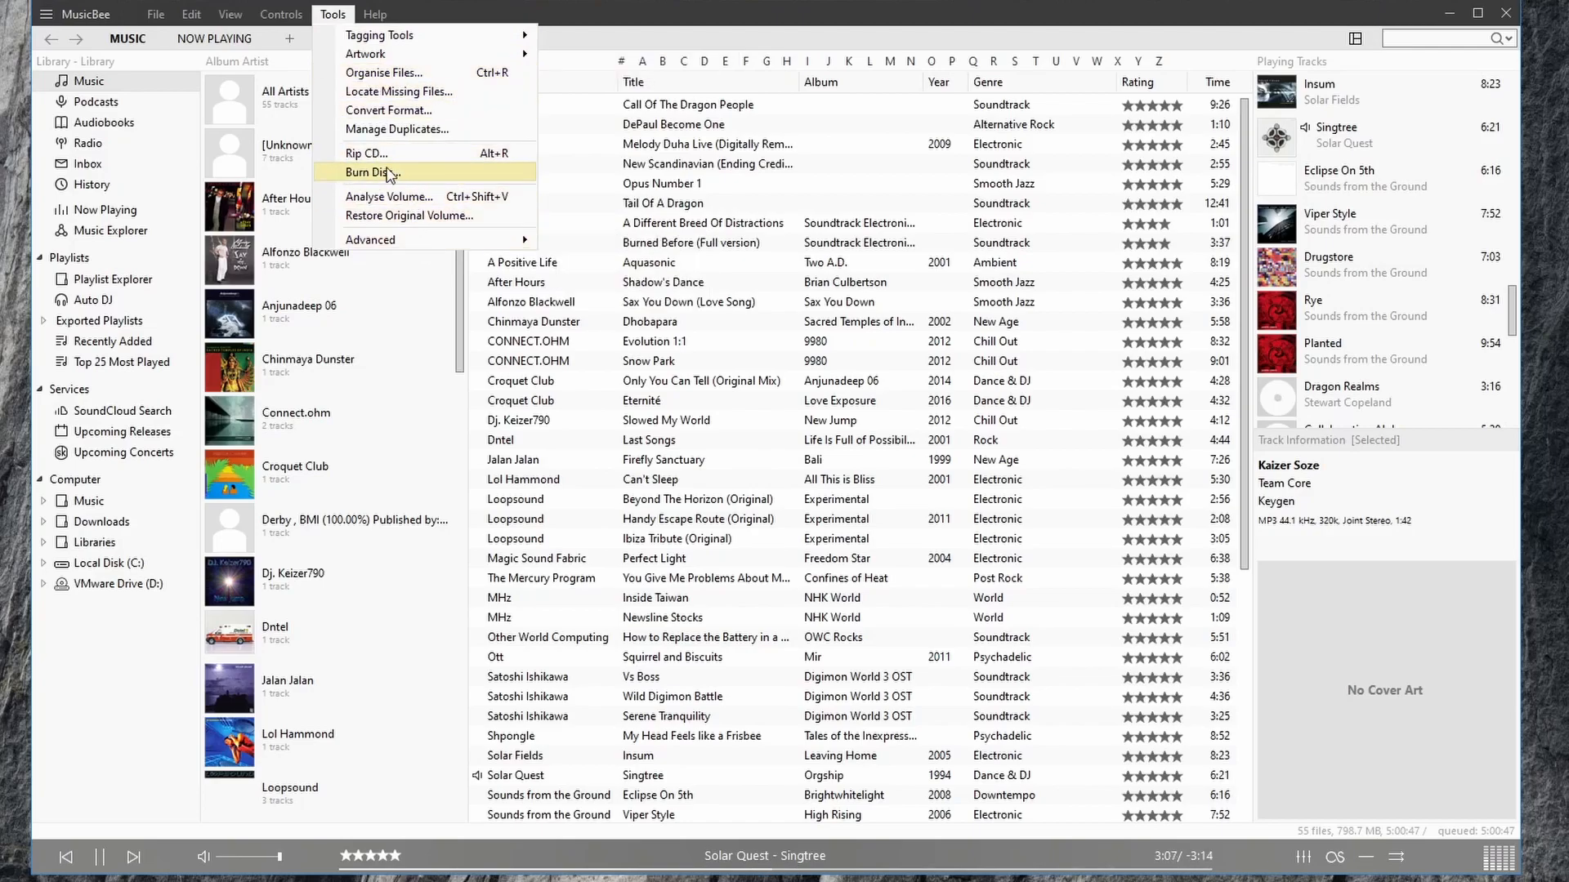
mouse_move(389, 264)
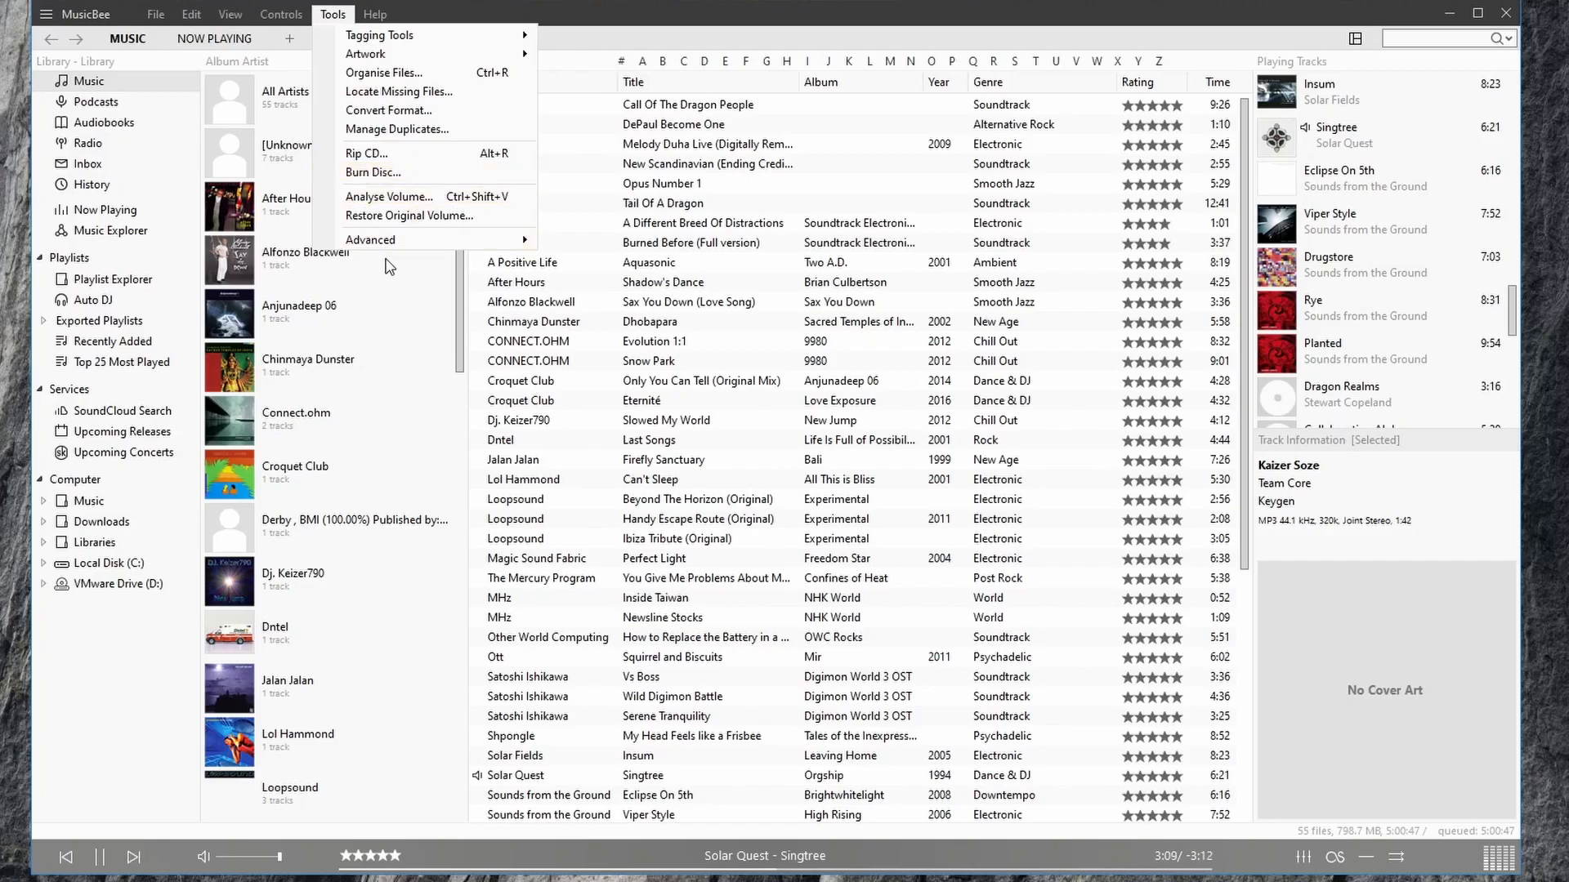
mouse_move(389, 196)
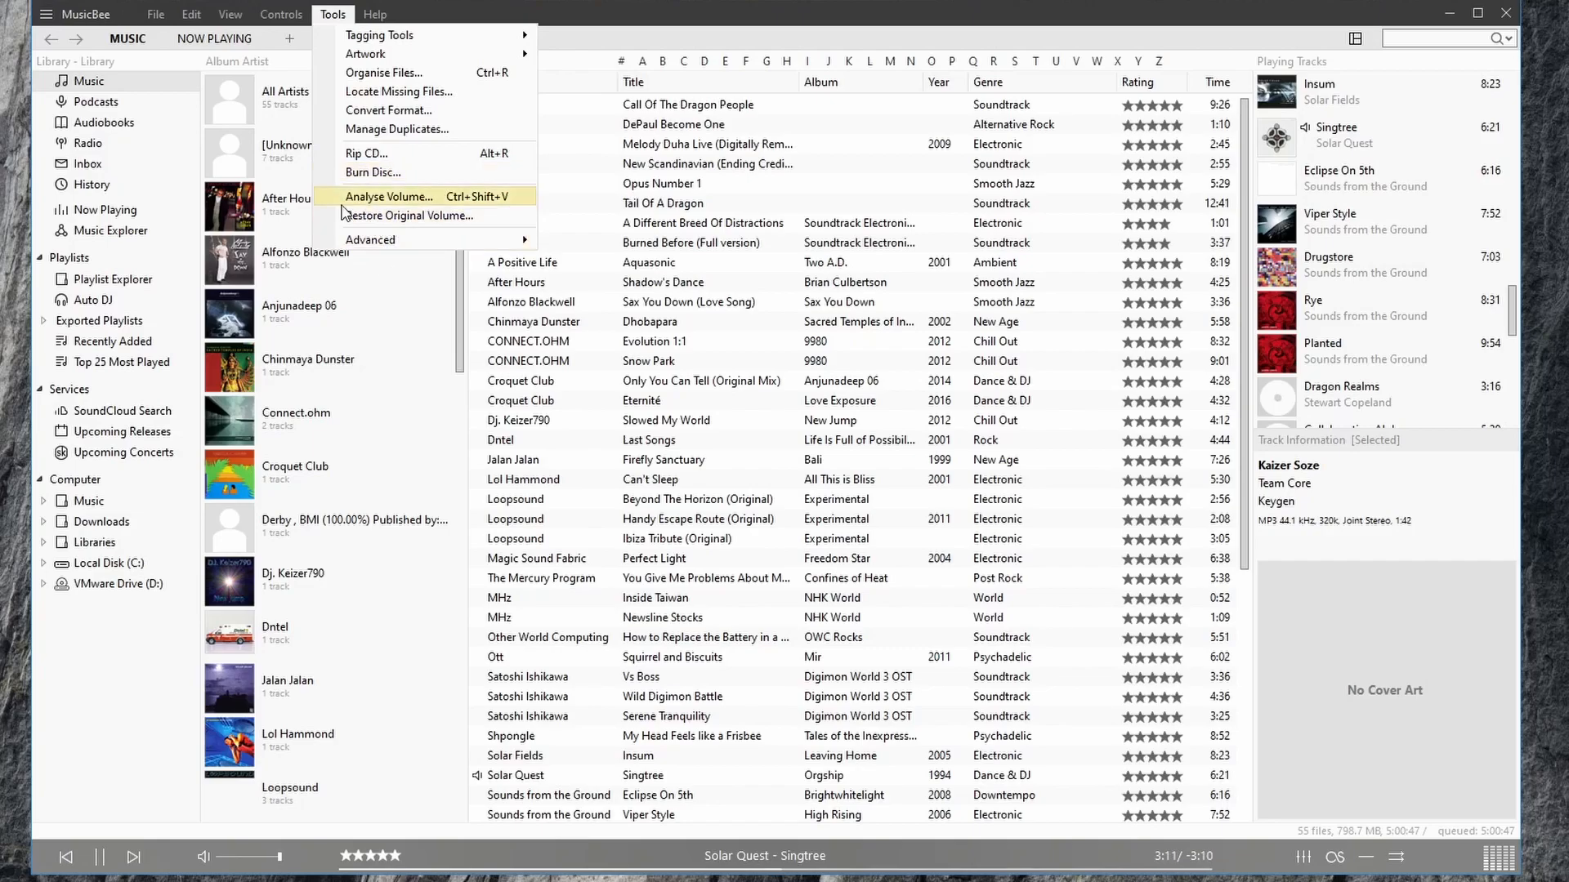
mouse_move(410, 216)
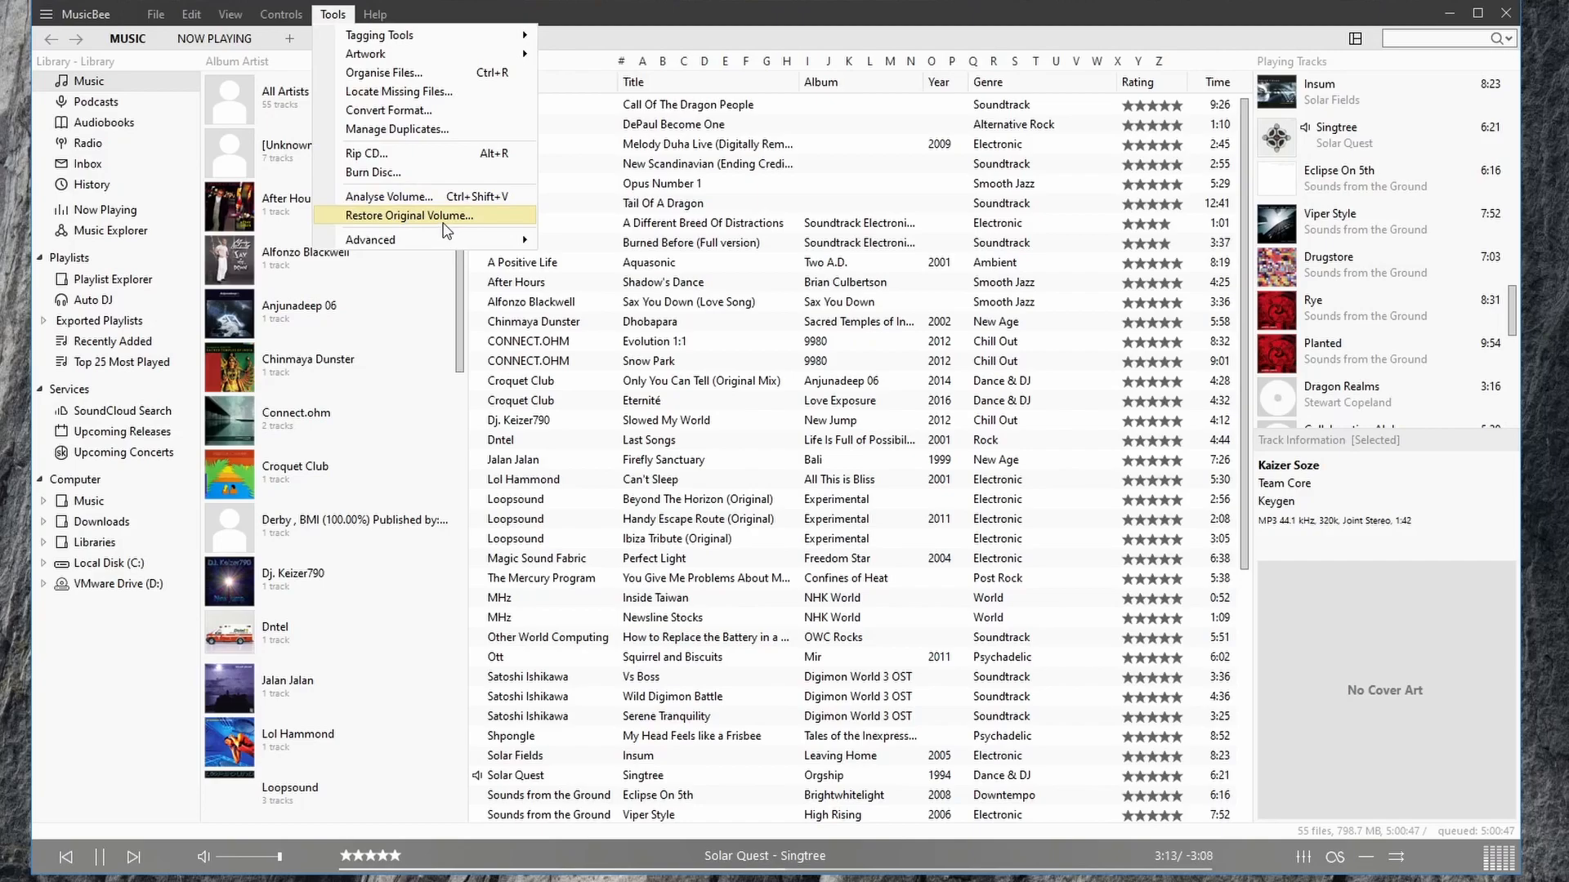
mouse_move(371, 238)
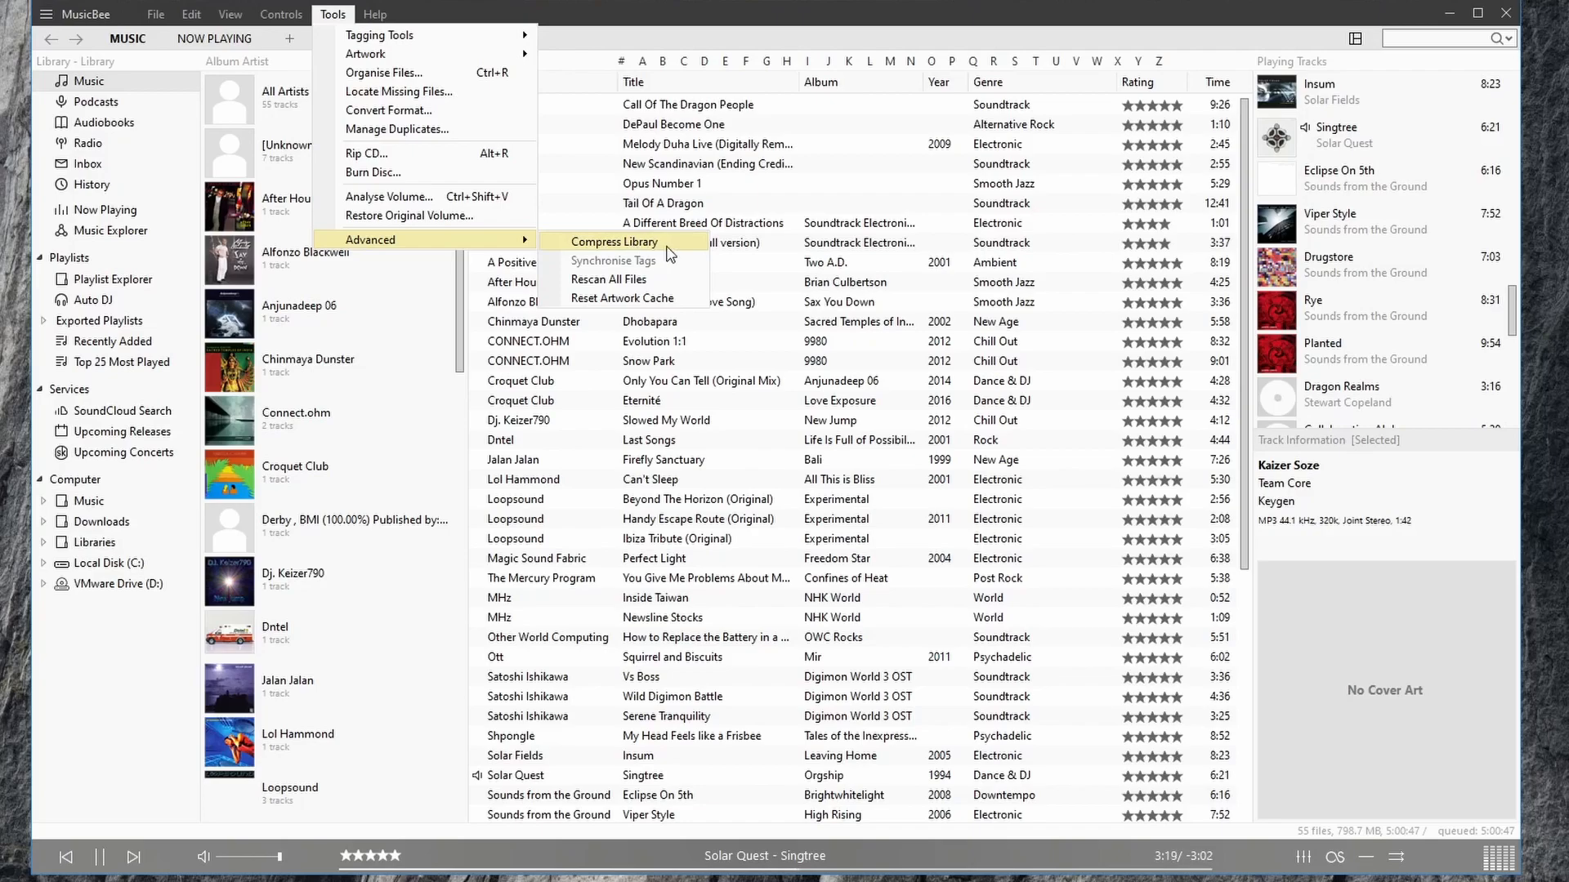
mouse_move(625, 297)
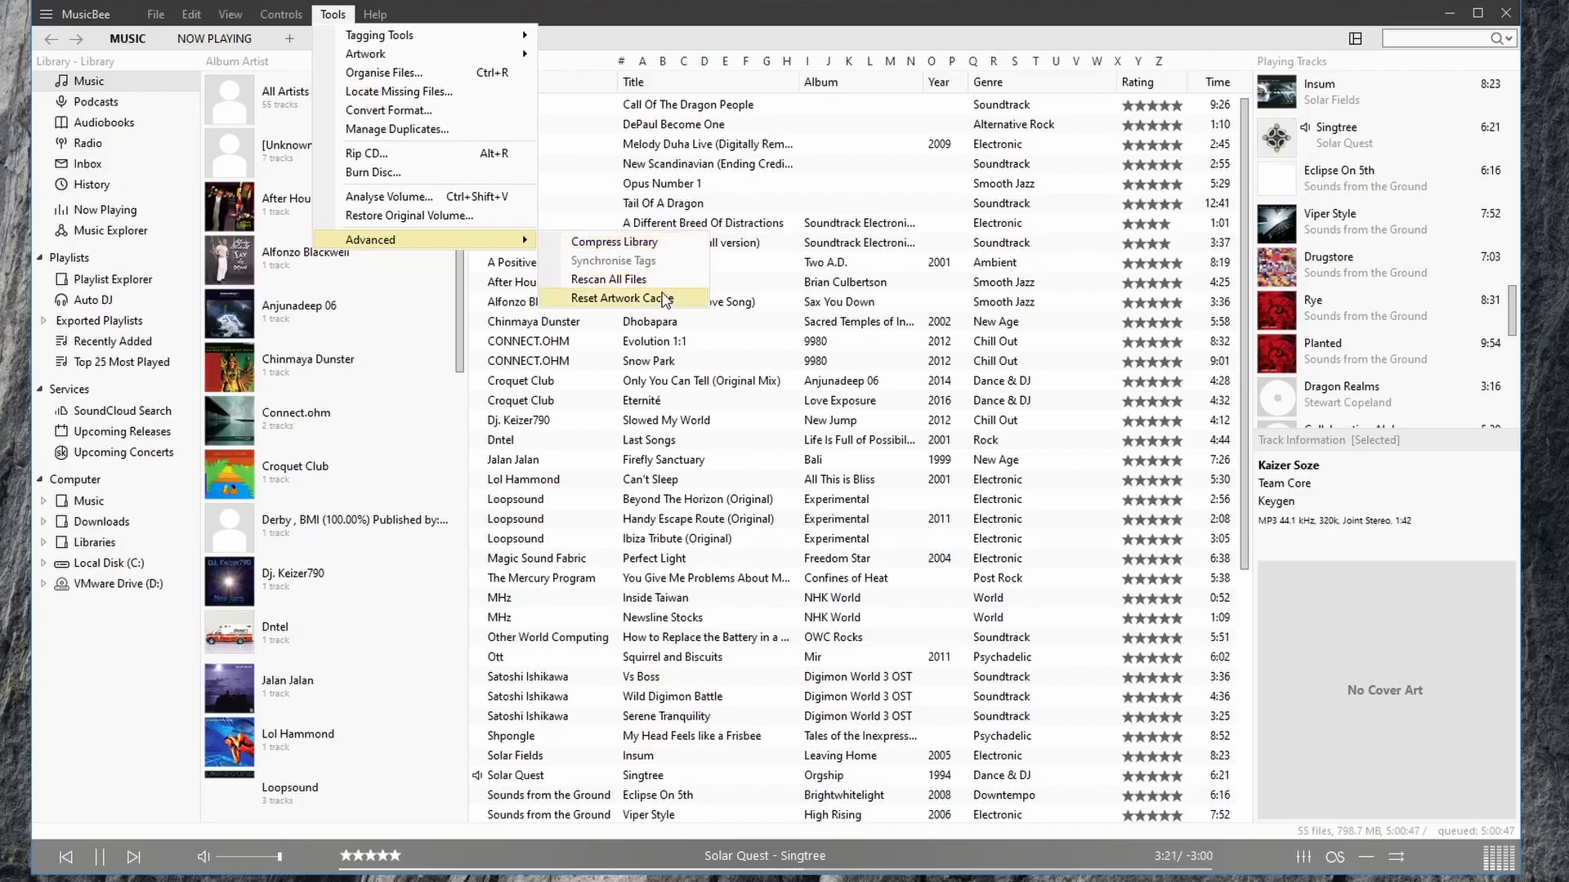